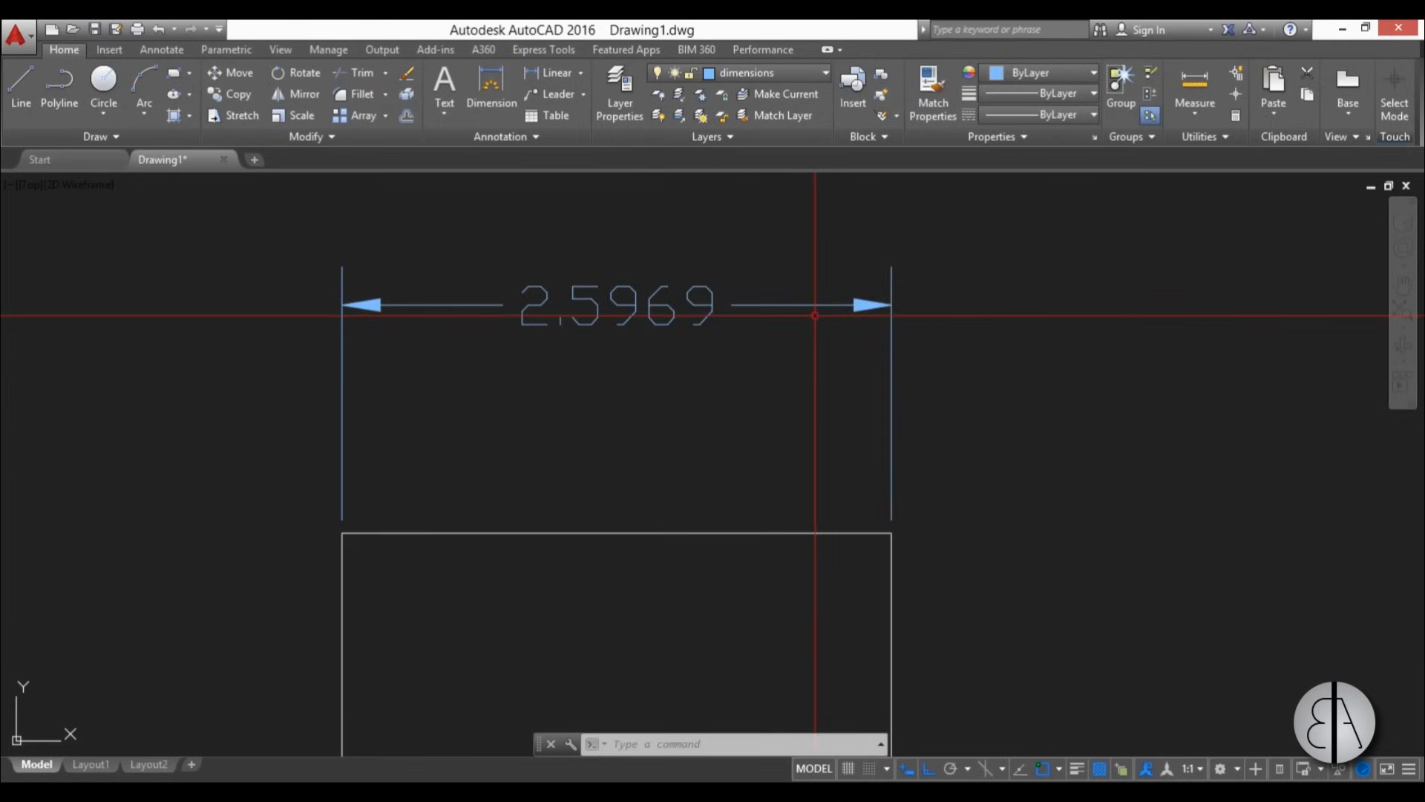
pyautogui.moveTo(896, 320)
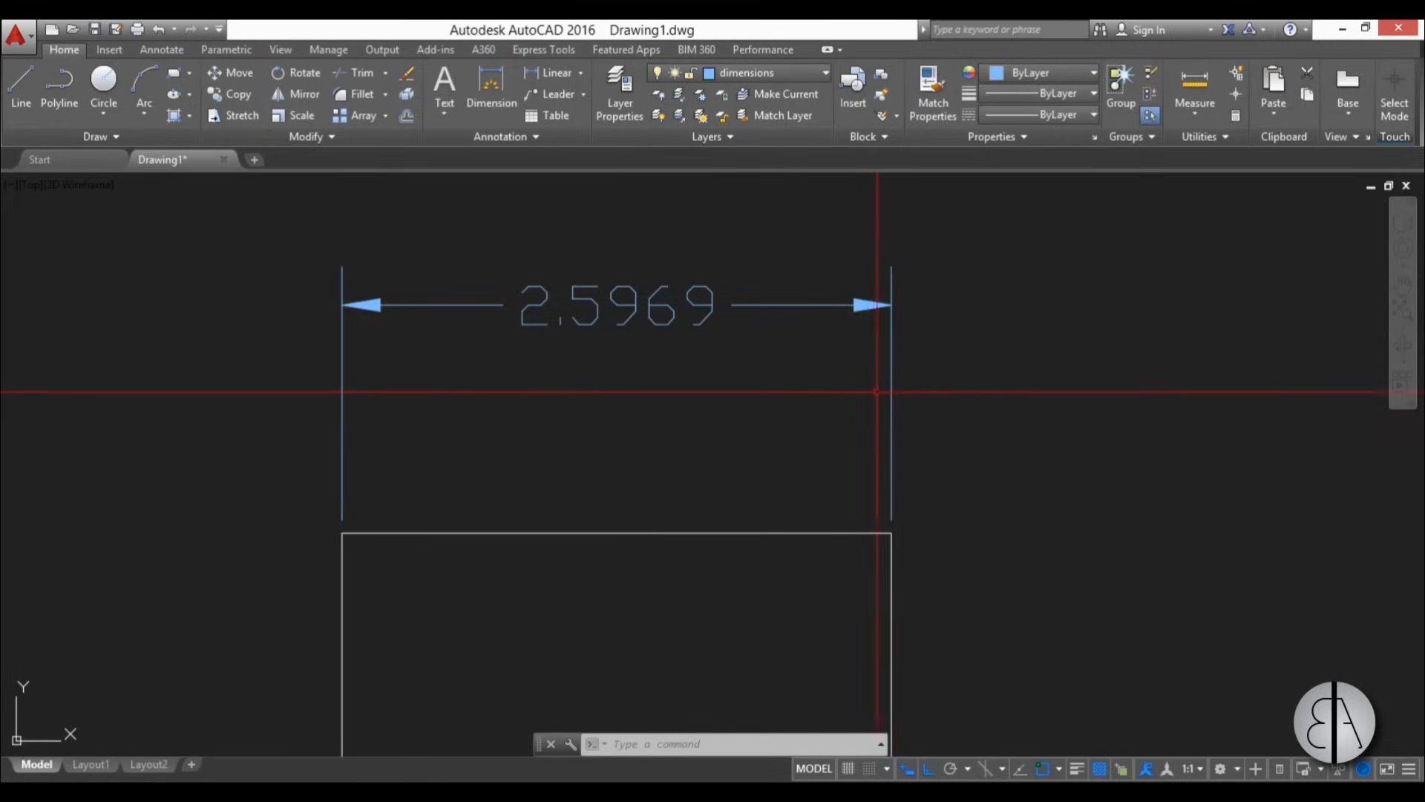
pyautogui.moveTo(669, 375)
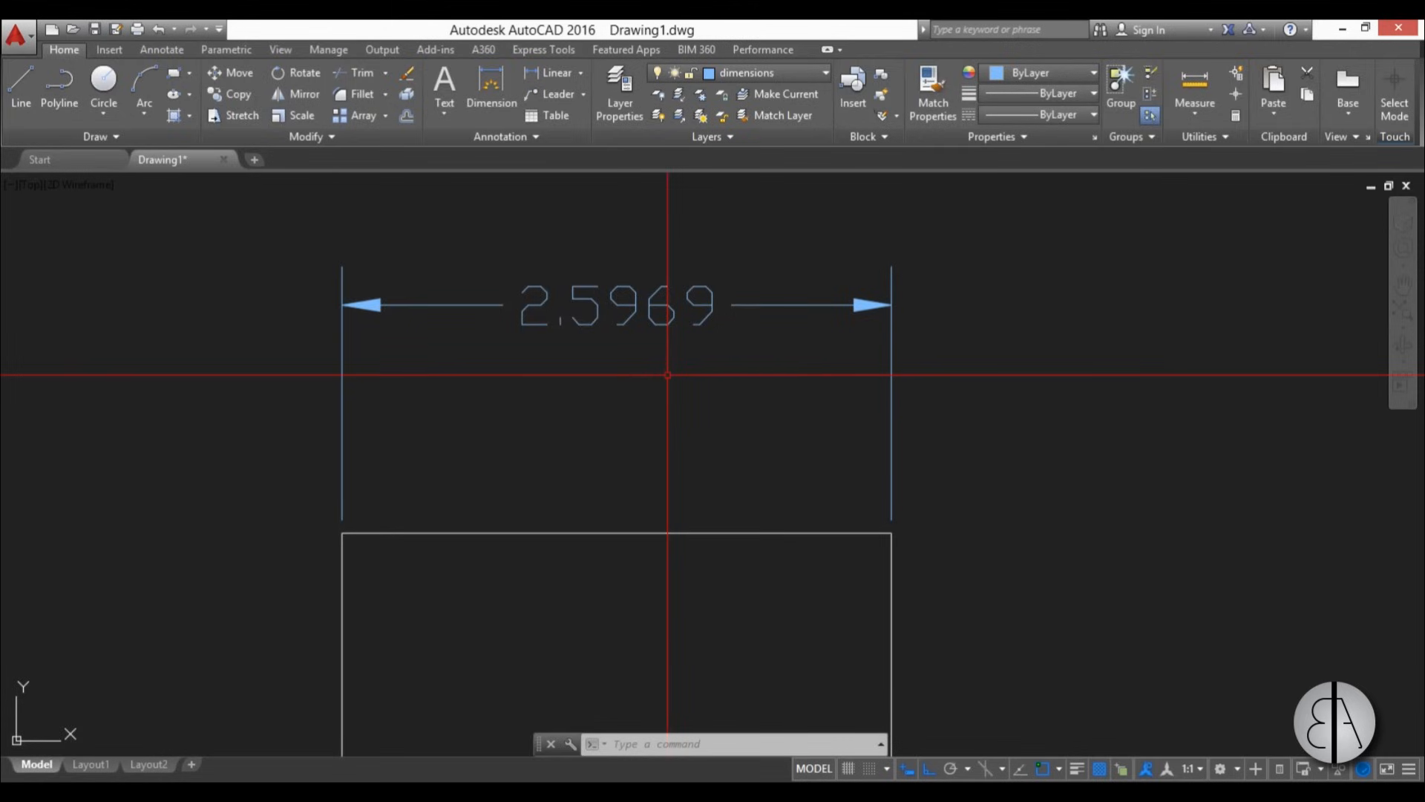
# - Enter DIMSTY to show the Standard and Annotative dimension styles in the Dimension Style Manager
pyautogui.write('d')
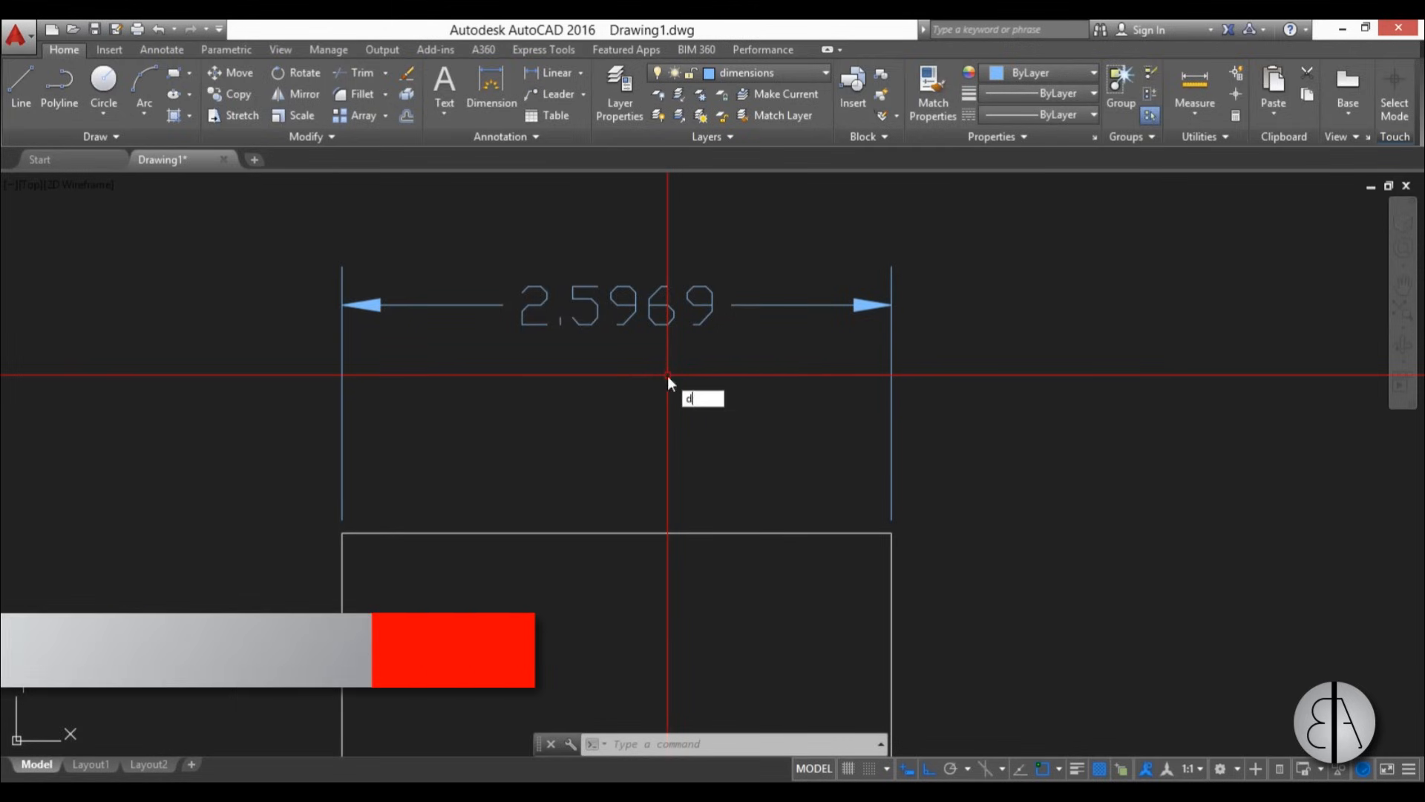
pyautogui.write('DIMSTY')
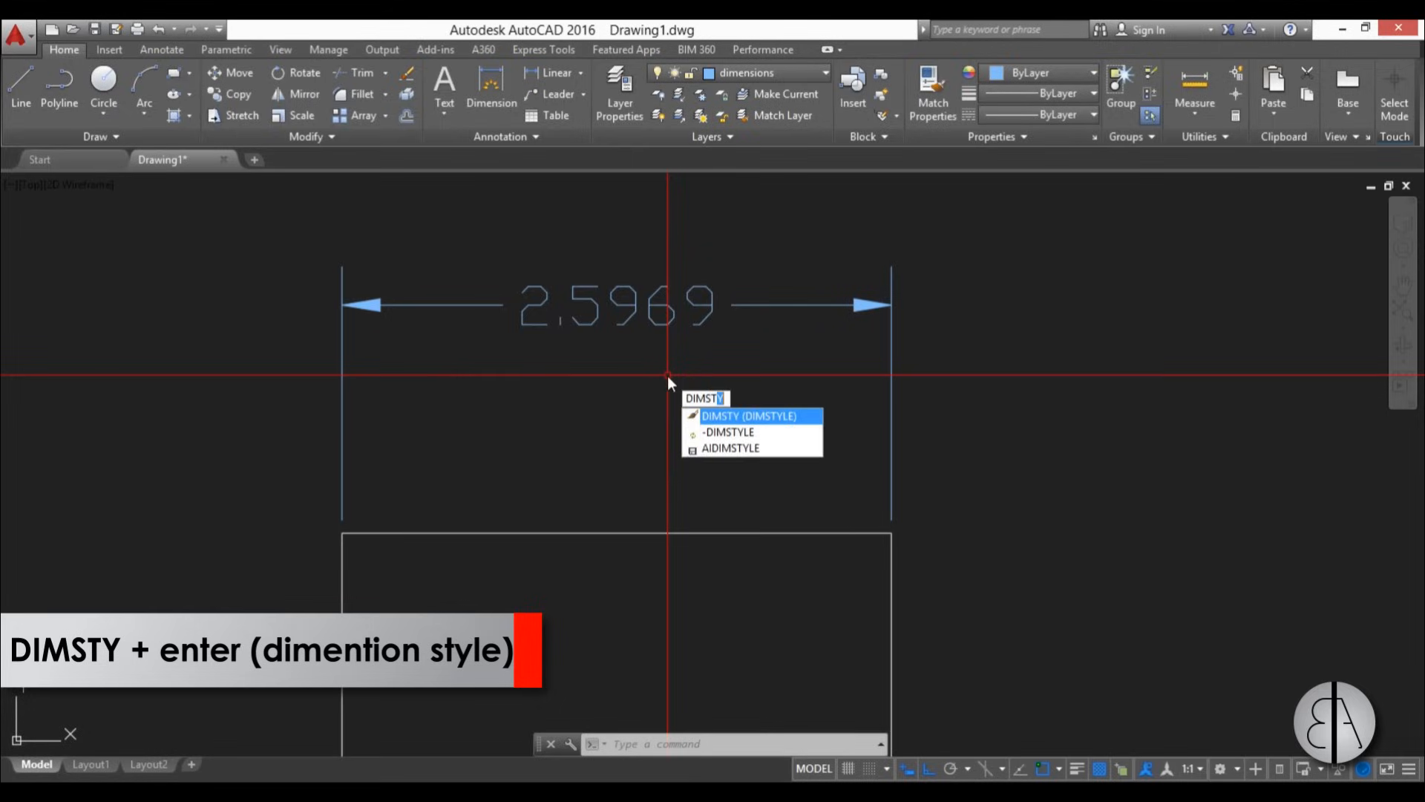
pyautogui.press('enter')
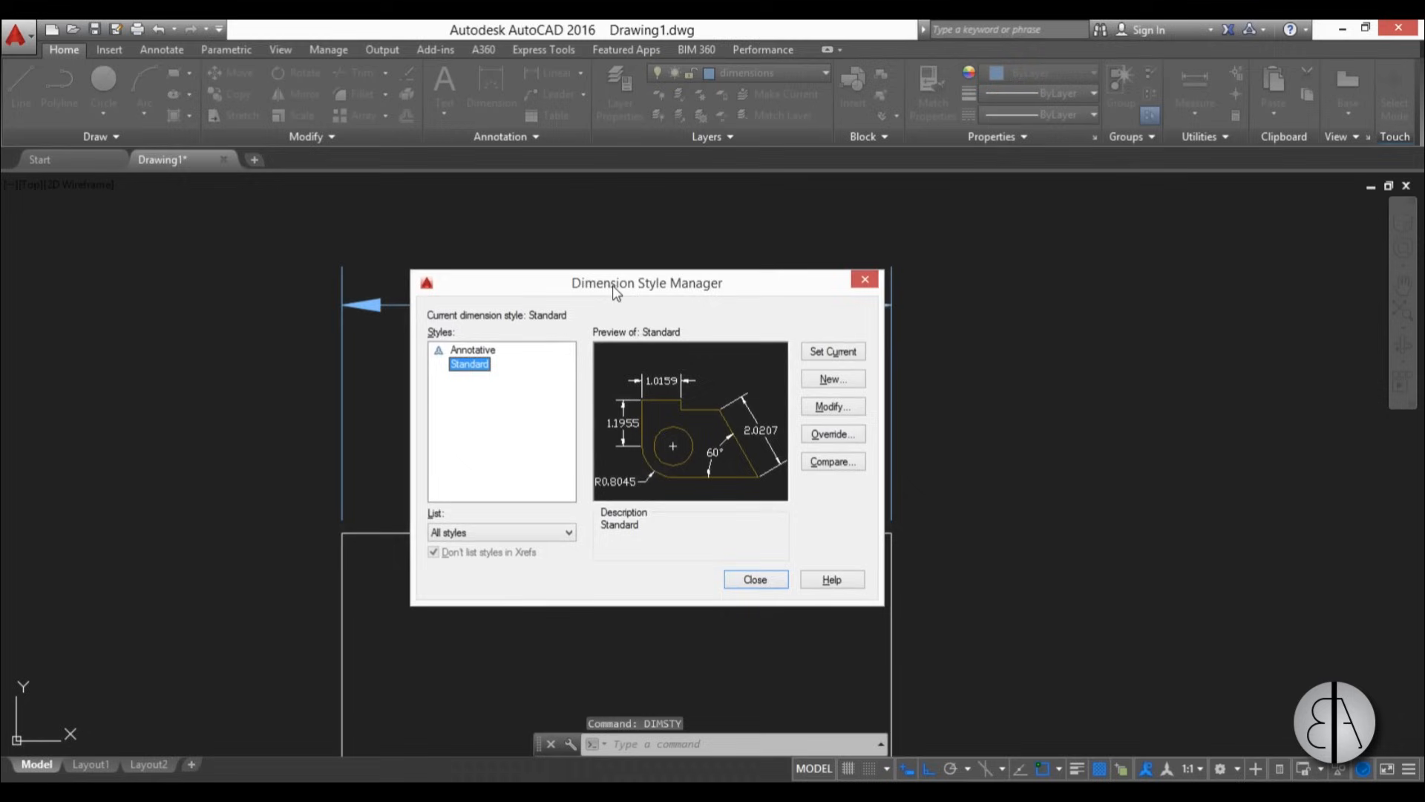
pyautogui.moveTo(482, 360)
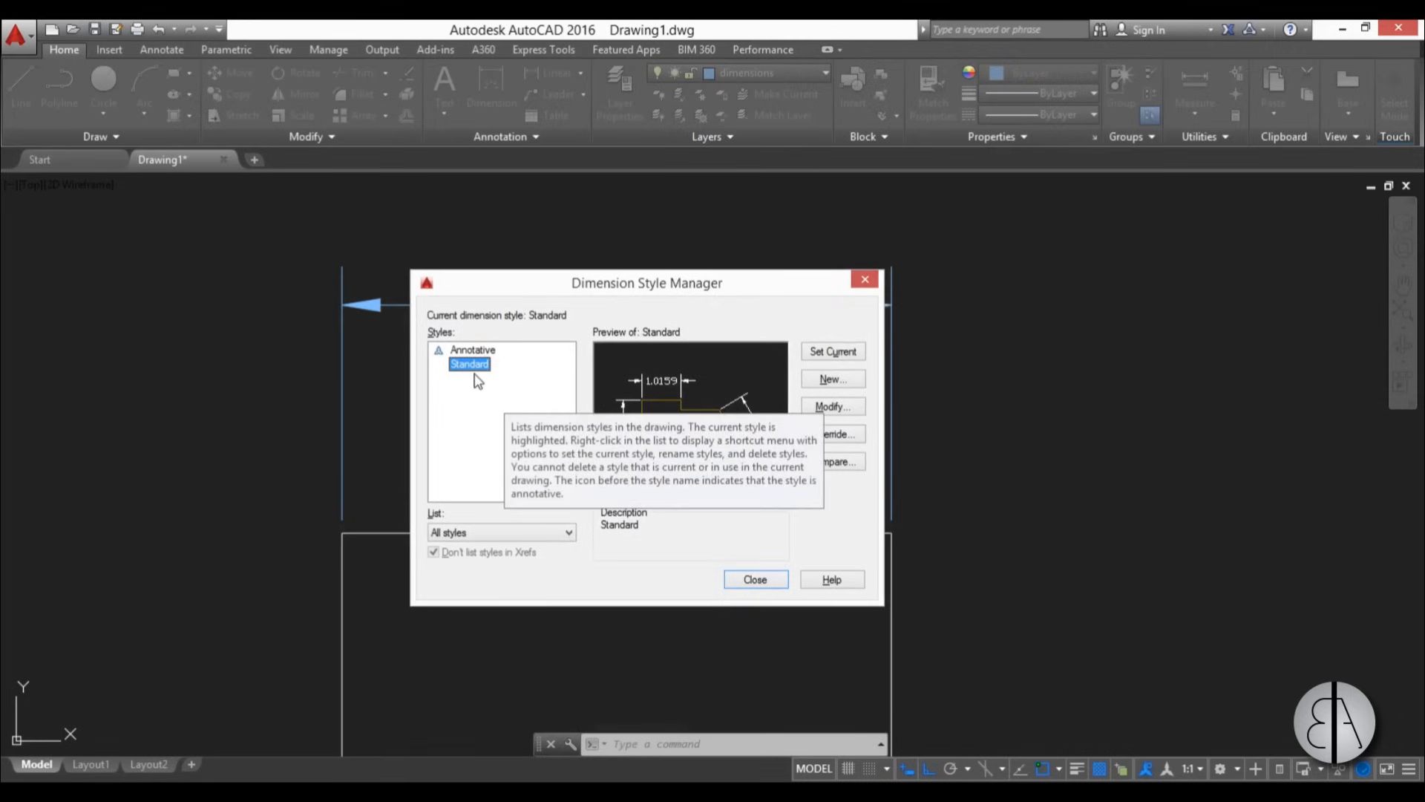
pyautogui.moveTo(489, 376)
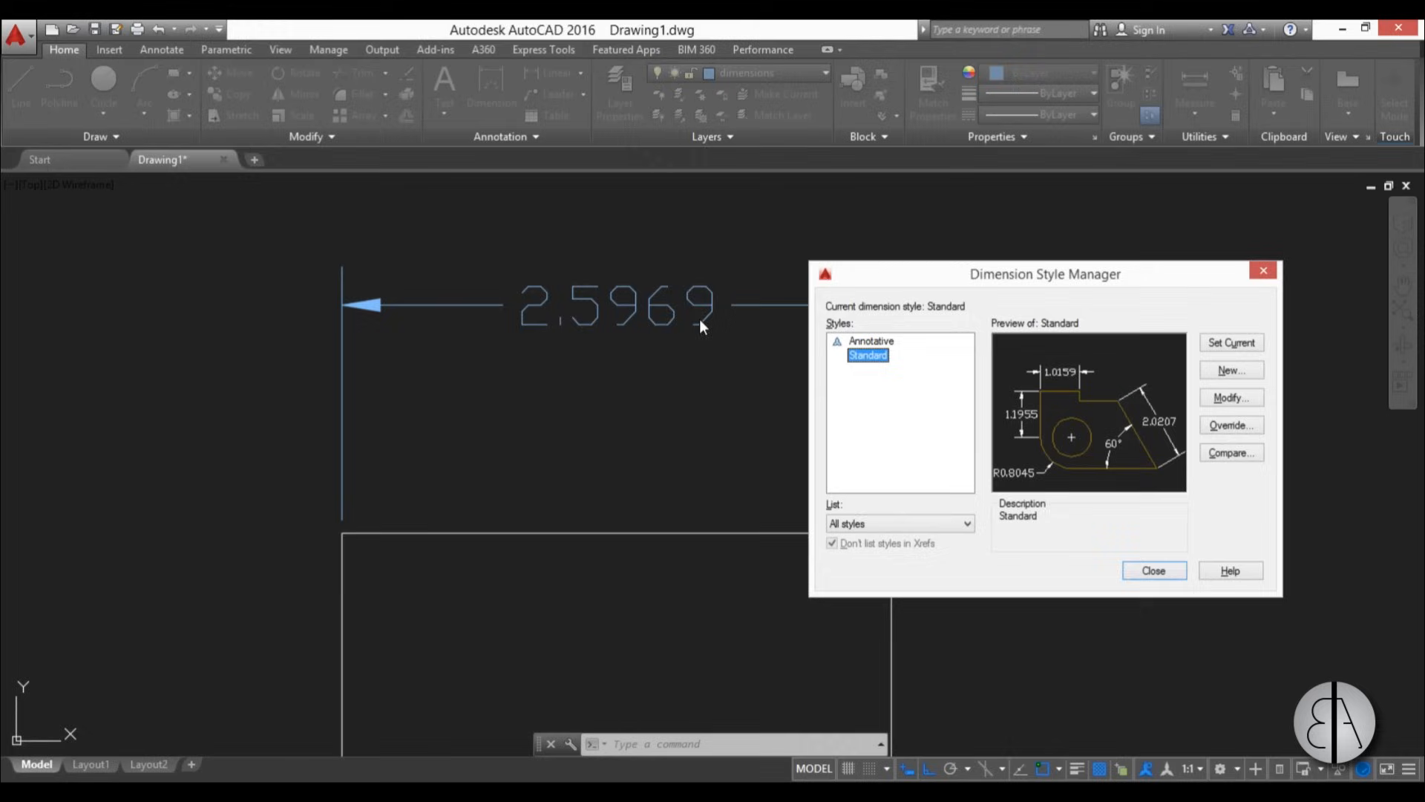
pyautogui.moveTo(675, 320)
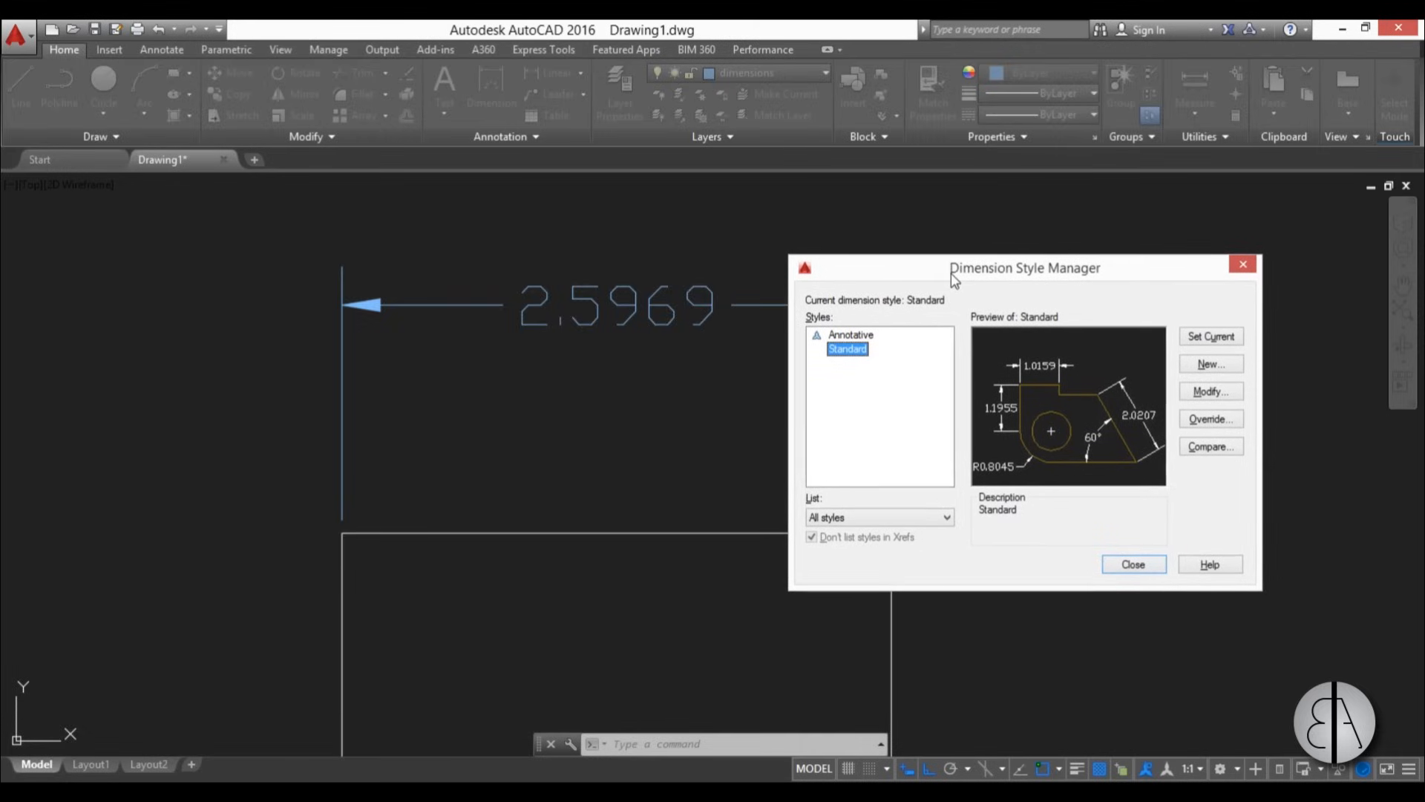
pyautogui.moveTo(850, 457)
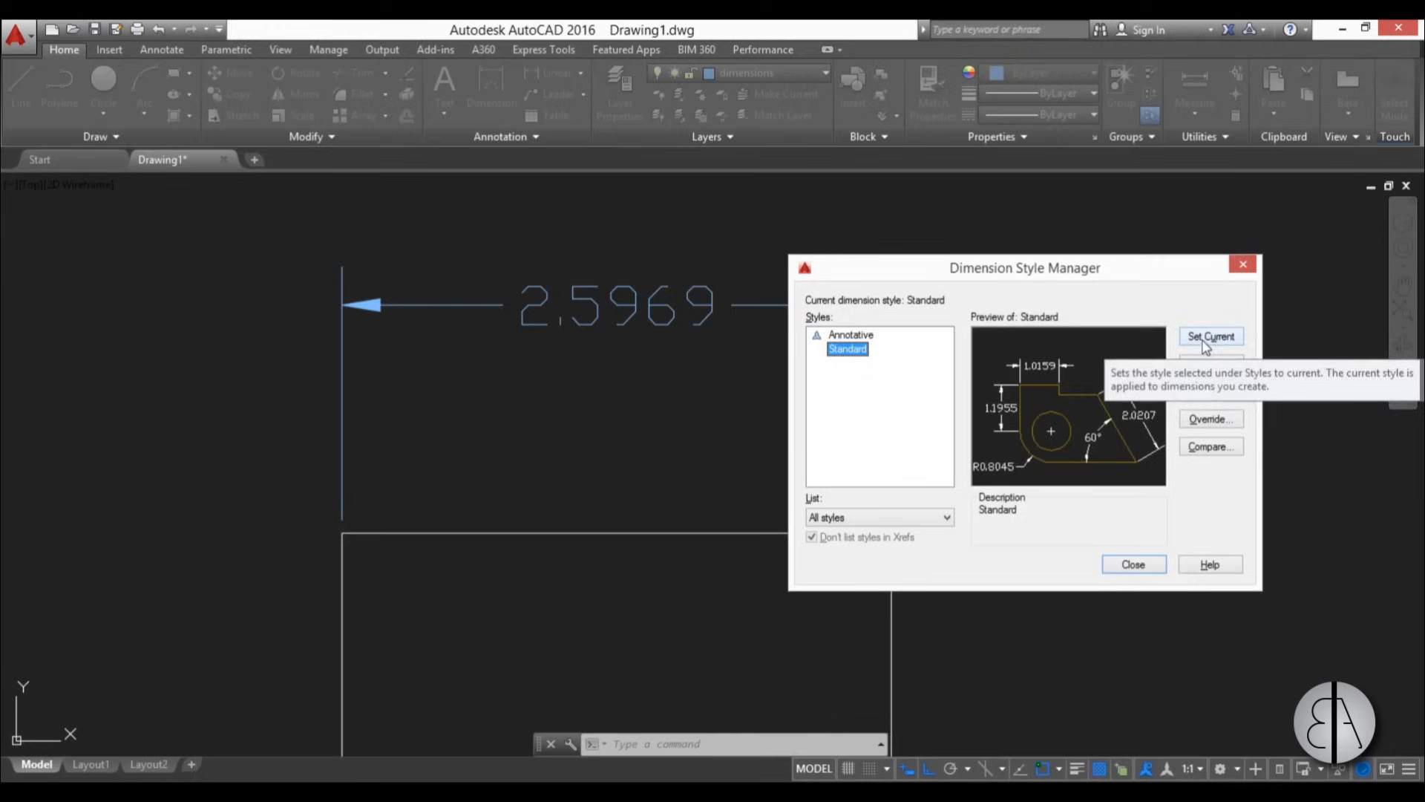
pyautogui.moveTo(1210, 364)
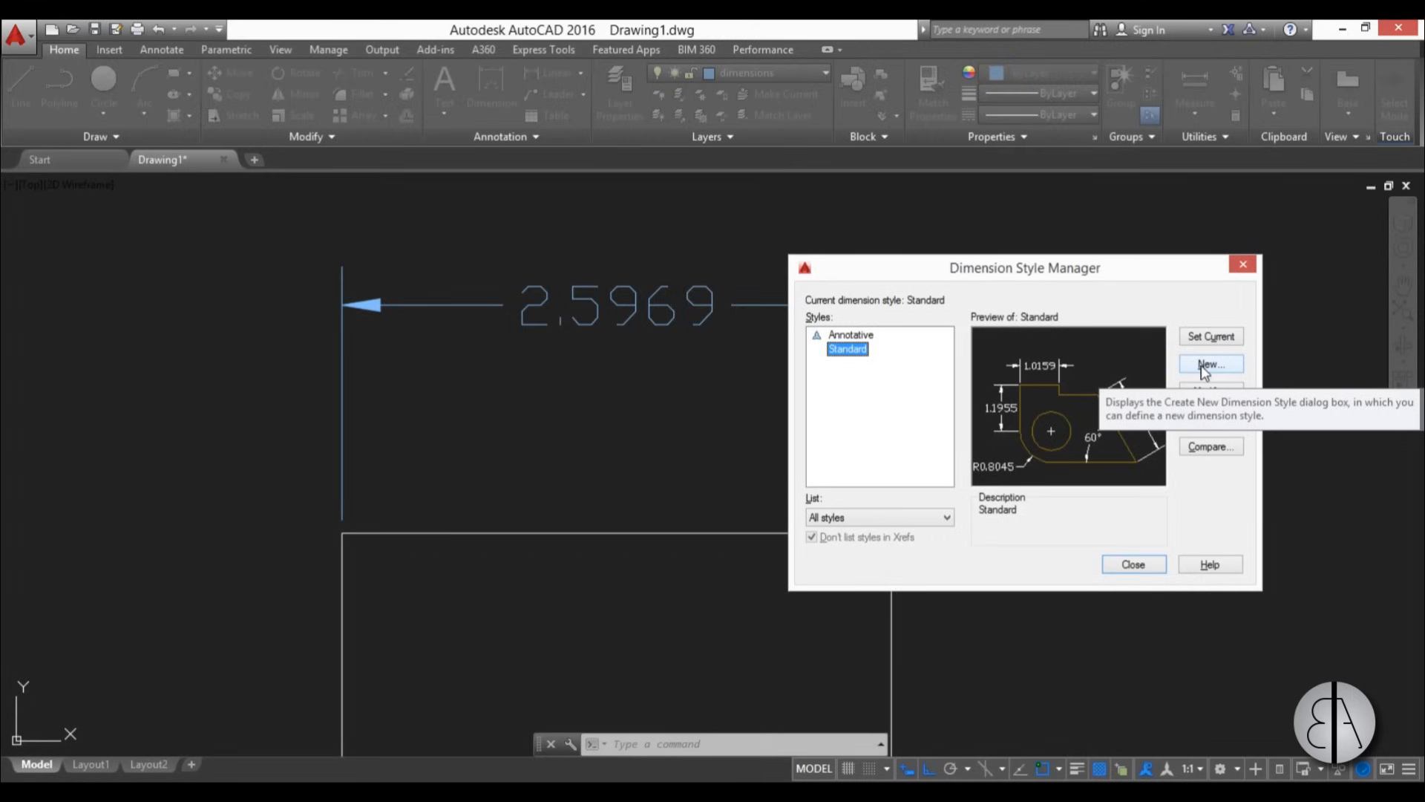
# - Name a new dimension style 'new dimstyle', starting from Standard
pyautogui.click(1210, 364)
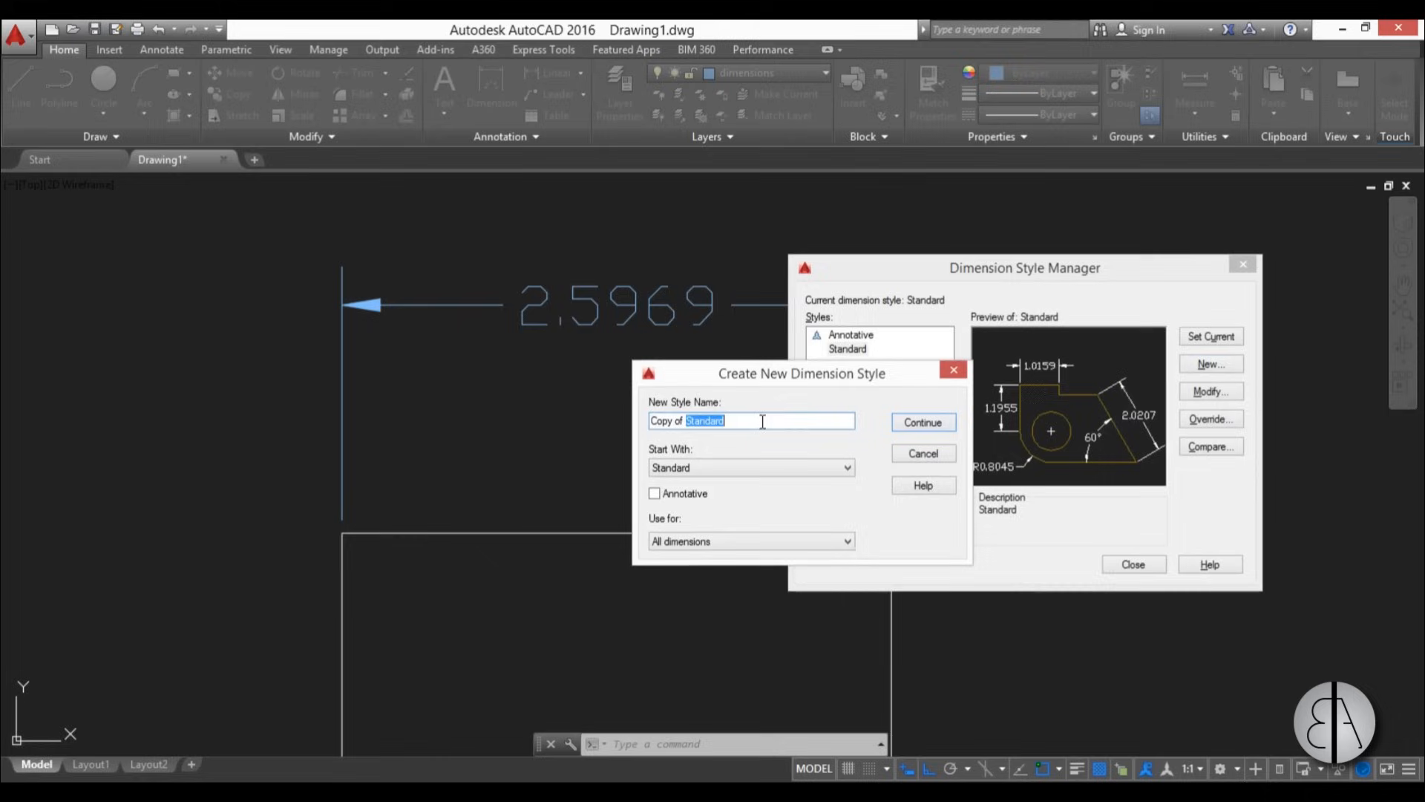
pyautogui.write('new')
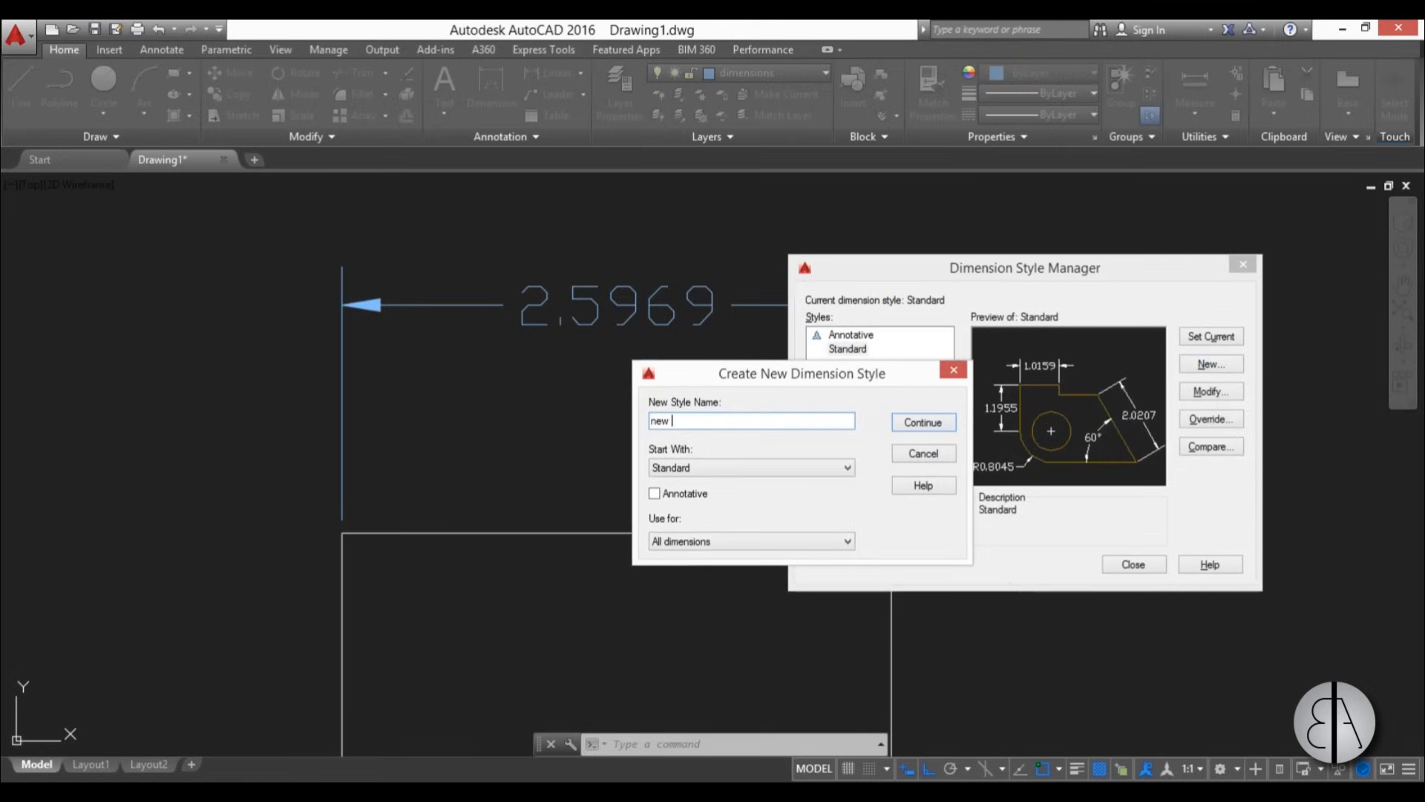
pyautogui.write('dim')
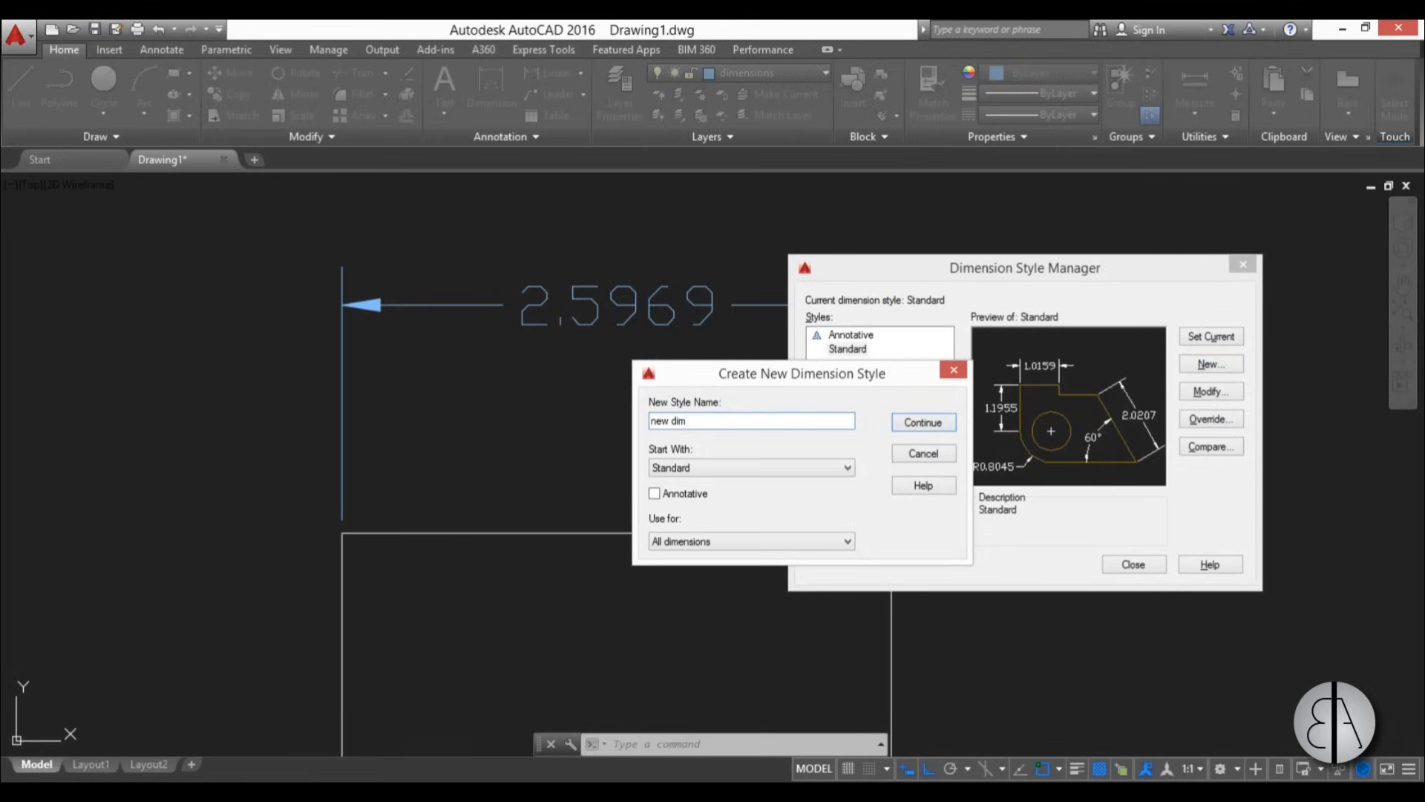
pyautogui.write('style')
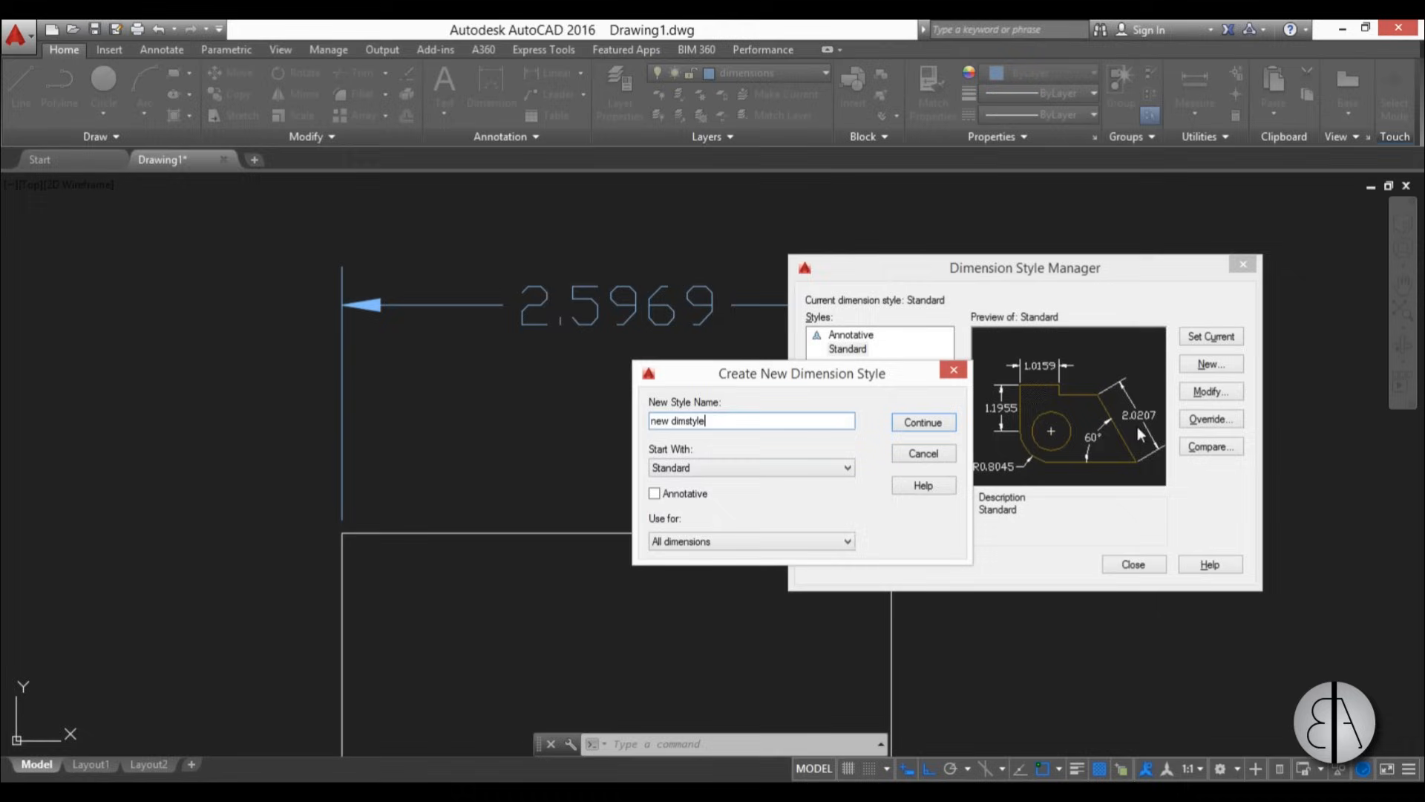
pyautogui.moveTo(589, 316)
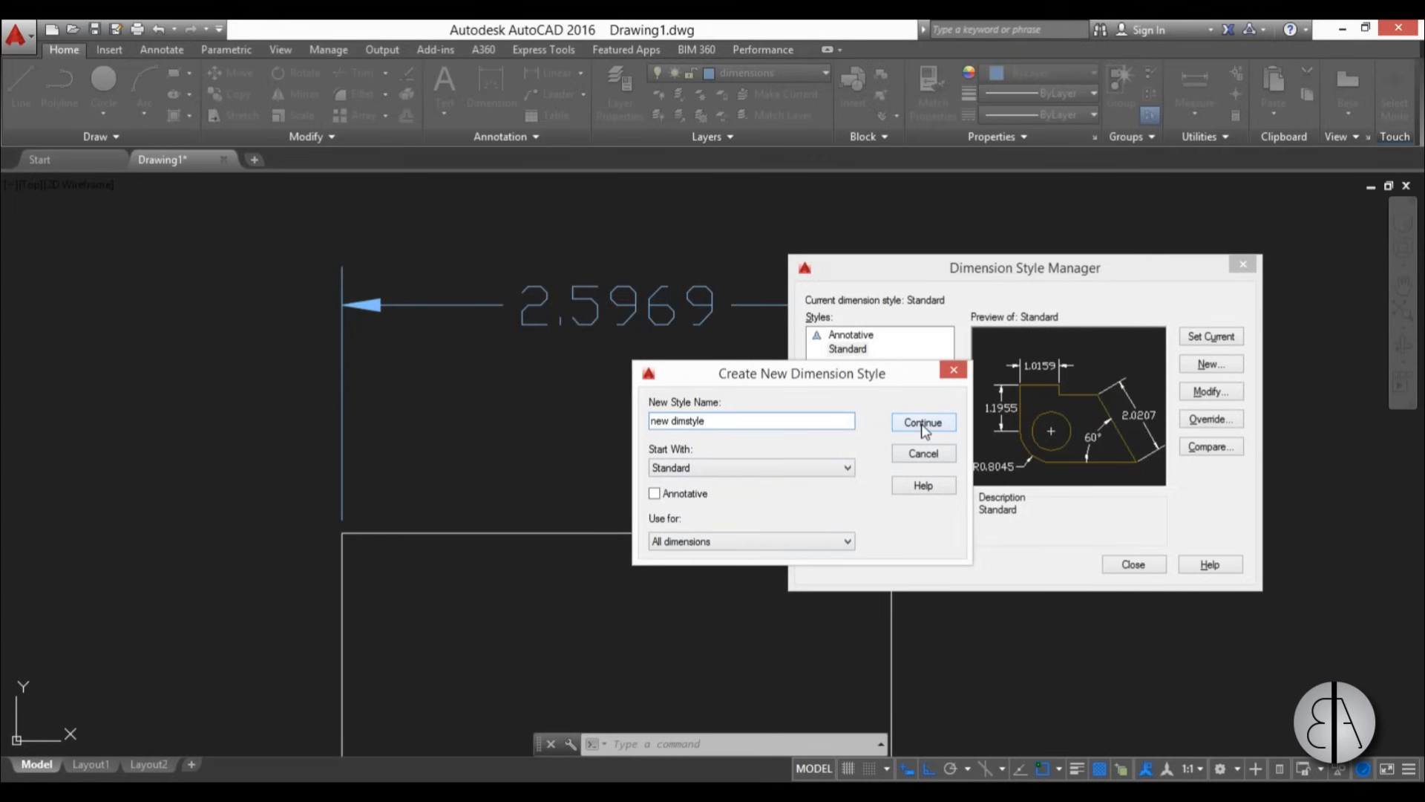
# - Set the new style's dimension line color, linetype and lineweight to ByLayer
pyautogui.click(922, 421)
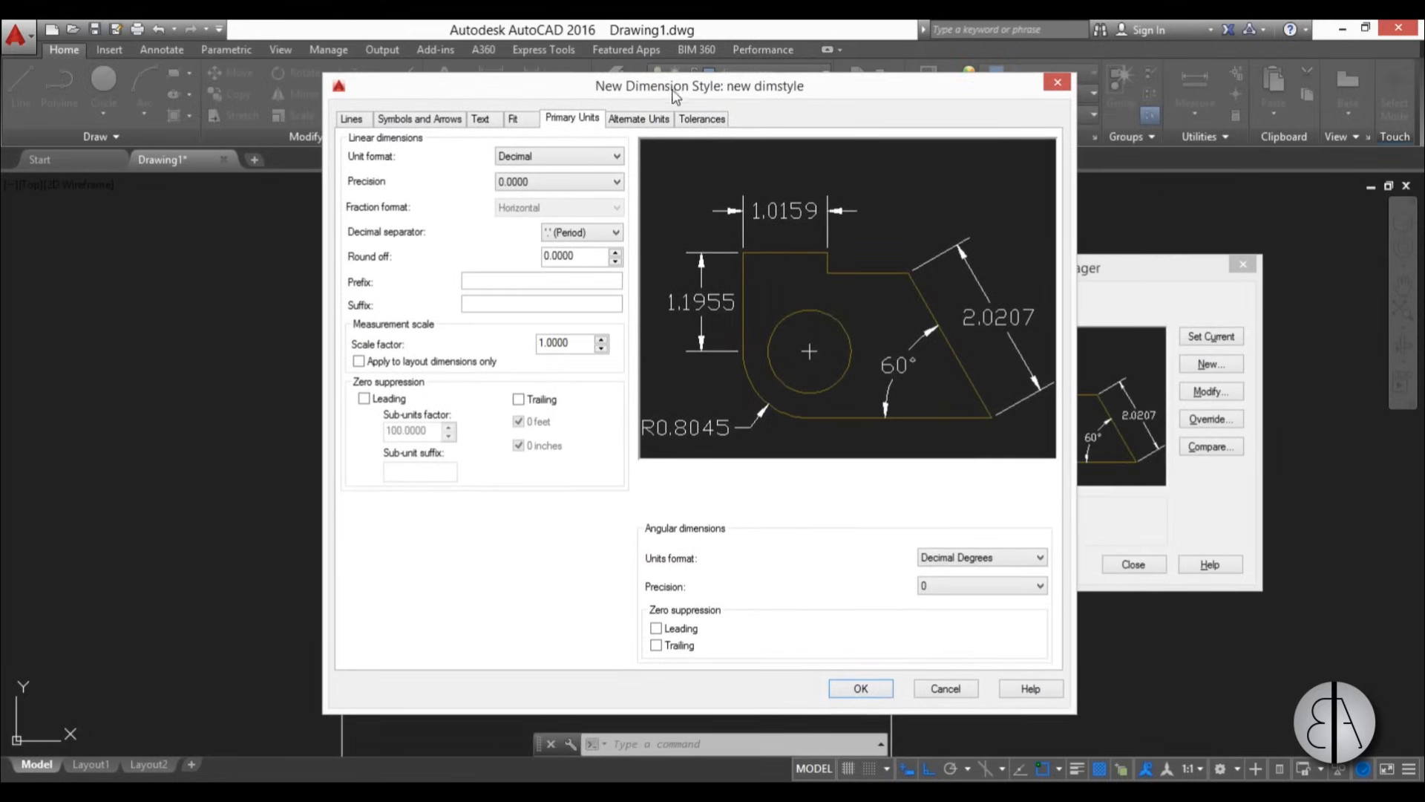
pyautogui.moveTo(575, 444)
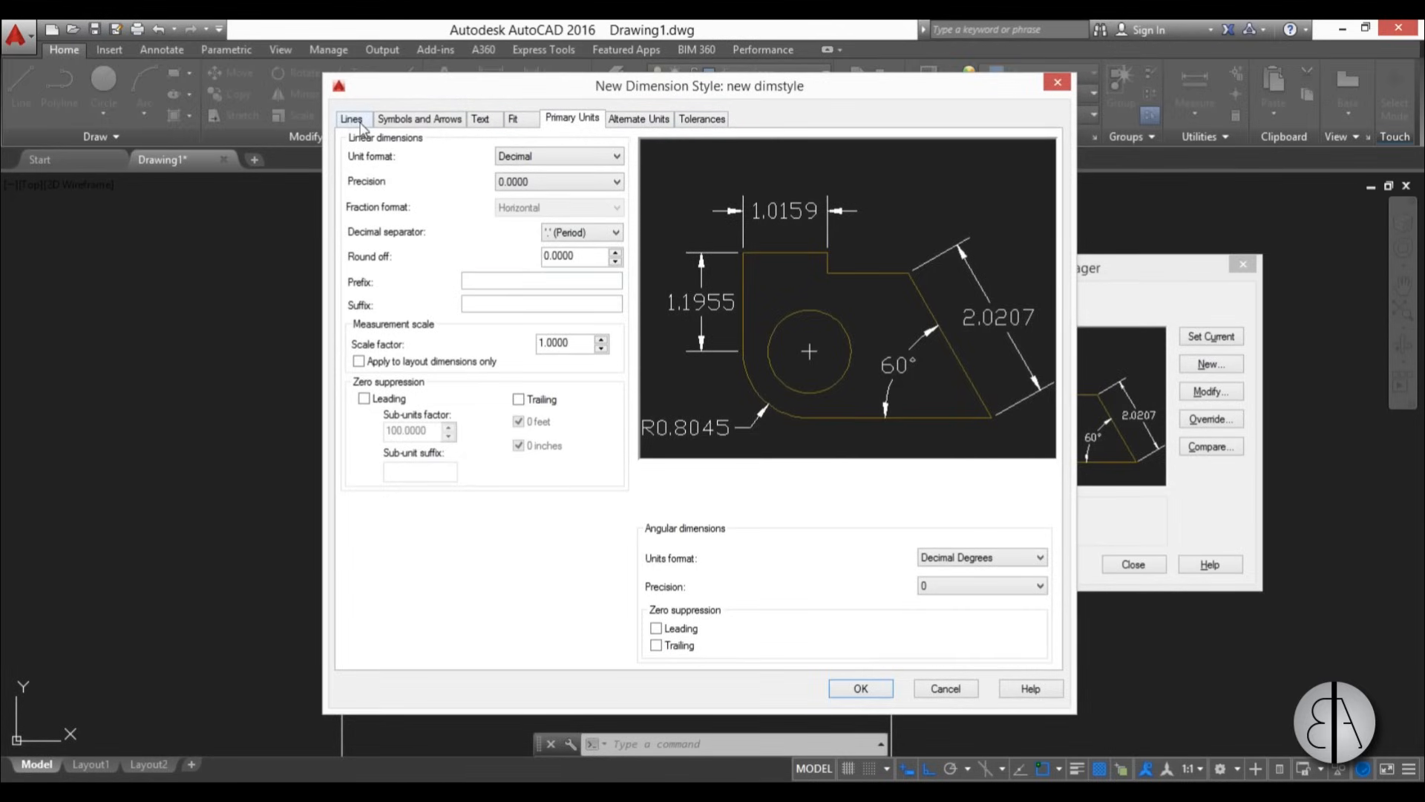
pyautogui.click(352, 119)
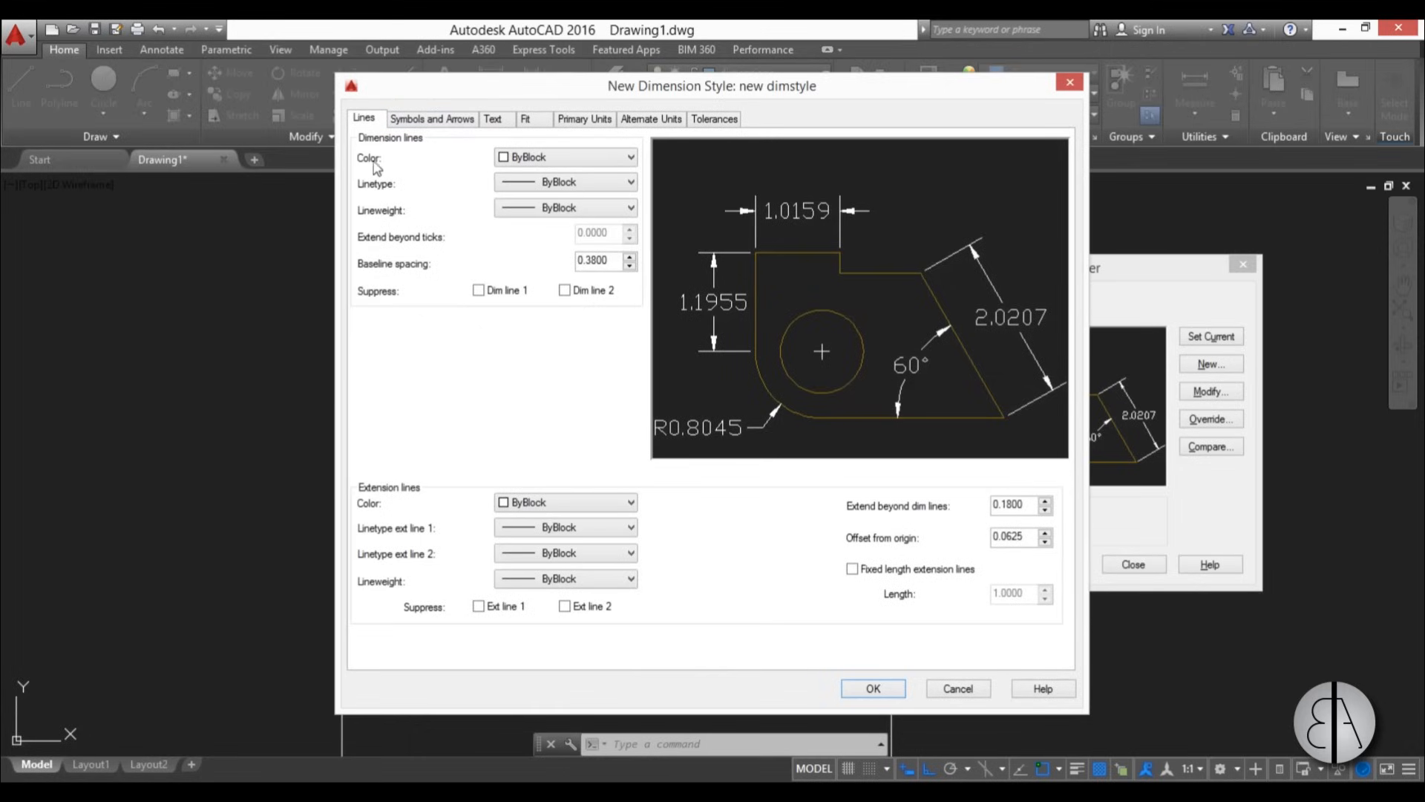
pyautogui.moveTo(376, 166)
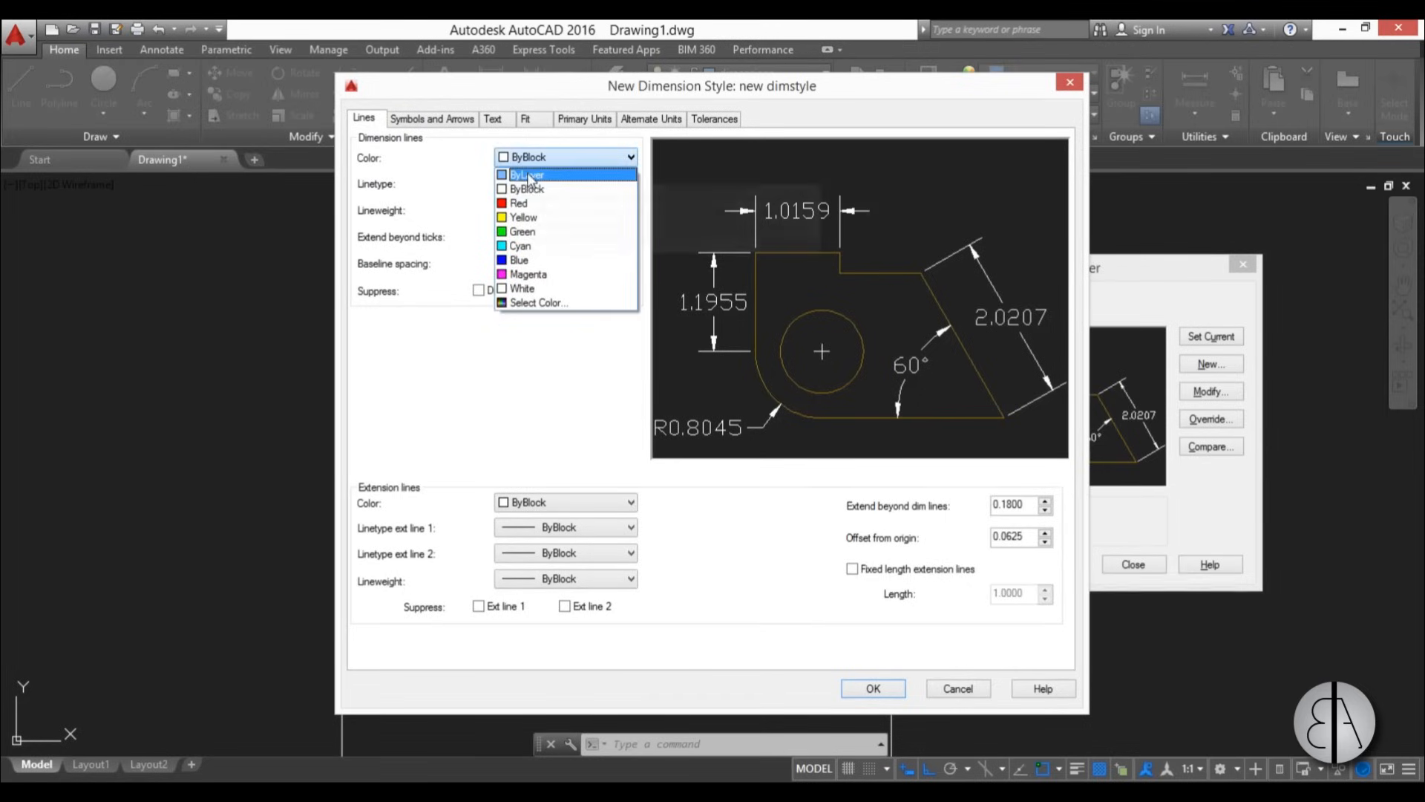
pyautogui.click(518, 202)
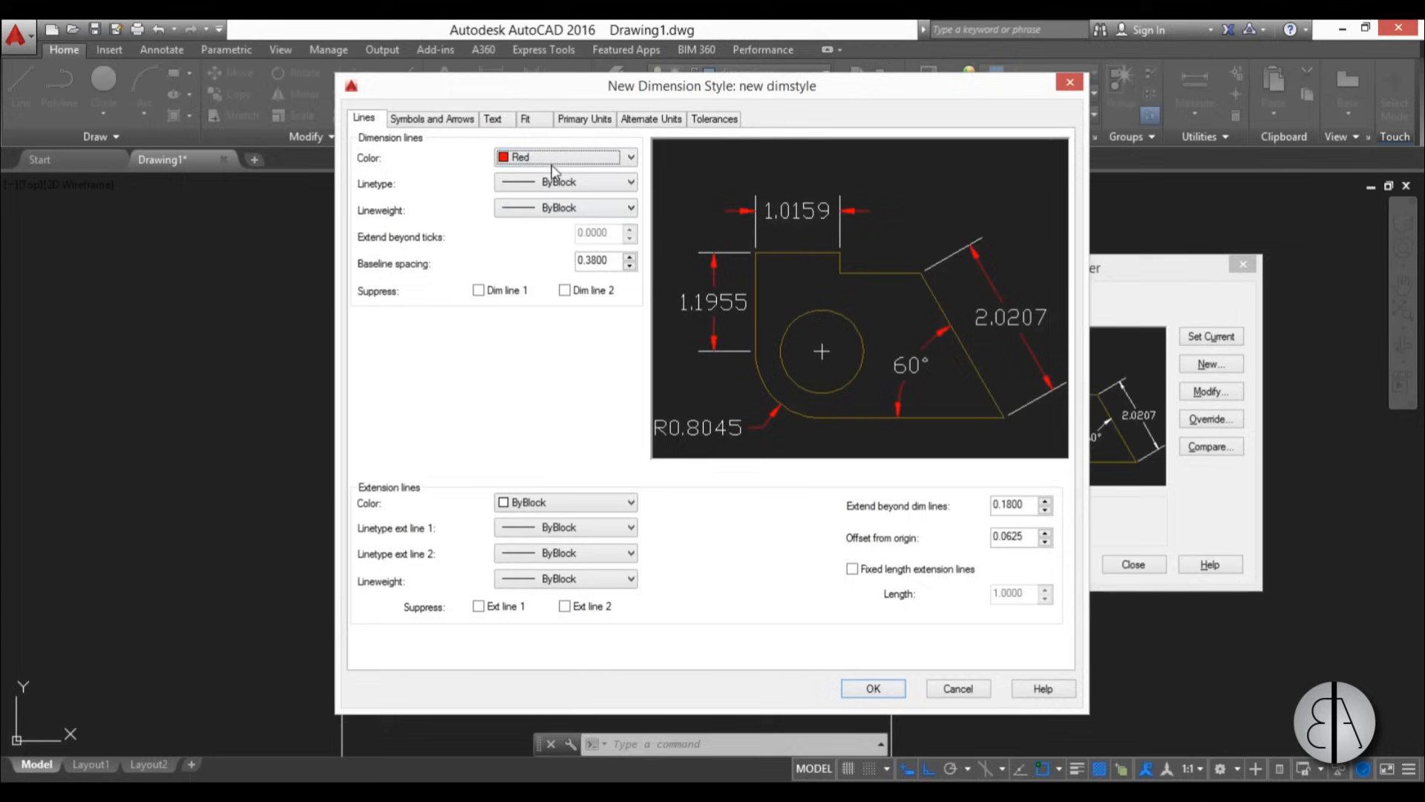
pyautogui.click(564, 157)
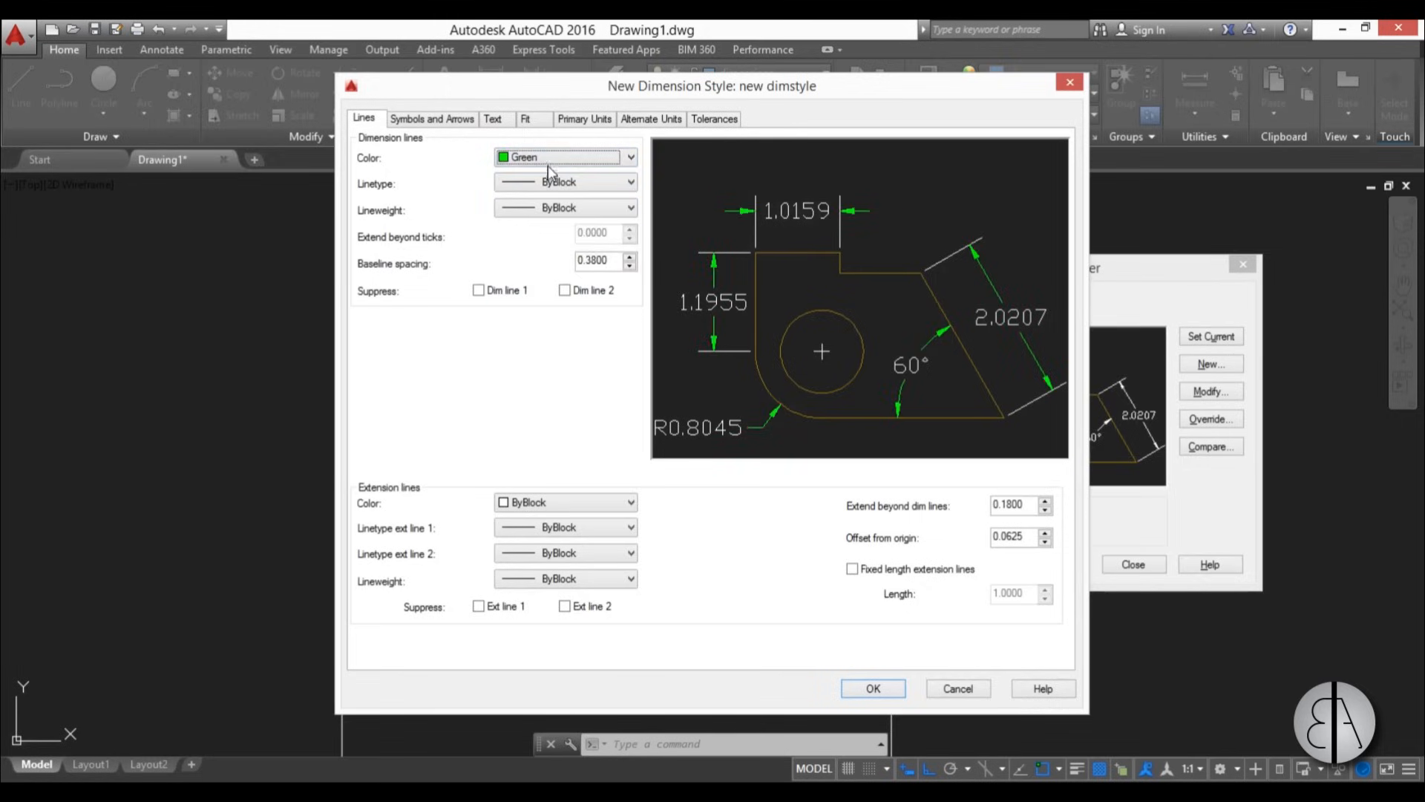
pyautogui.click(629, 157)
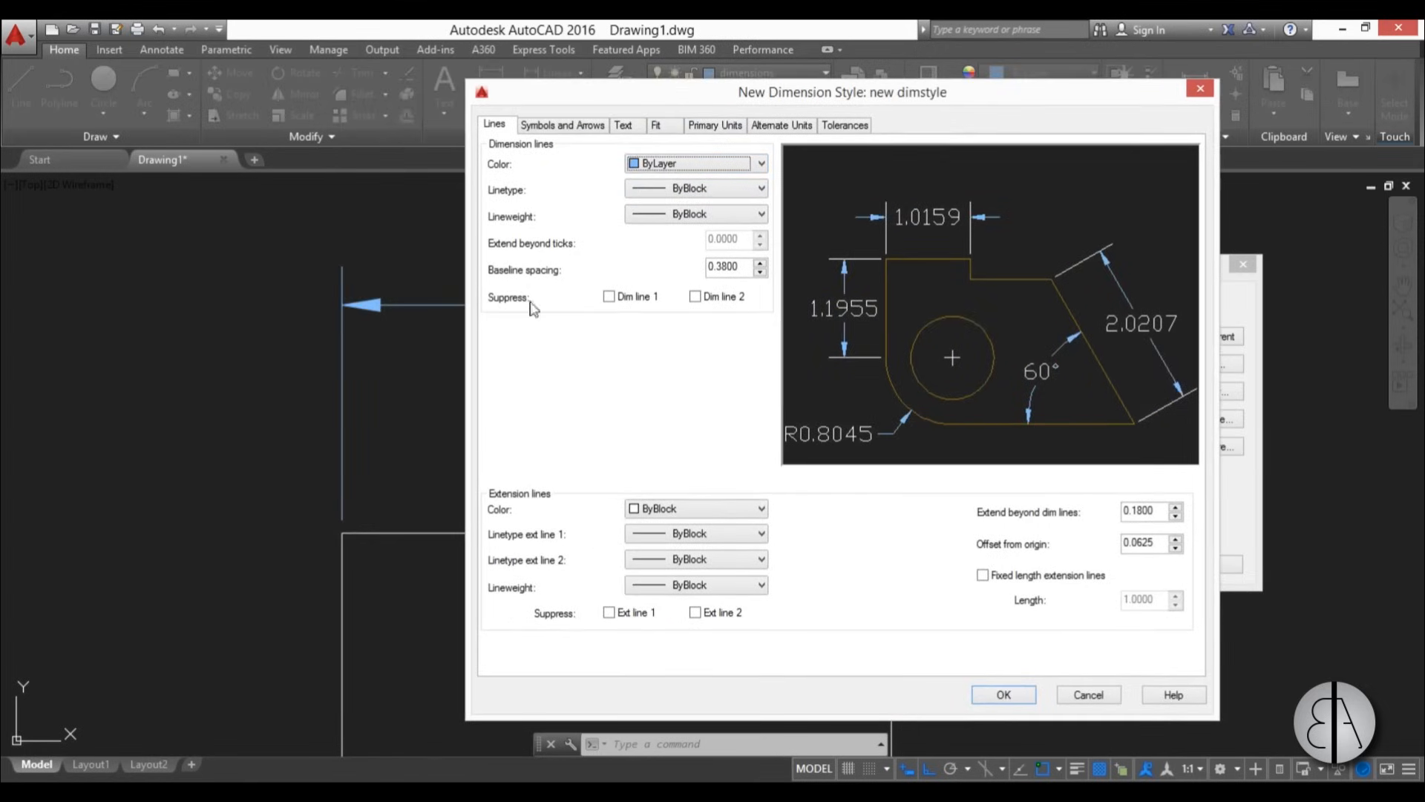
pyautogui.moveTo(867, 235)
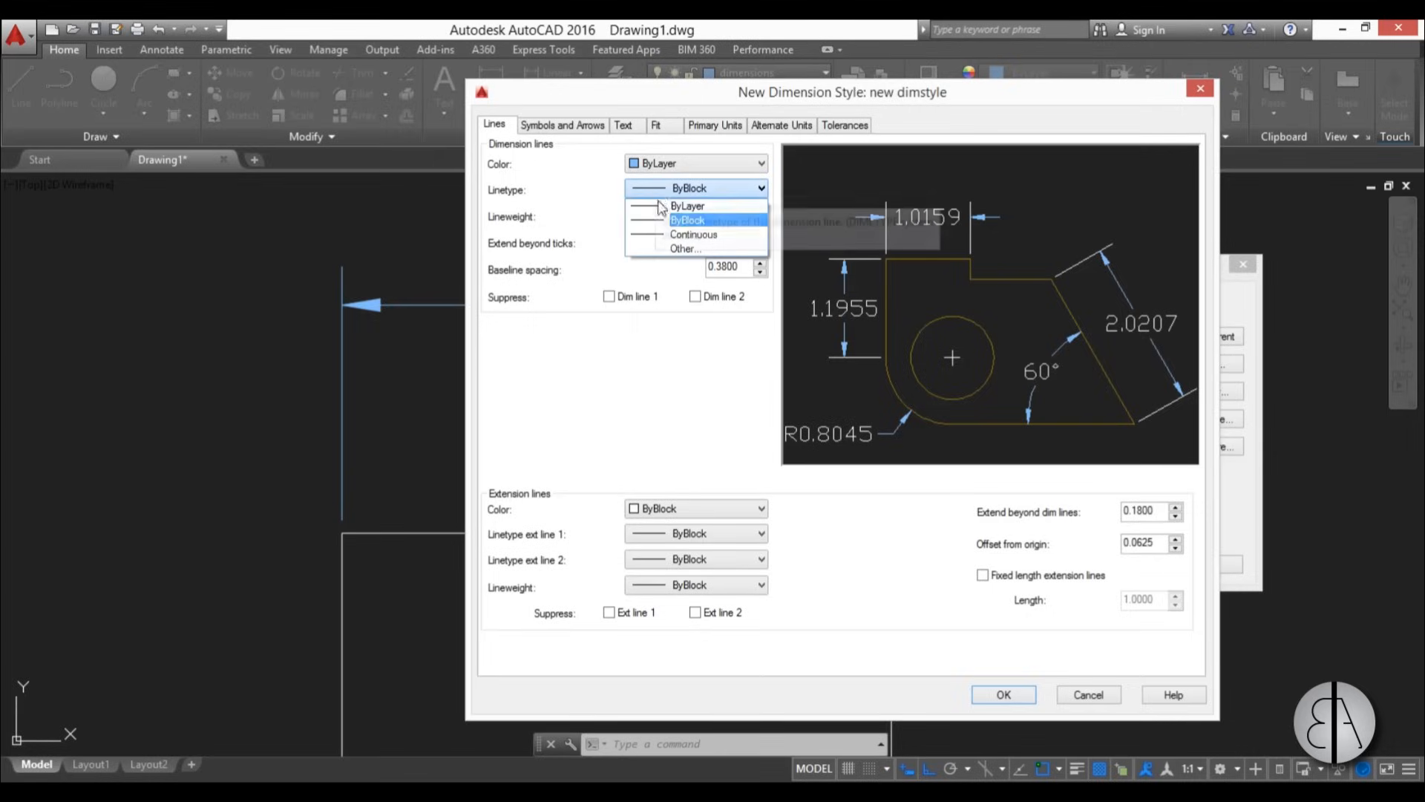
pyautogui.moveTo(689, 206)
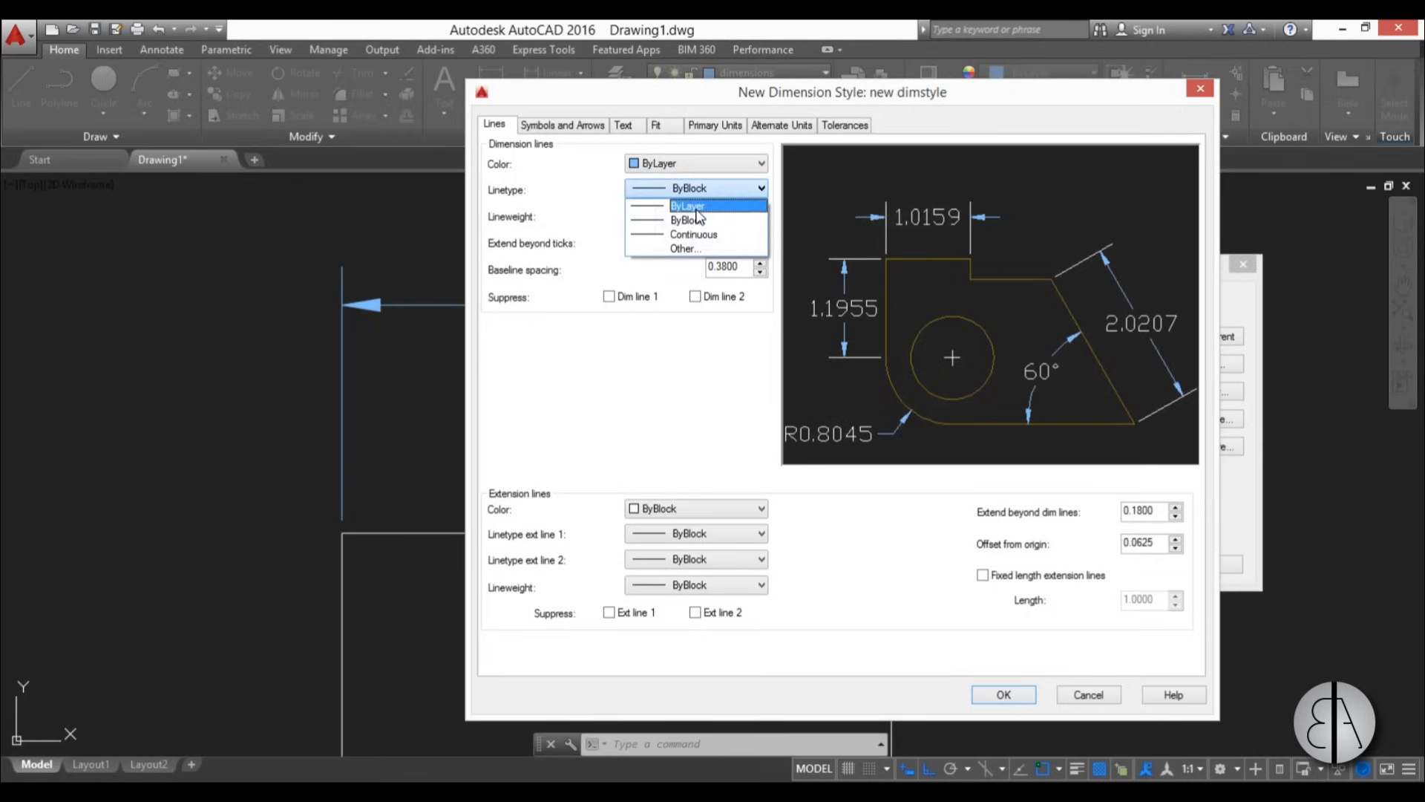
pyautogui.click(688, 205)
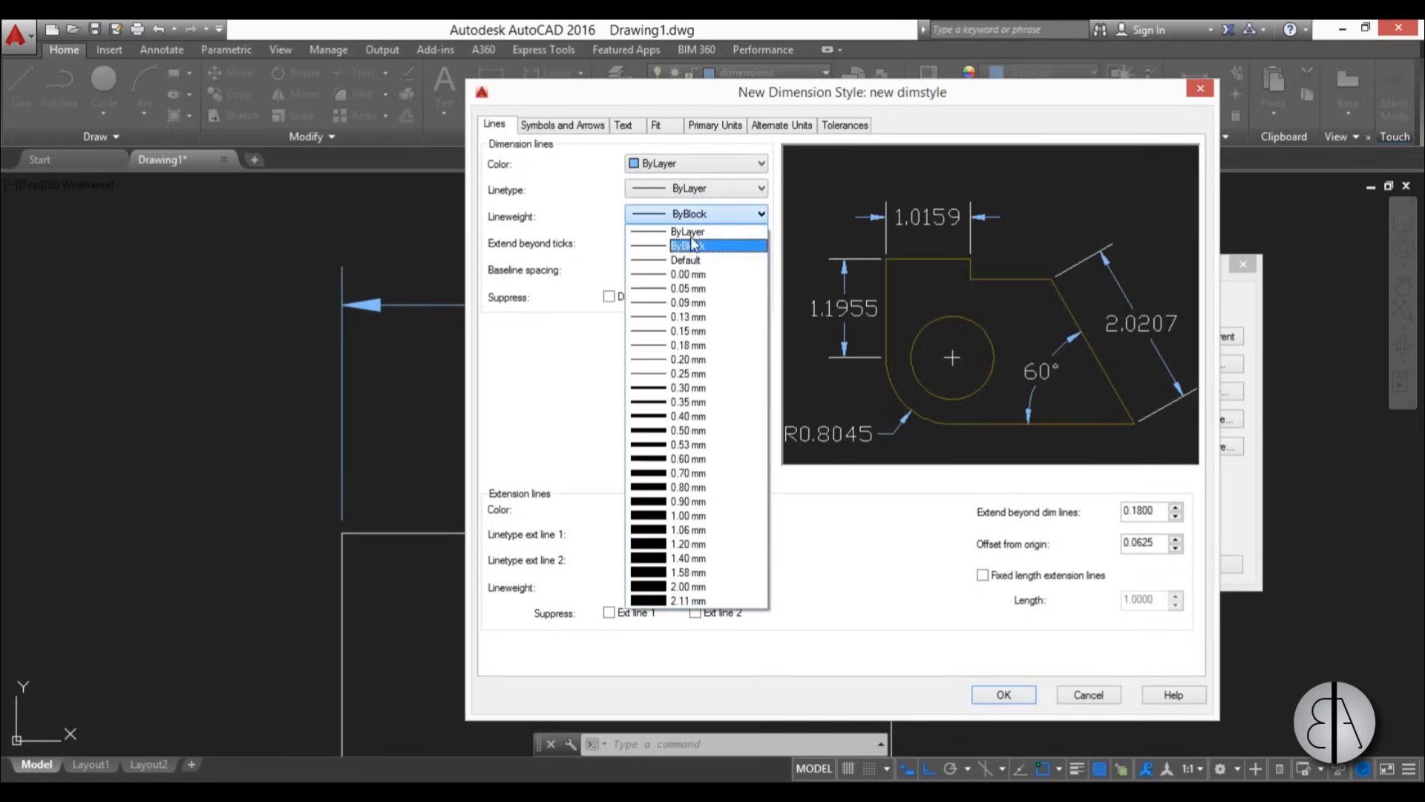
pyautogui.click(687, 231)
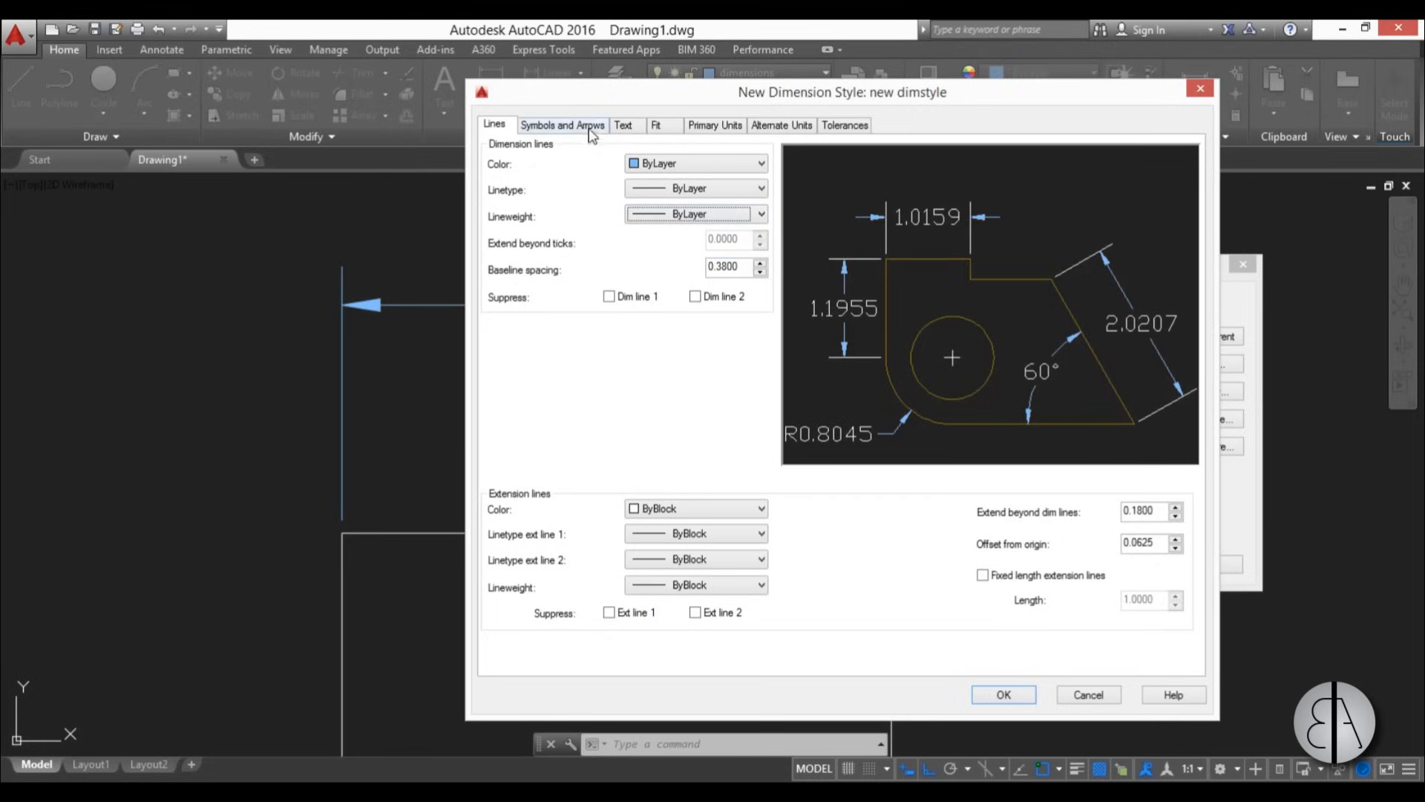
# - Switch the new dimstyle's arrowheads to Oblique ticks
pyautogui.click(562, 125)
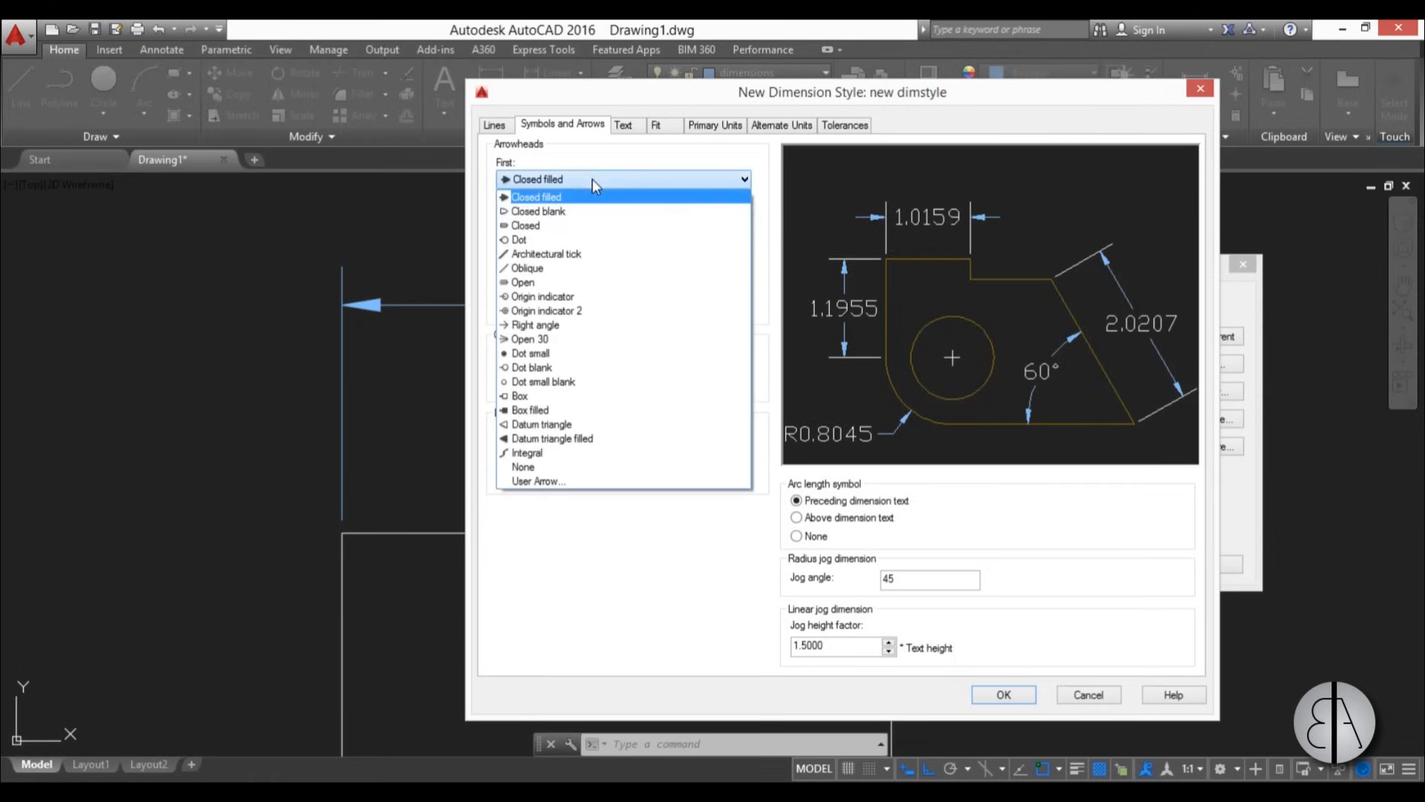
pyautogui.click(527, 267)
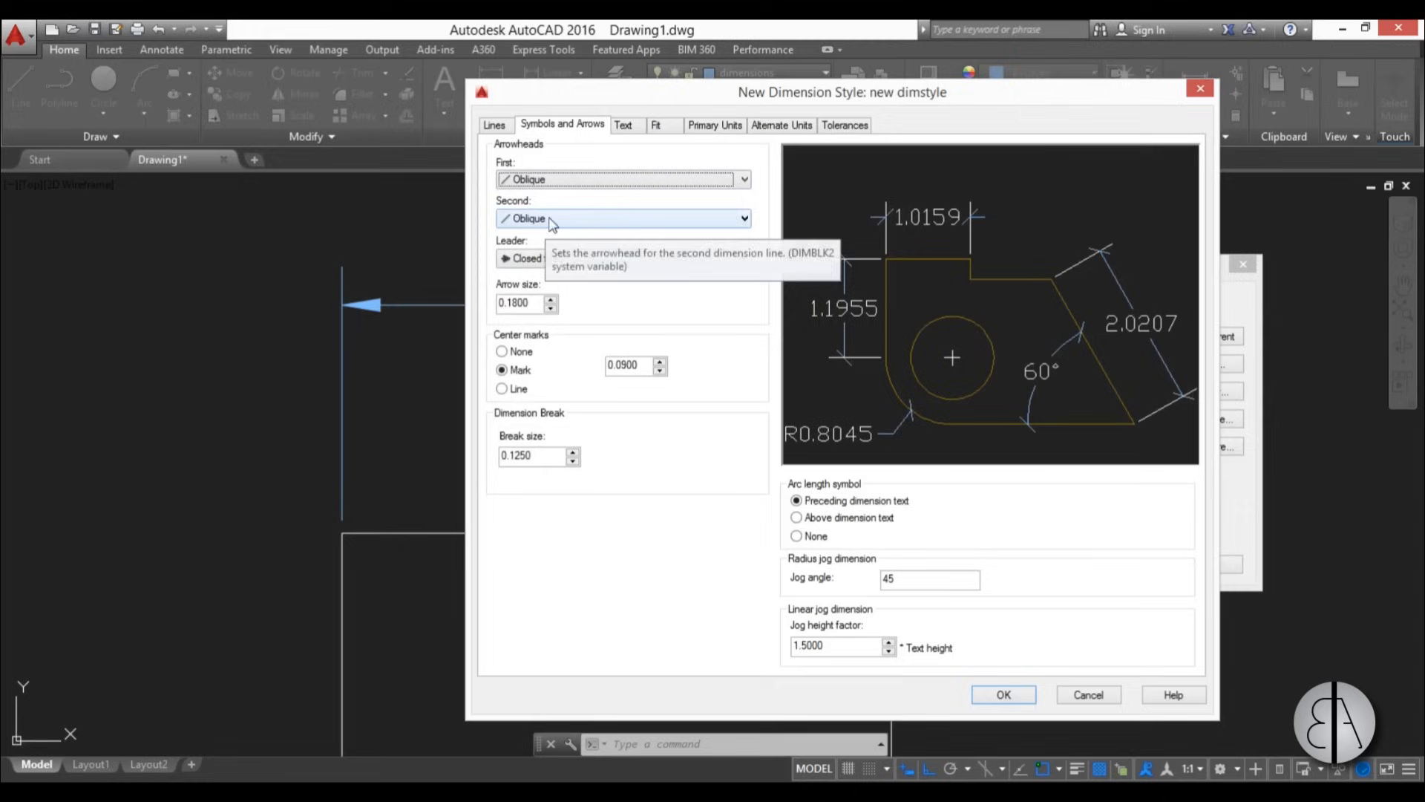
pyautogui.click(494, 124)
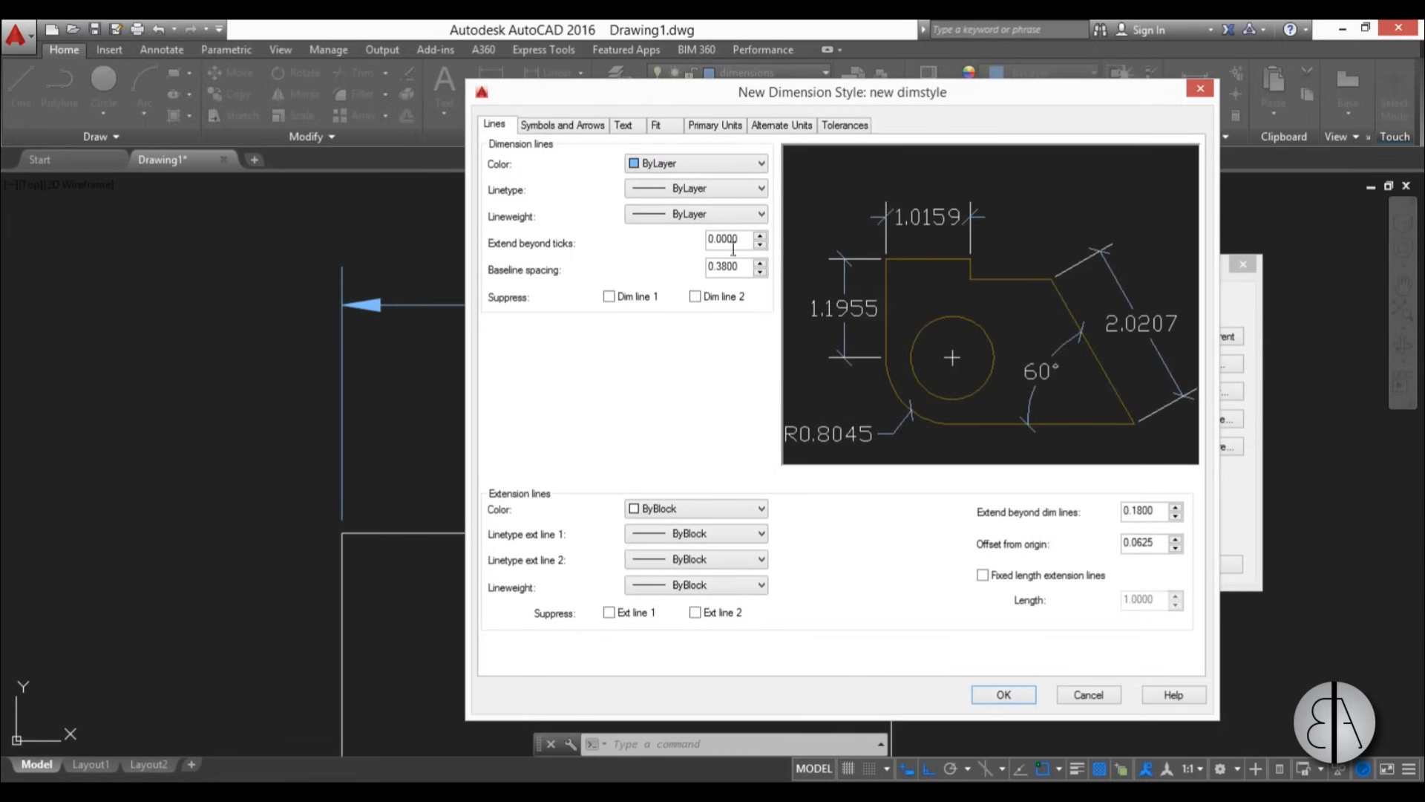
# - Set Extend beyond ticks to 20 for the new dimstyle
pyautogui.tripleClick(727, 239)
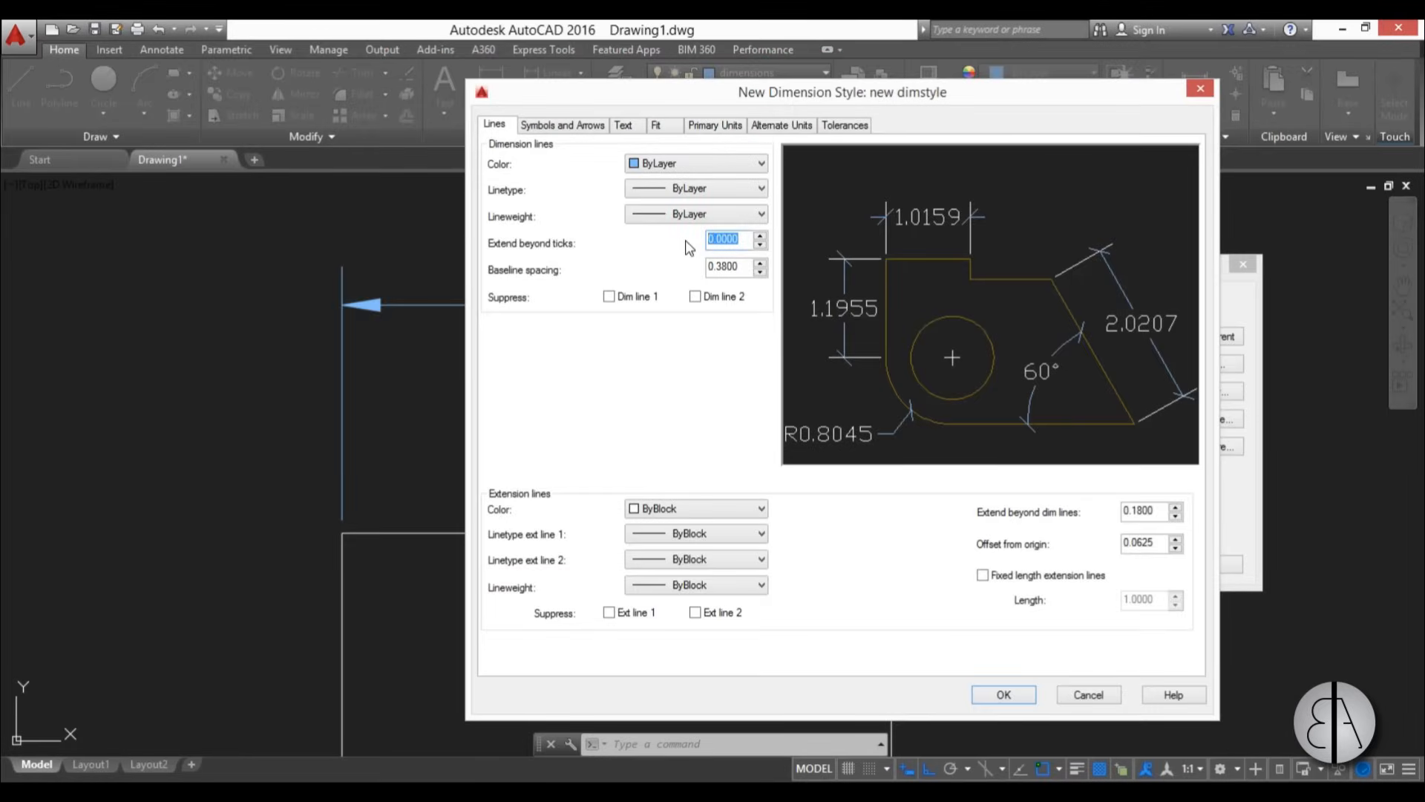
pyautogui.write('20')
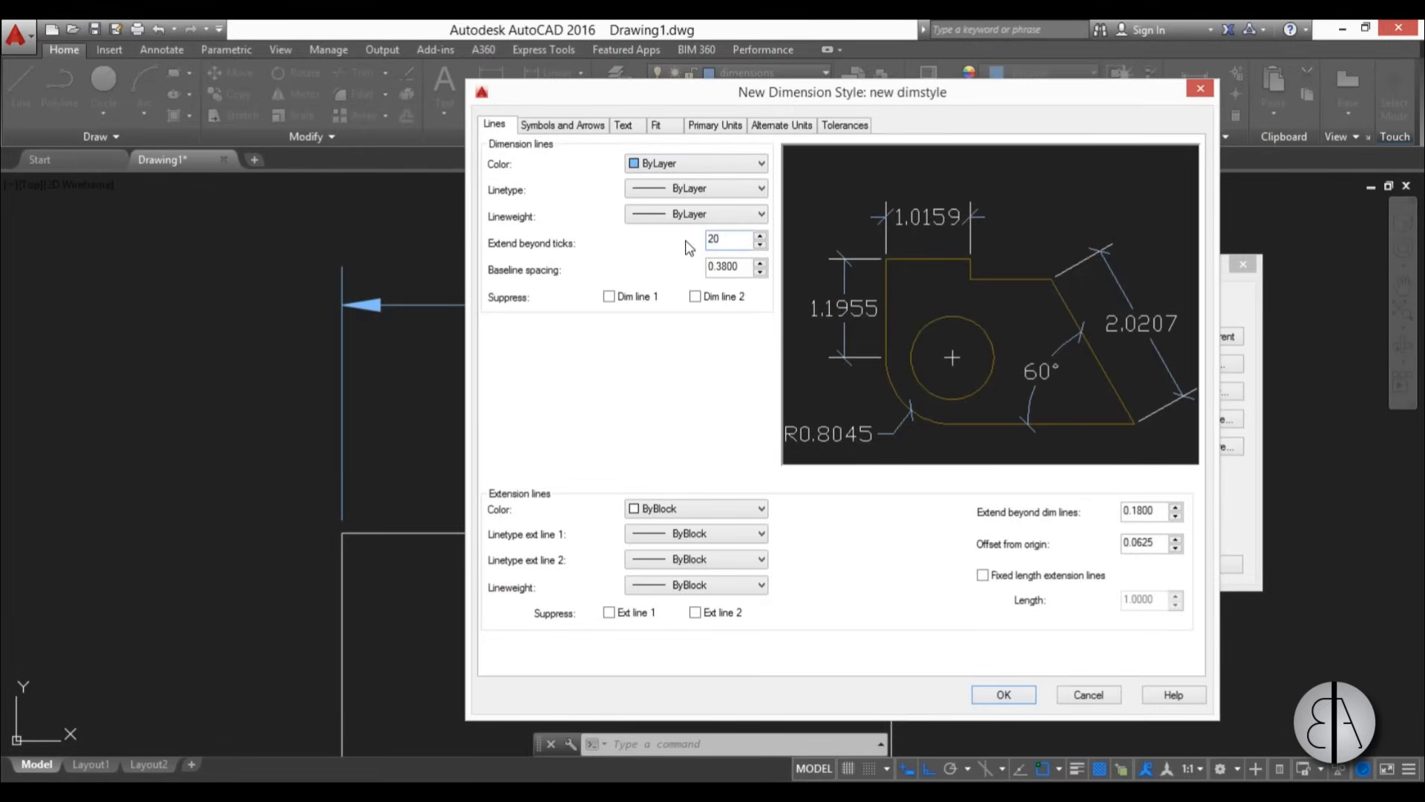
pyautogui.moveTo(677, 255)
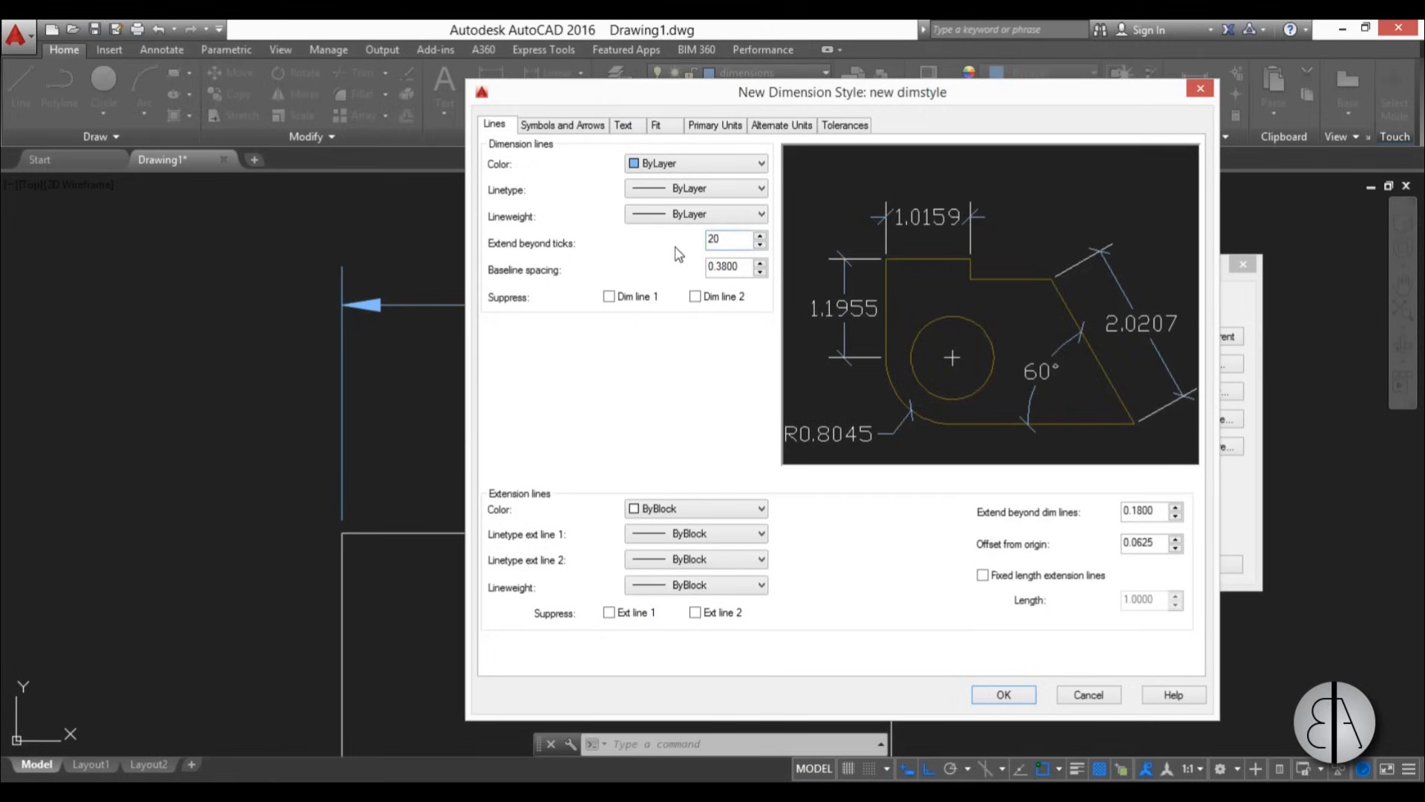
pyautogui.moveTo(677, 258)
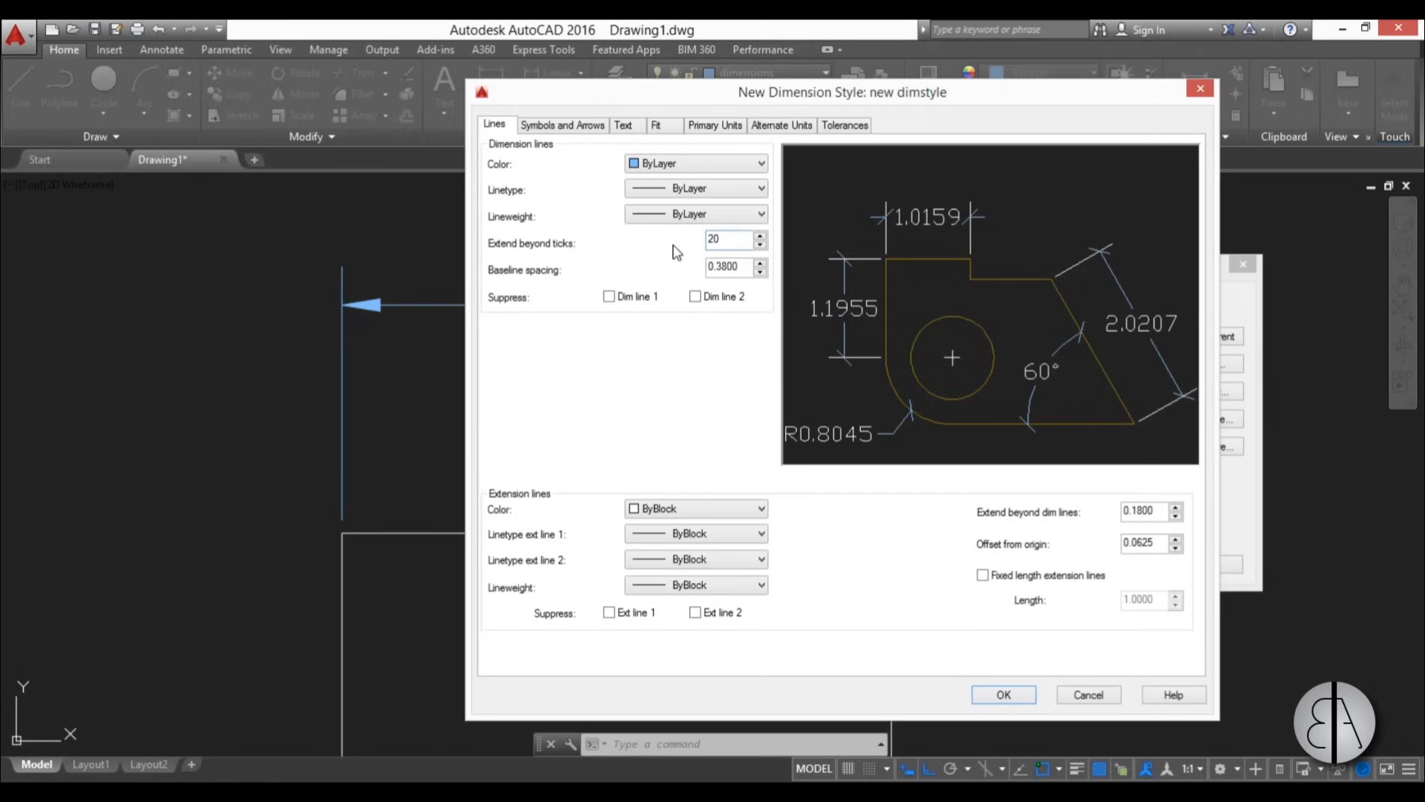
pyautogui.click(727, 239)
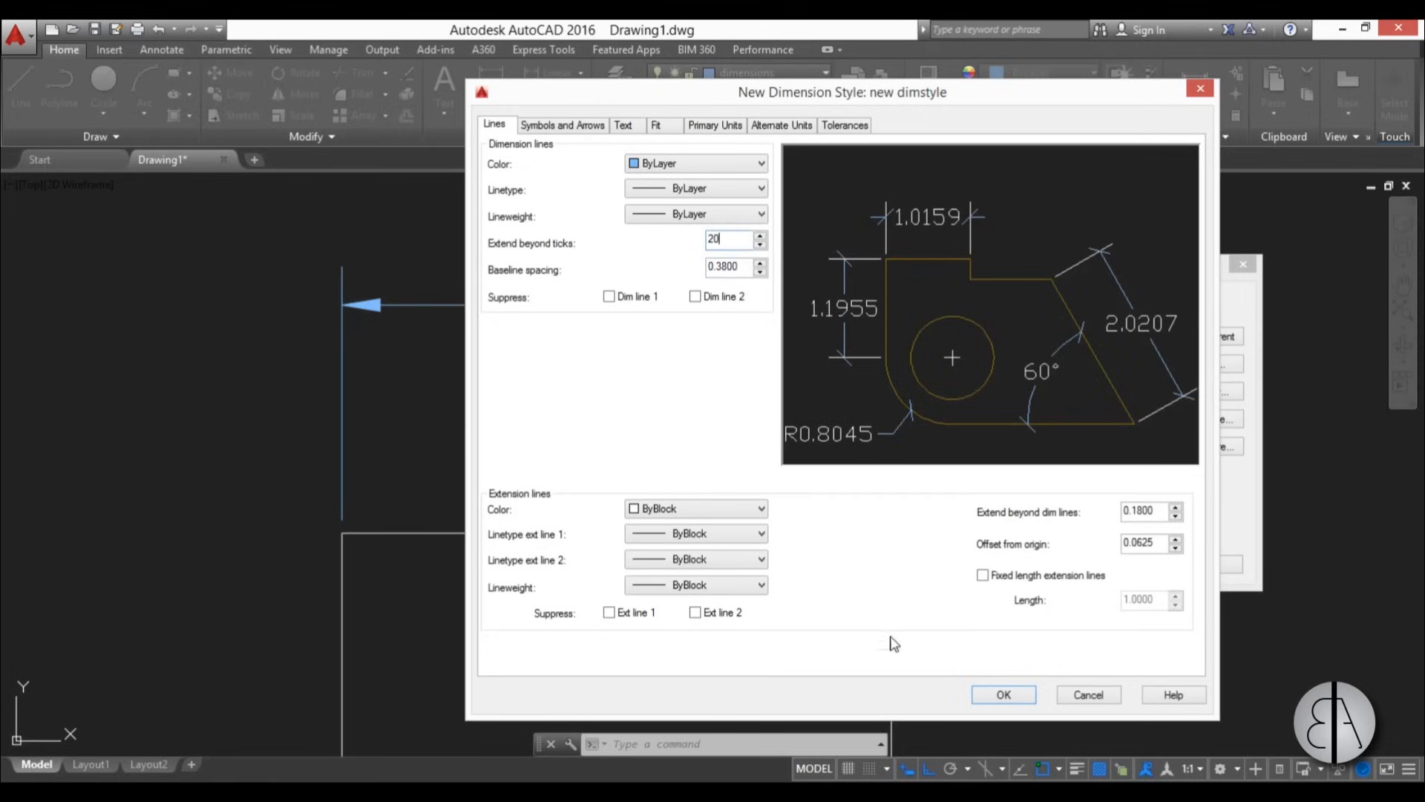
pyautogui.moveTo(990, 530)
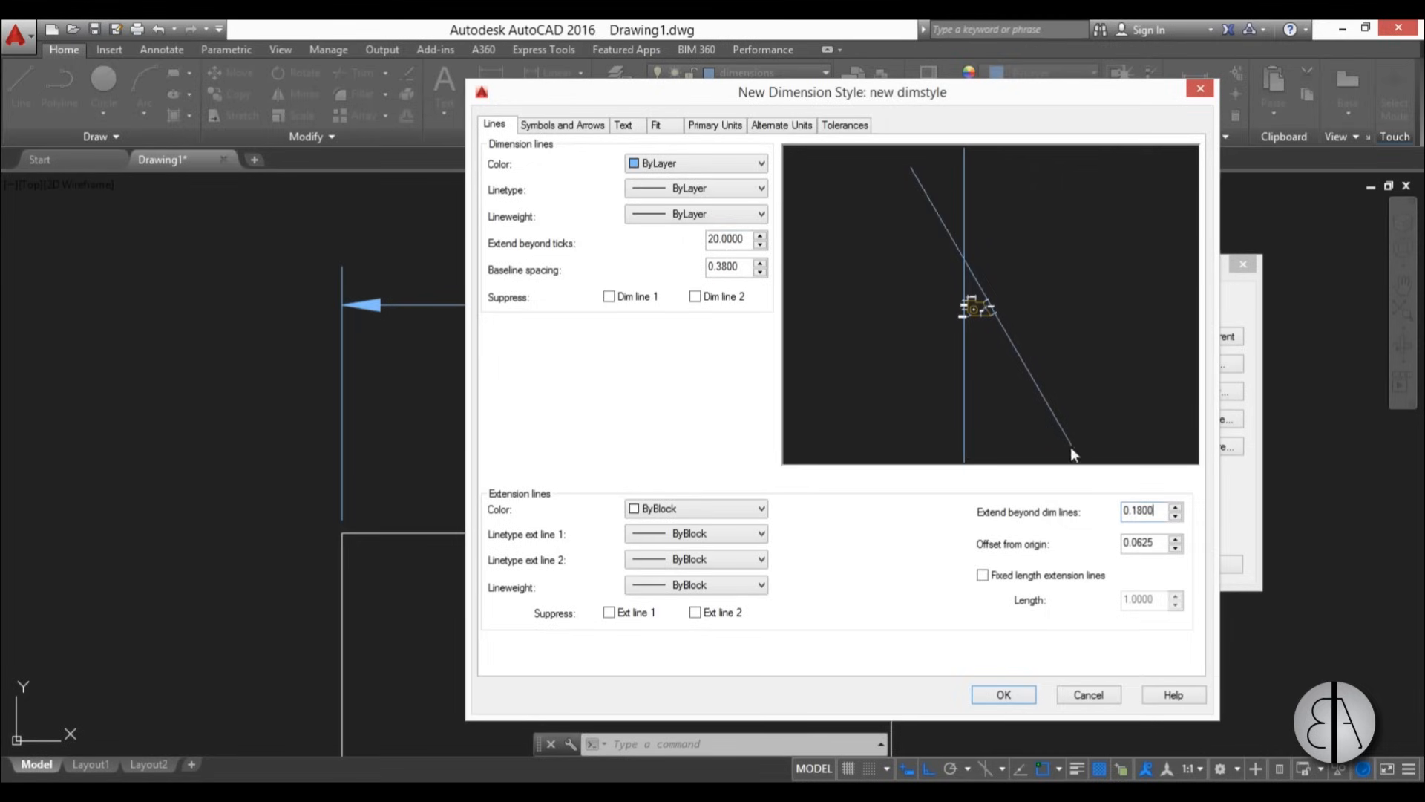
pyautogui.moveTo(988, 323)
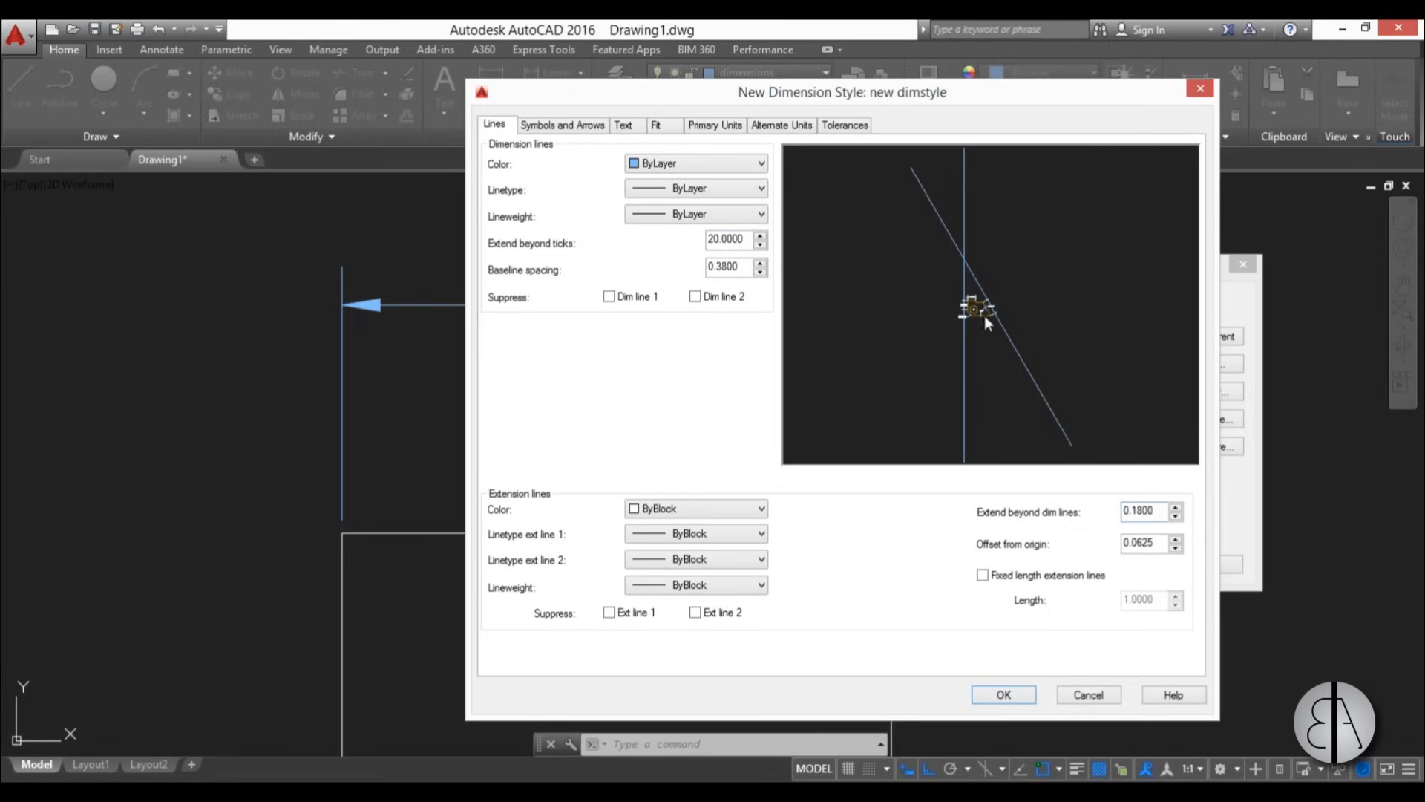
pyautogui.moveTo(988, 328)
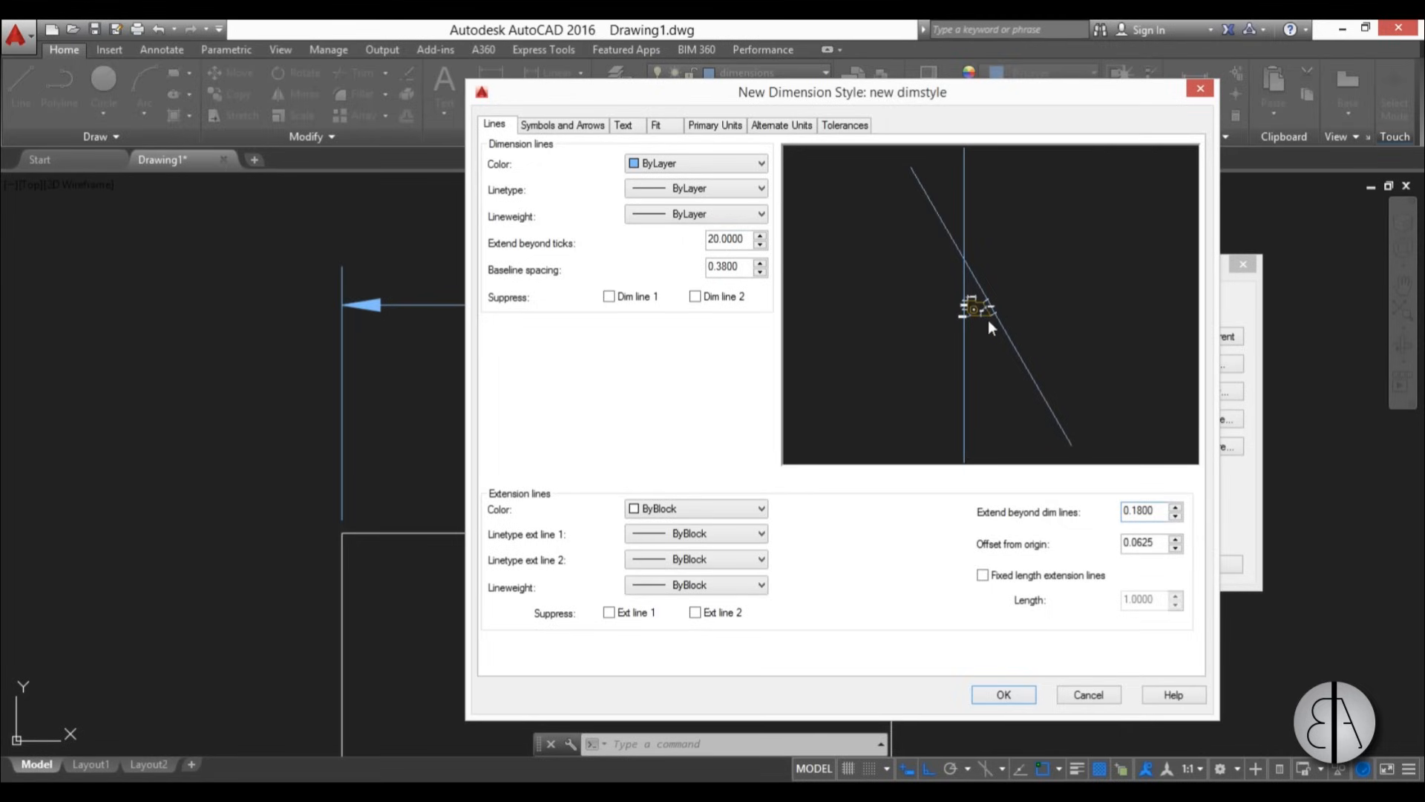
pyautogui.click(1143, 511)
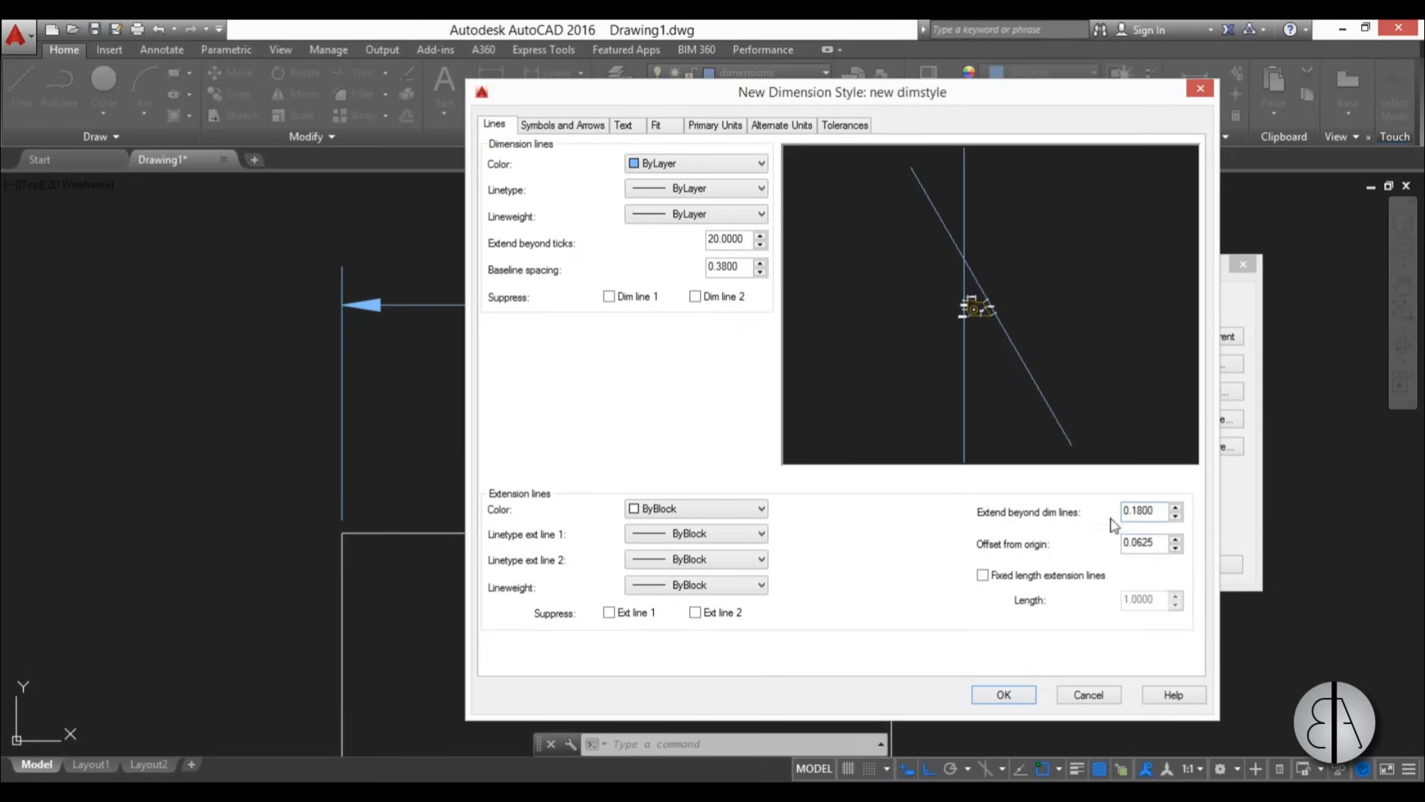
pyautogui.moveTo(1060, 528)
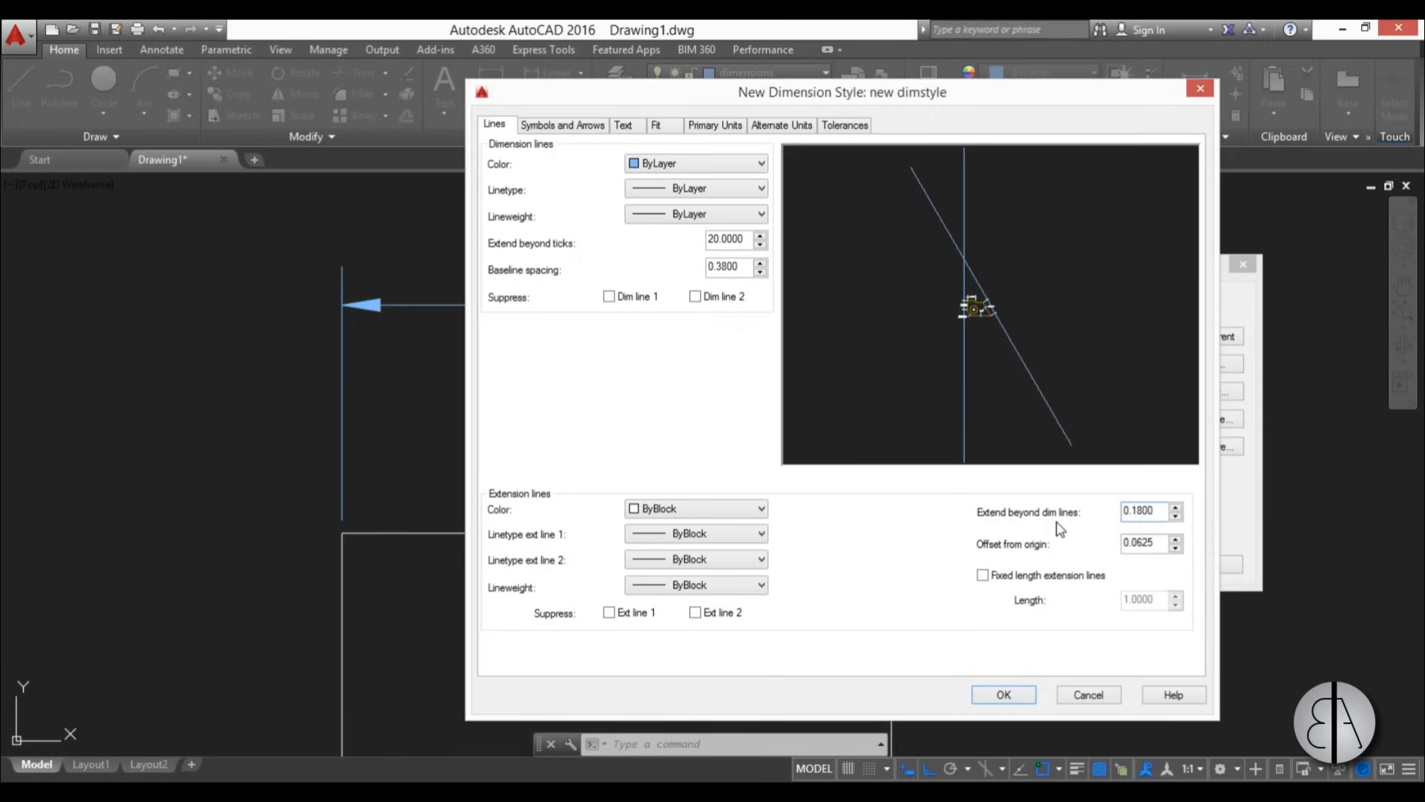
# - Give extension lines a 20 overshoot, 20 origin offset and fixed length 20
pyautogui.write('20')
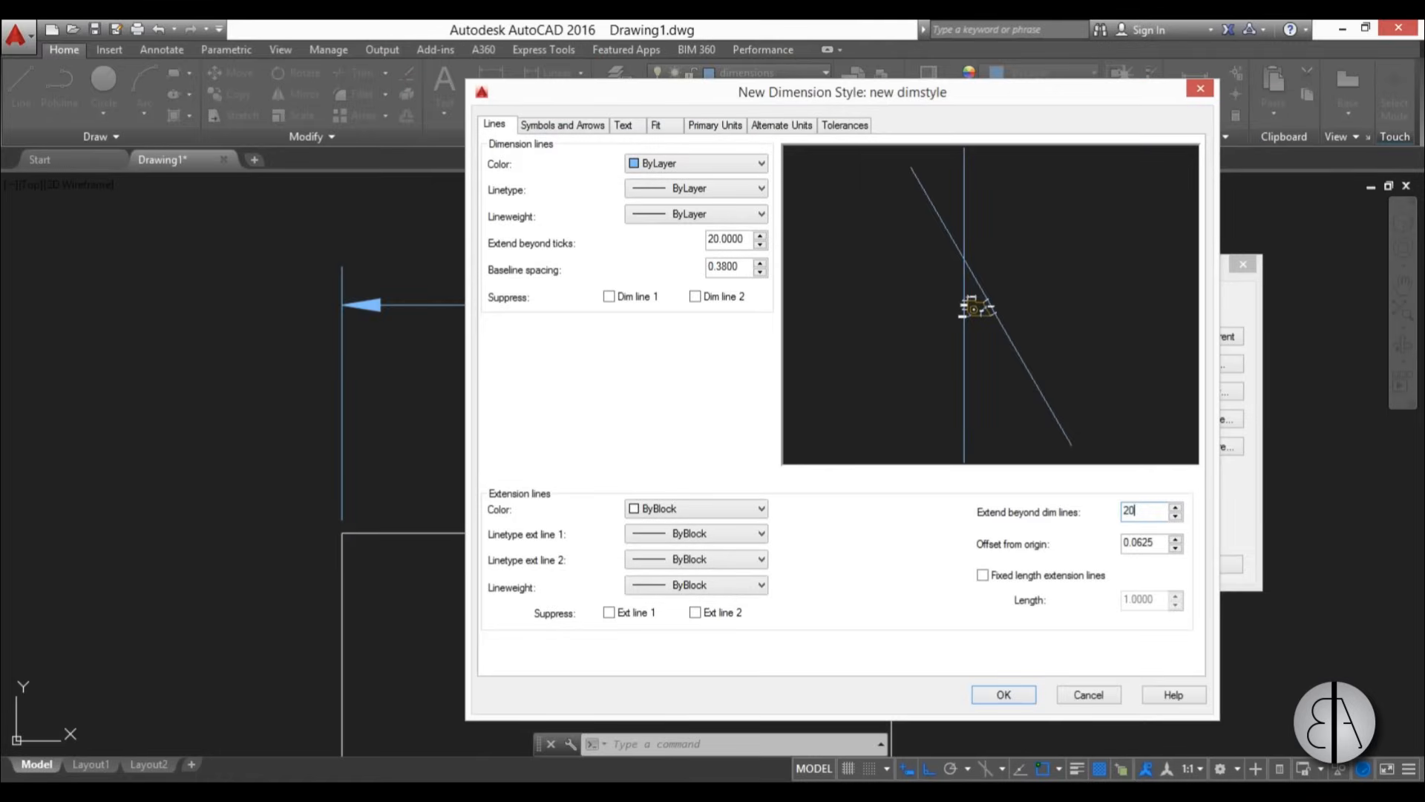
pyautogui.moveTo(1068, 570)
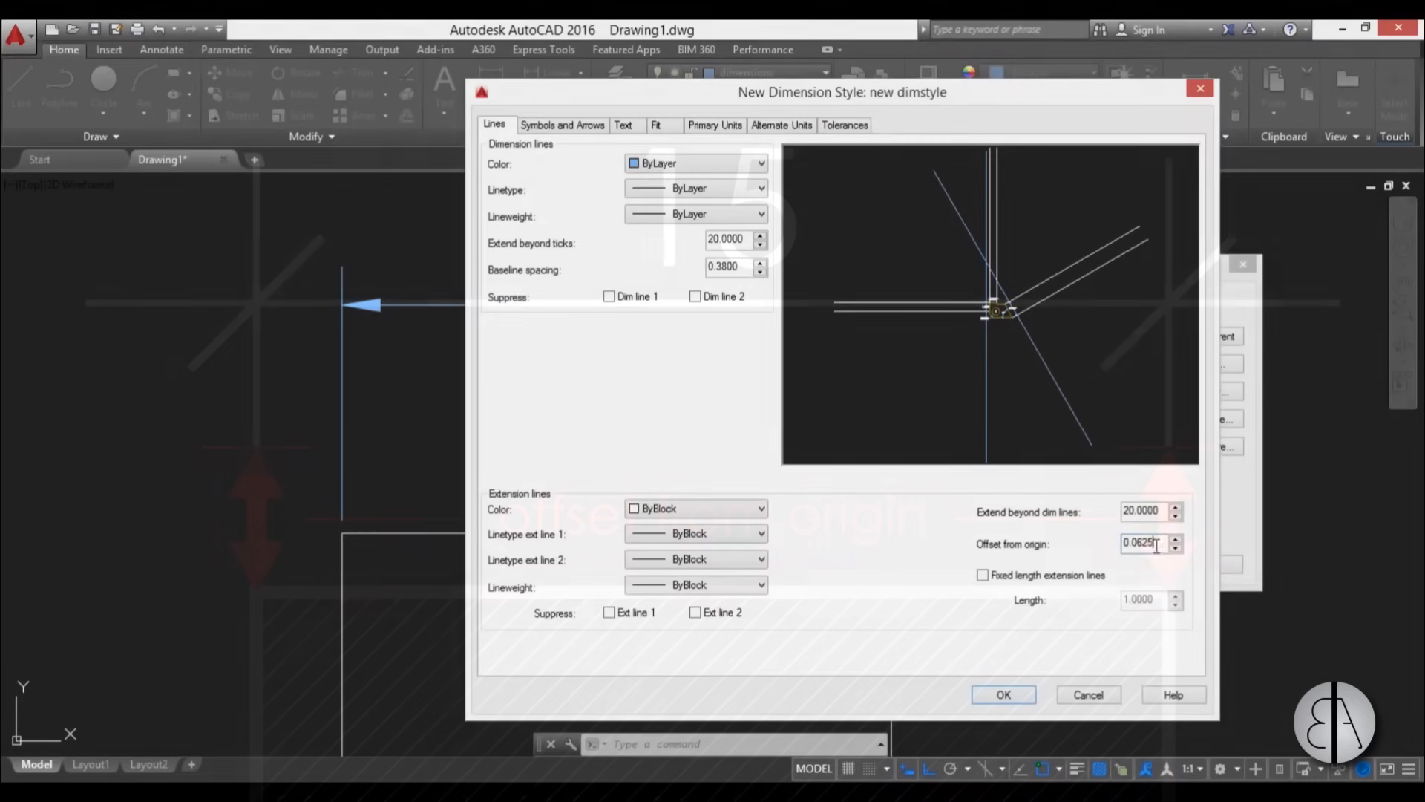
pyautogui.write('20')
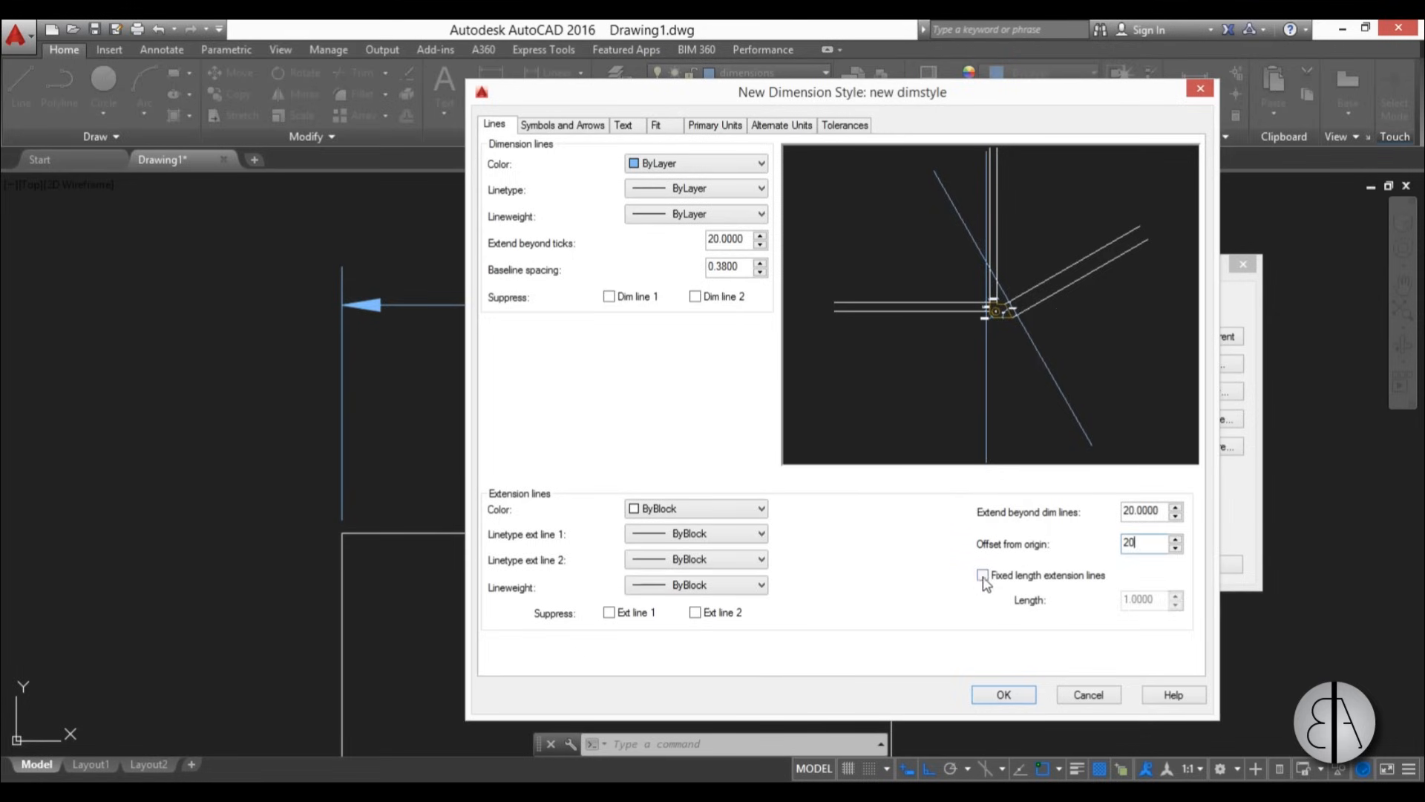
pyautogui.click(983, 574)
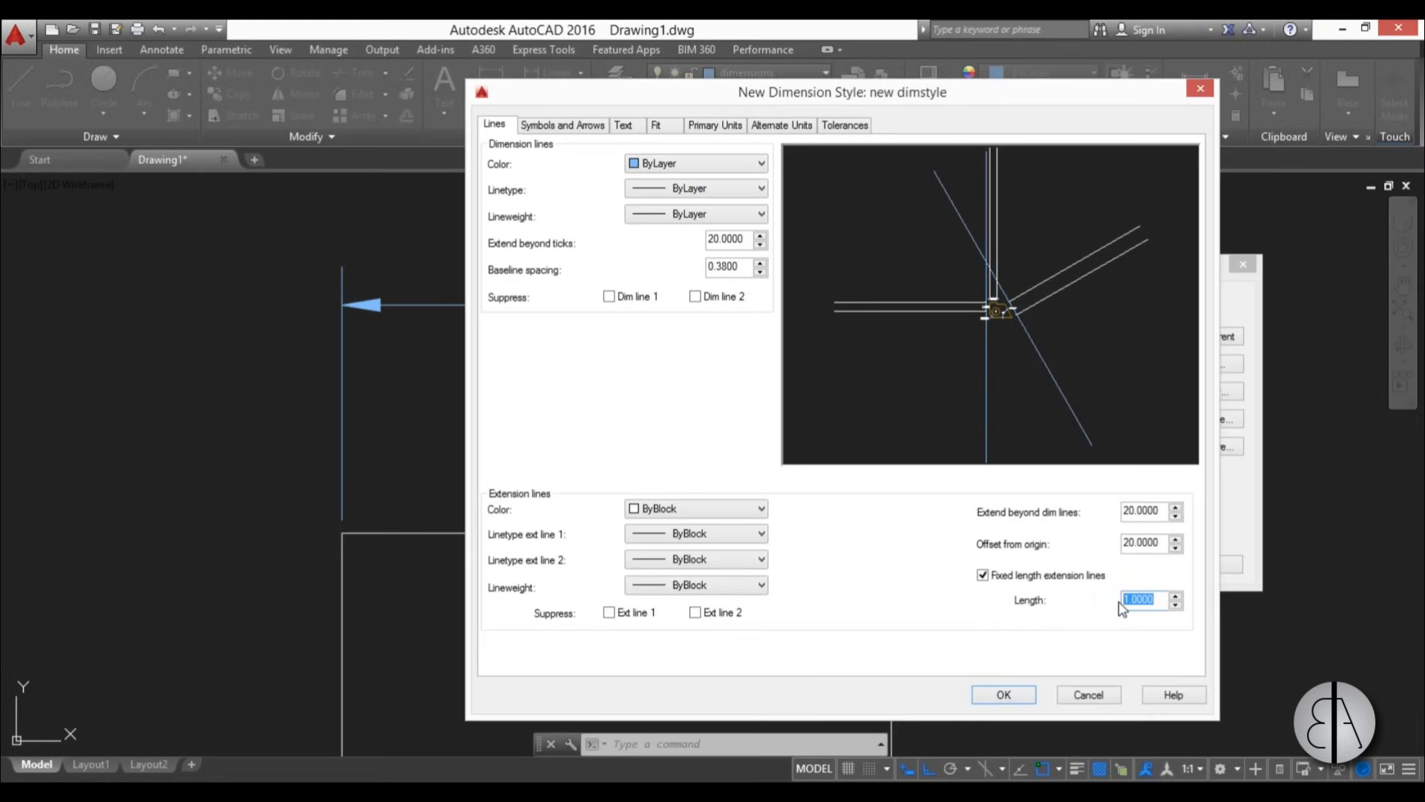
pyautogui.write('20')
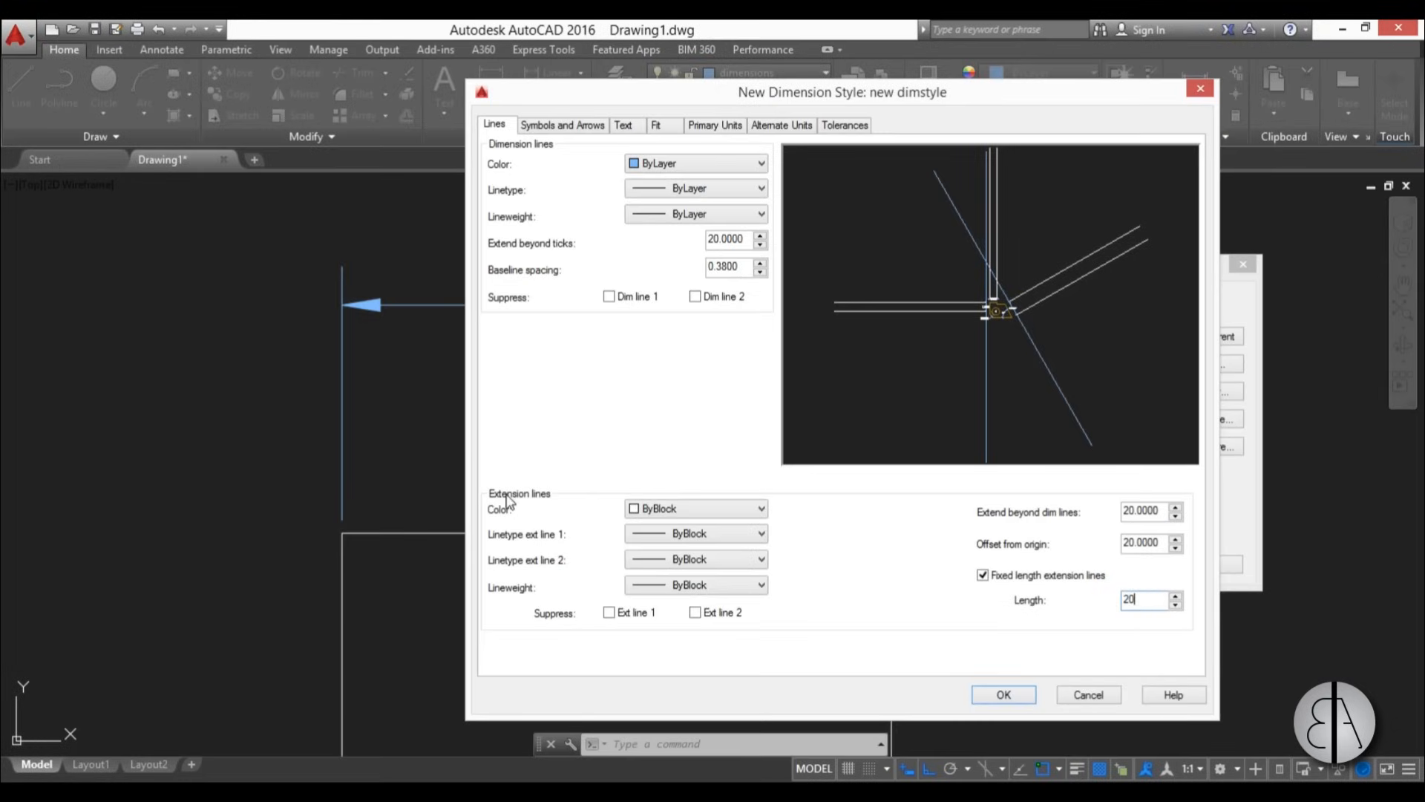
pyautogui.moveTo(592, 519)
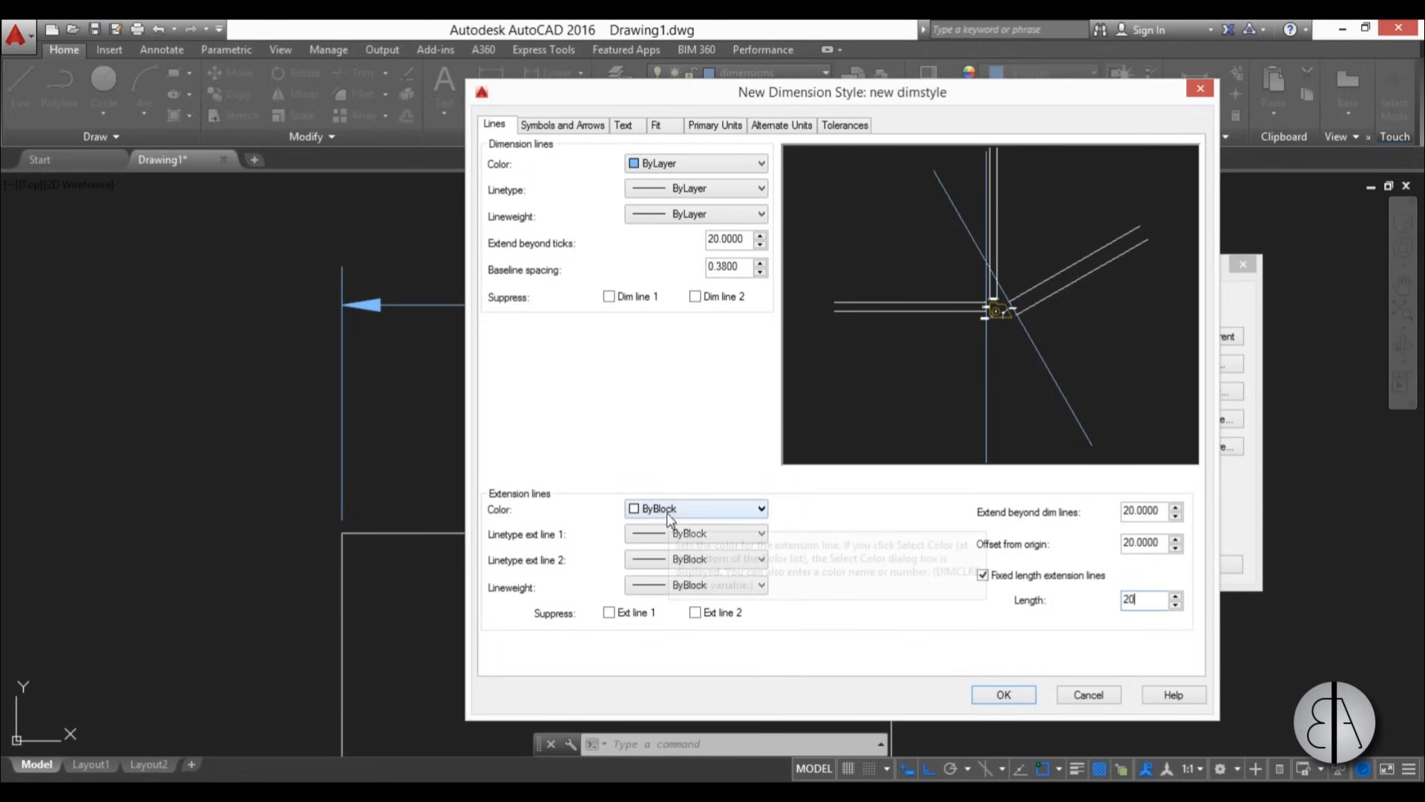
# - Set extension line color and both extension linetypes to ByLayer, keeping both lines shown
pyautogui.click(695, 508)
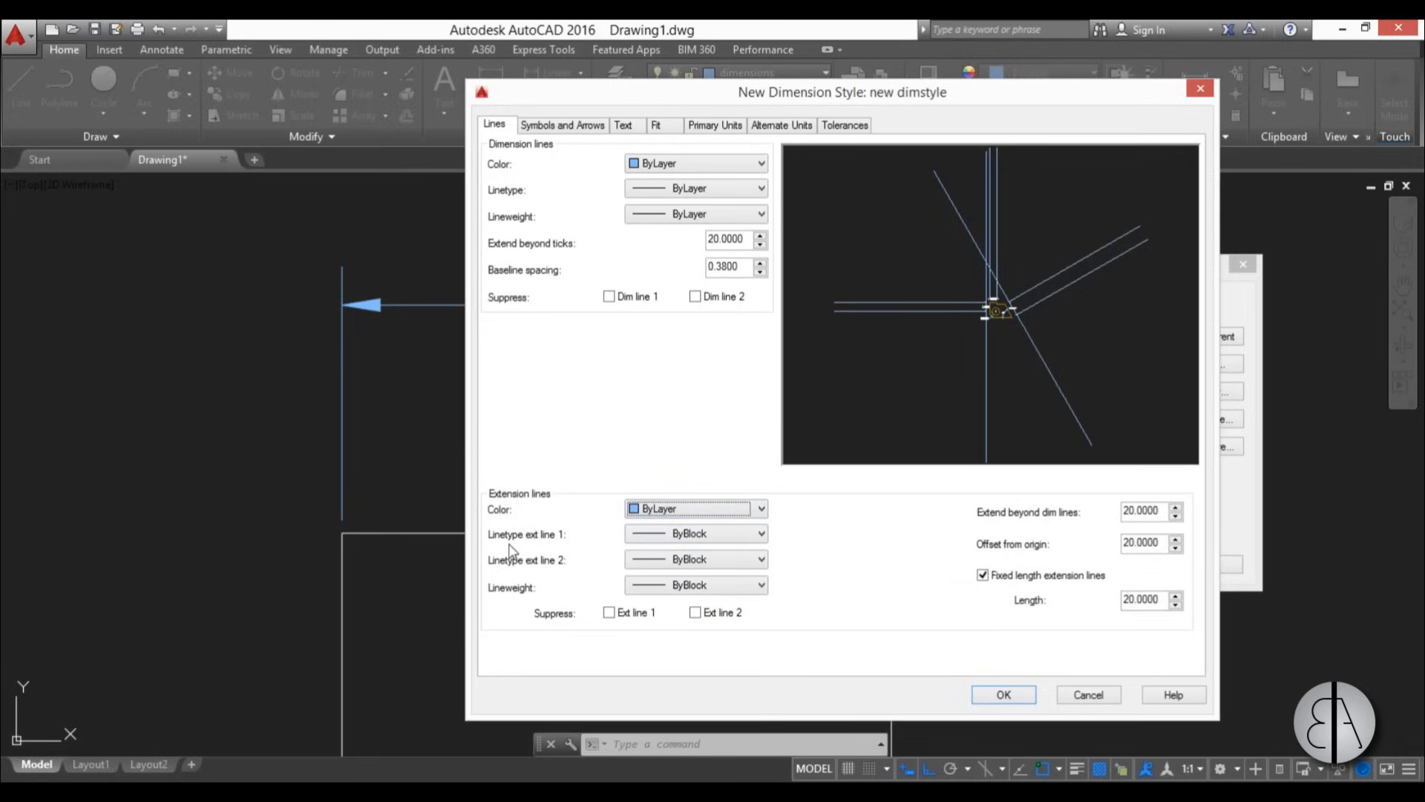
pyautogui.moveTo(546, 550)
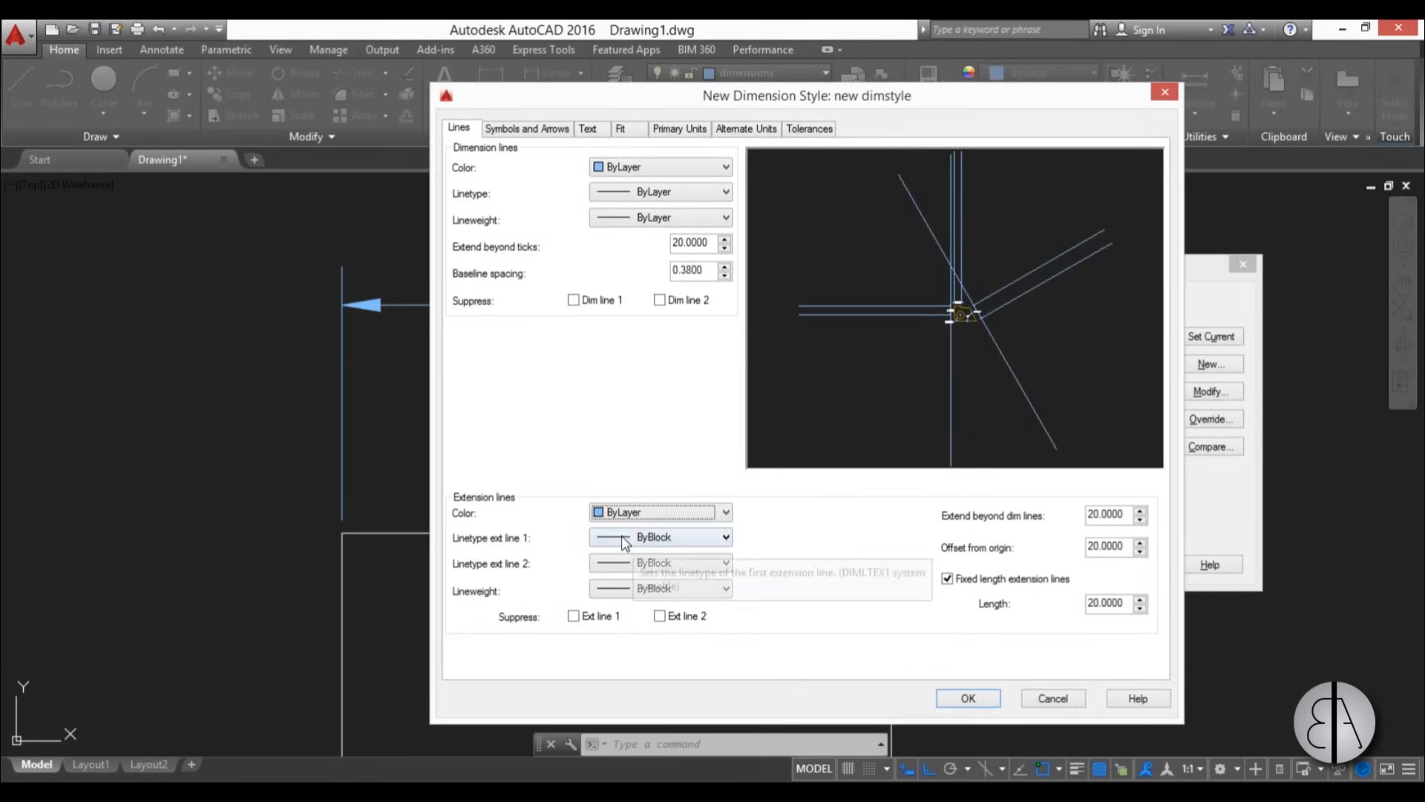
pyautogui.click(724, 562)
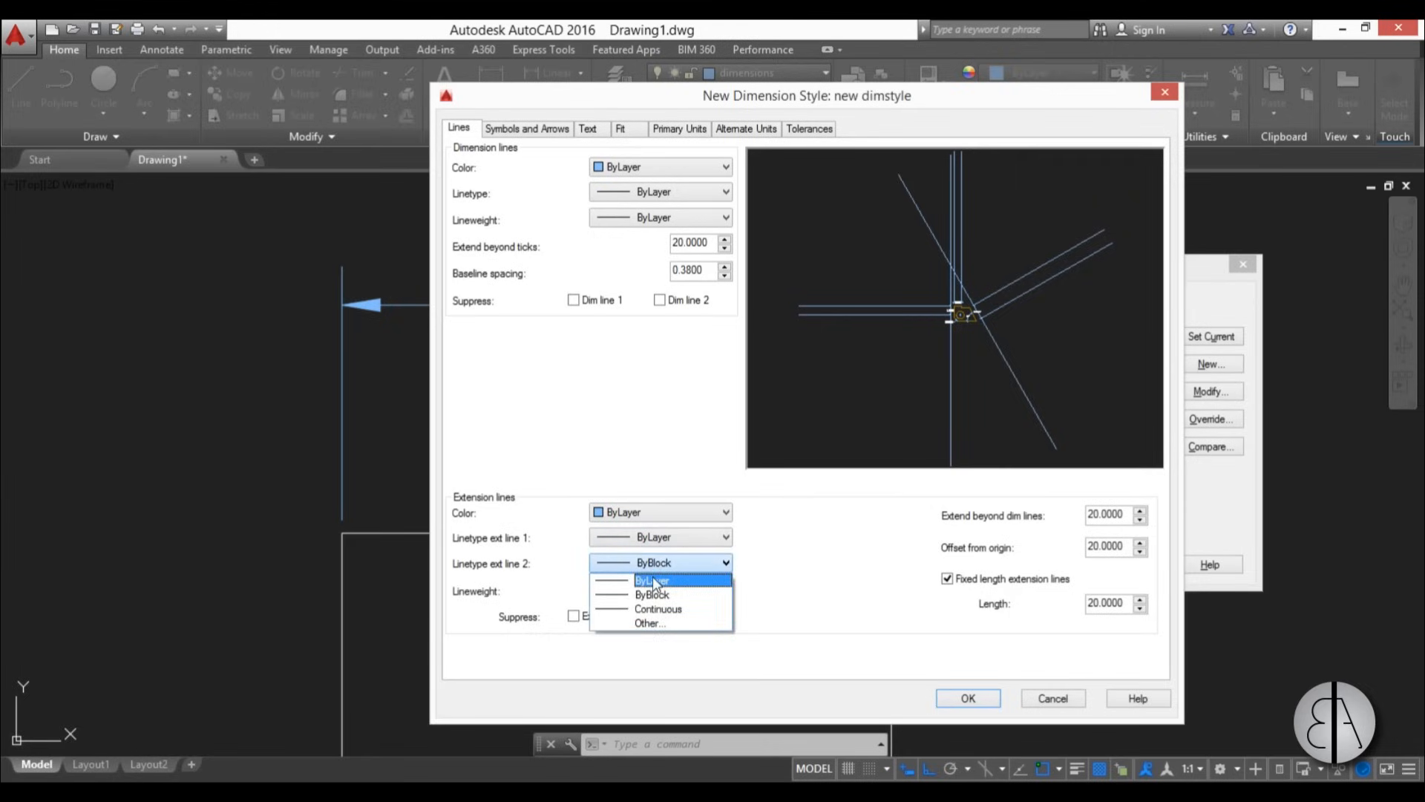
pyautogui.click(652, 580)
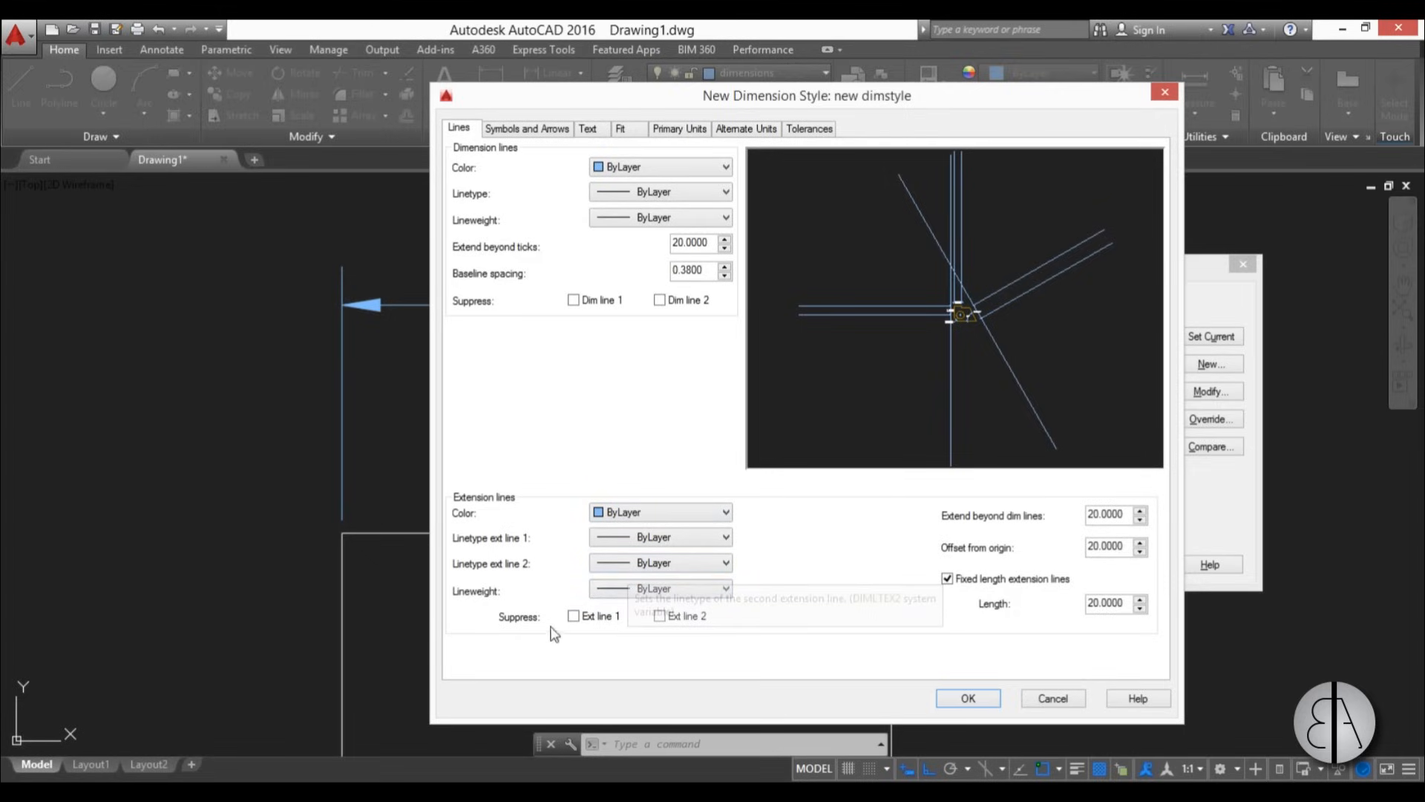
pyautogui.click(574, 615)
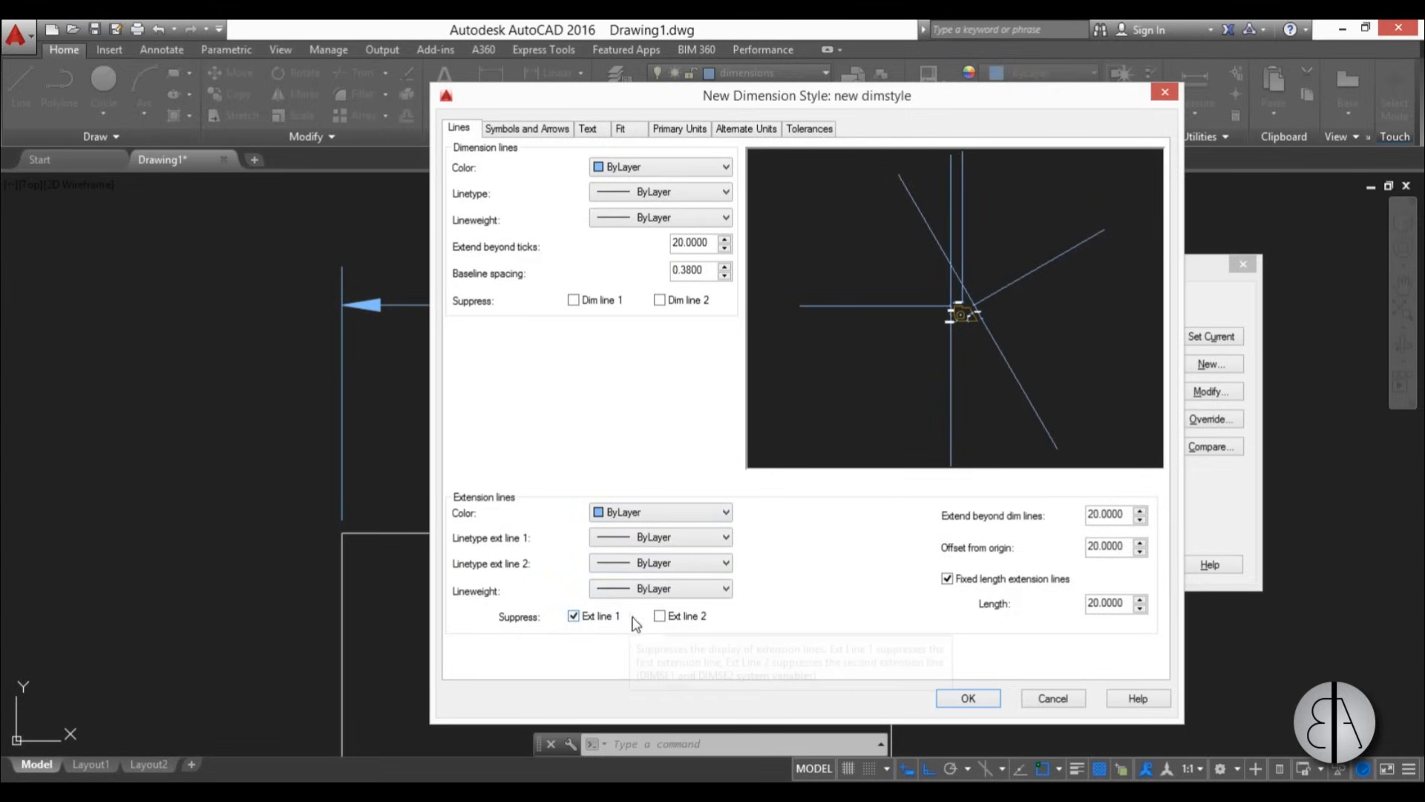
pyautogui.click(574, 616)
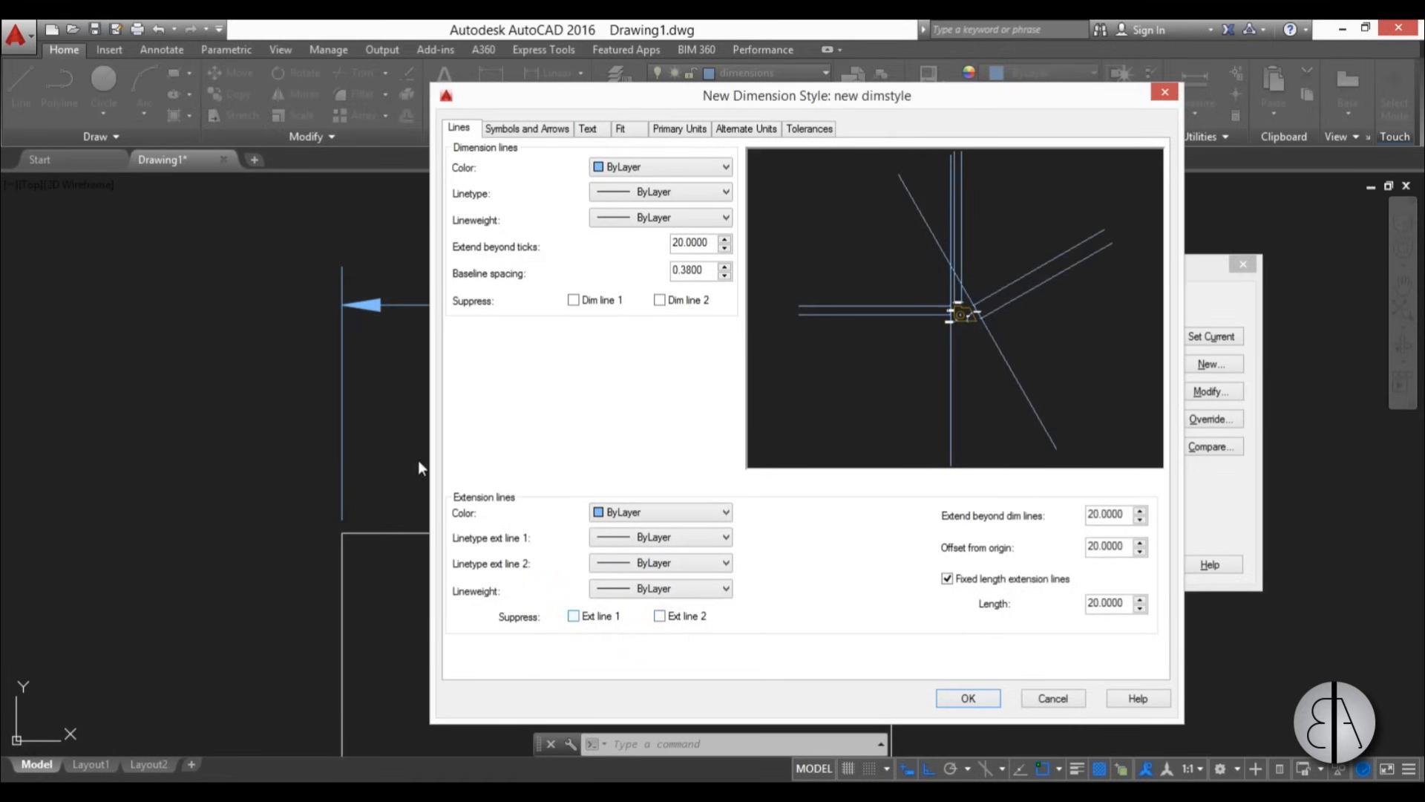
pyautogui.moveTo(351, 455)
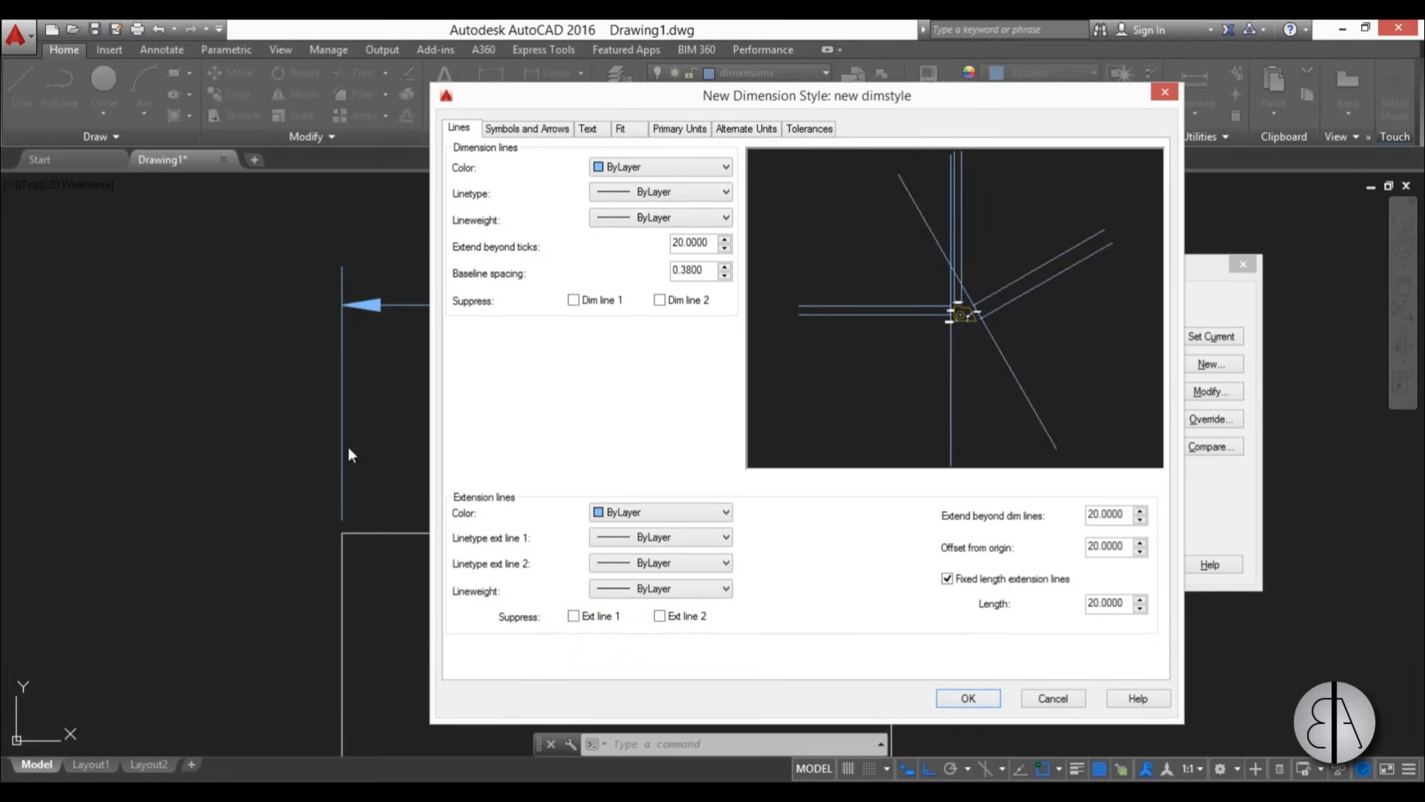
pyautogui.moveTo(491, 579)
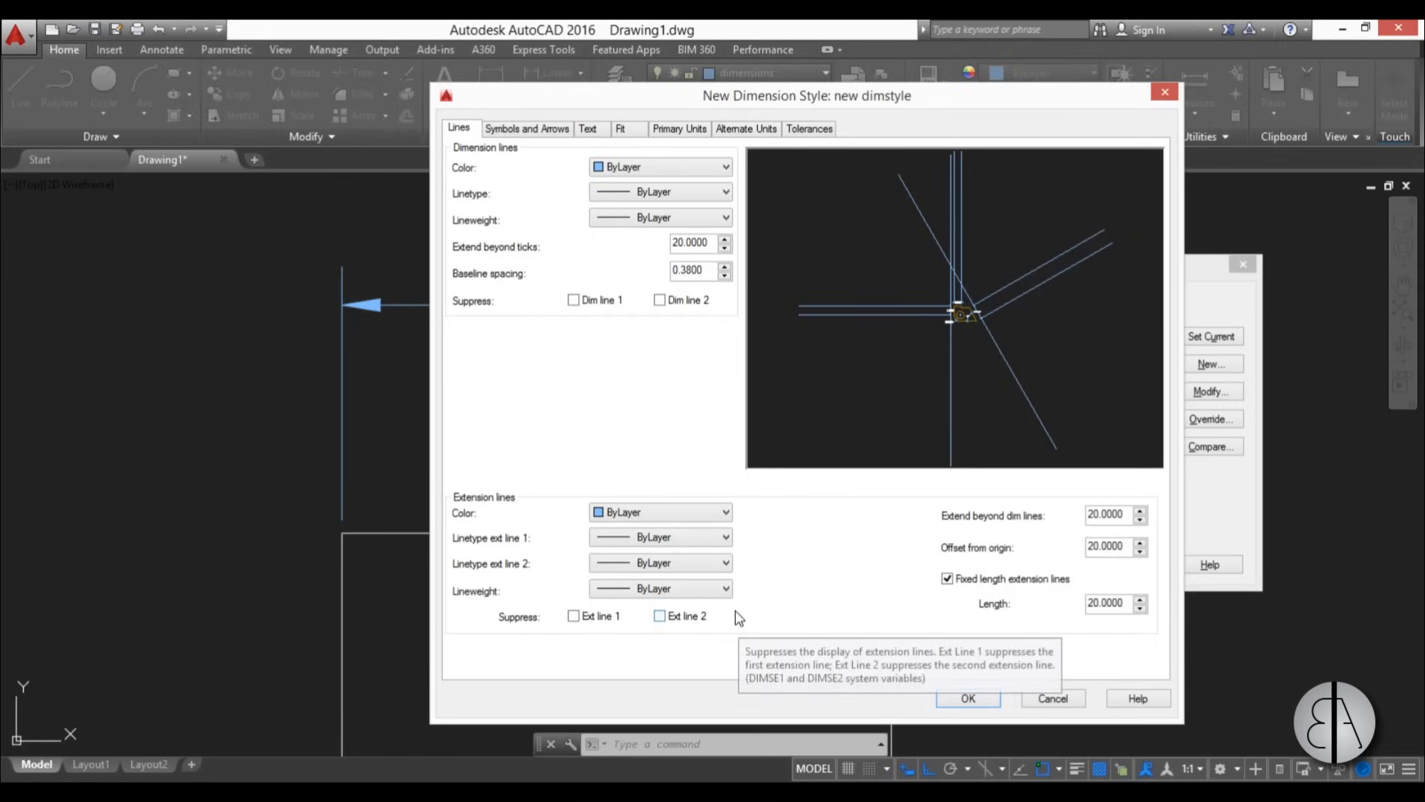
pyautogui.moveTo(686, 205)
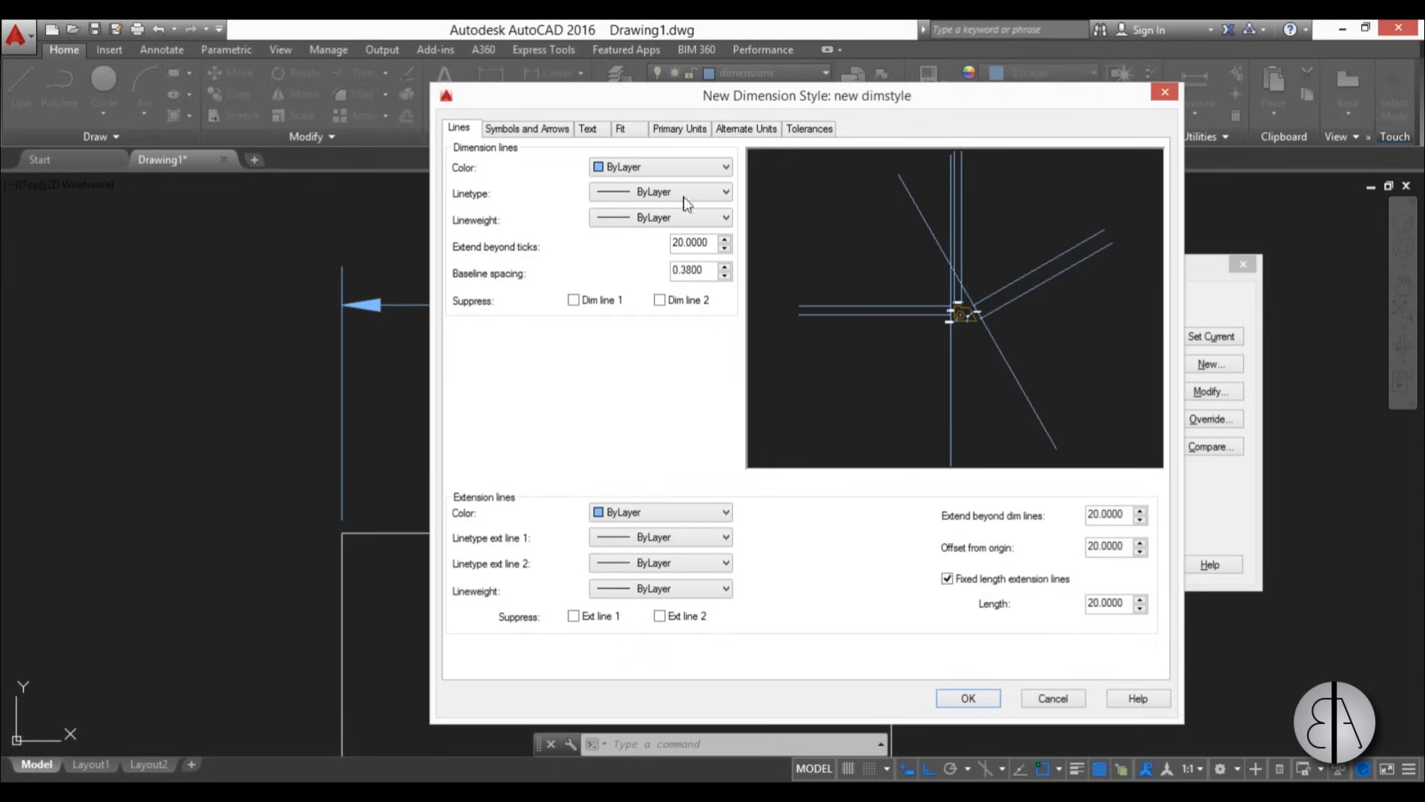
# - Keep both arrowheads Oblique and set the arrow size to 20
pyautogui.click(526, 129)
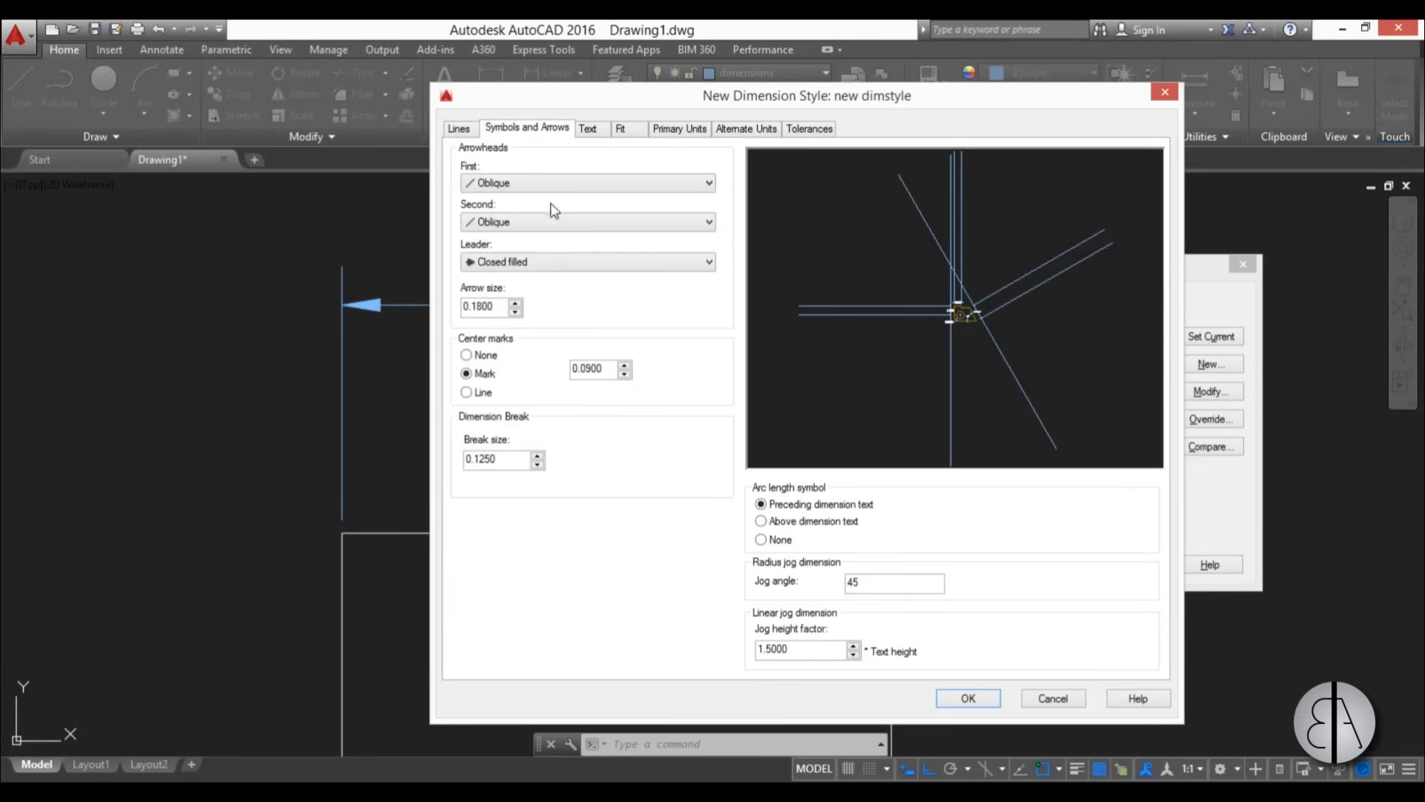
pyautogui.moveTo(588, 183)
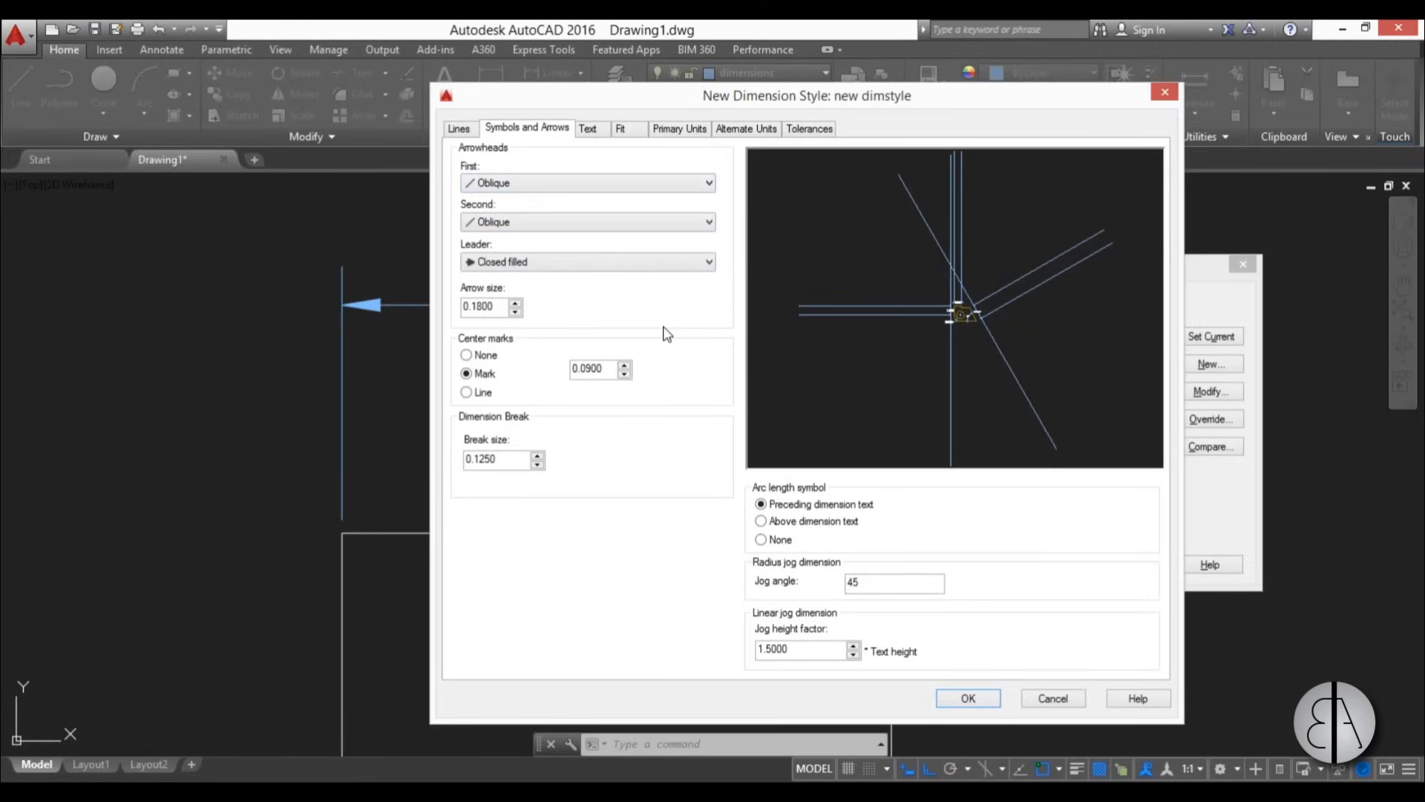
pyautogui.moveTo(677, 328)
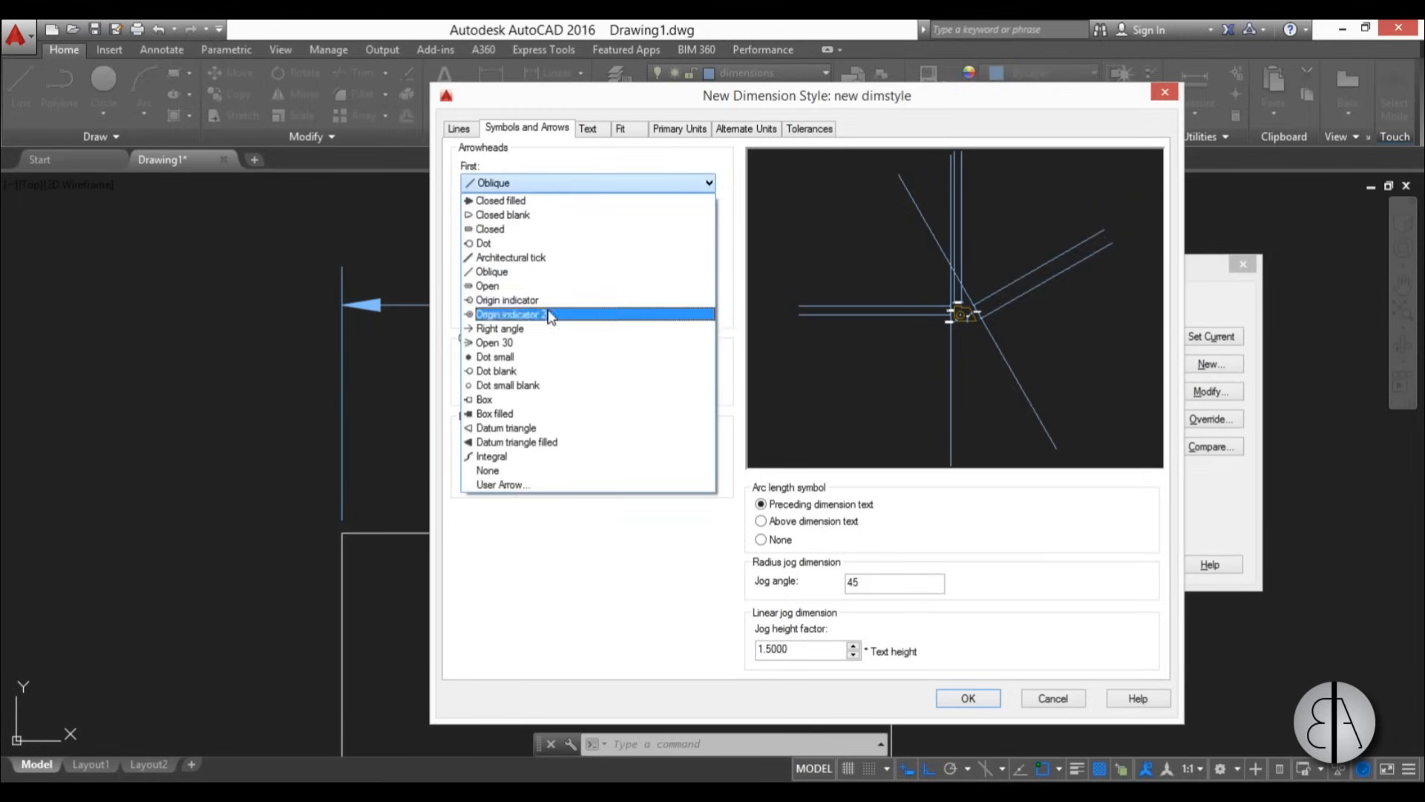
pyautogui.moveTo(498, 356)
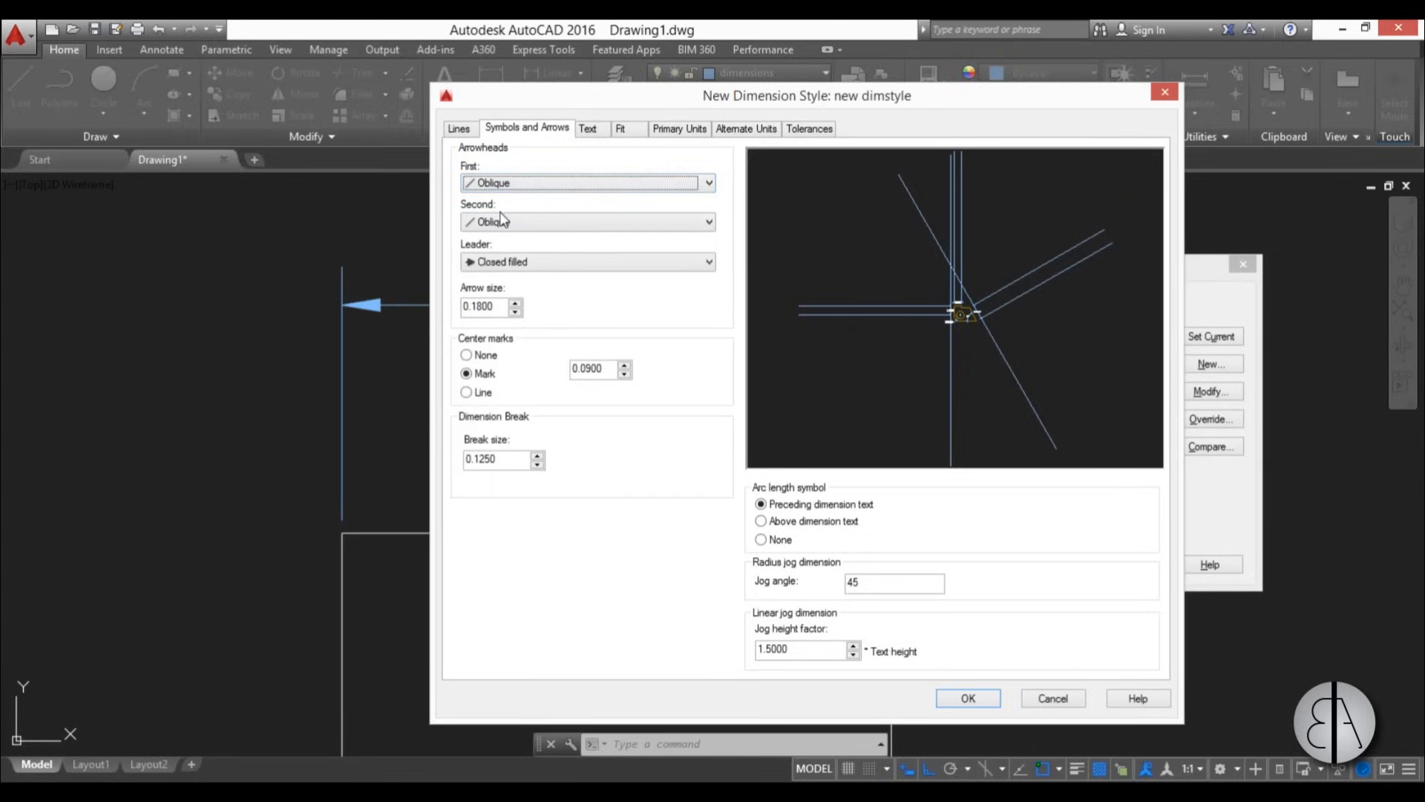
pyautogui.moveTo(518, 226)
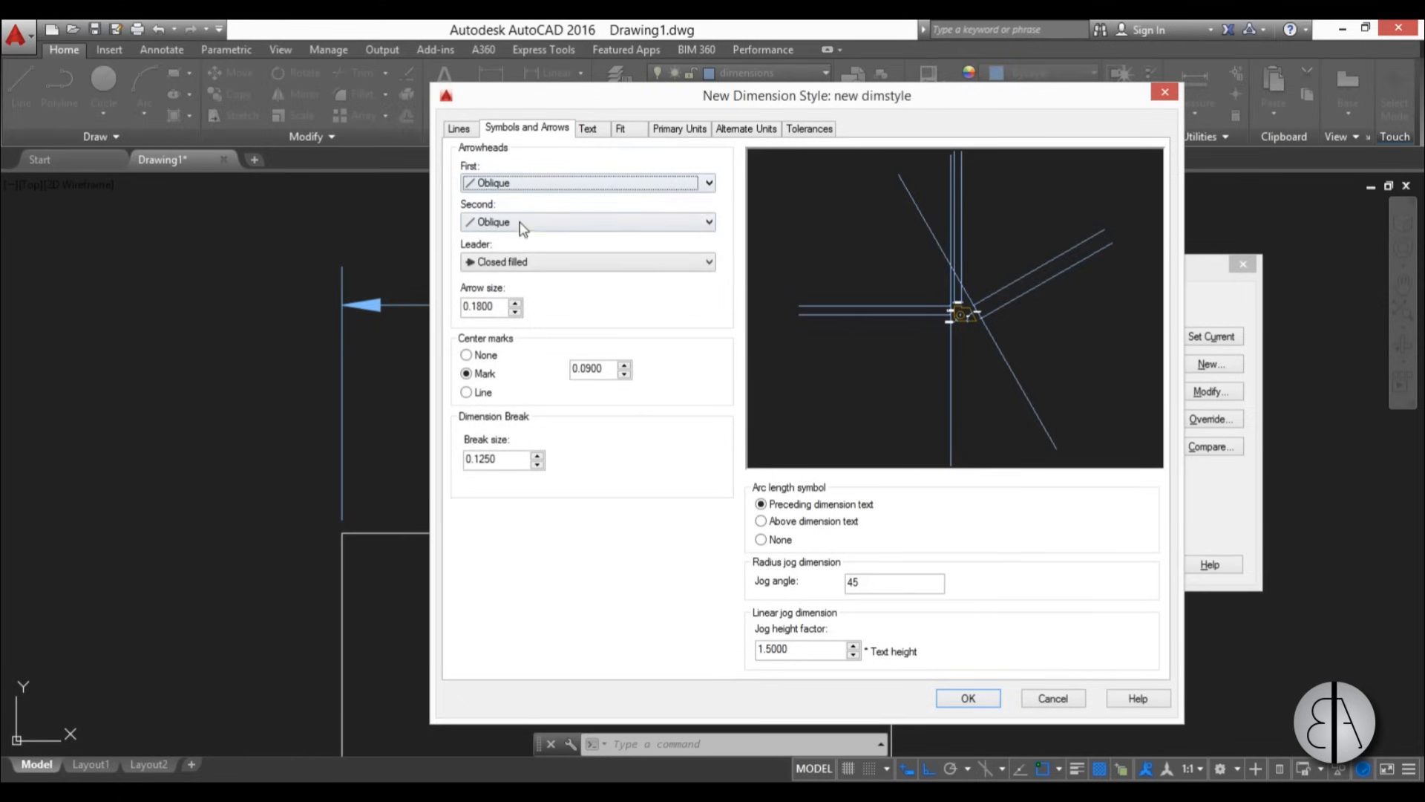
pyautogui.click(486, 306)
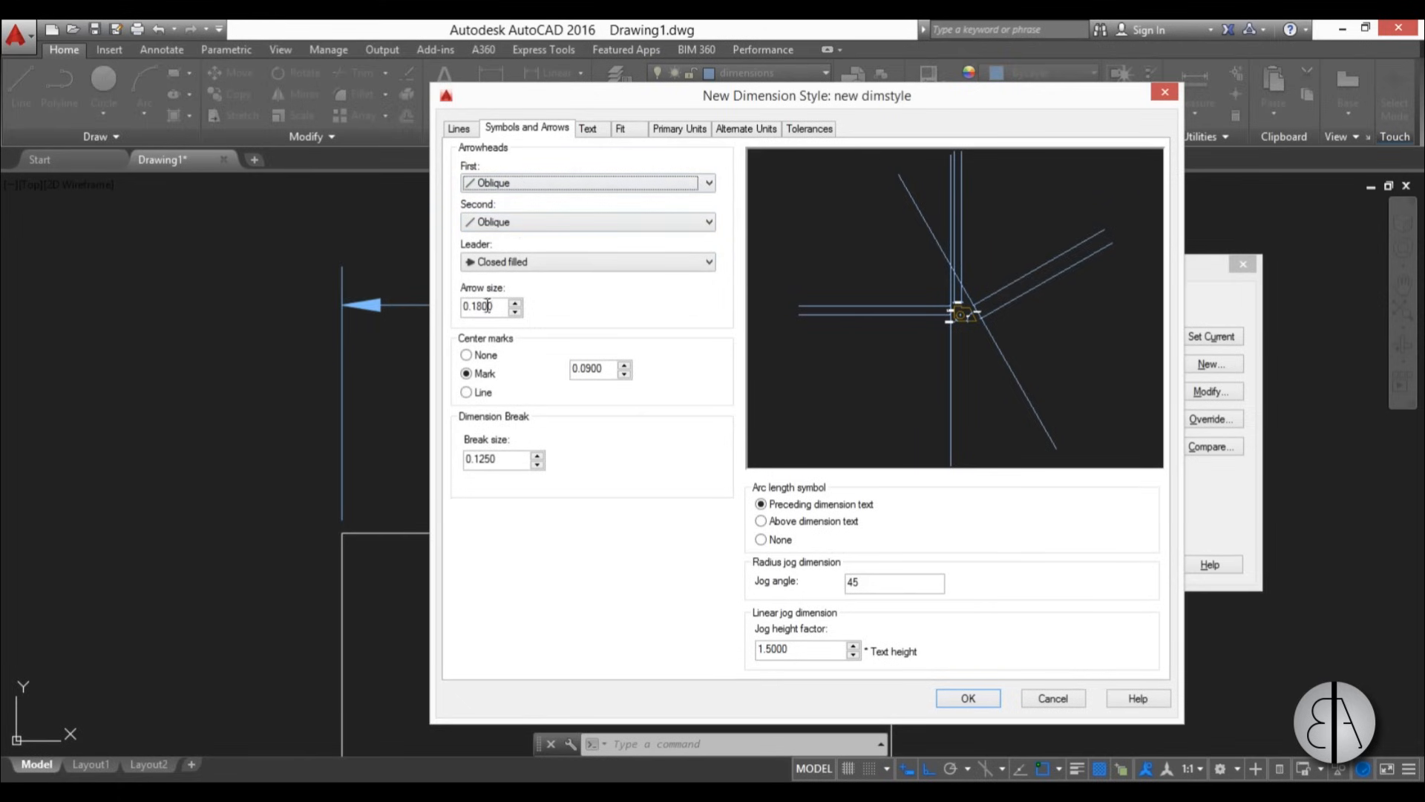
pyautogui.write('0')
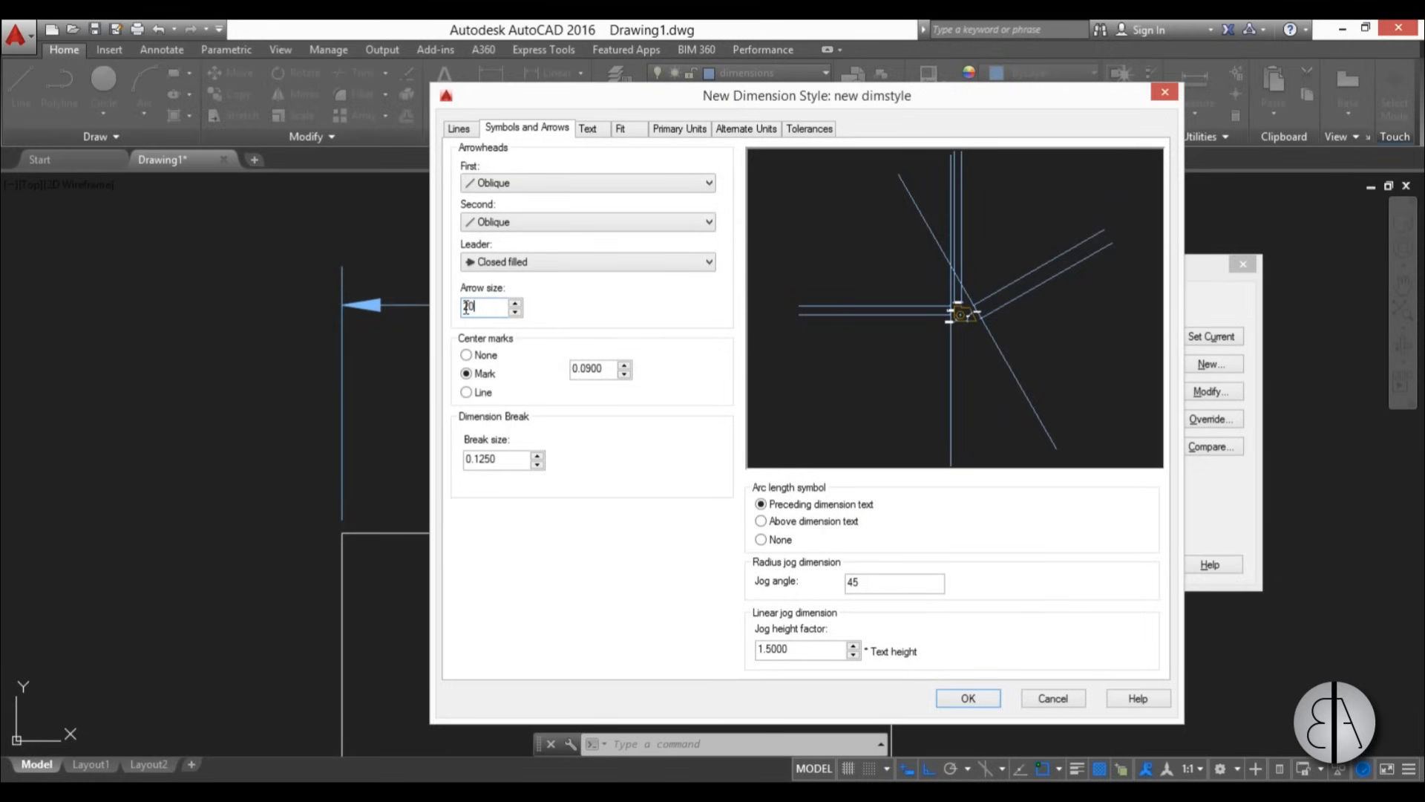
pyautogui.write('20')
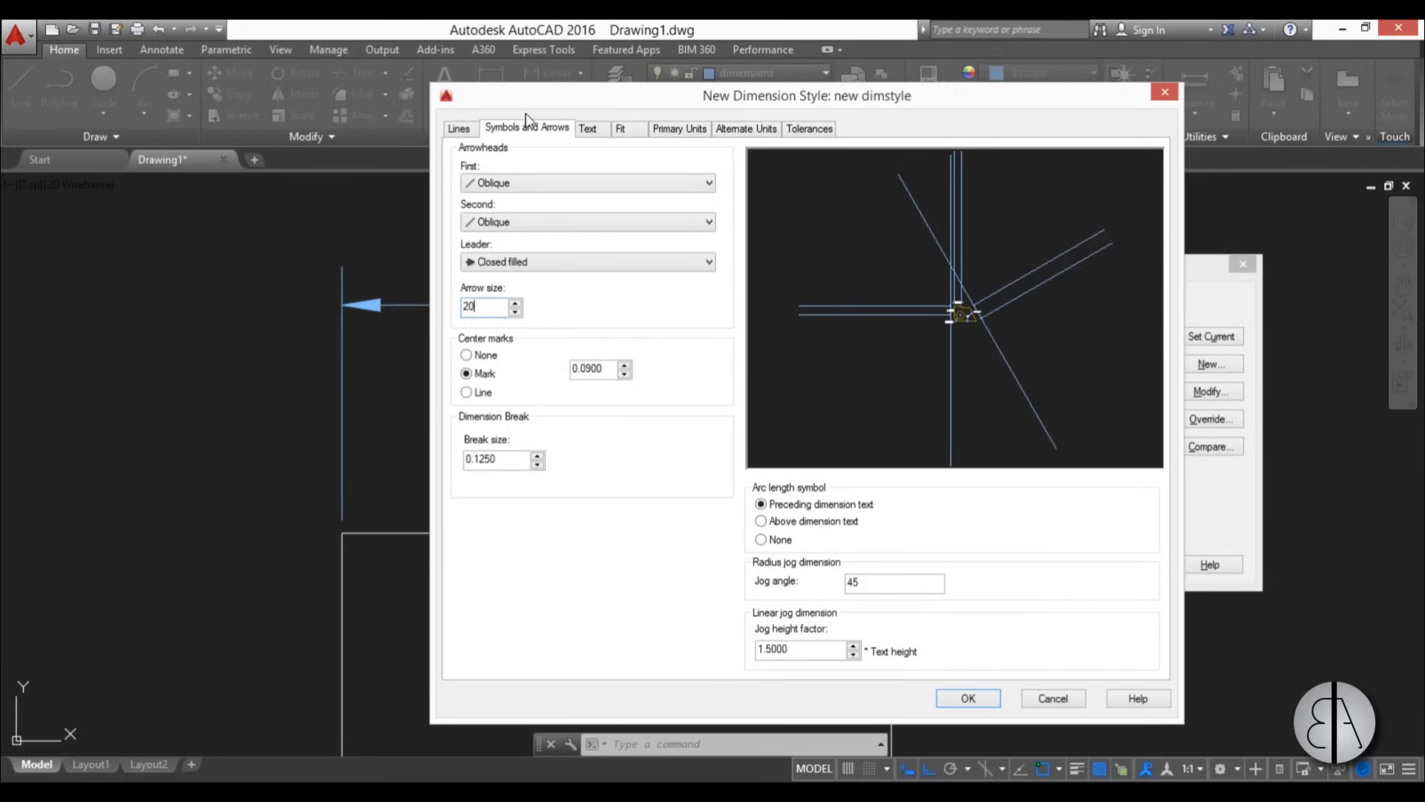
pyautogui.click(587, 128)
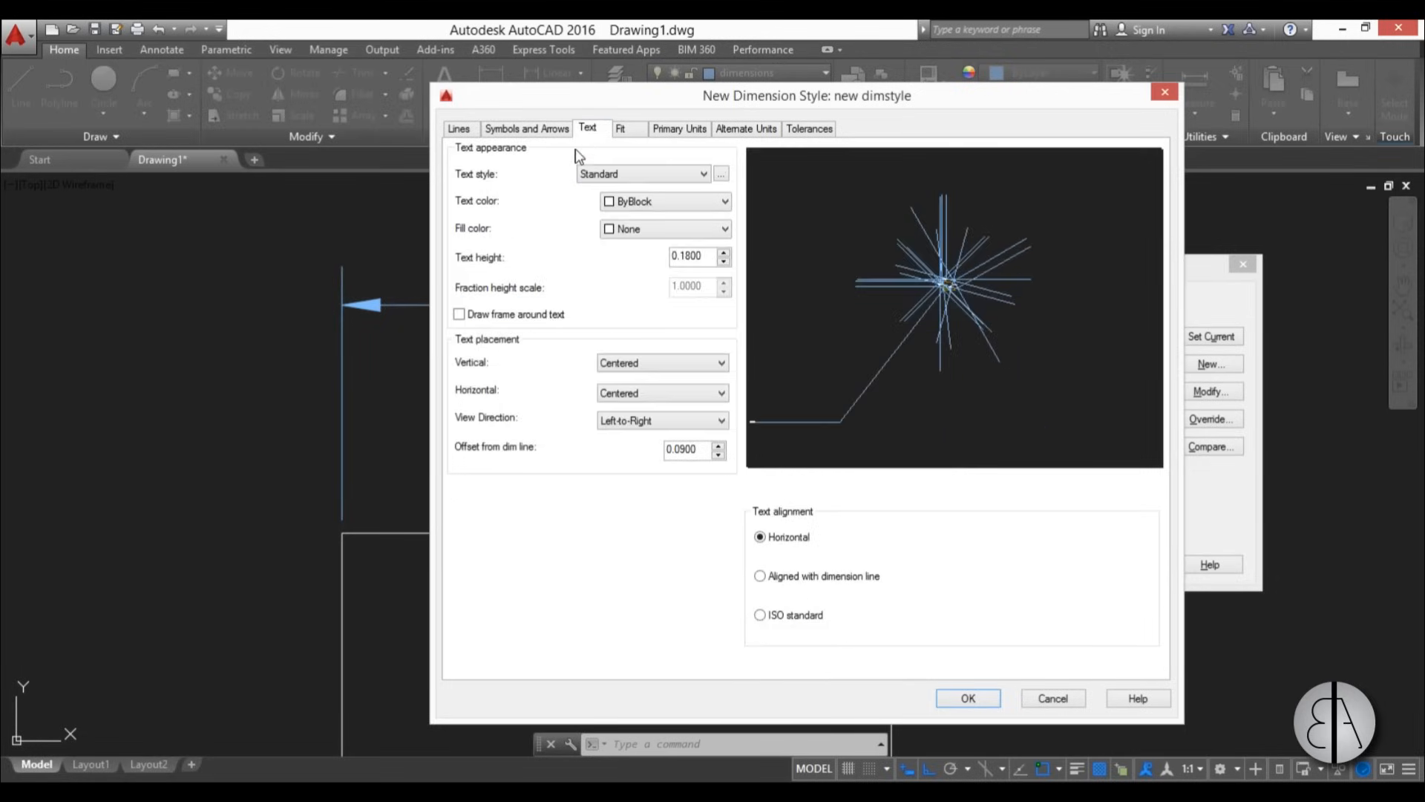
pyautogui.moveTo(915, 316)
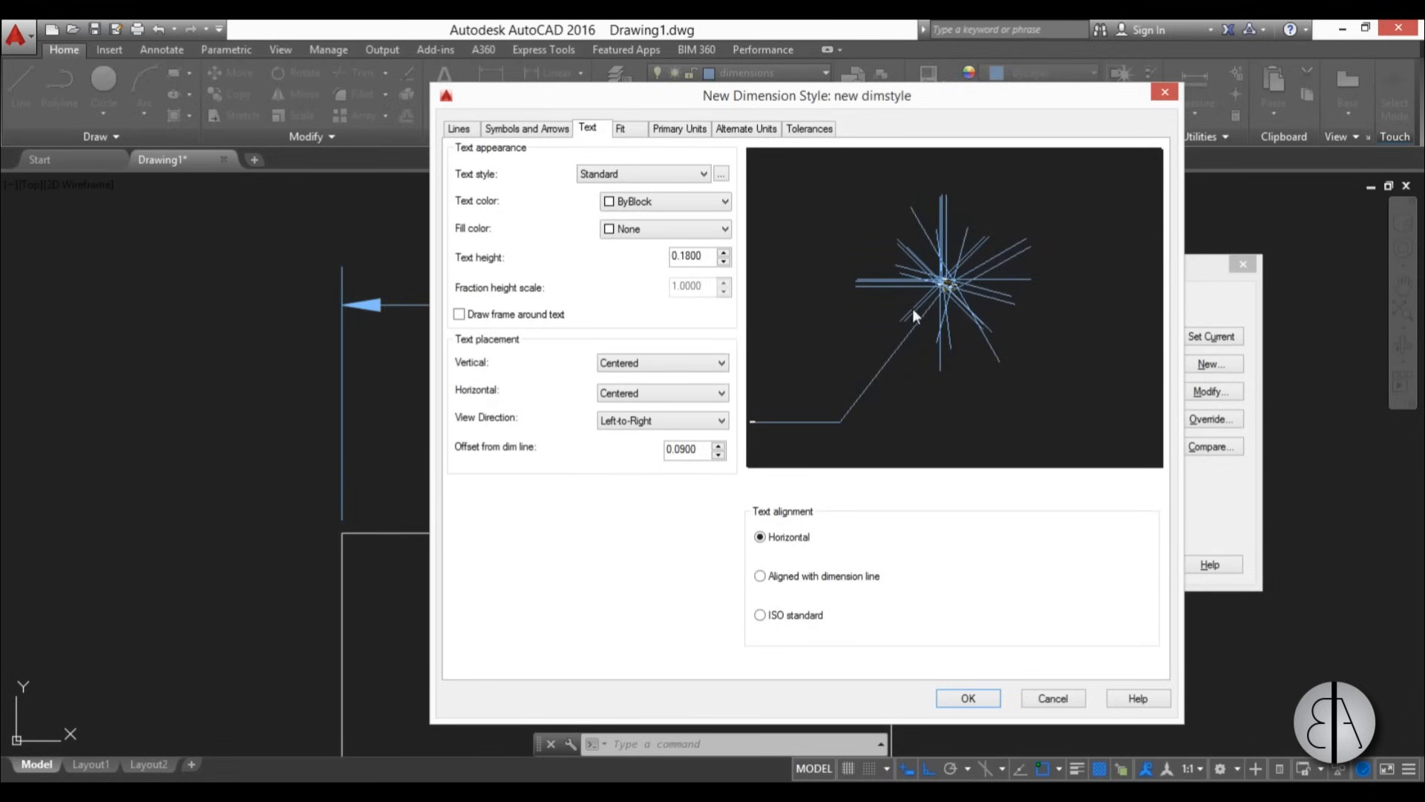
pyautogui.moveTo(540, 198)
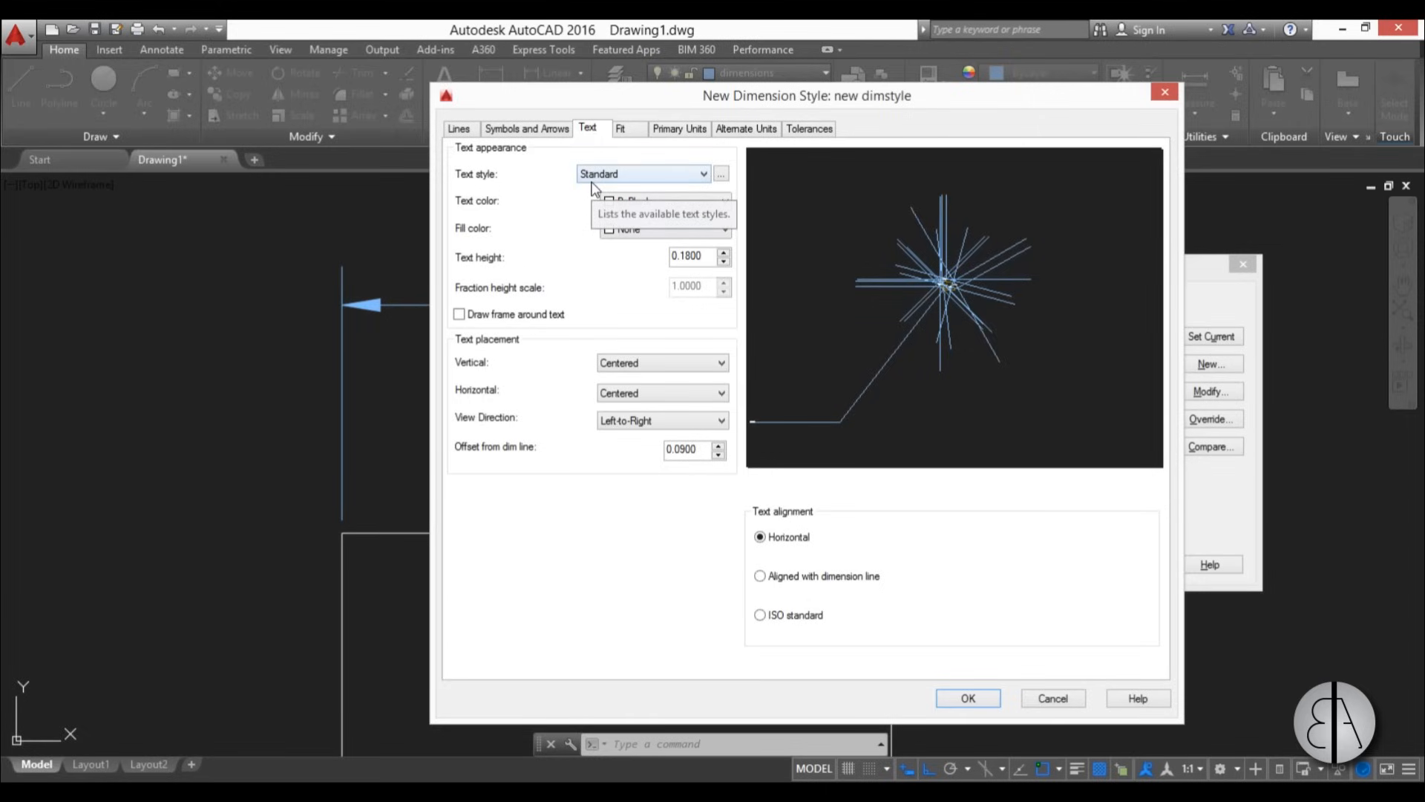
# - Inspect the Text tab, showing Standard text style, 0.1800 height and centered placement
pyautogui.click(720, 174)
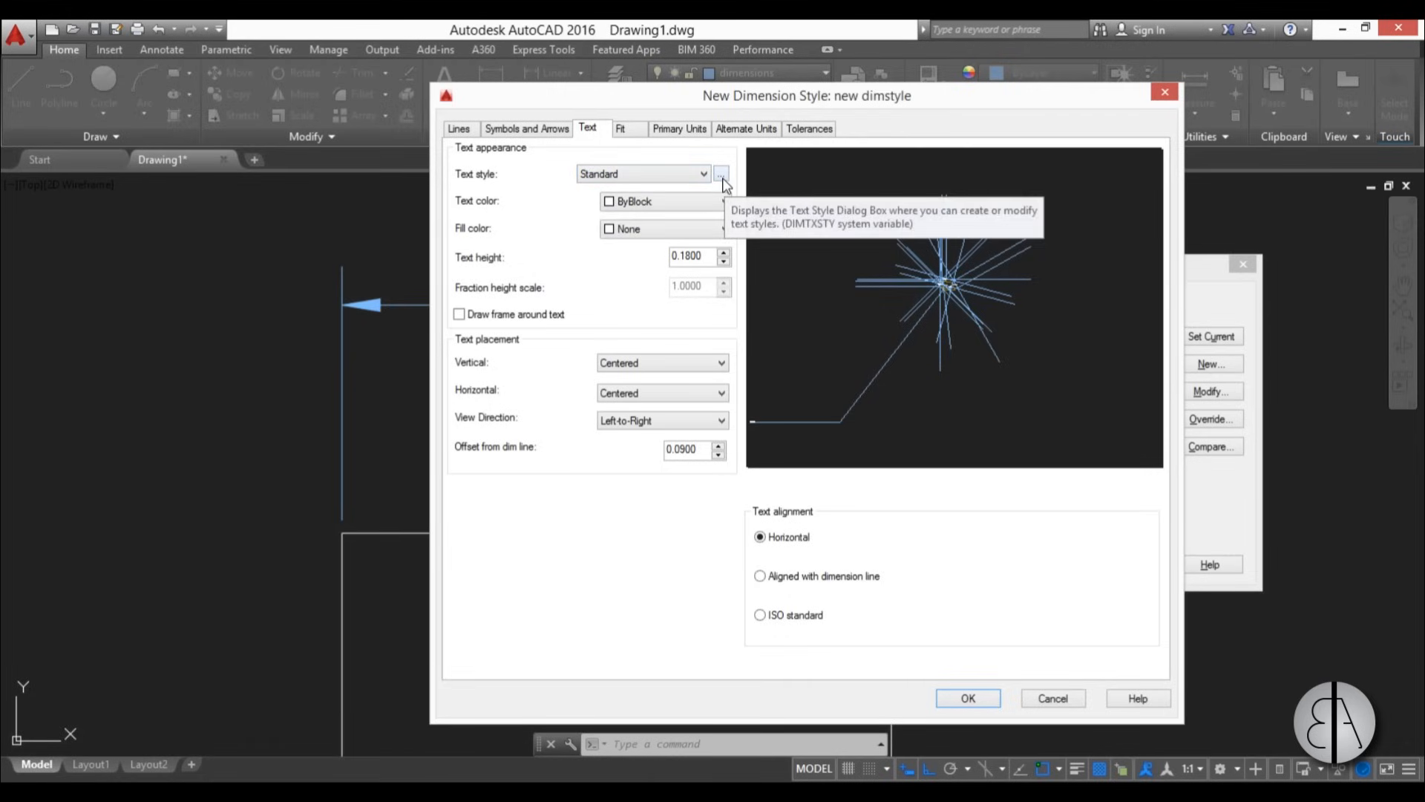
# - Change the Standard text style's font to Century Gothic, Regular
pyautogui.click(721, 174)
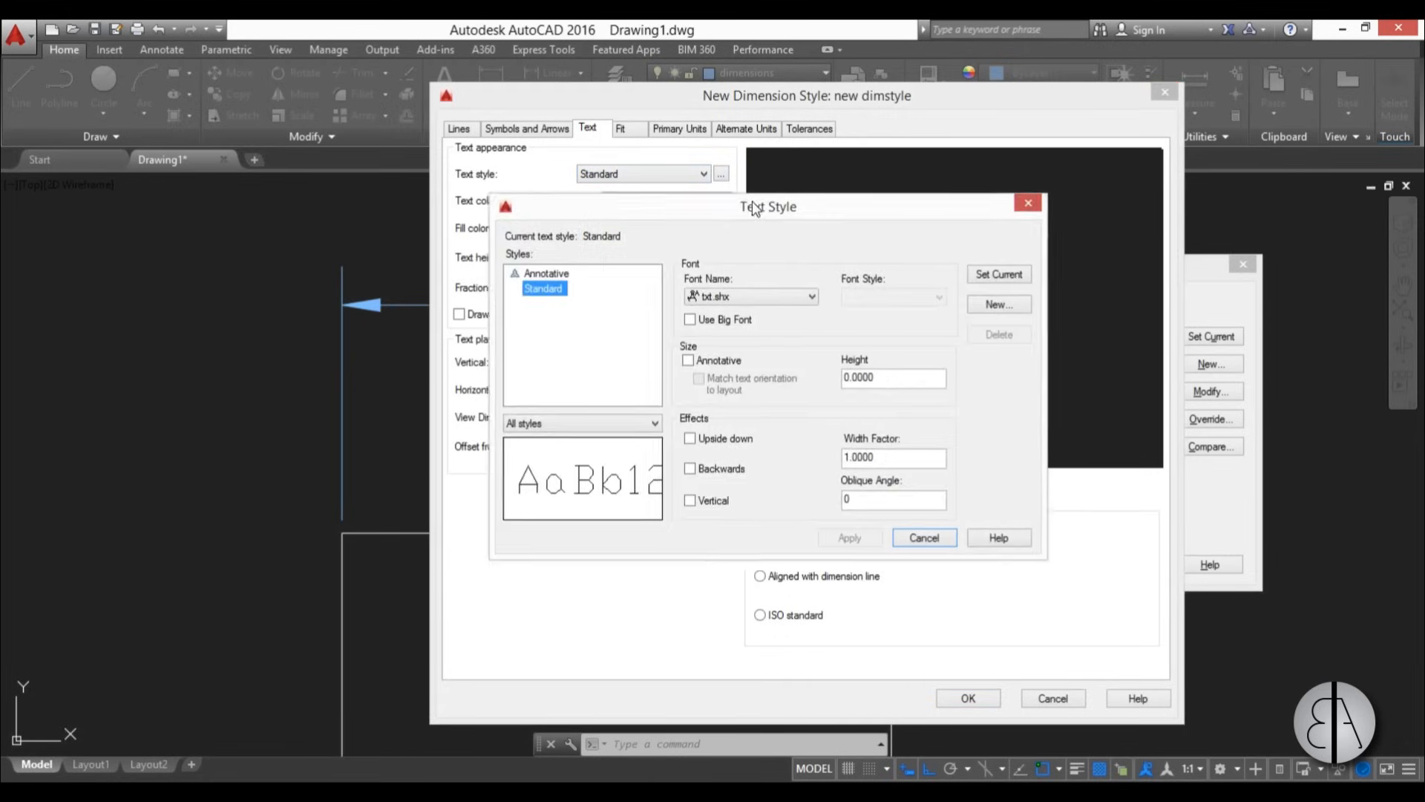
pyautogui.click(808, 295)
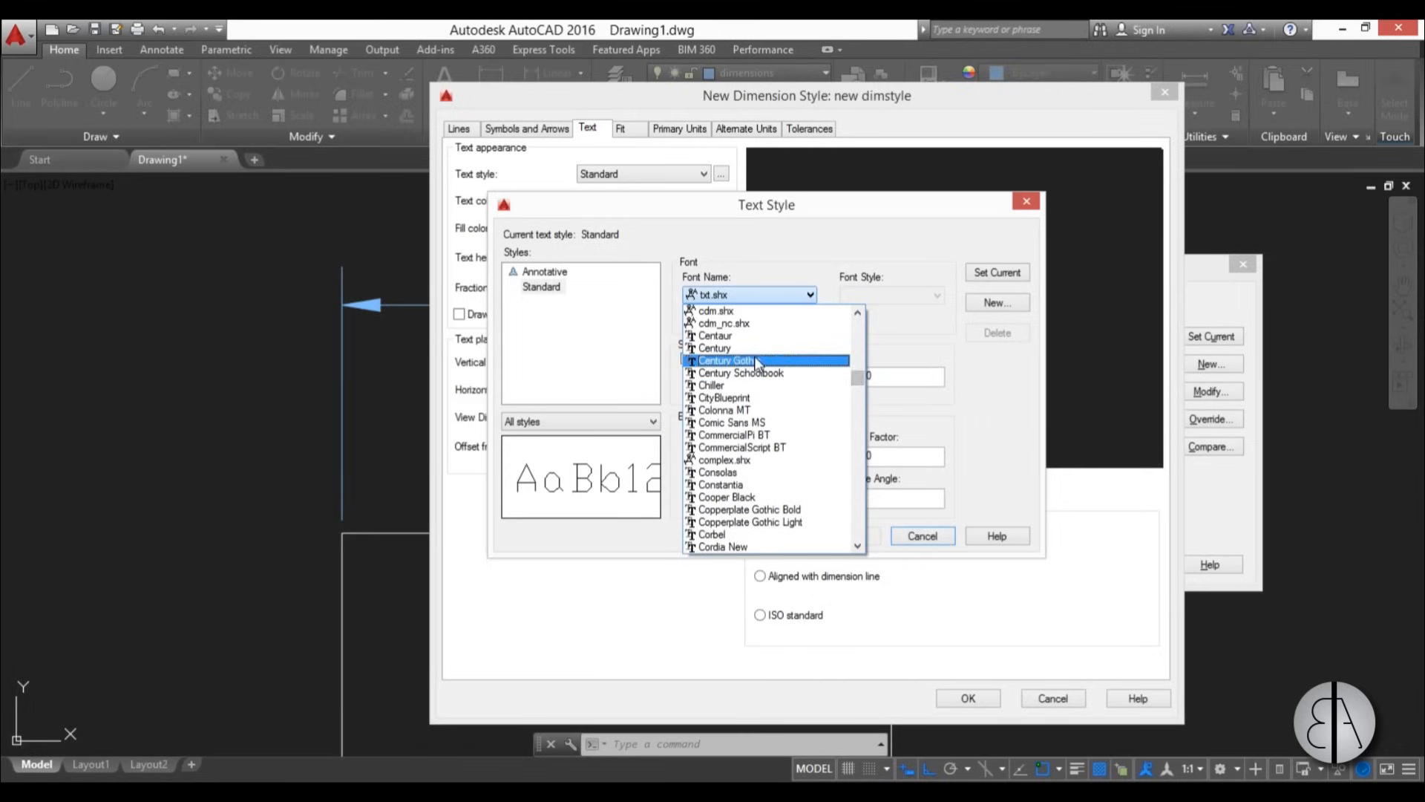
pyautogui.click(726, 360)
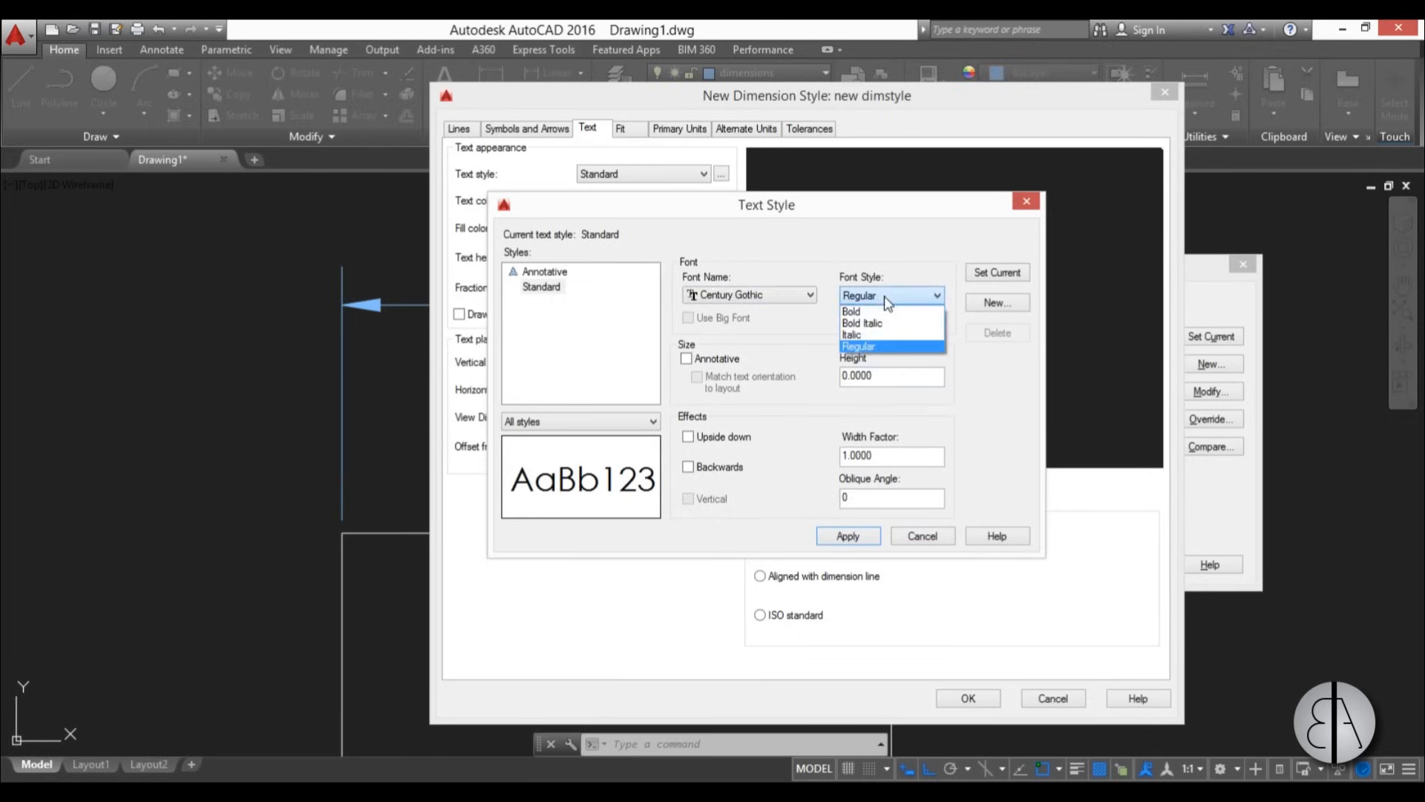
pyautogui.click(851, 312)
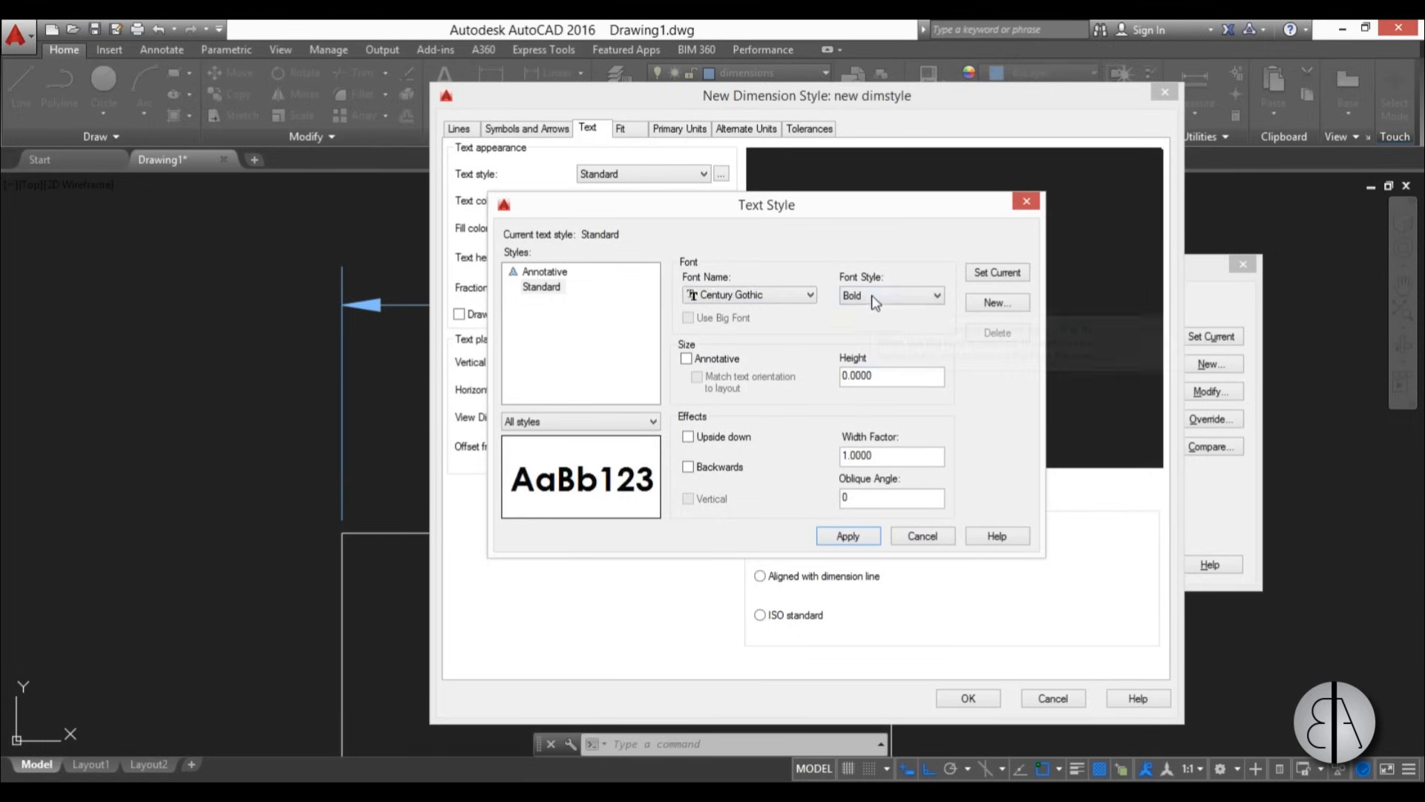
pyautogui.click(891, 295)
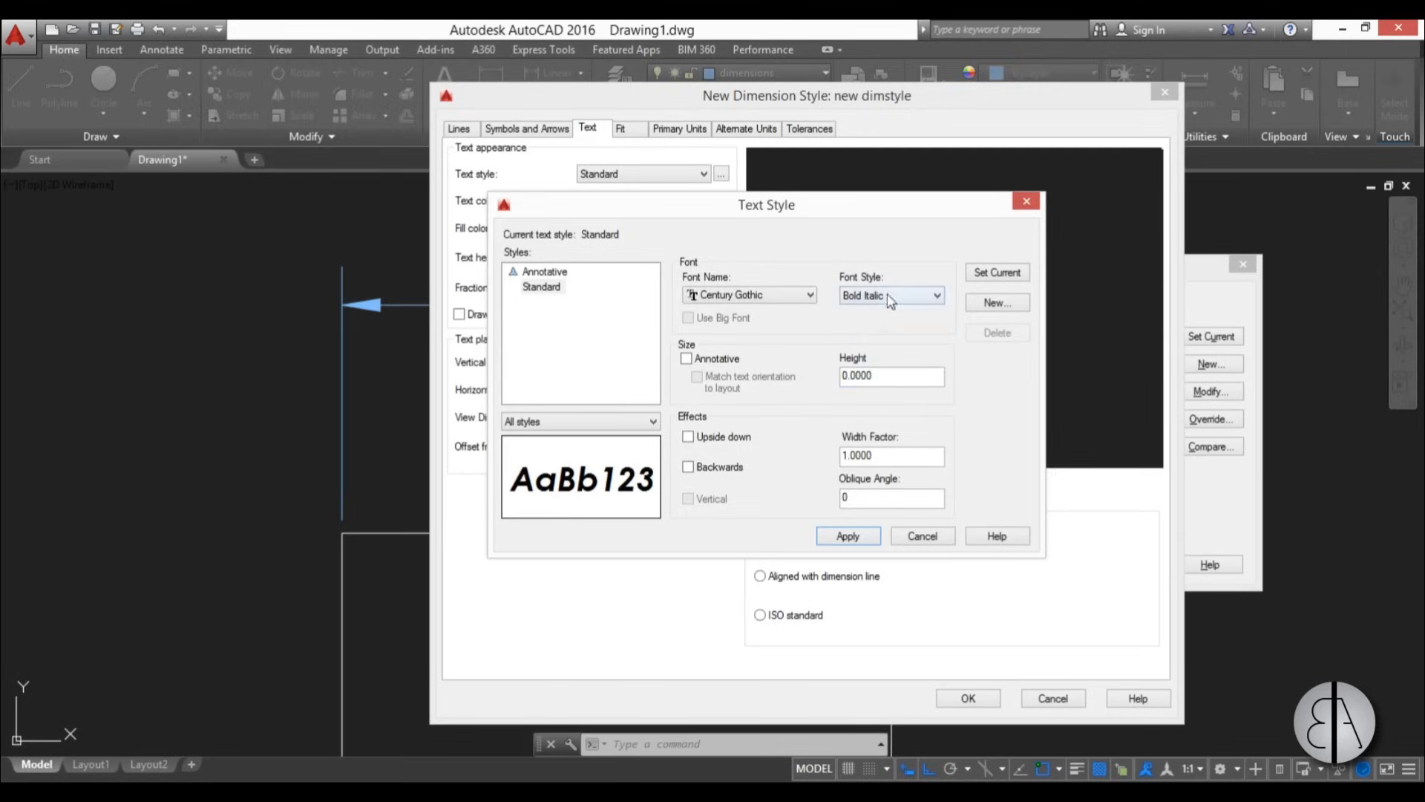
pyautogui.click(935, 295)
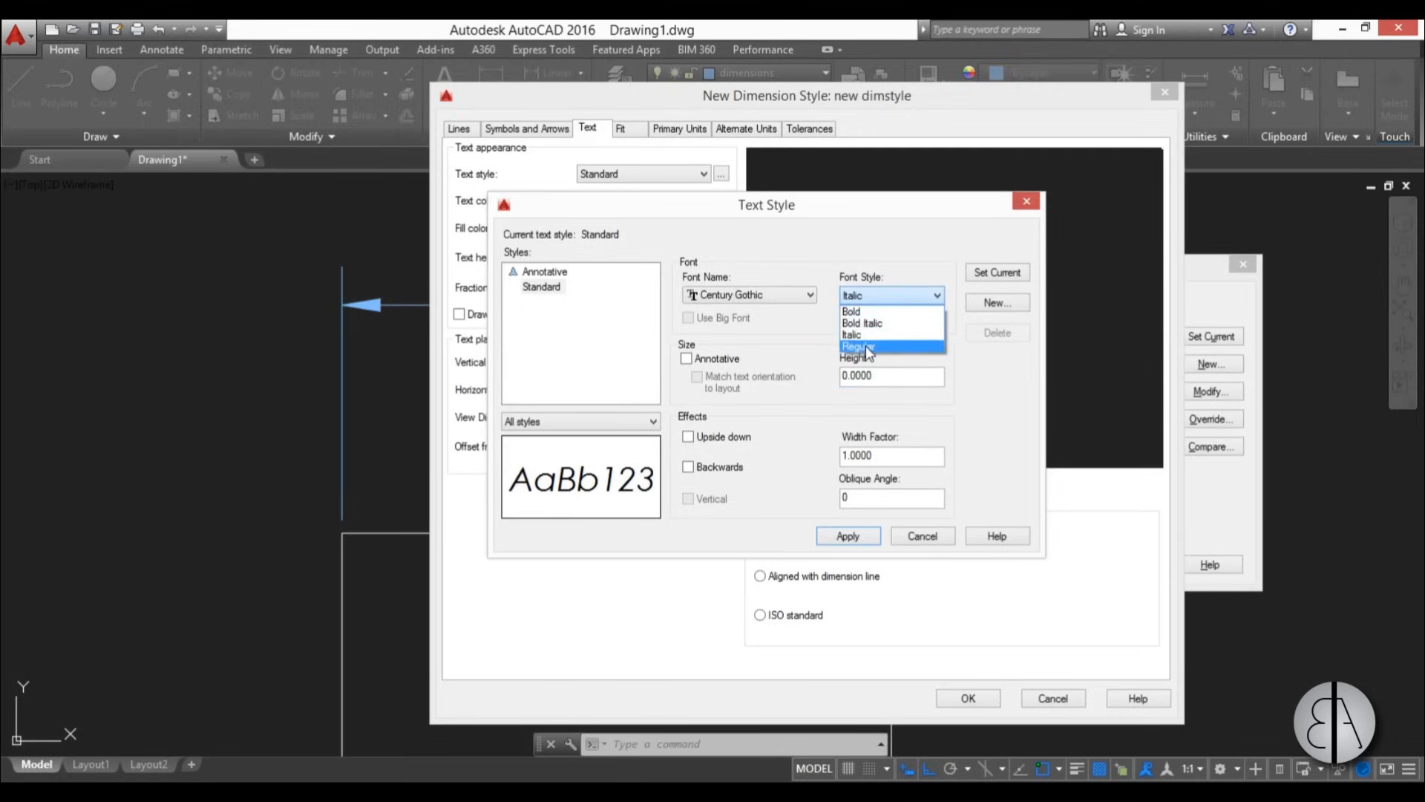
pyautogui.click(855, 348)
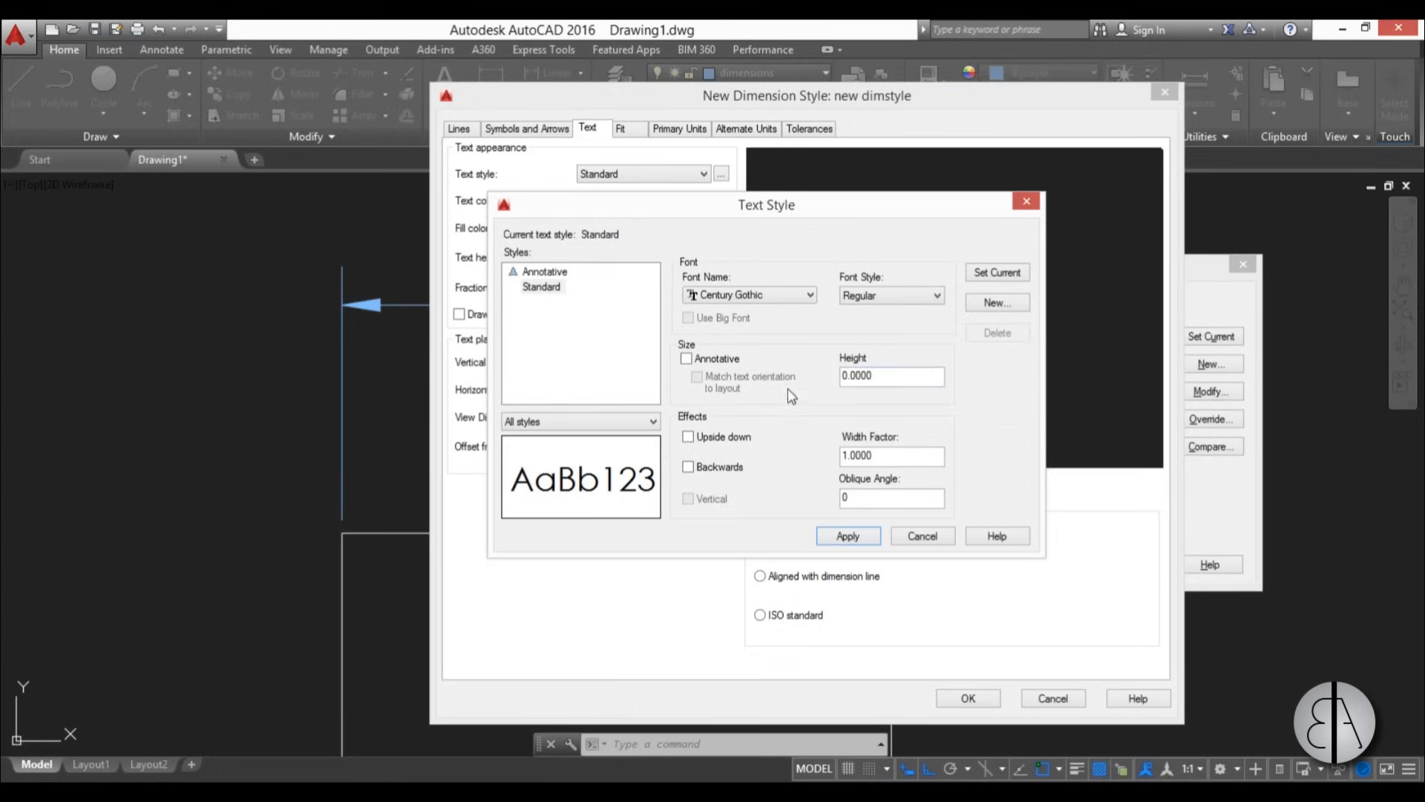
pyautogui.moveTo(782, 405)
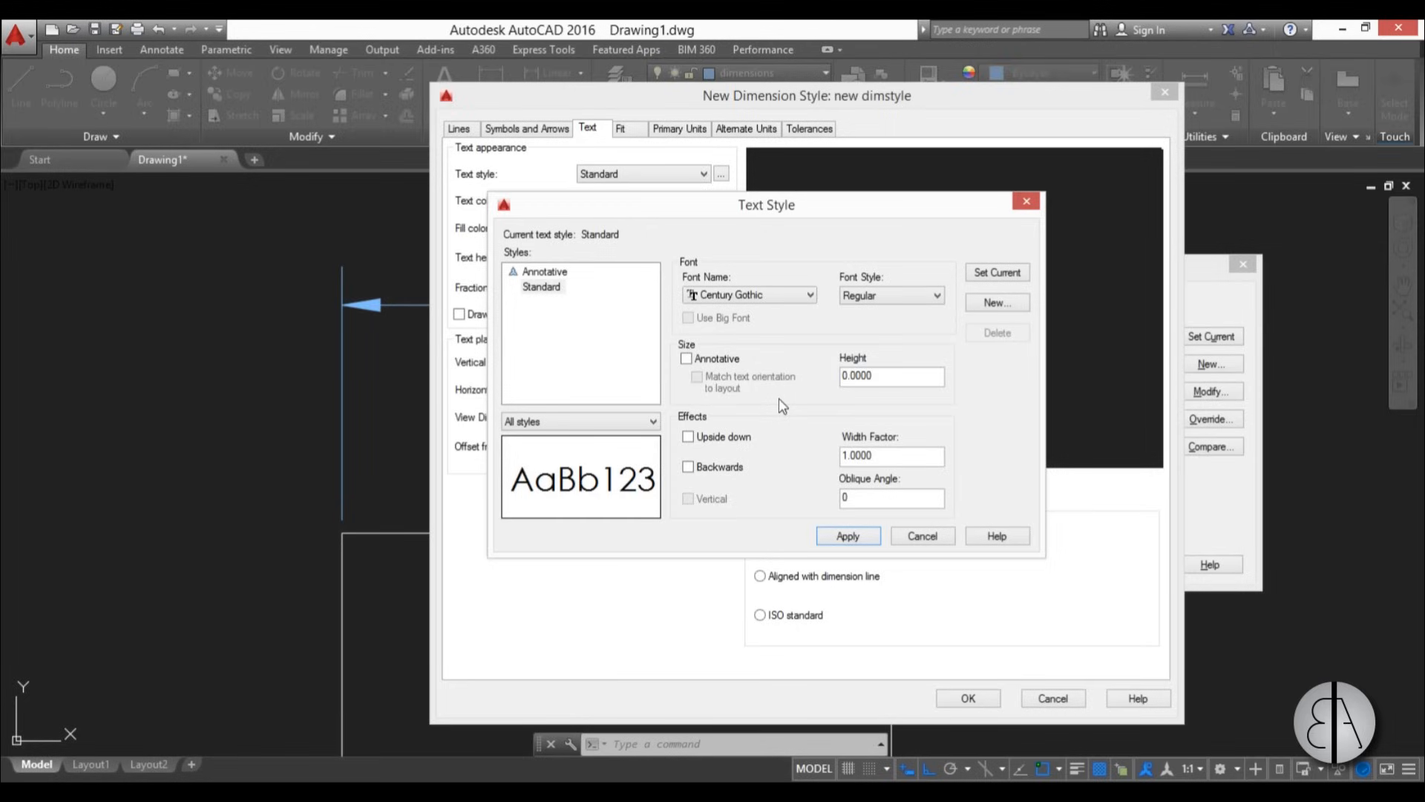
pyautogui.moveTo(737, 418)
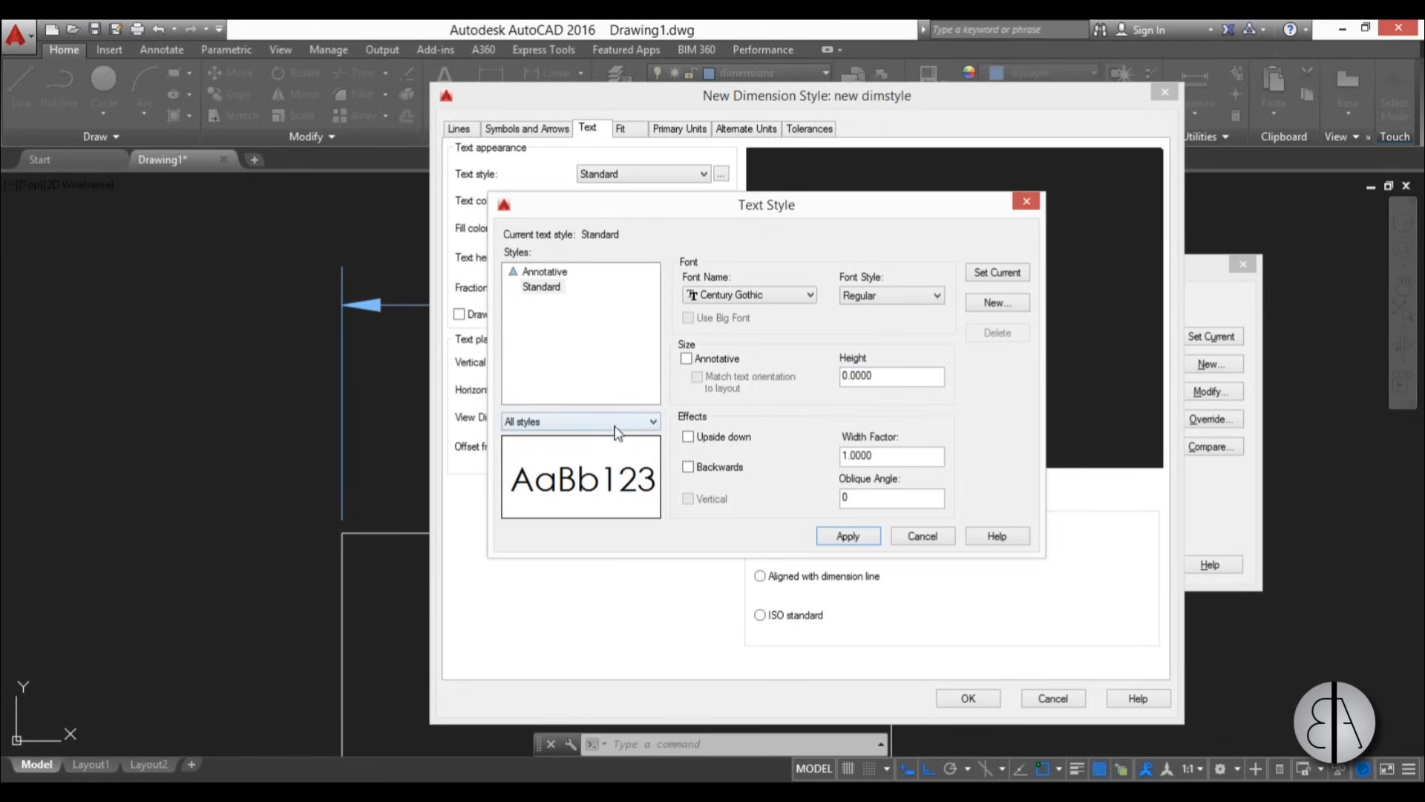
pyautogui.moveTo(777, 464)
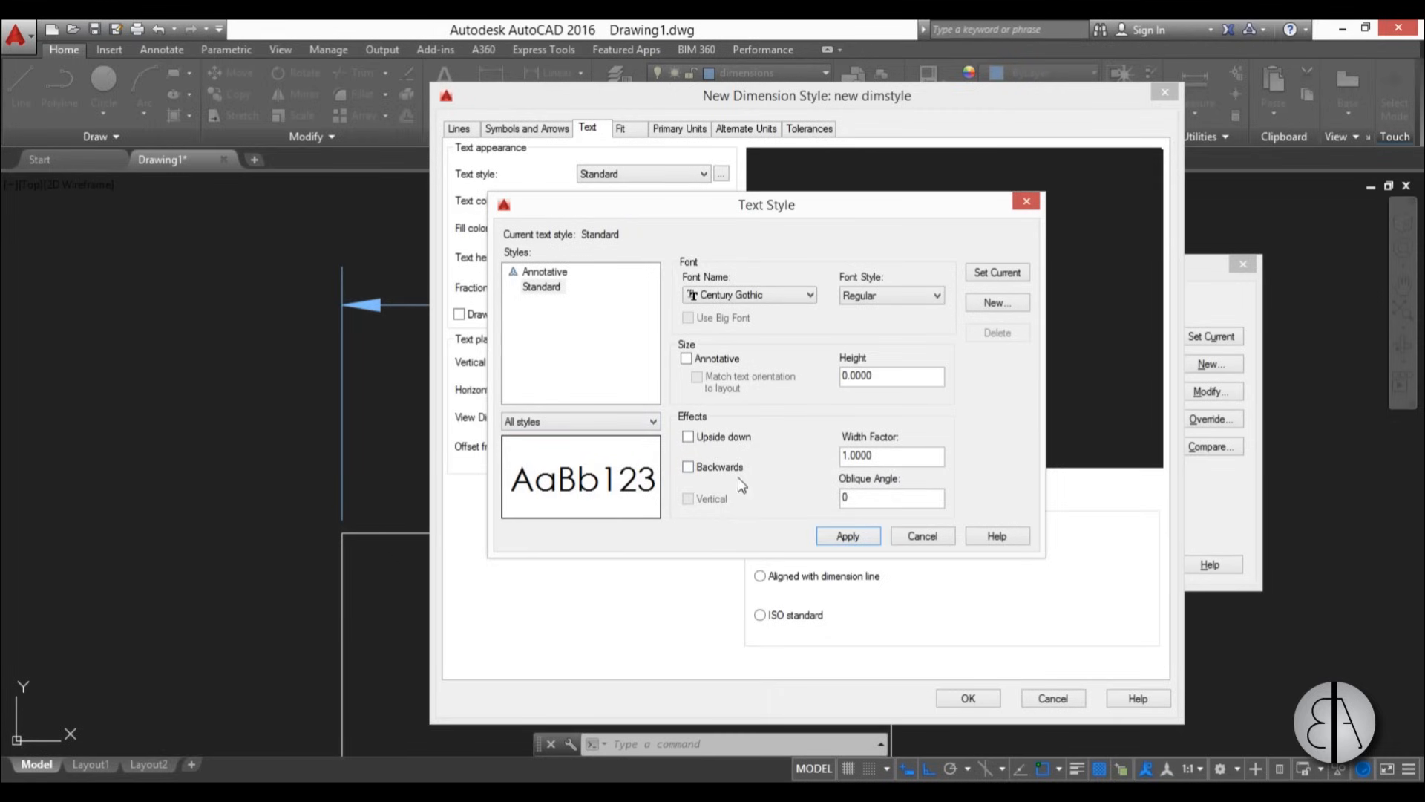
pyautogui.moveTo(891, 455)
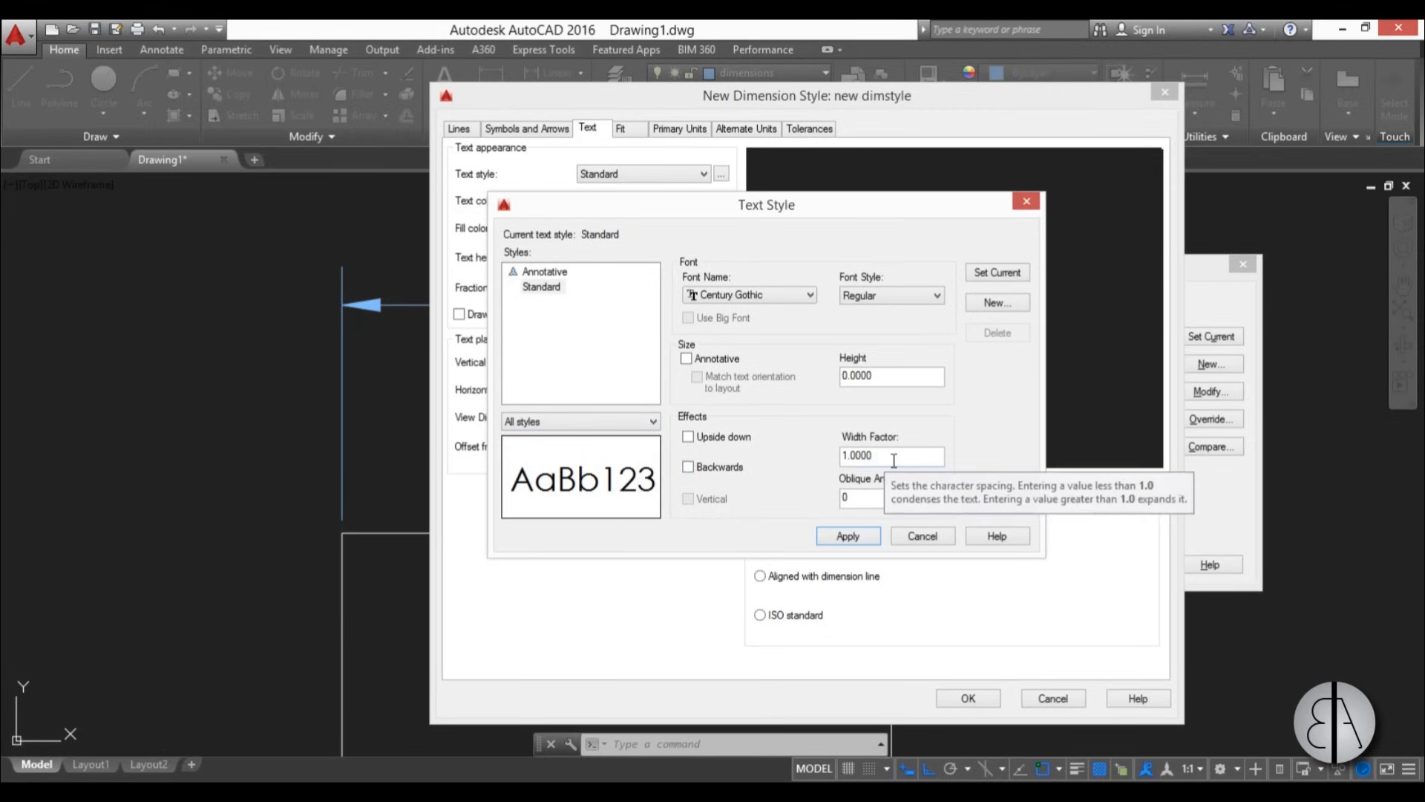
# - Set width factor to 1, make Standard current and save the changes
pyautogui.write('2')
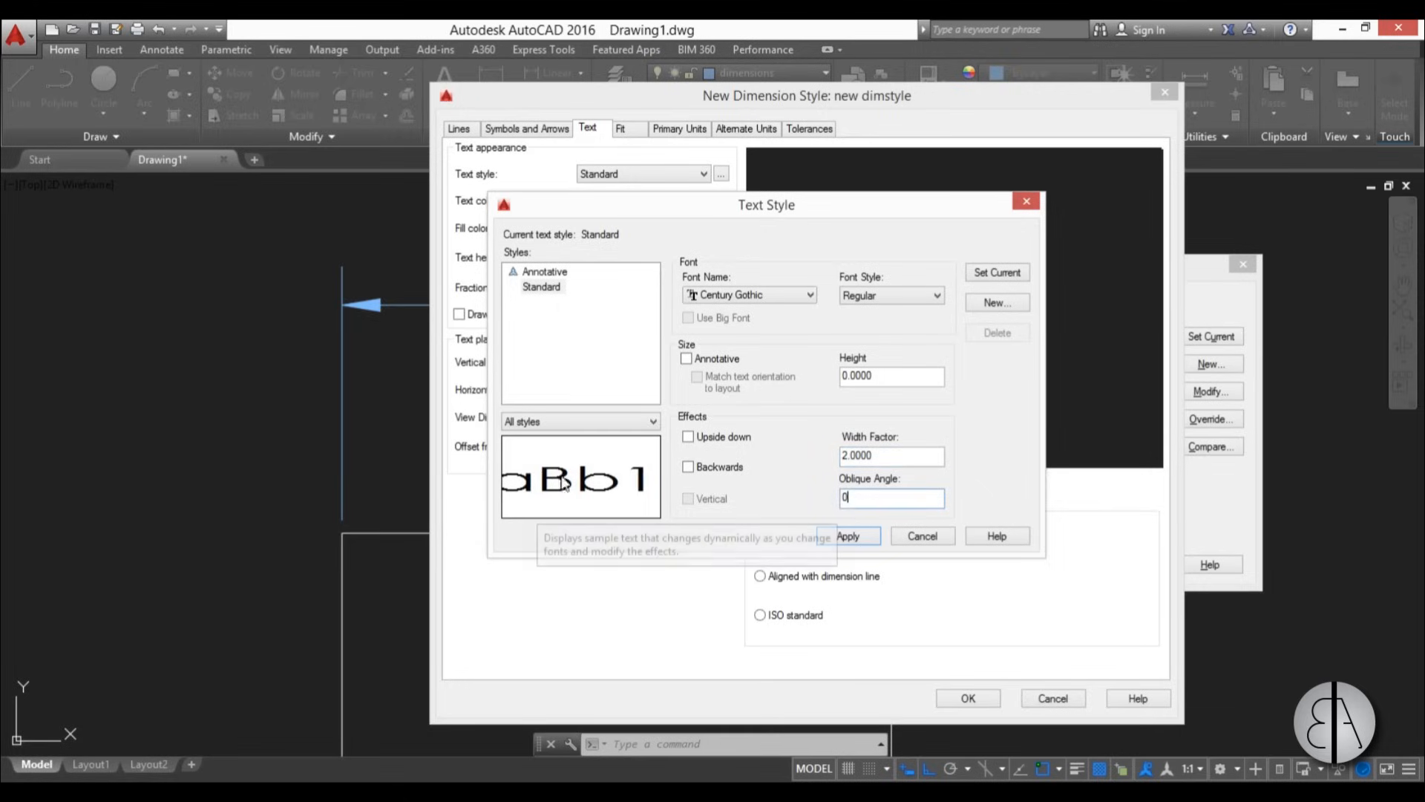
pyautogui.write('1')
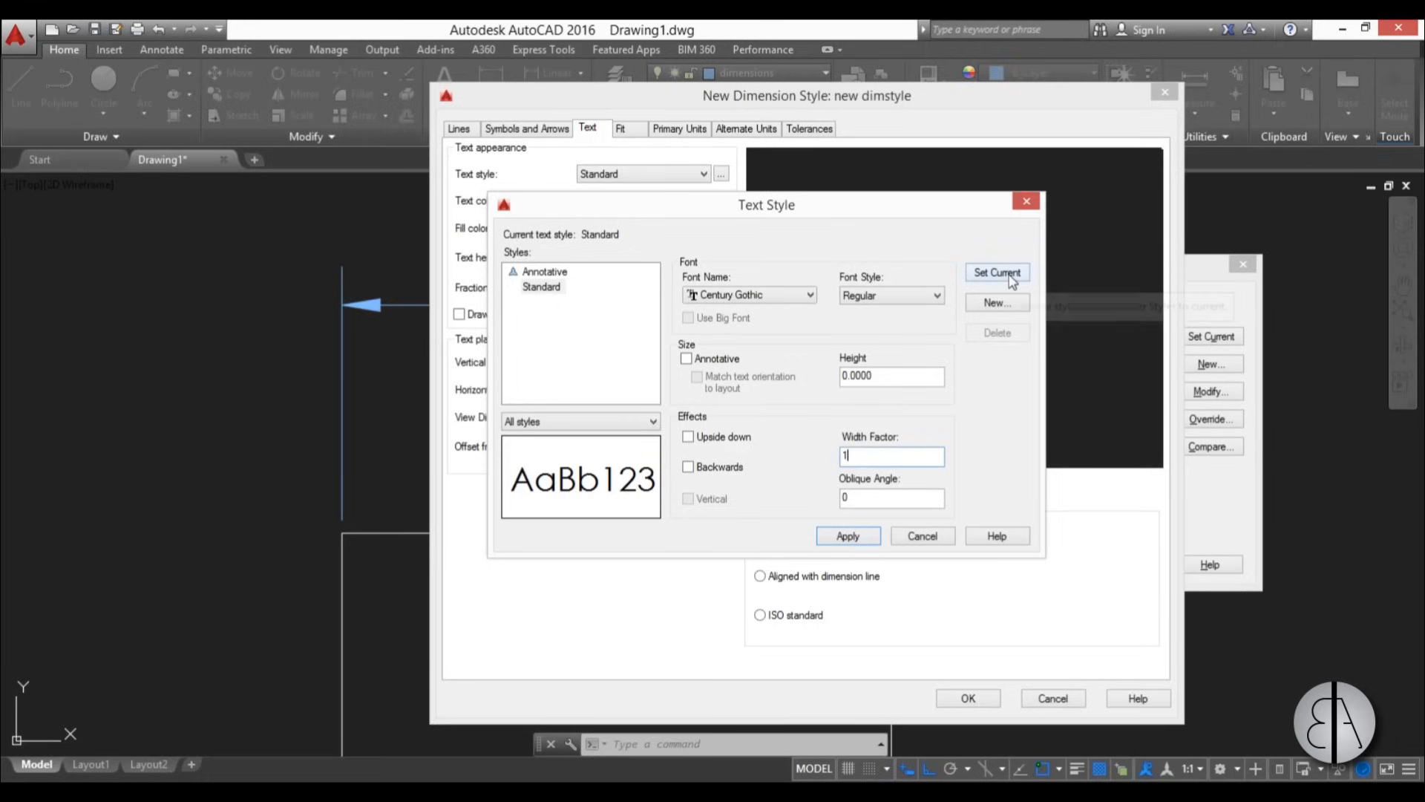
pyautogui.moveTo(997, 272)
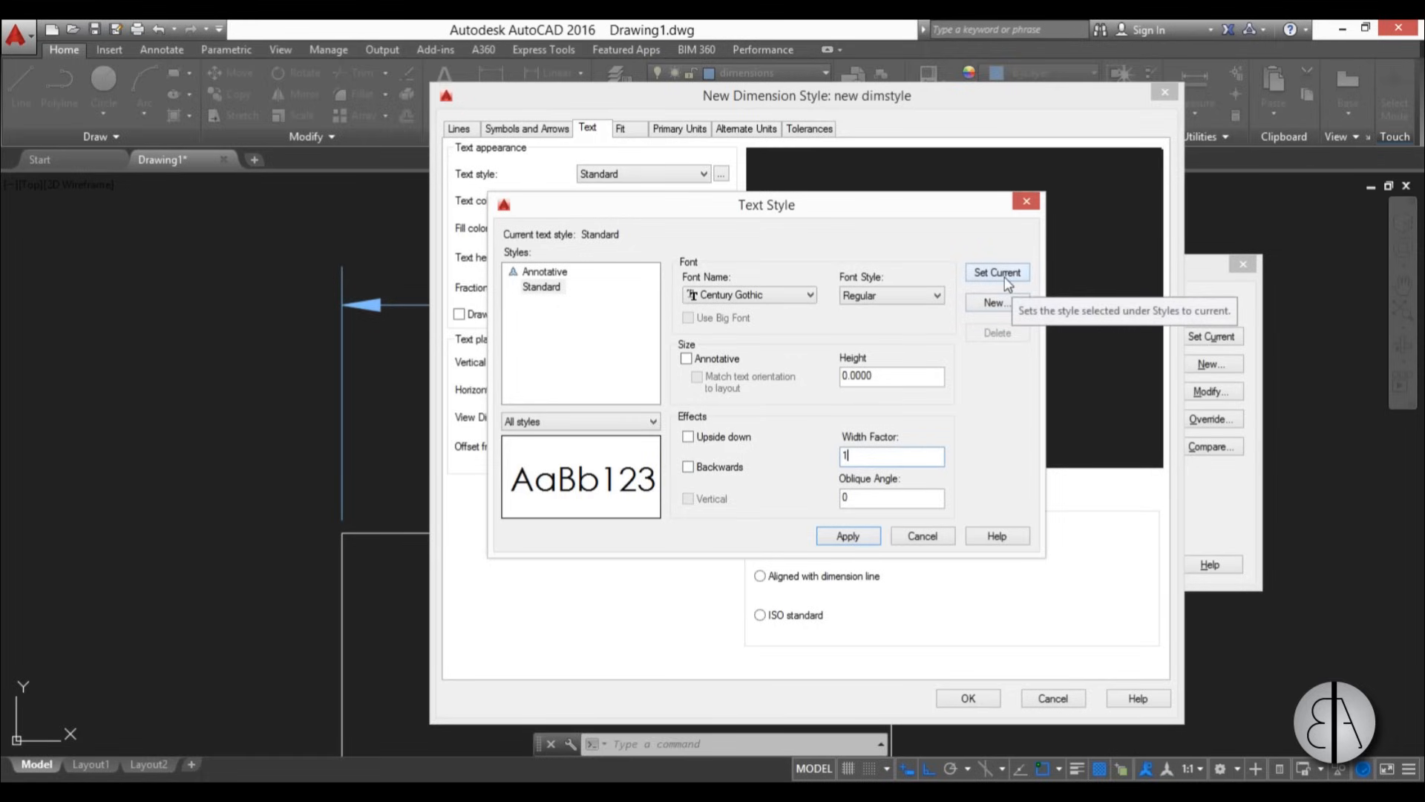
pyautogui.click(996, 272)
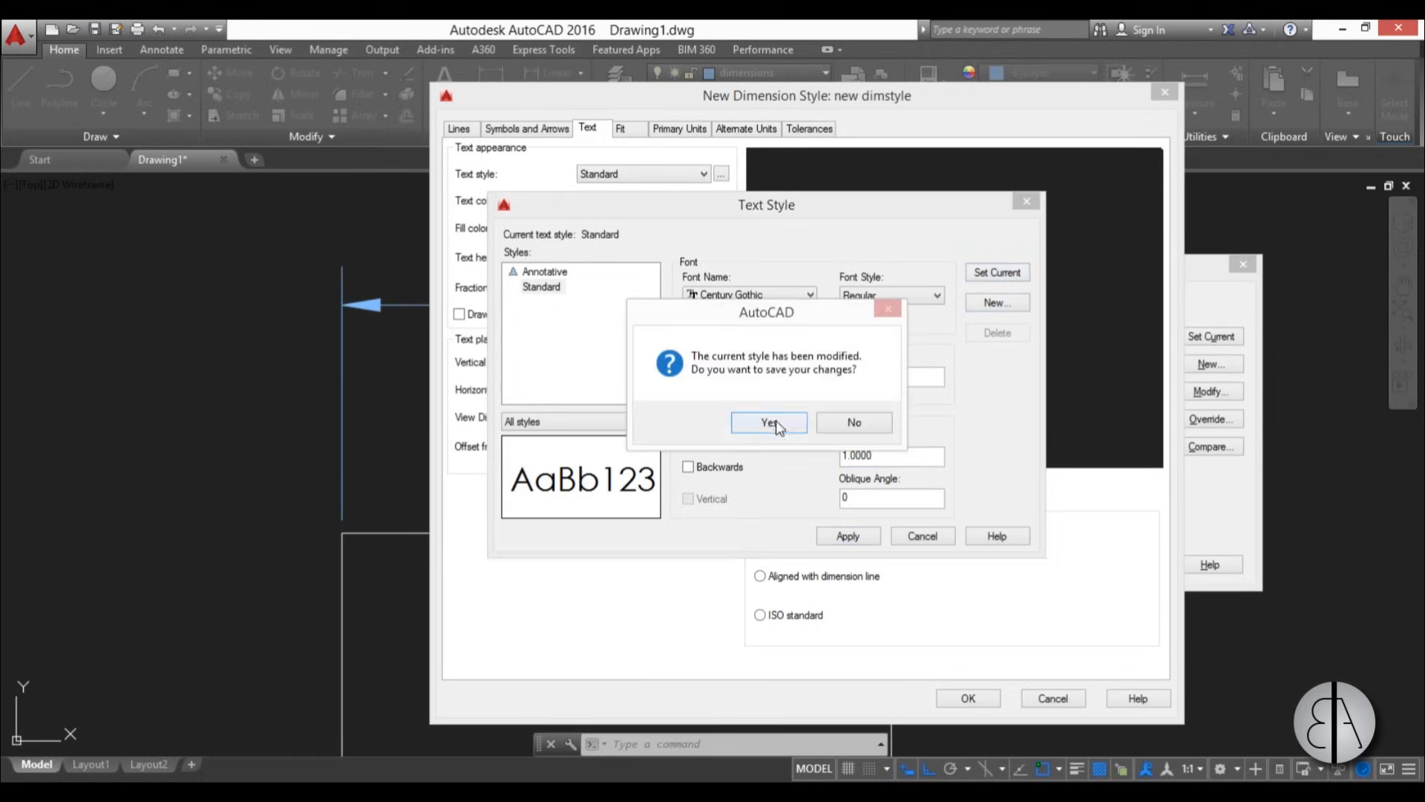
pyautogui.click(769, 421)
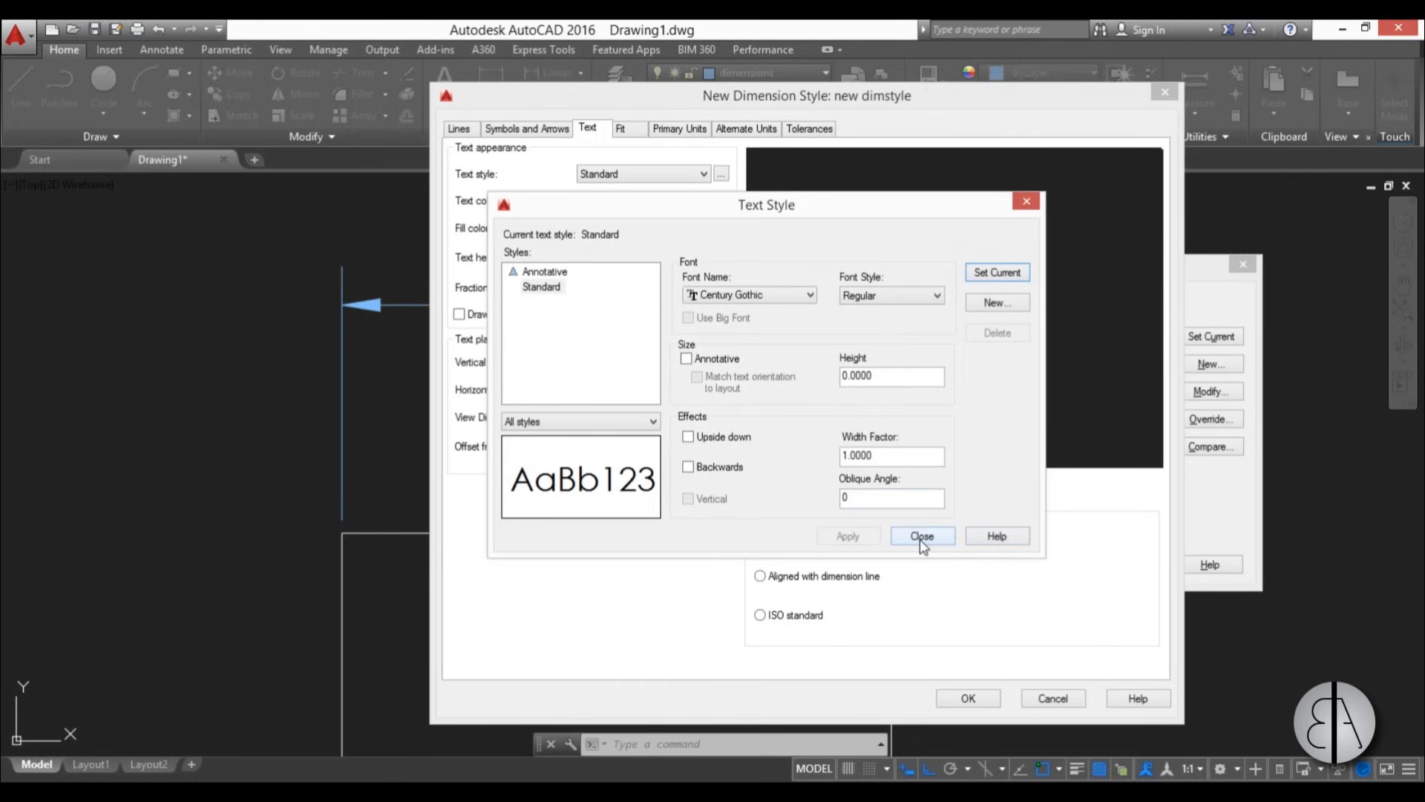
# - Set the dimension text to ByLayer colour, height 15, and Above vertical placement
pyautogui.click(920, 535)
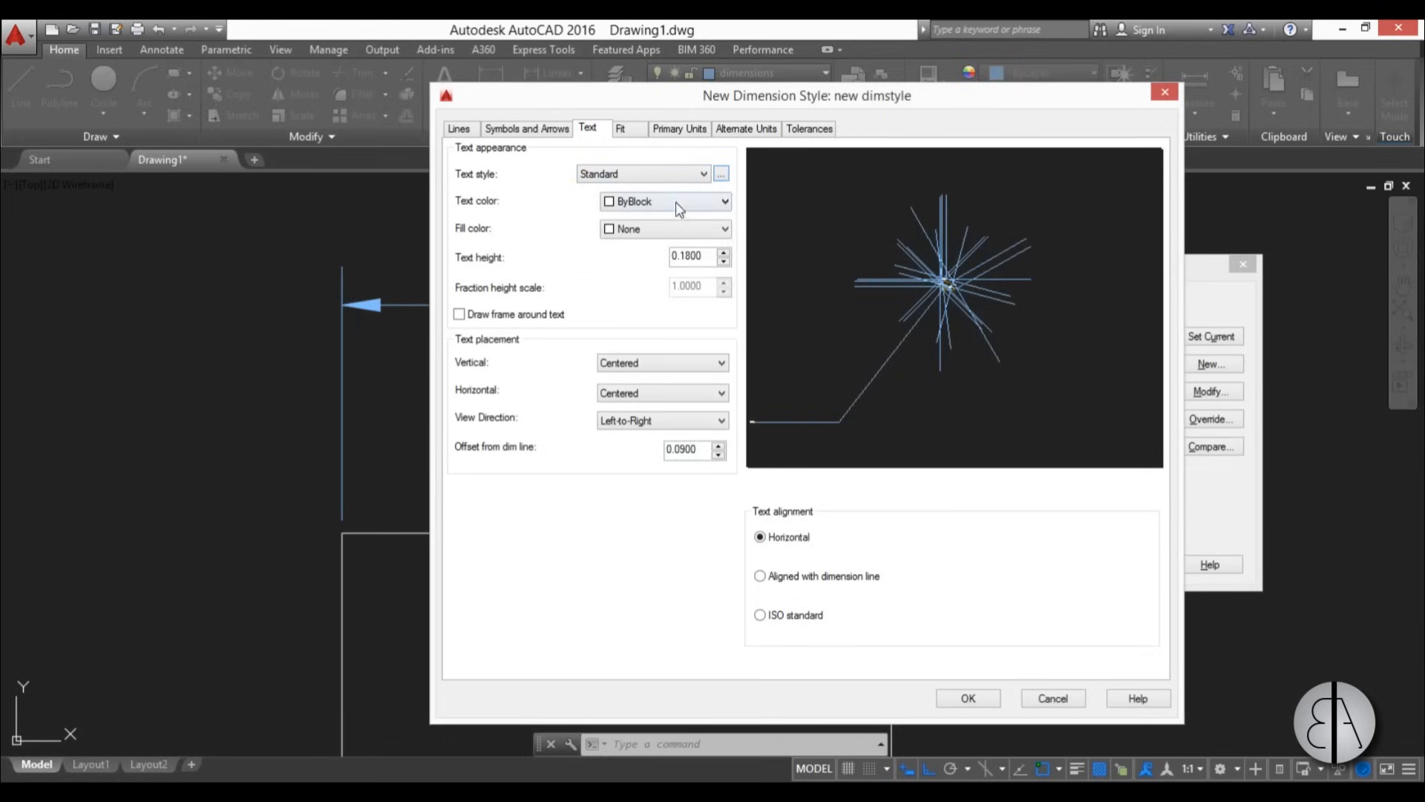
pyautogui.click(663, 201)
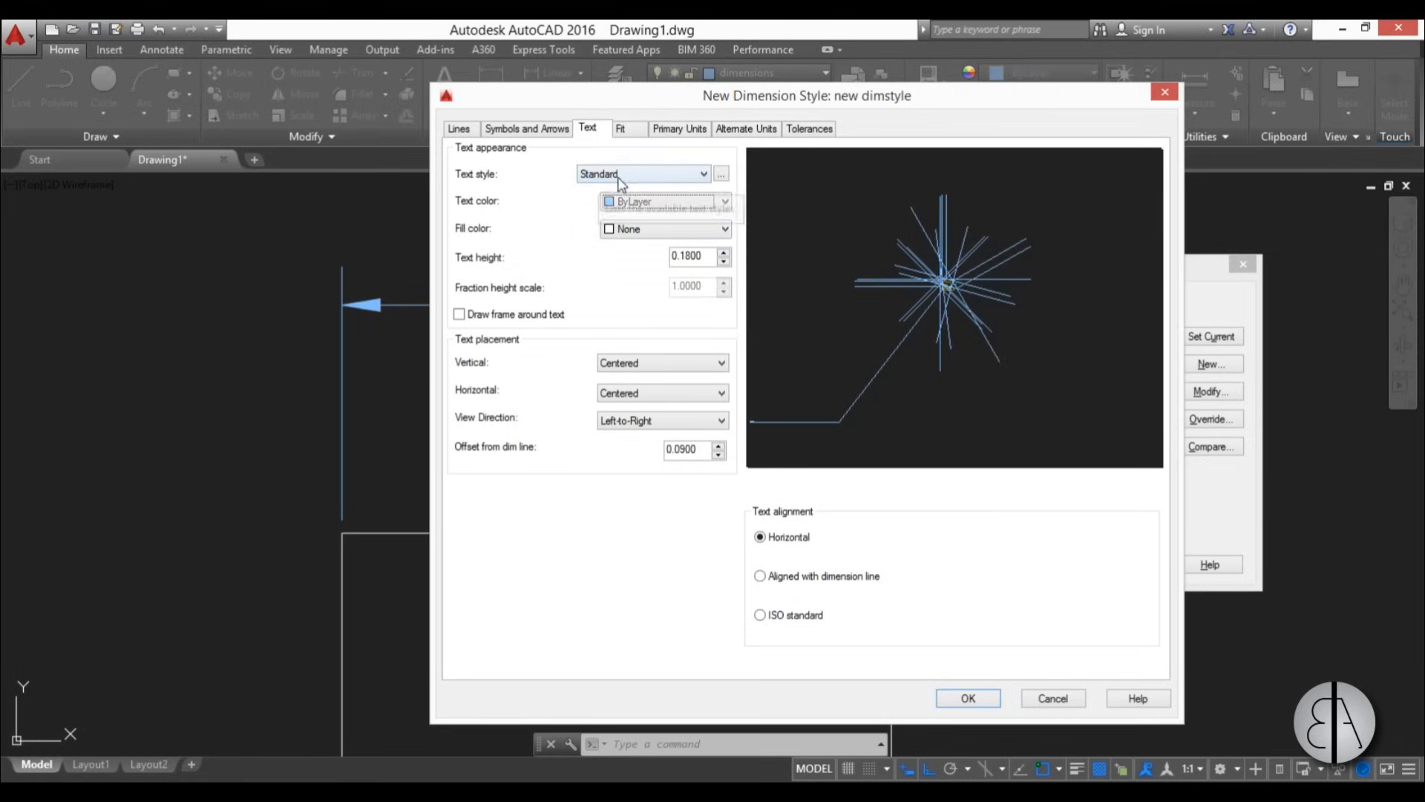
pyautogui.moveTo(624, 234)
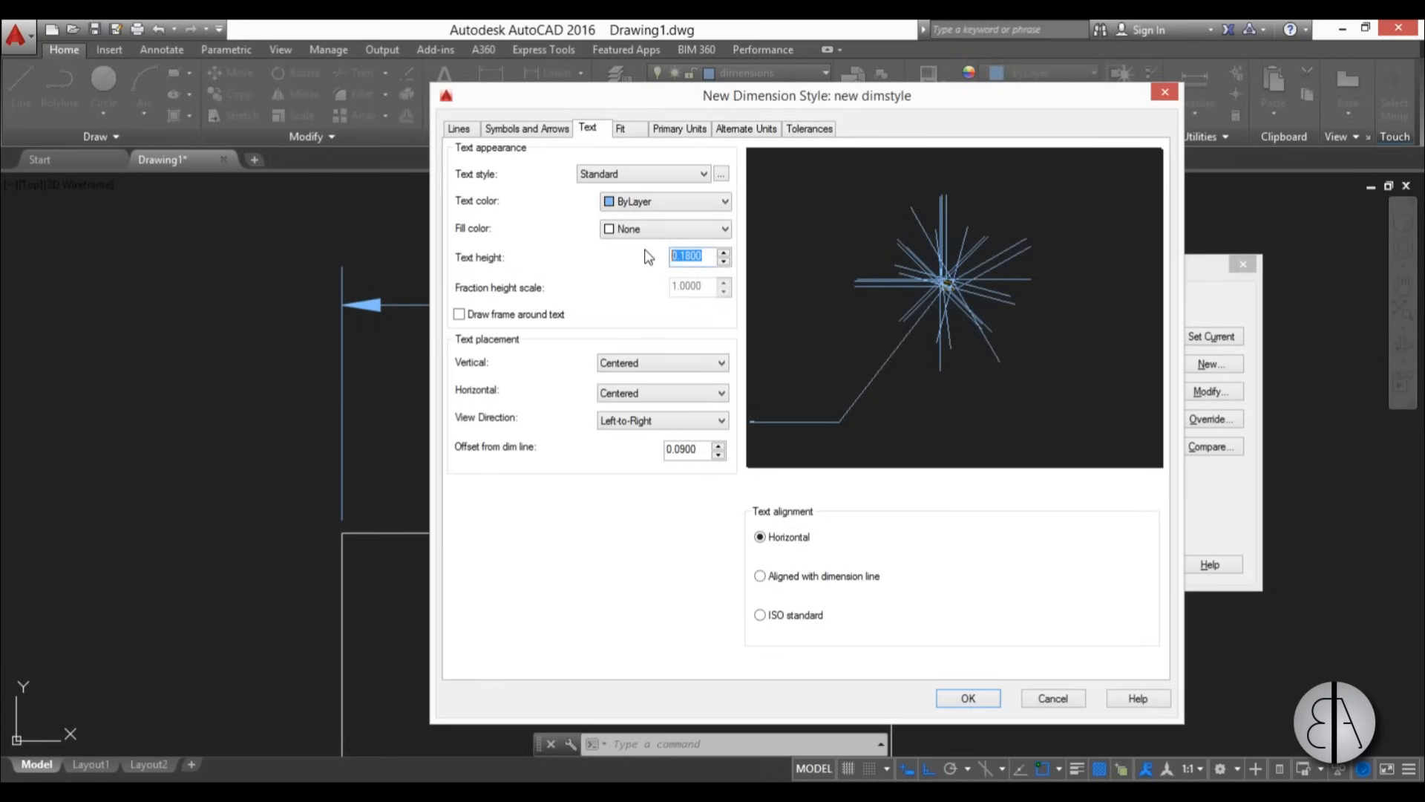
pyautogui.write('15')
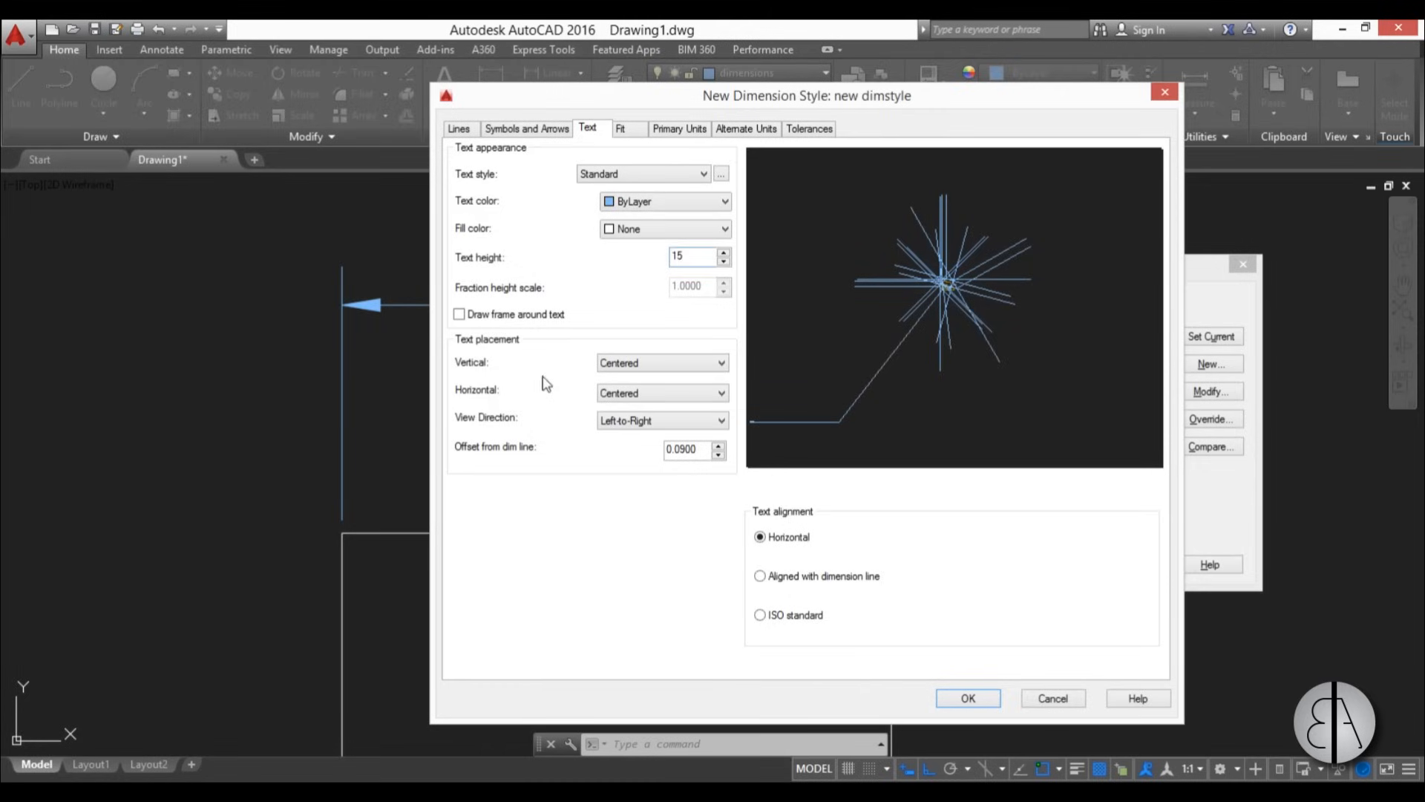
pyautogui.moveTo(471, 371)
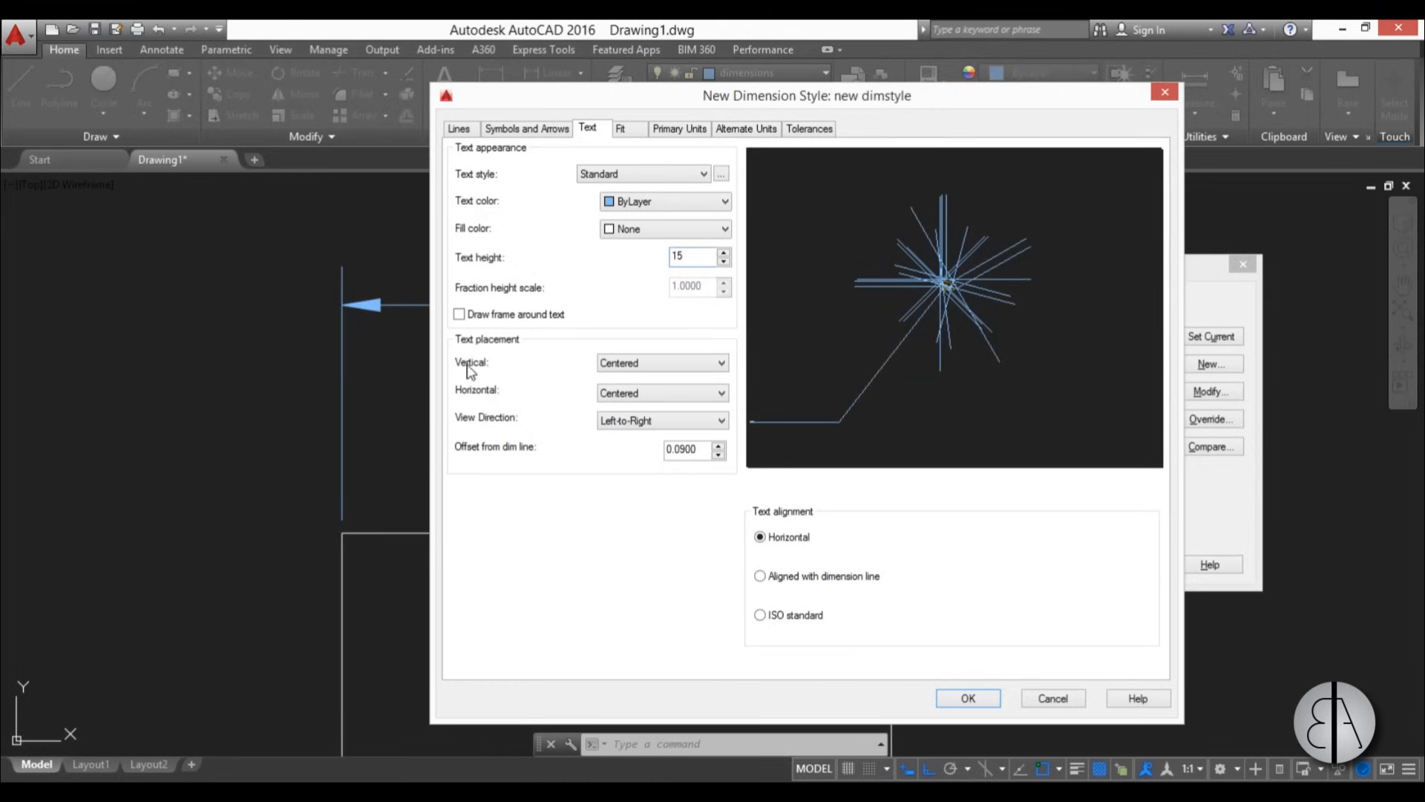
pyautogui.moveTo(494, 406)
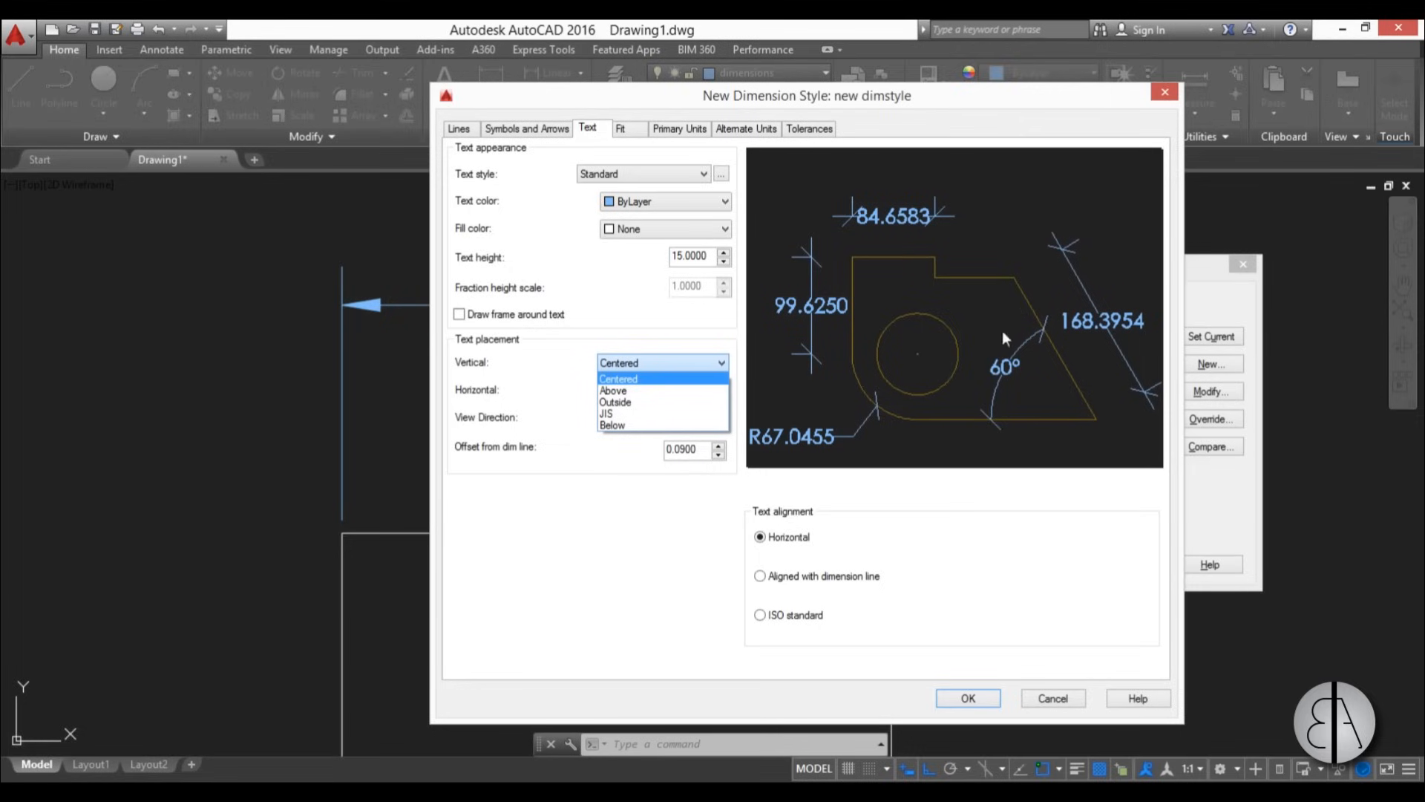
pyautogui.moveTo(886, 236)
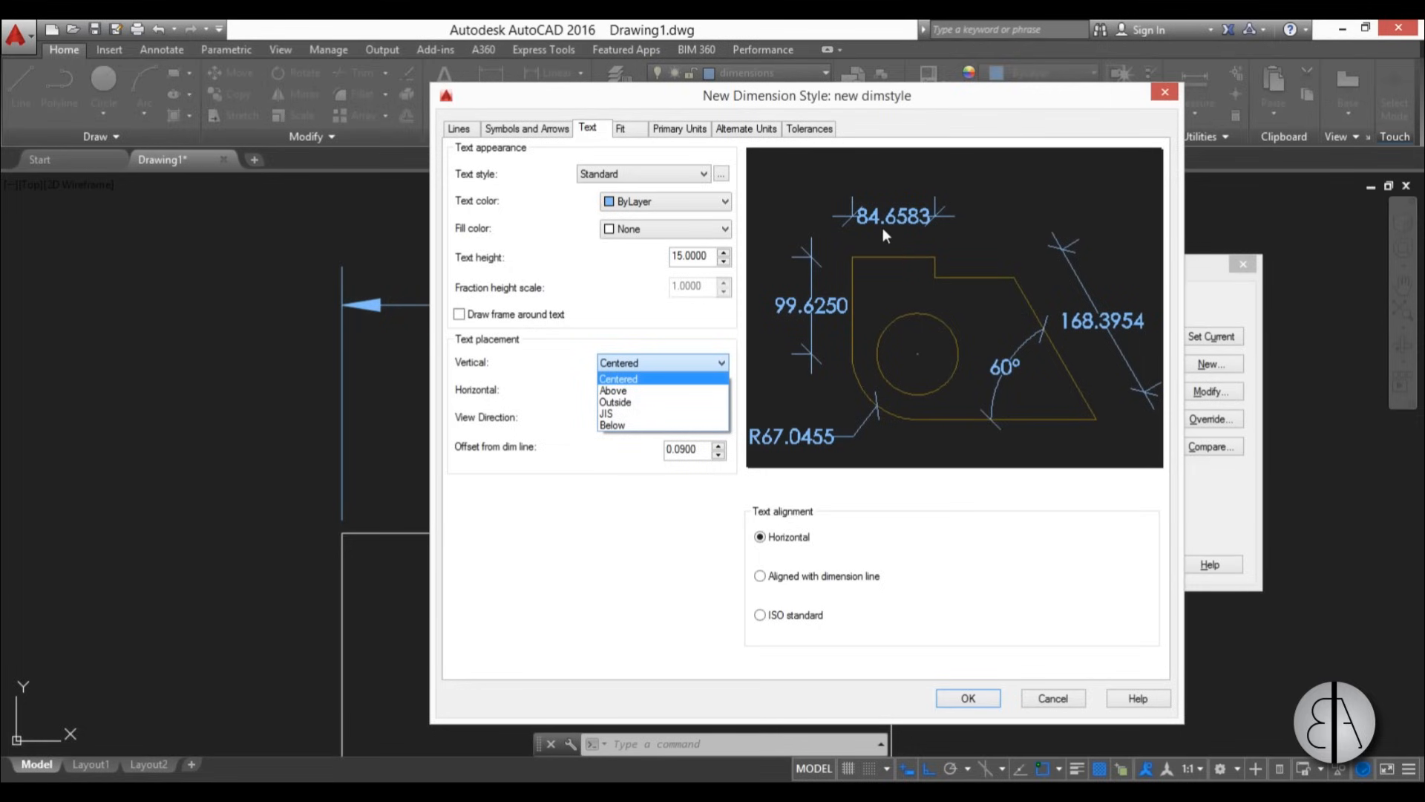
pyautogui.moveTo(846, 233)
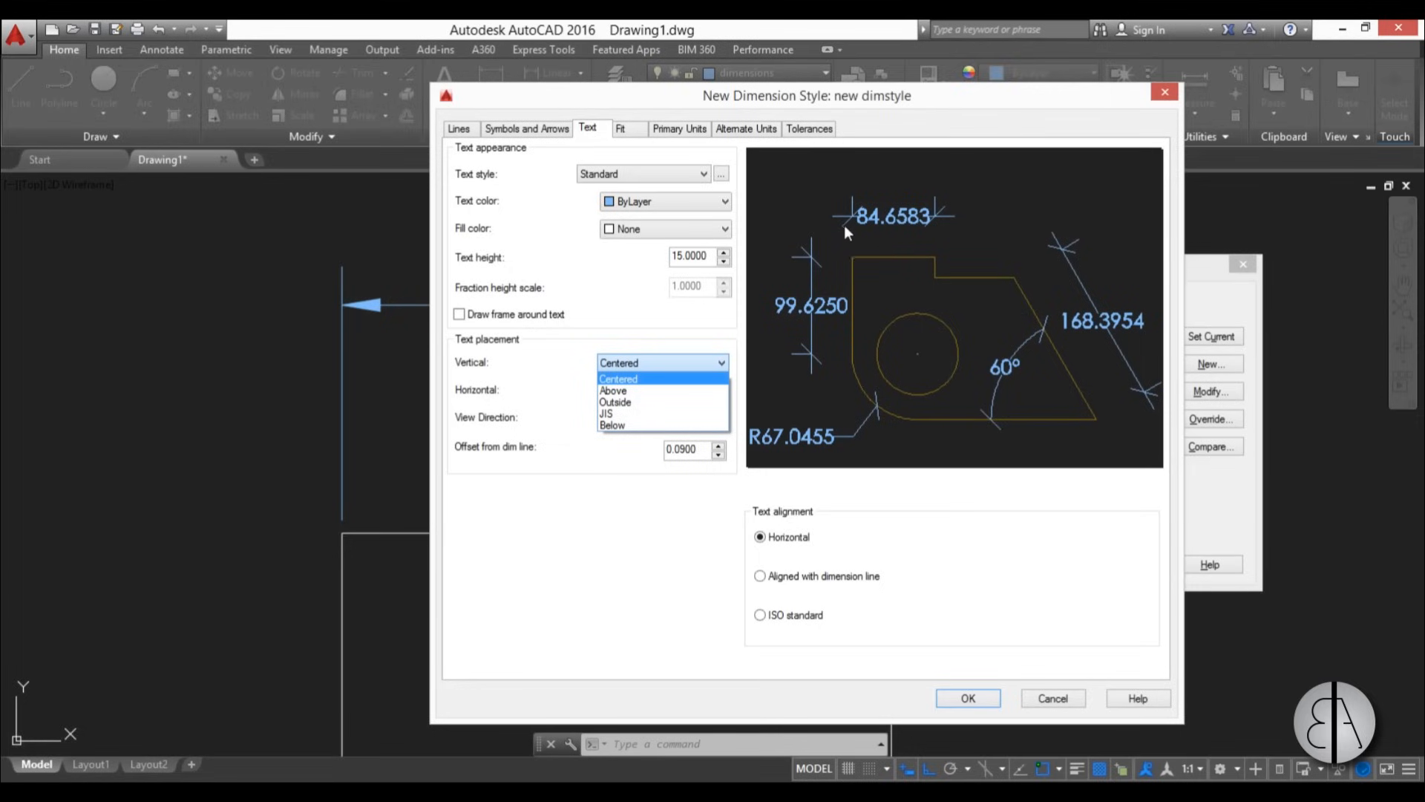
pyautogui.moveTo(938, 248)
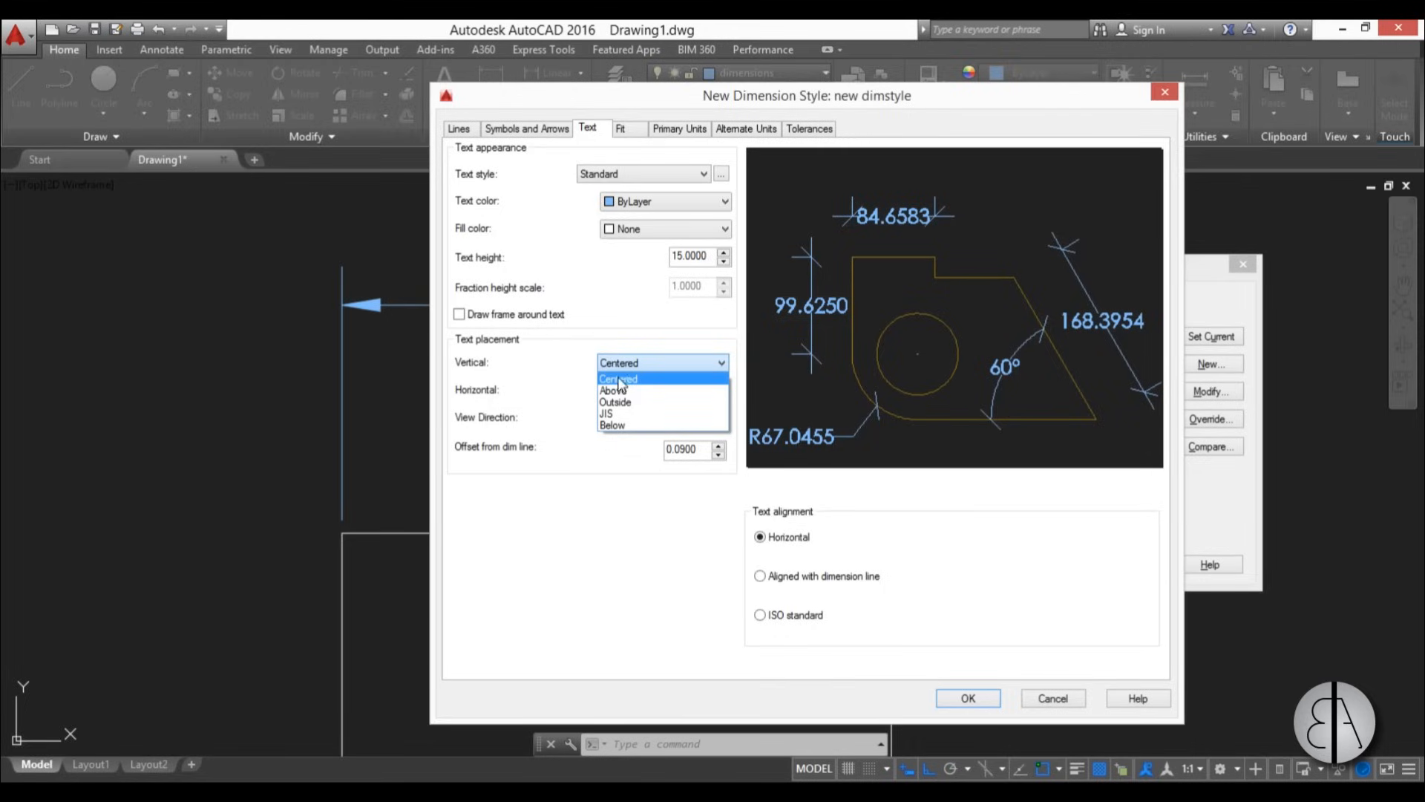
pyautogui.click(615, 390)
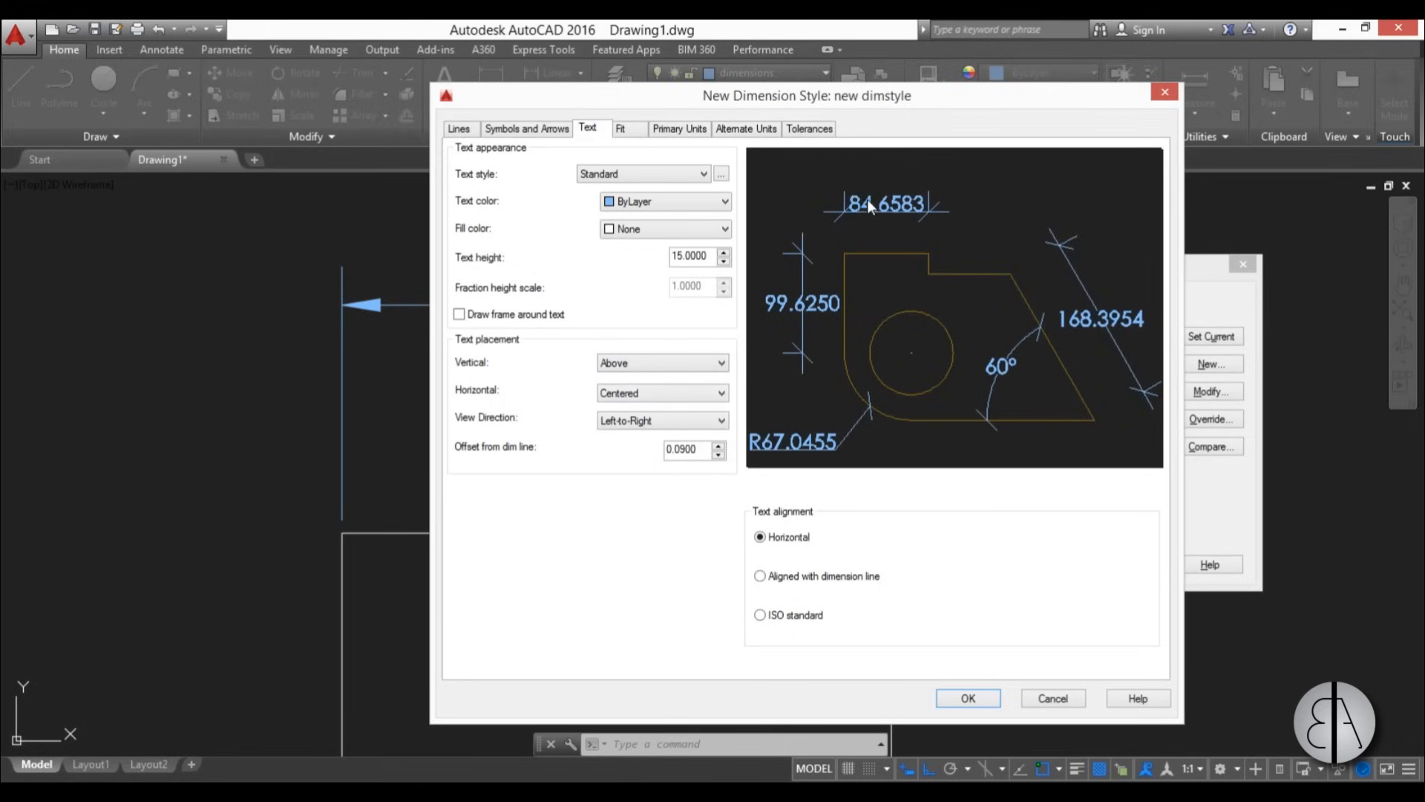
pyautogui.click(662, 363)
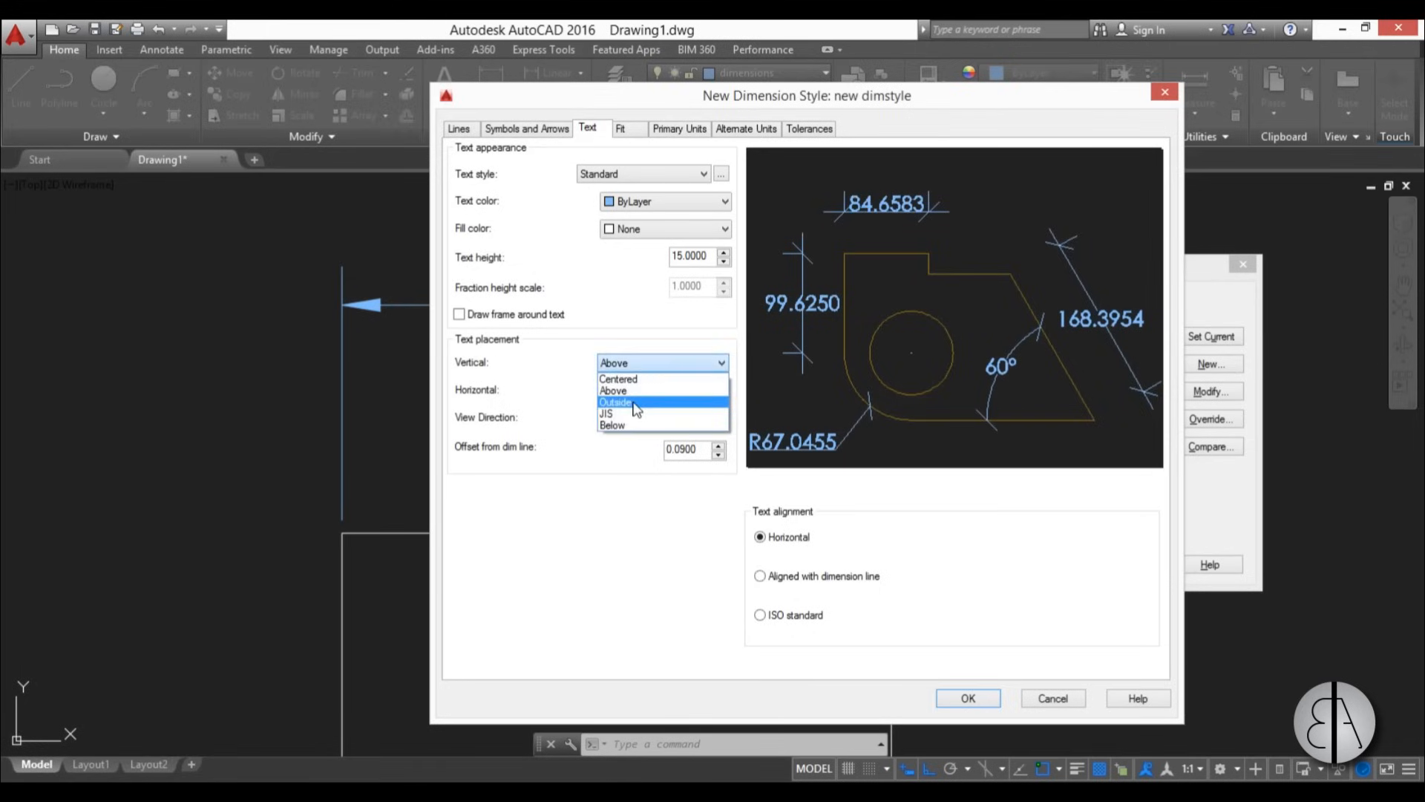
pyautogui.click(615, 401)
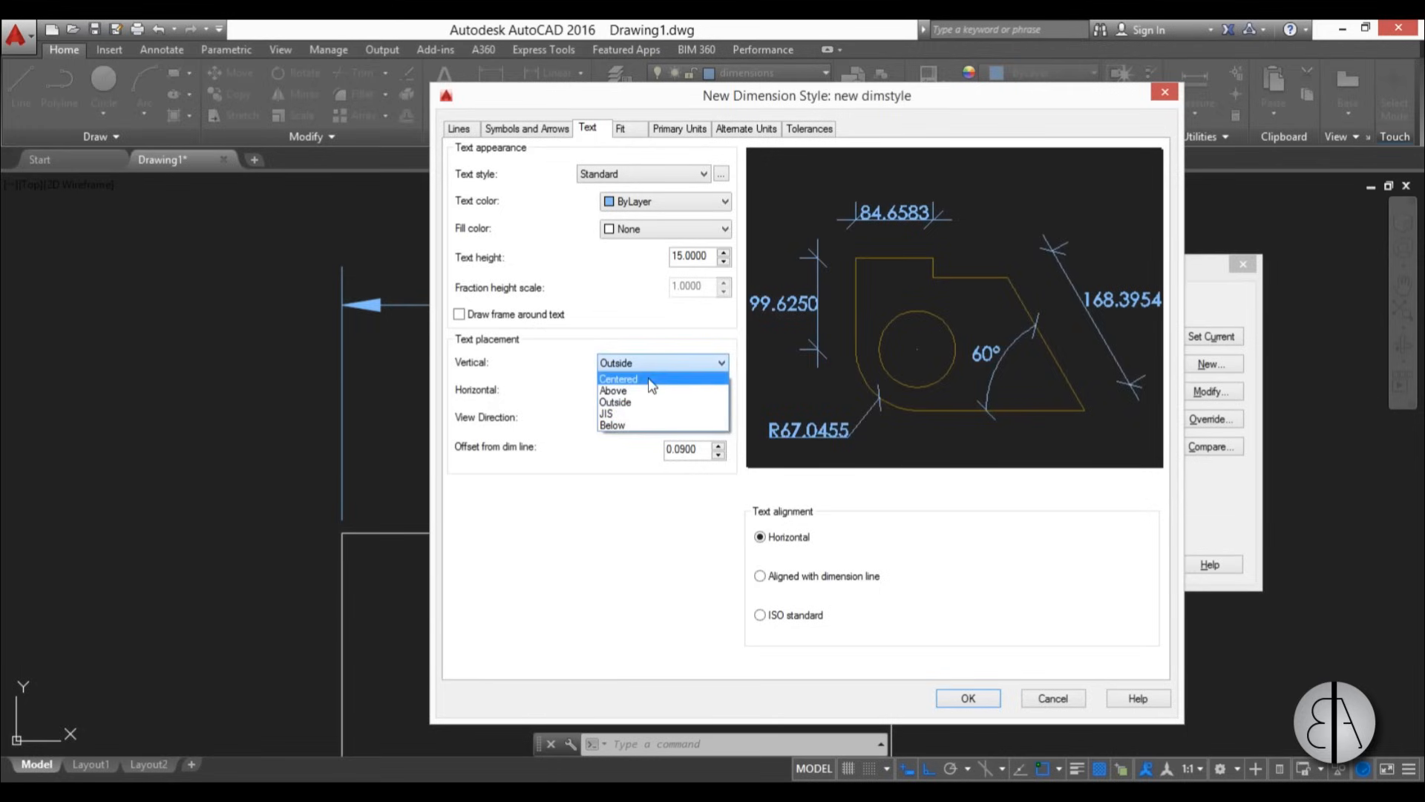
pyautogui.click(618, 378)
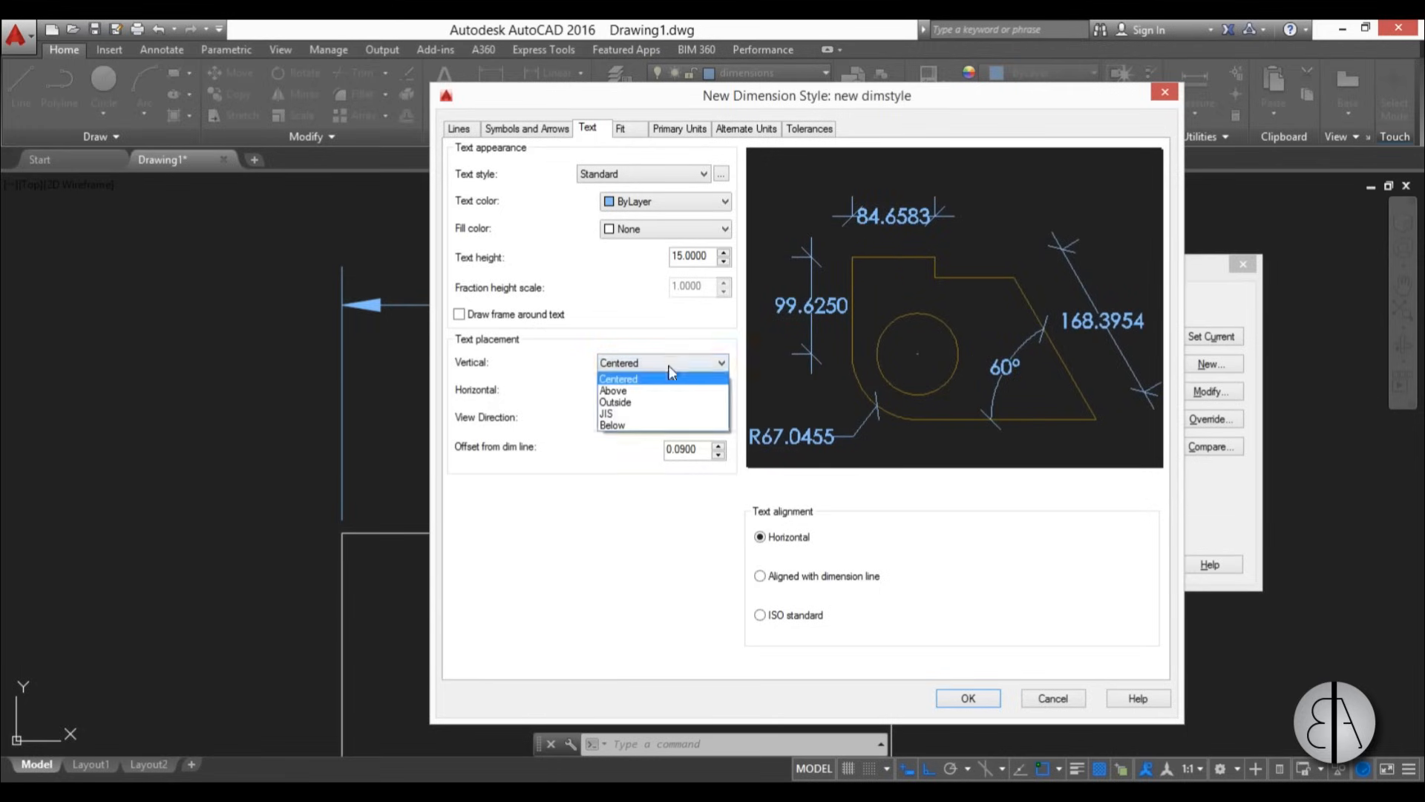
pyautogui.click(612, 390)
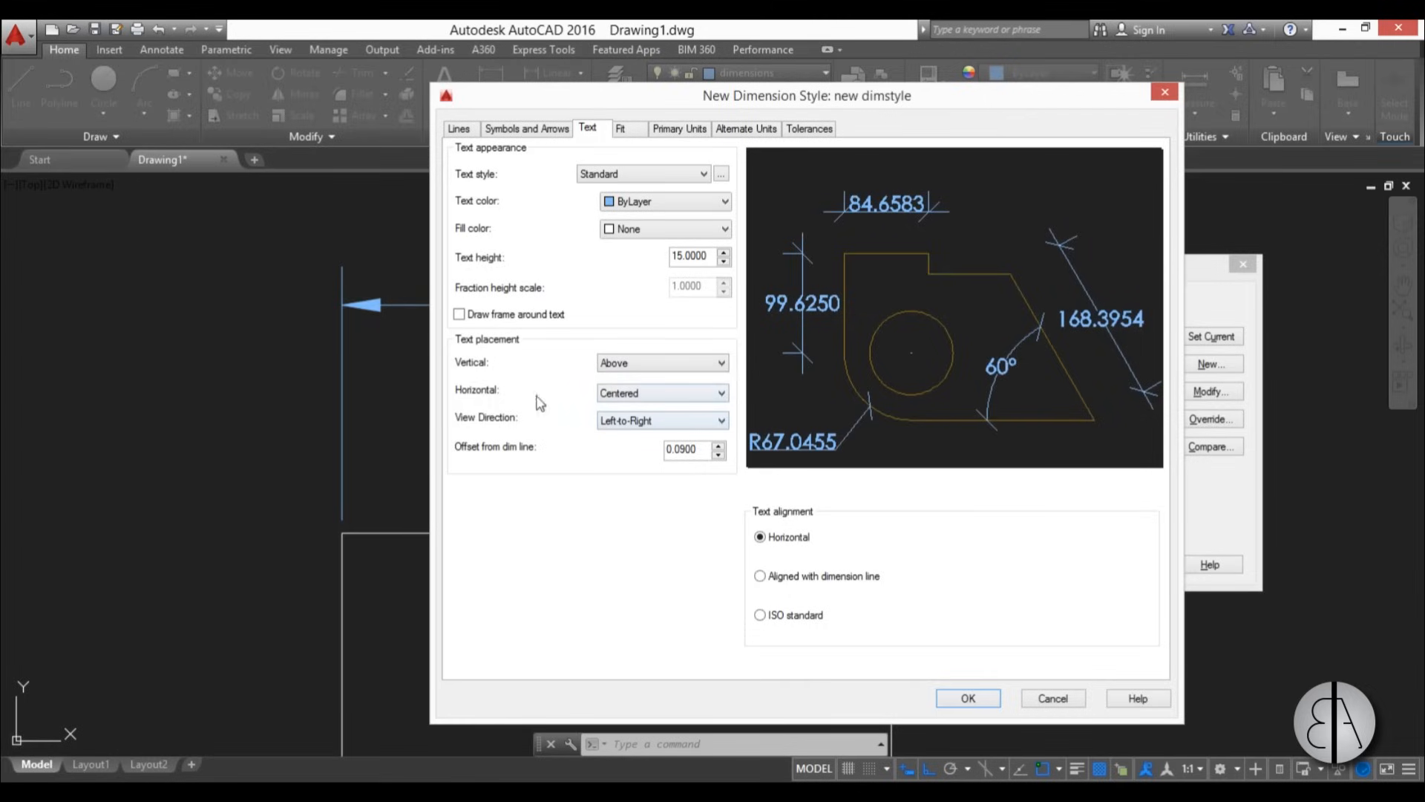
pyautogui.moveTo(660, 392)
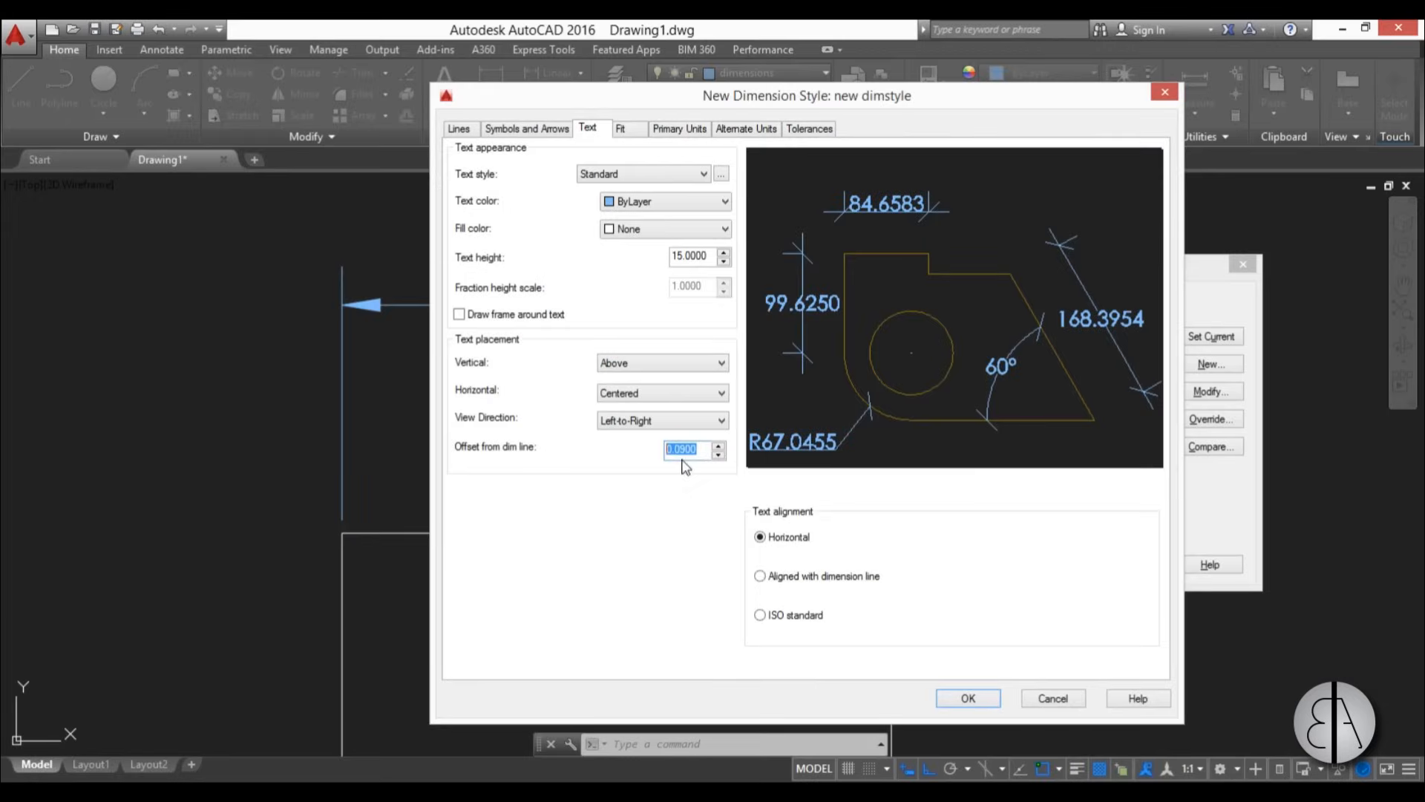
pyautogui.moveTo(689, 255)
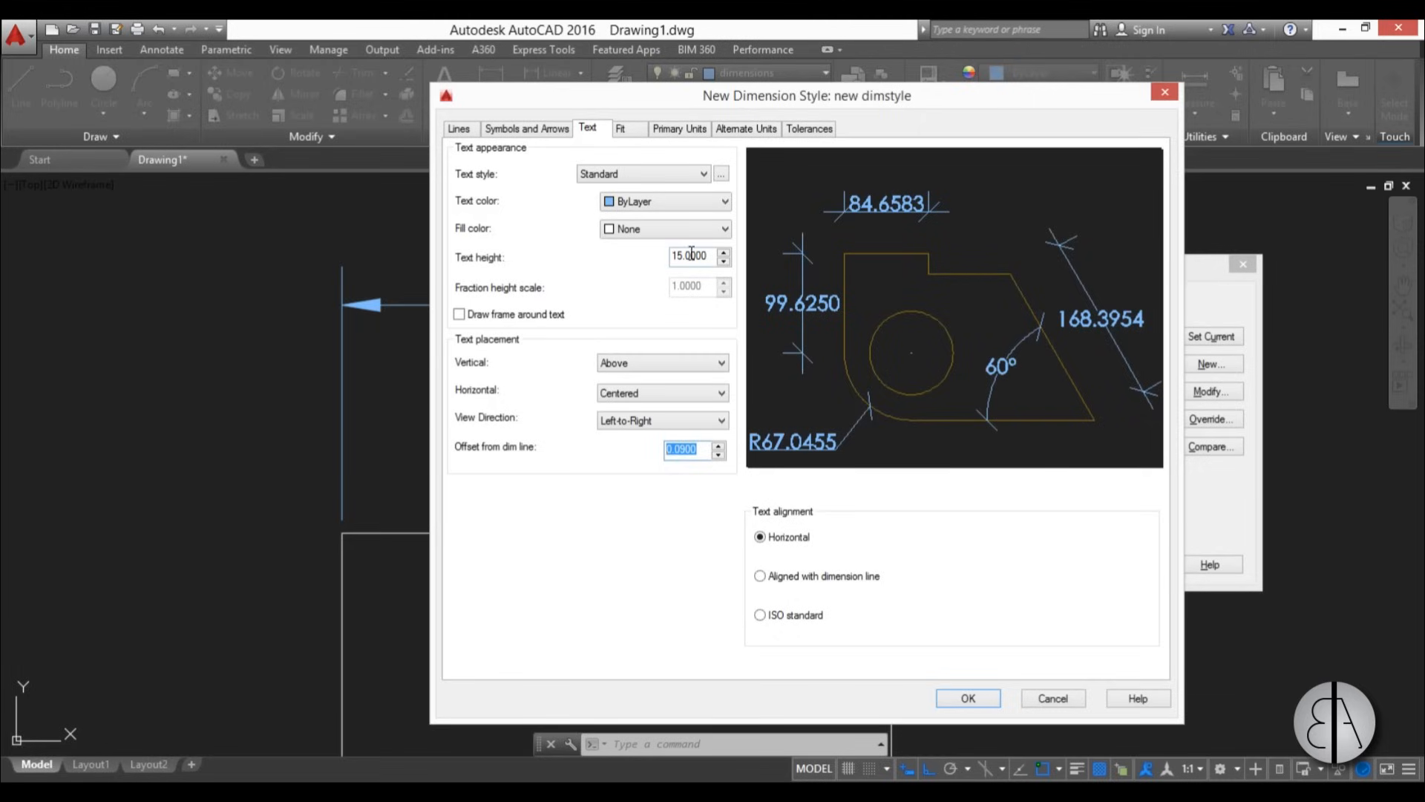
pyautogui.moveTo(682, 449)
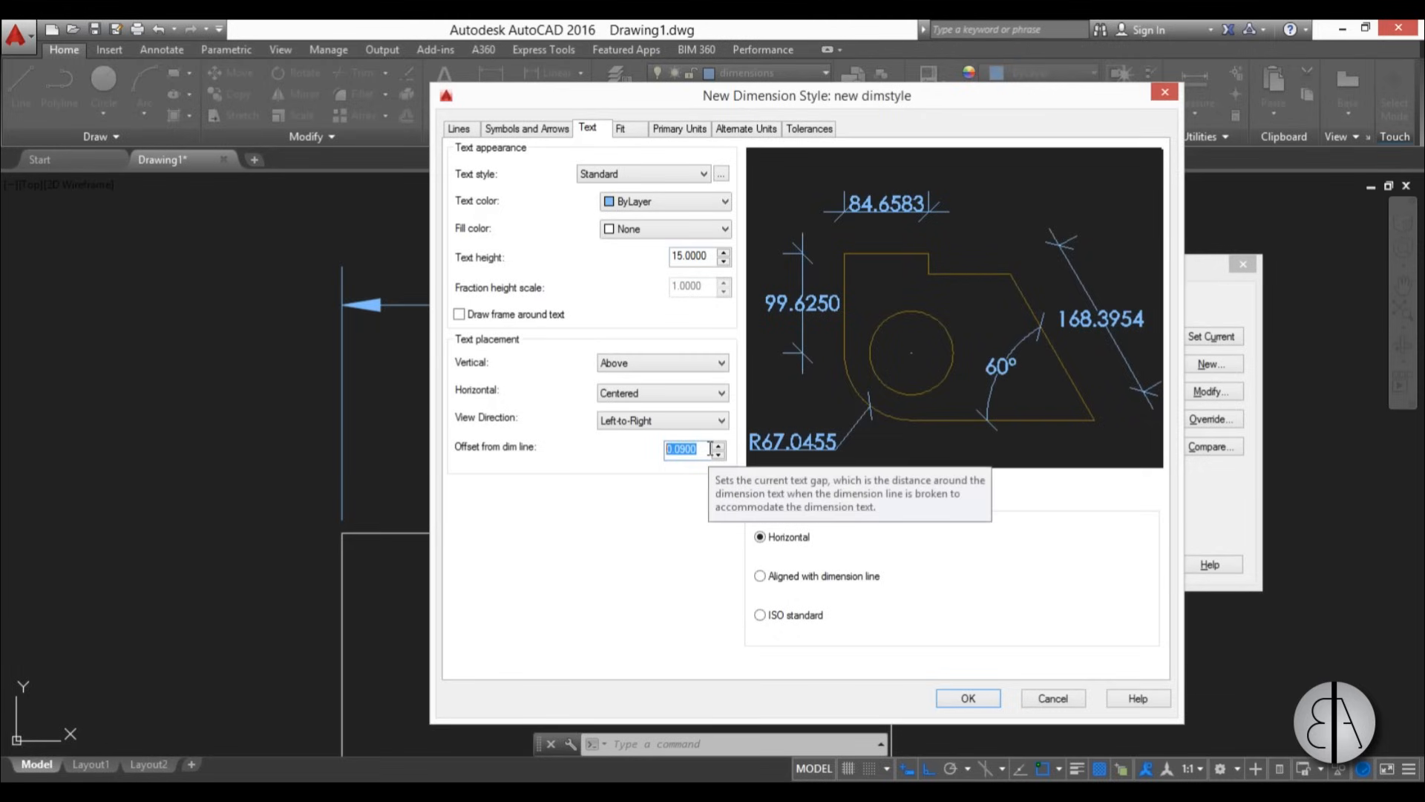
# - Offset the dimension text 5 from the line and align it with the dimension line
pyautogui.write('5')
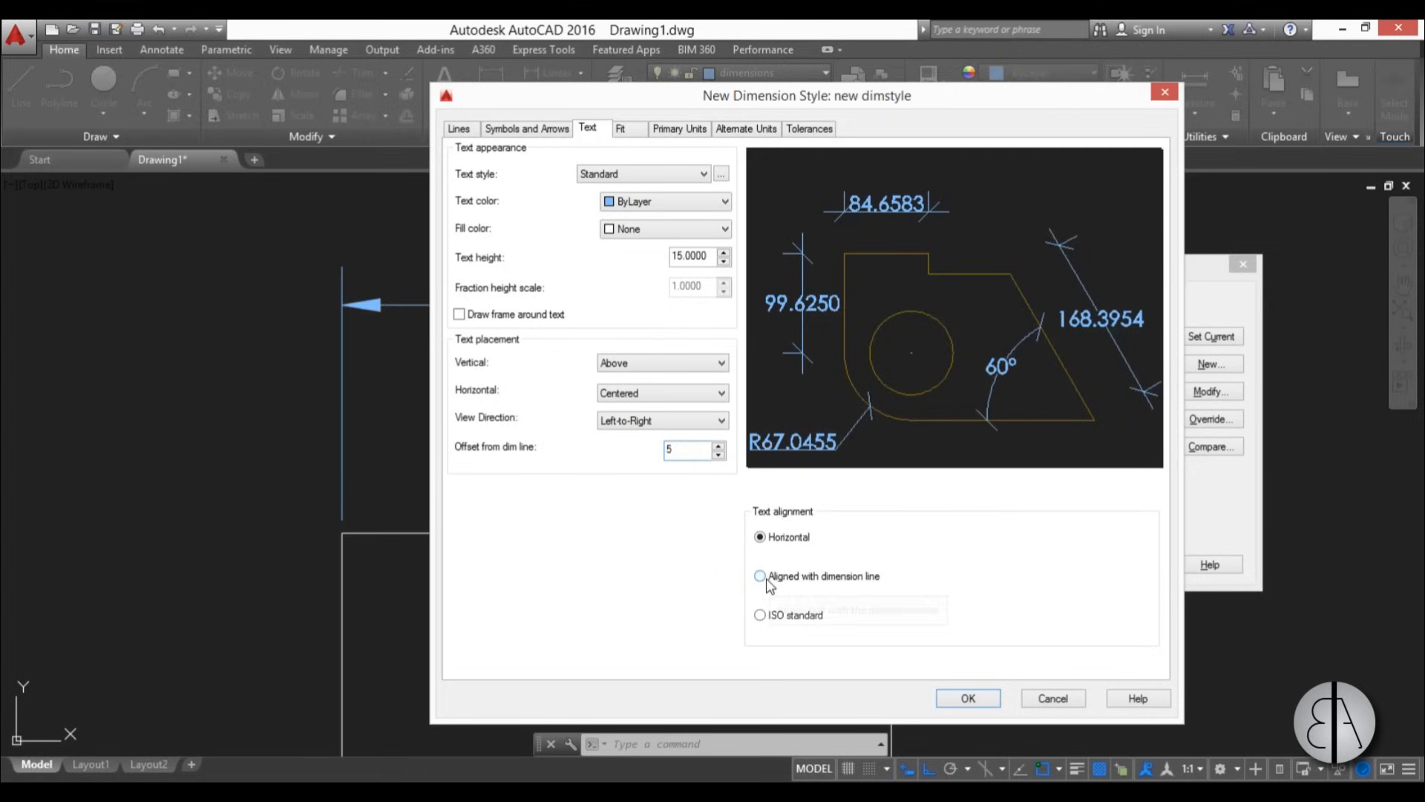
pyautogui.click(760, 575)
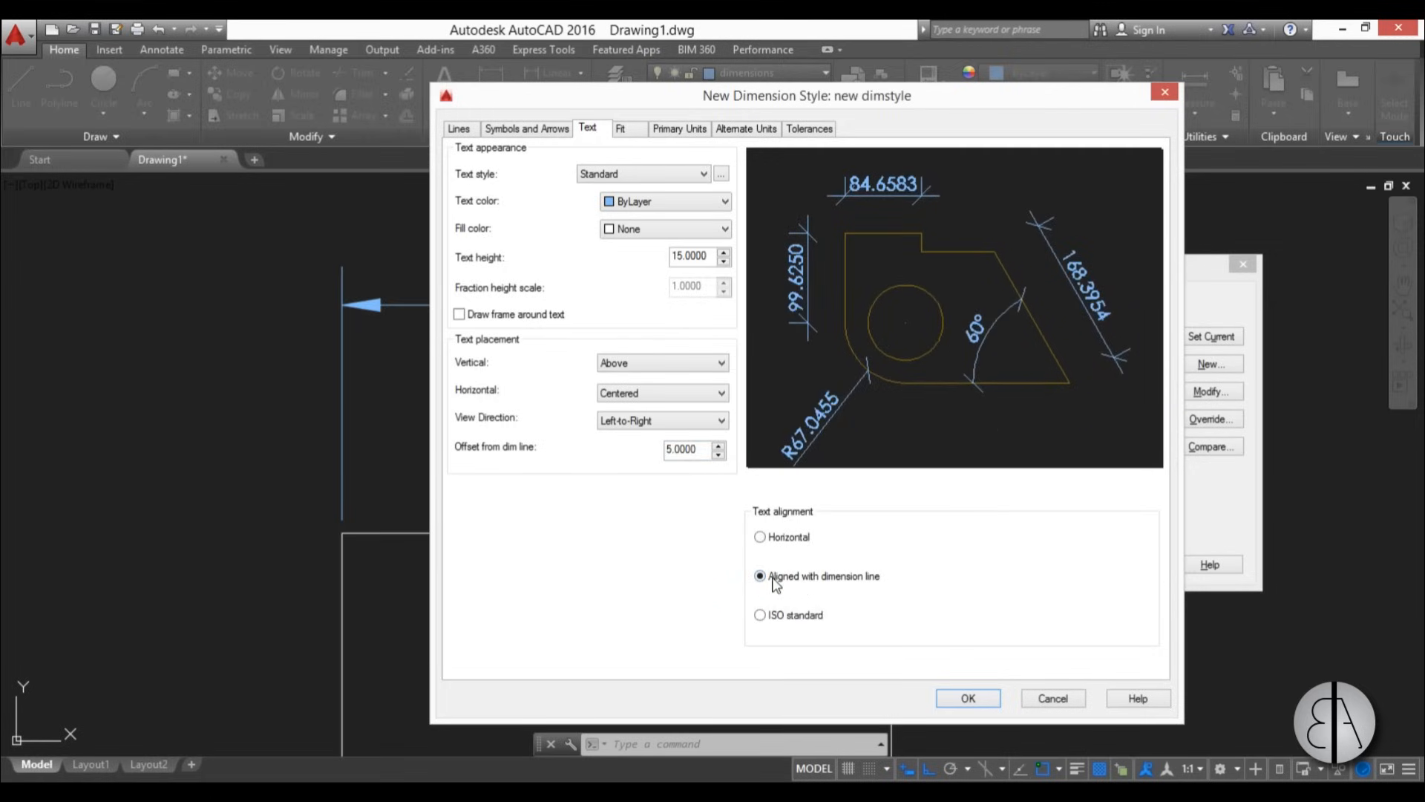
pyautogui.click(760, 536)
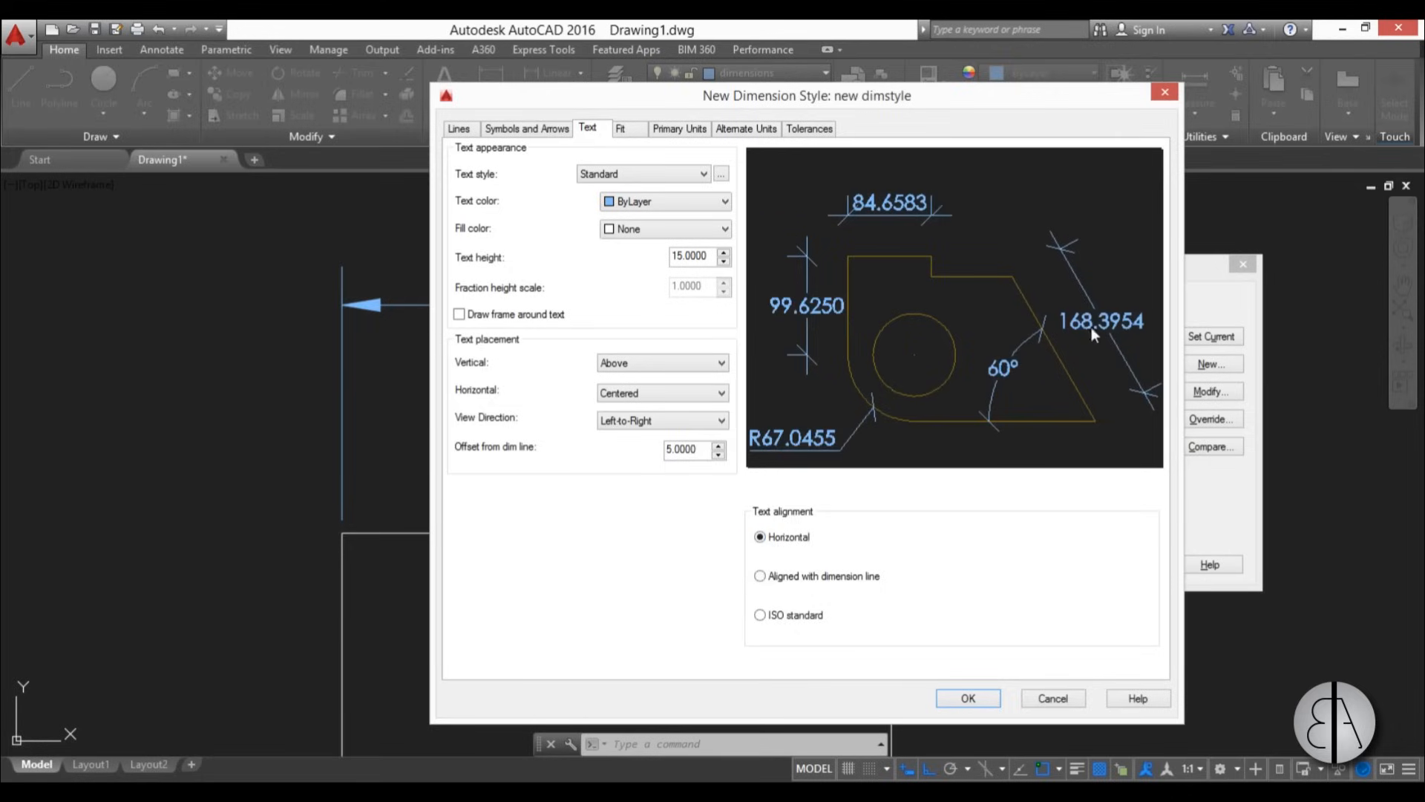
pyautogui.moveTo(951, 534)
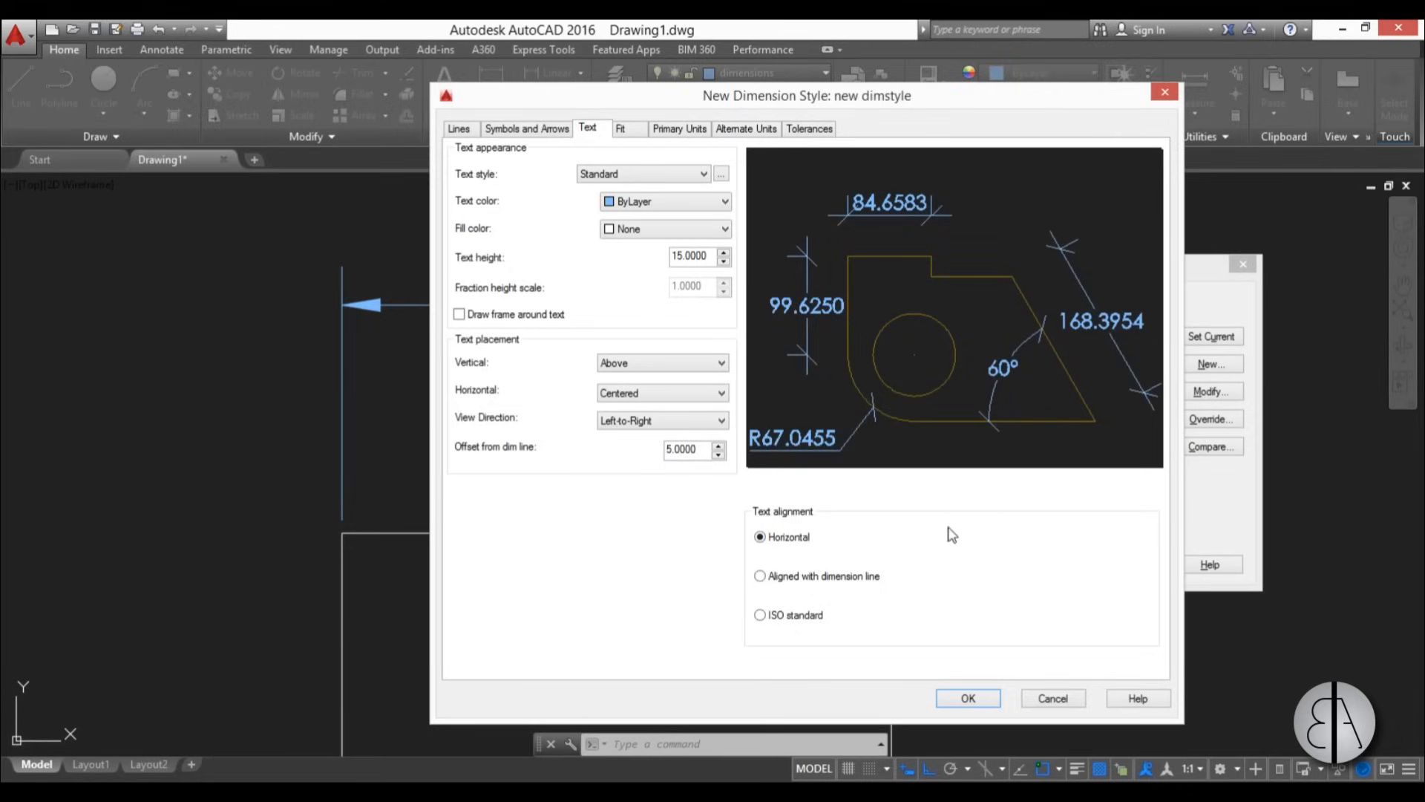
pyautogui.click(760, 576)
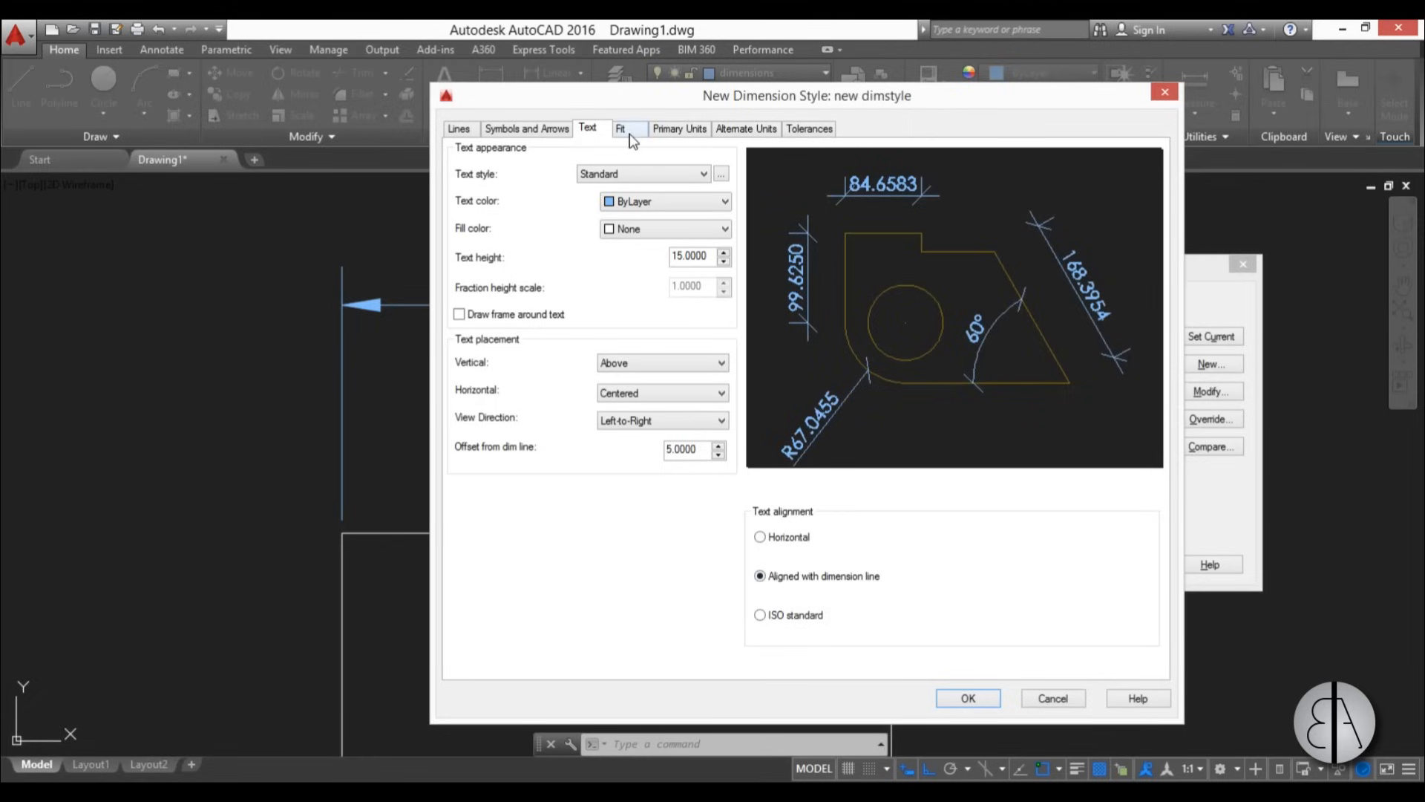
# - In Primary Units, keep Decimal format and set linear precision to 0
pyautogui.click(620, 129)
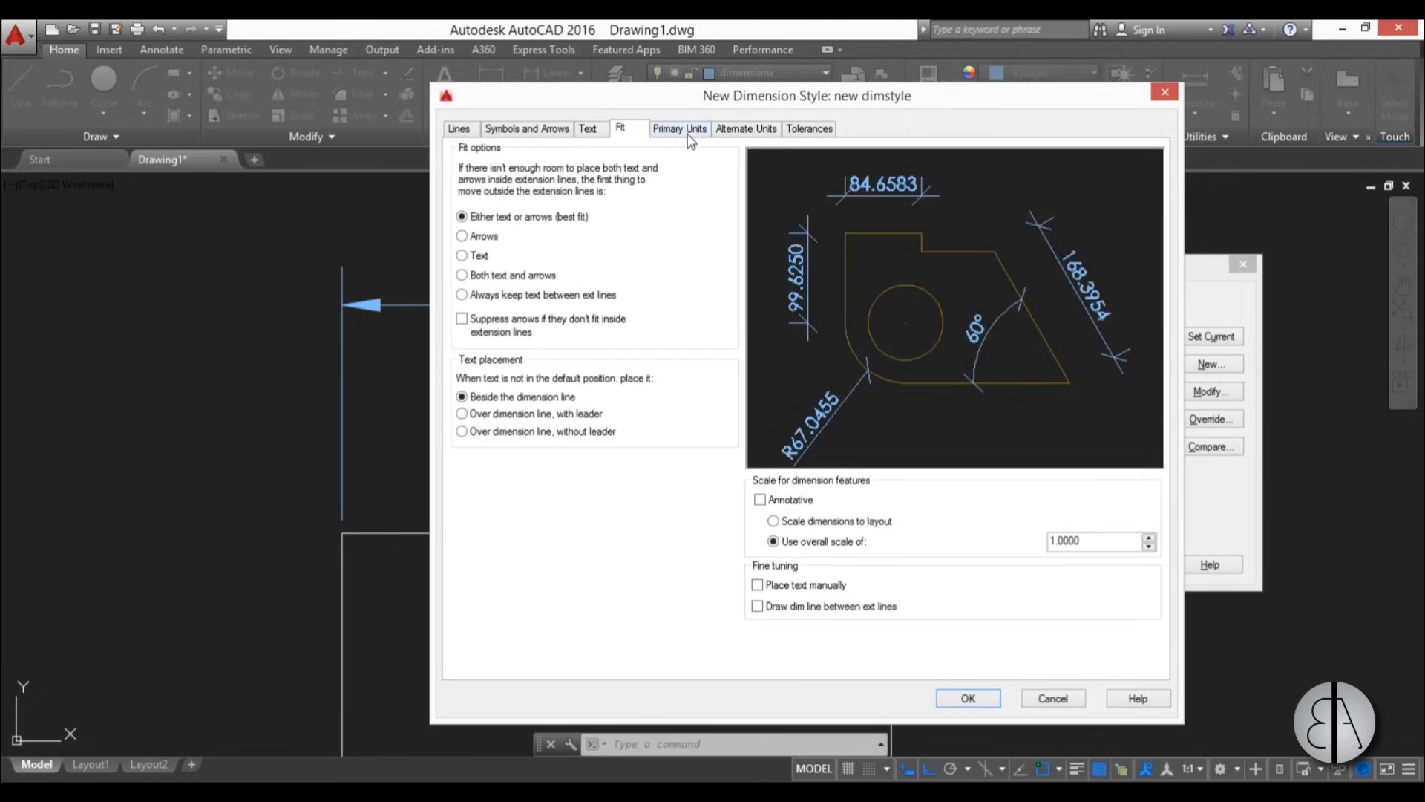
pyautogui.click(679, 128)
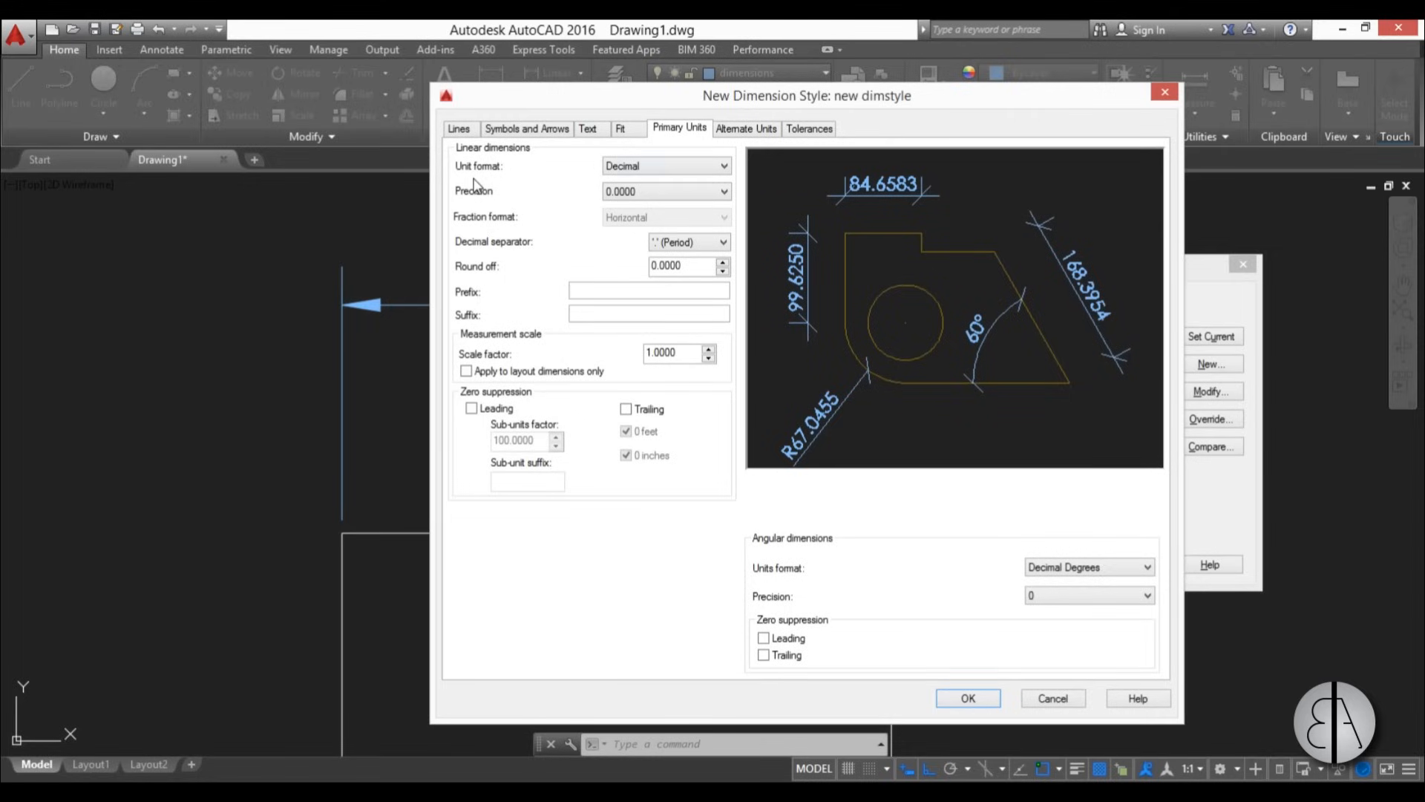
pyautogui.moveTo(470, 182)
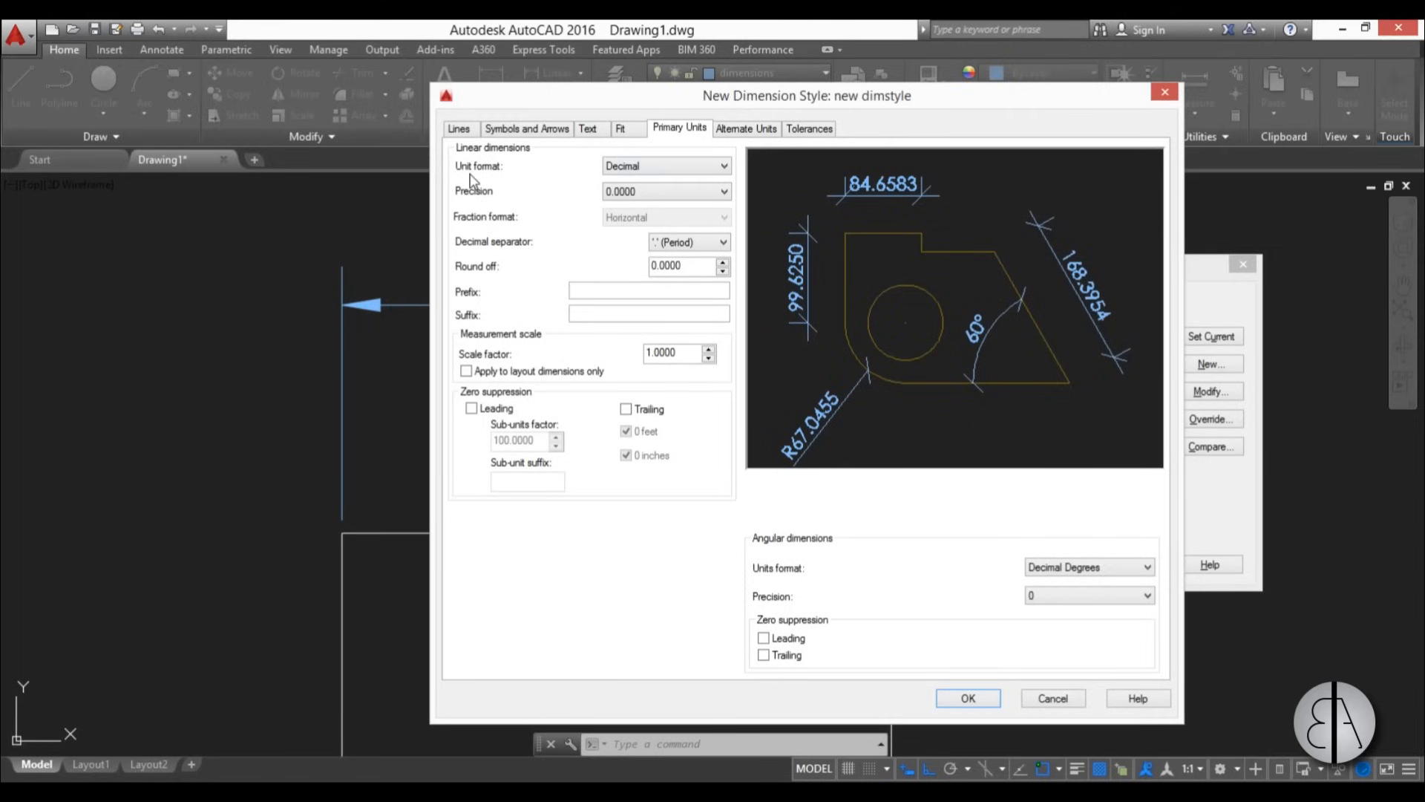
pyautogui.click(666, 166)
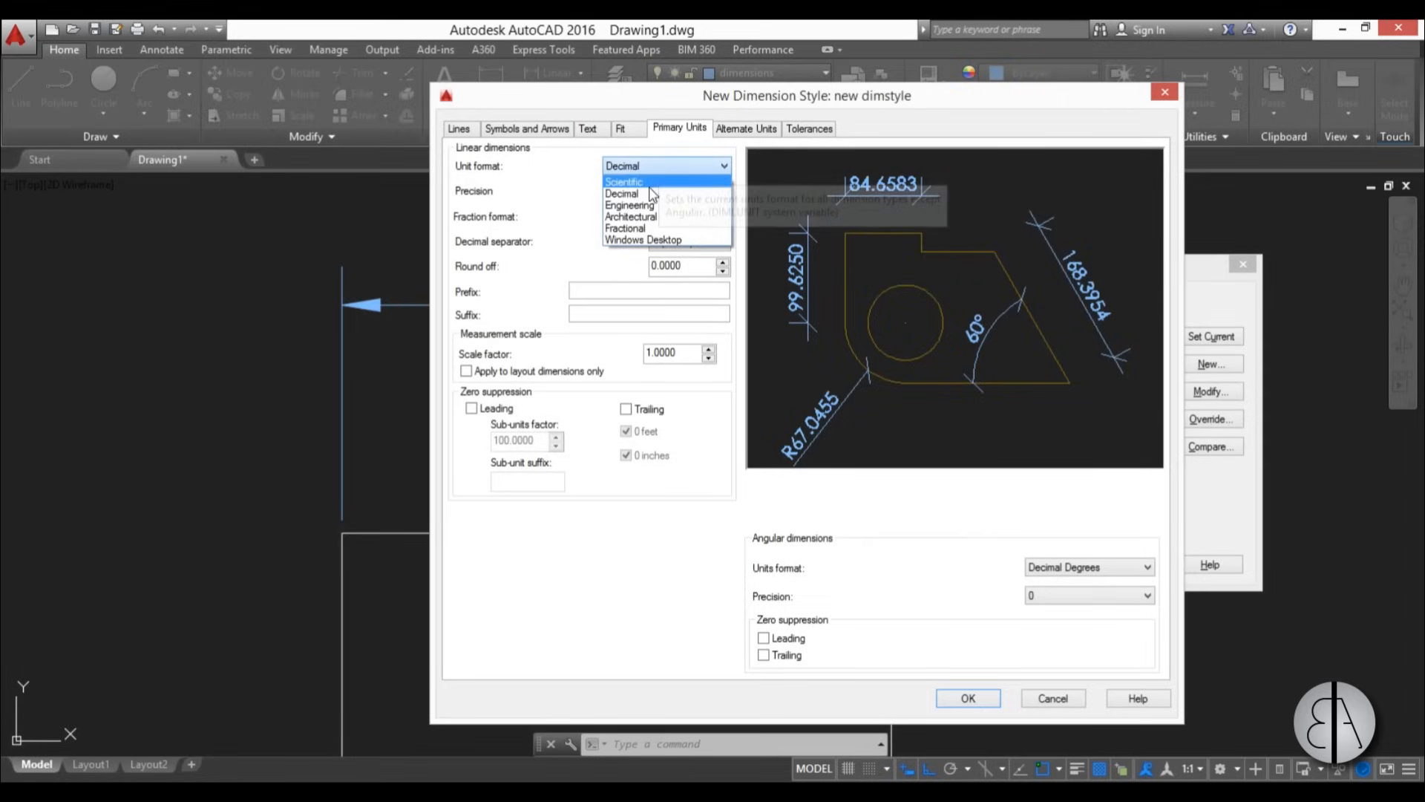
pyautogui.click(622, 194)
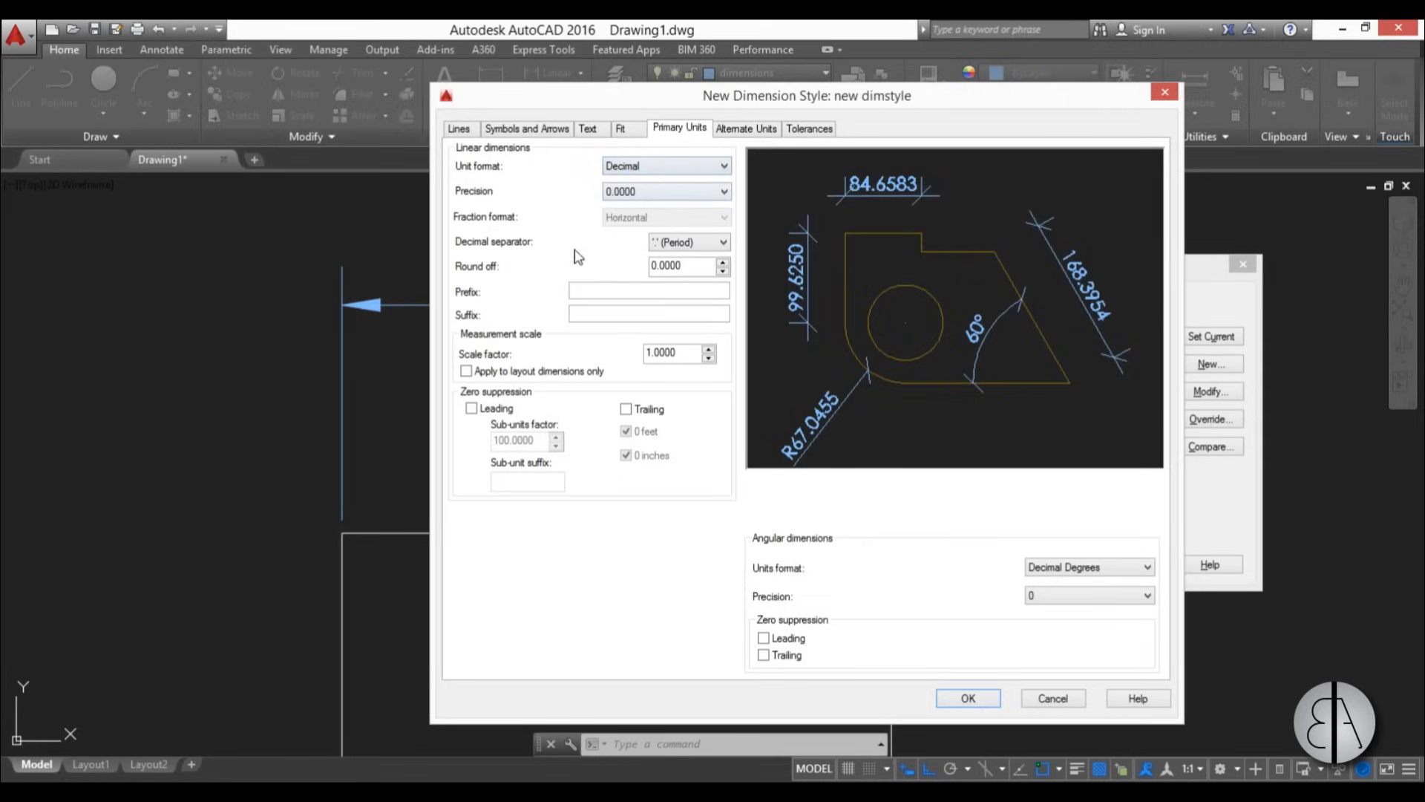
pyautogui.click(666, 190)
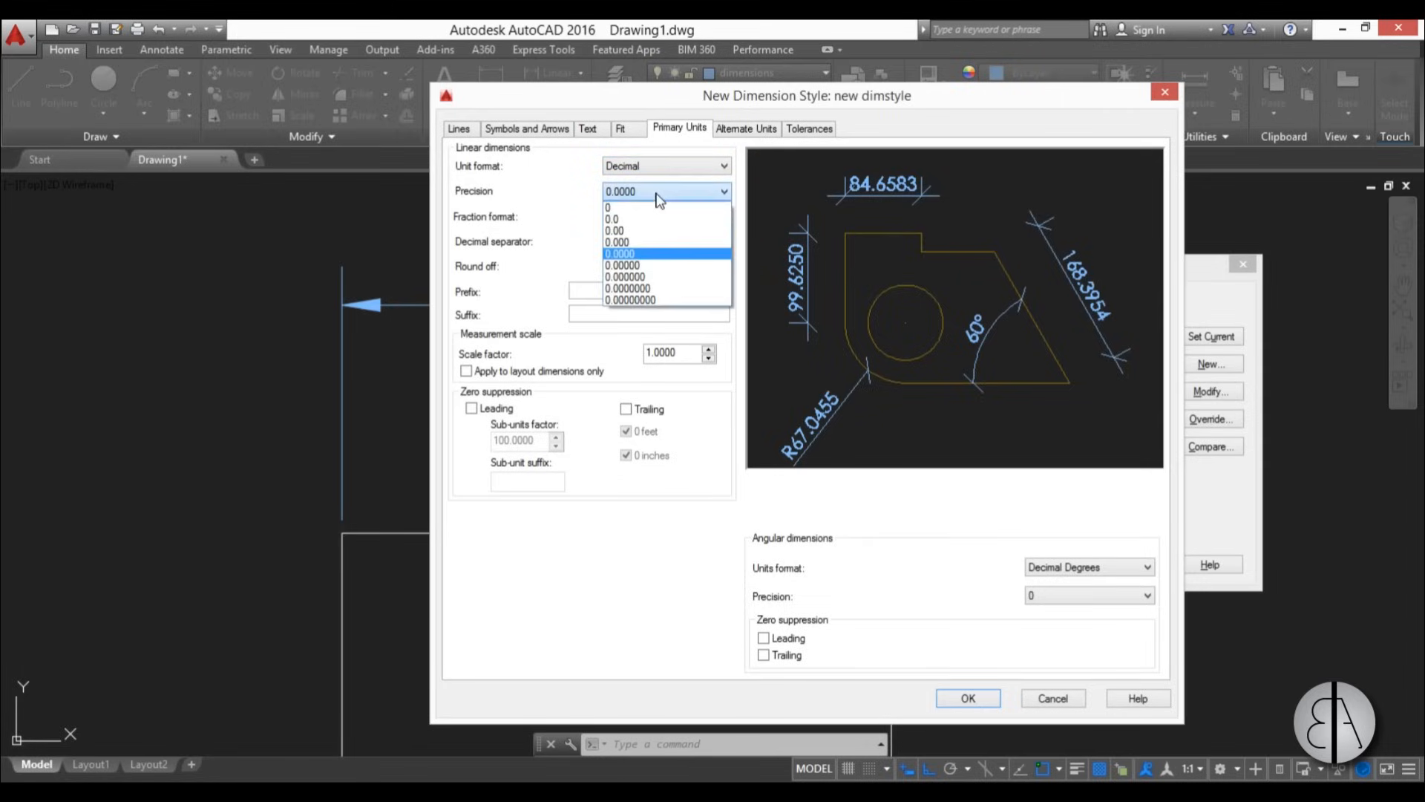
pyautogui.click(607, 206)
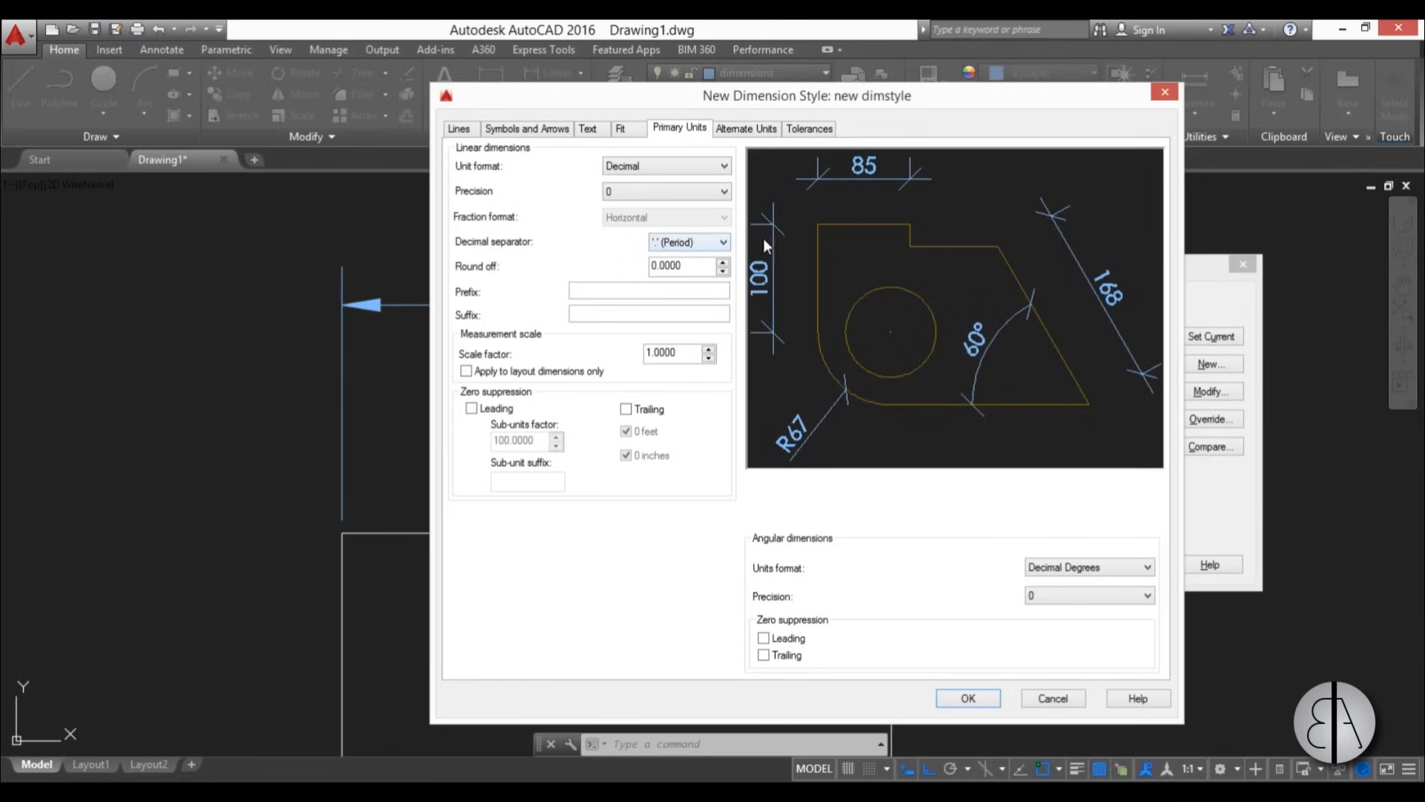
# - Set the decimal separator to Period, keeping whole-number precision
pyautogui.click(722, 191)
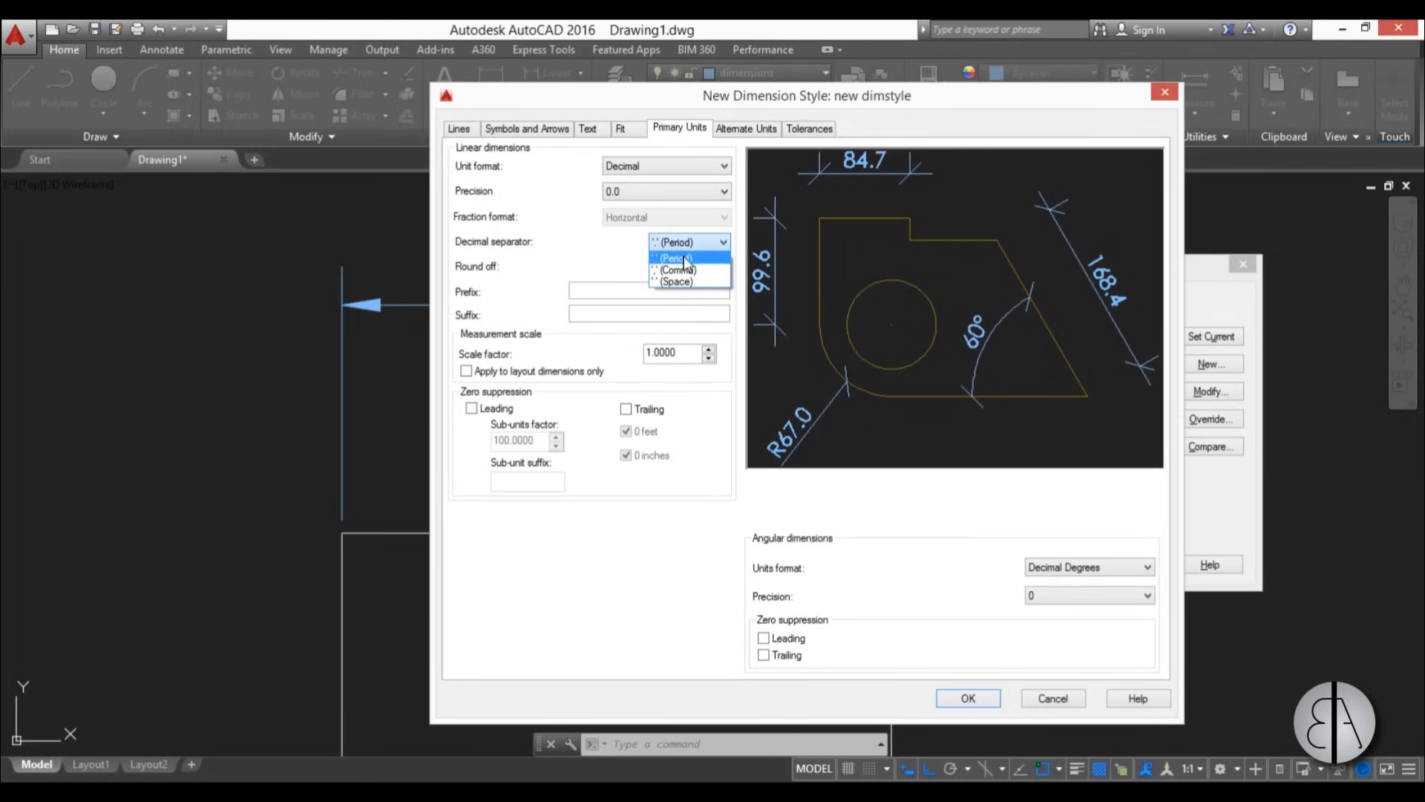
pyautogui.click(677, 270)
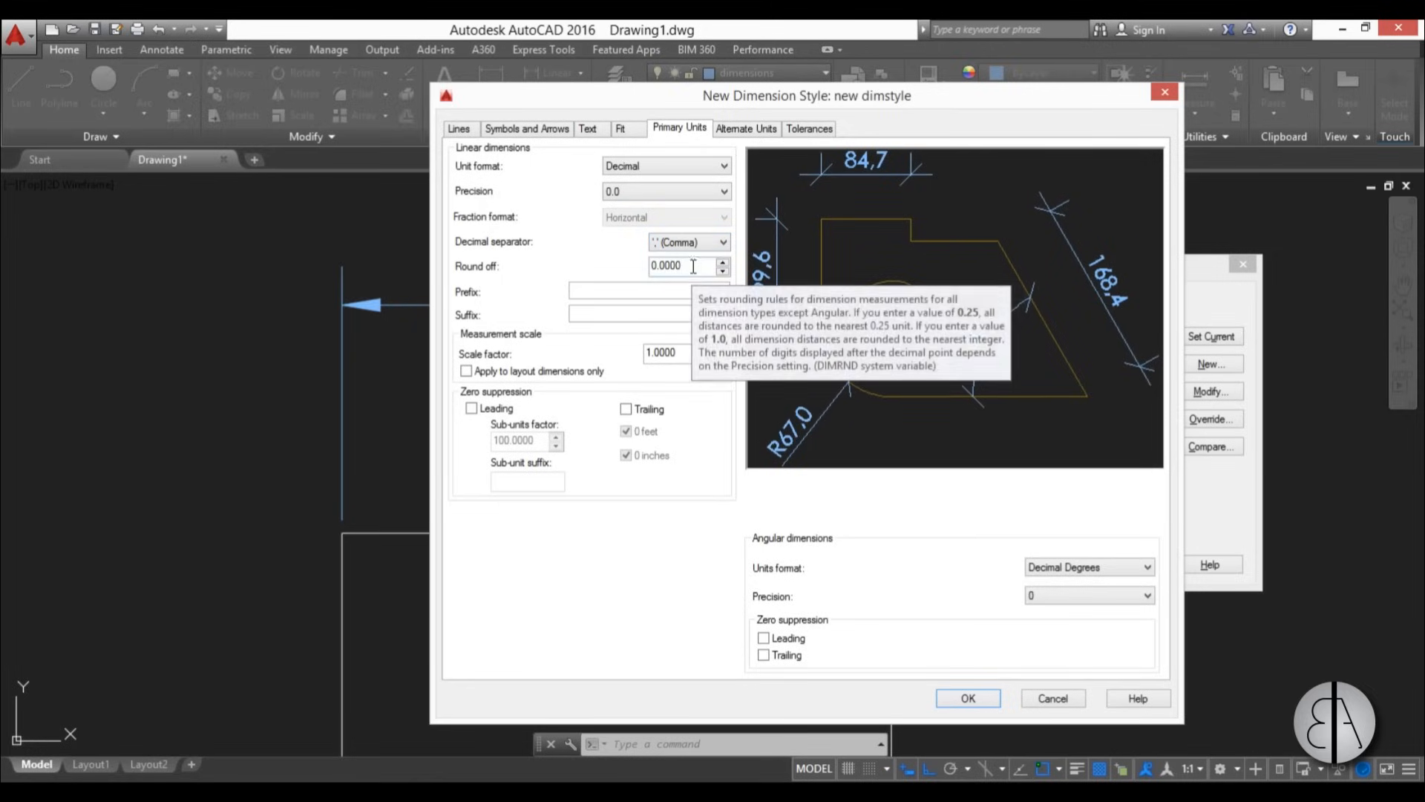
pyautogui.click(687, 242)
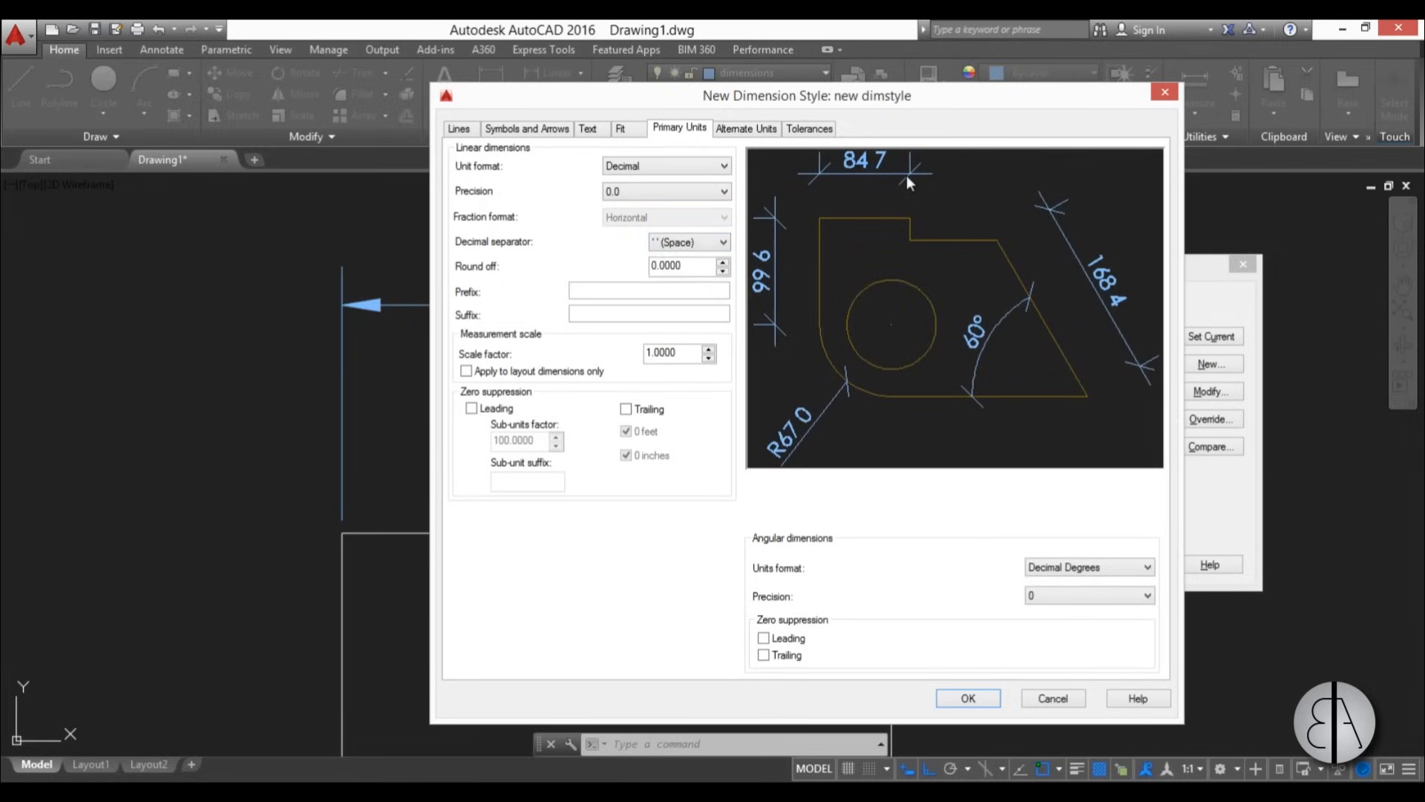
pyautogui.click(723, 242)
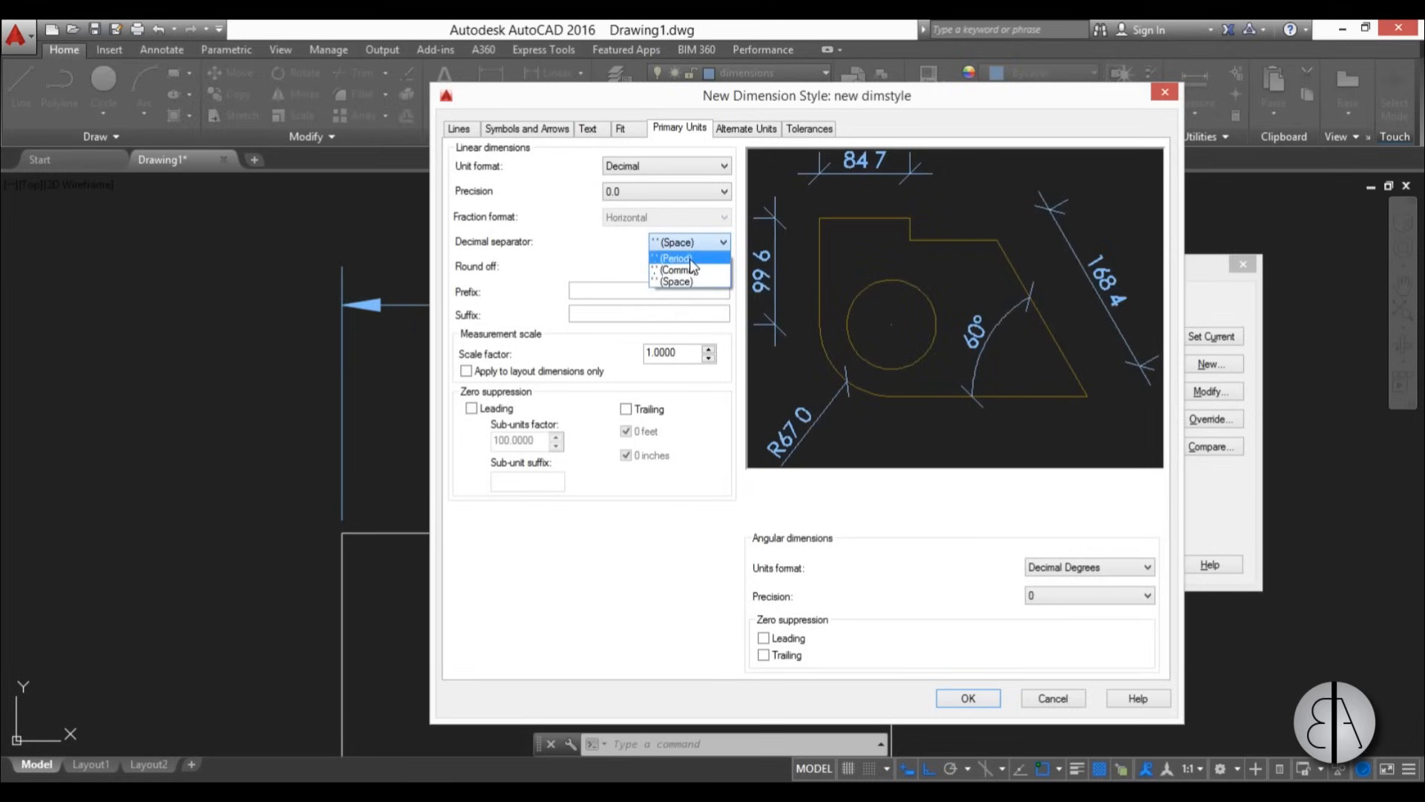
pyautogui.click(675, 258)
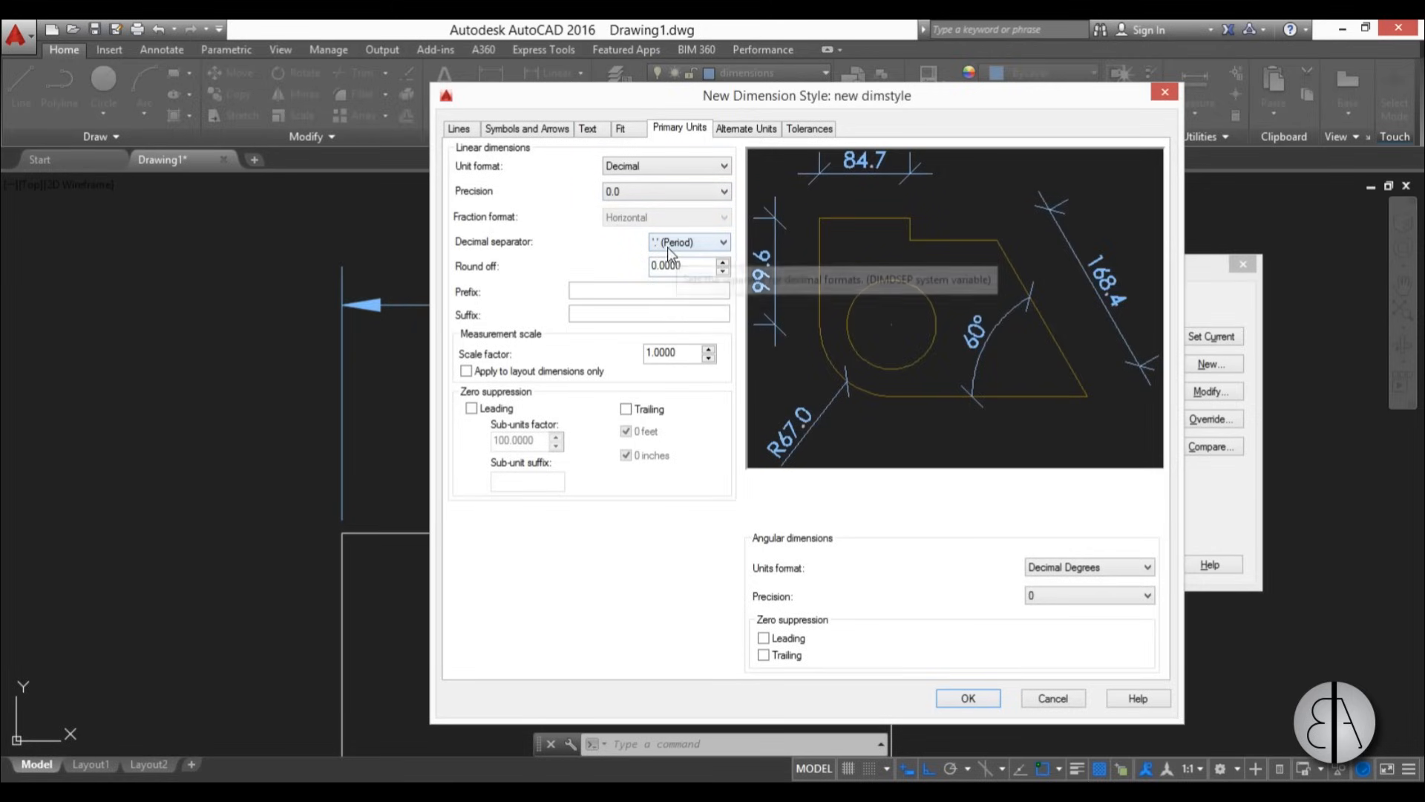
pyautogui.click(663, 190)
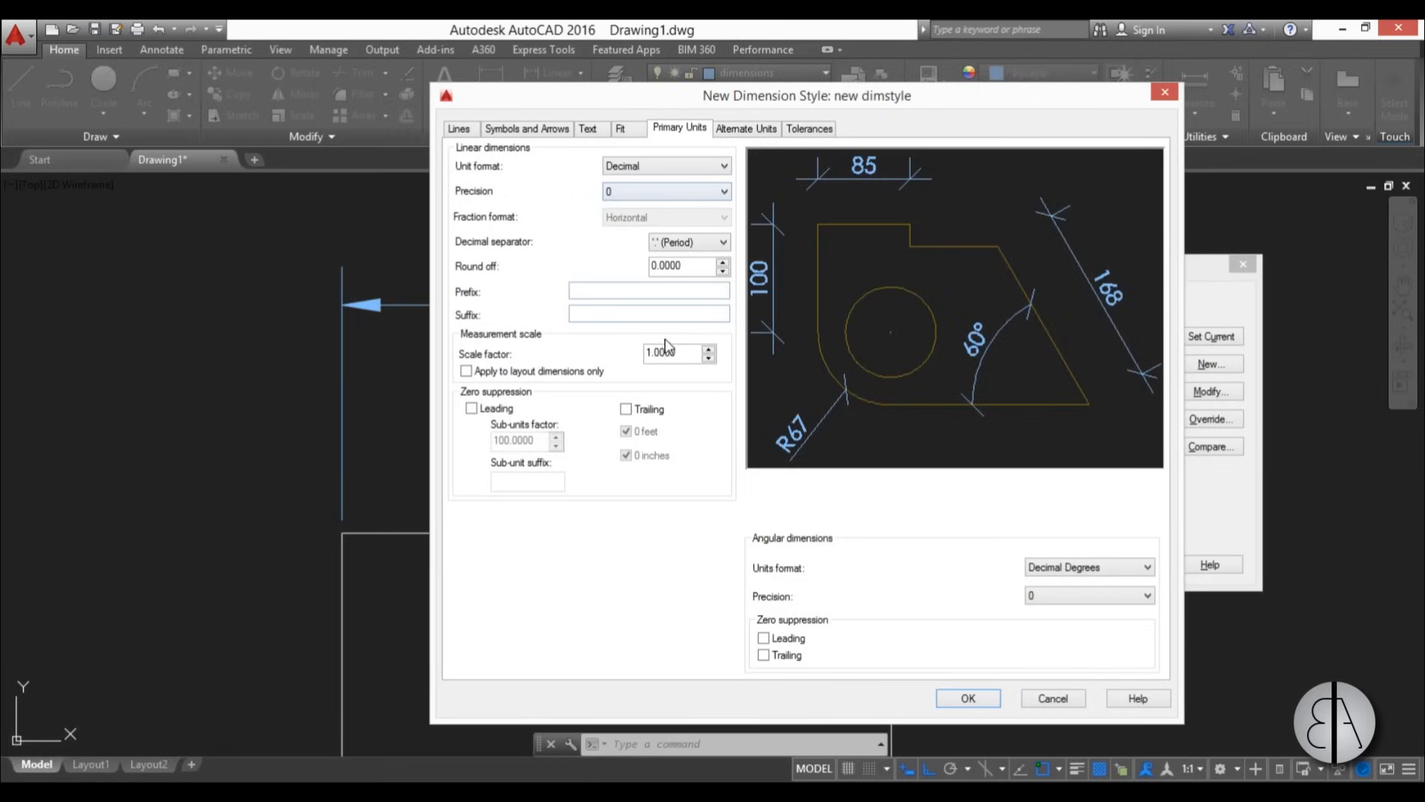
pyautogui.moveTo(486, 345)
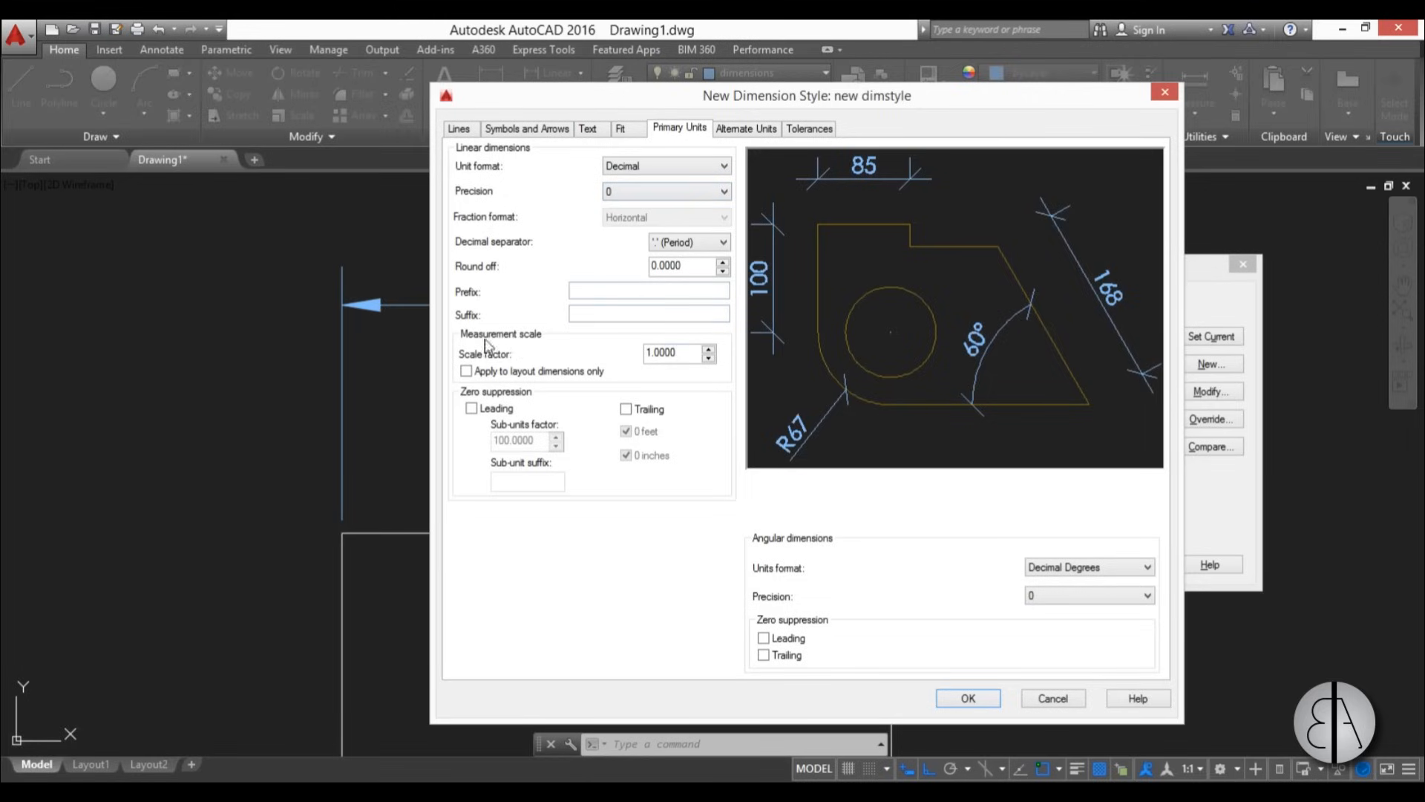
pyautogui.moveTo(677, 353)
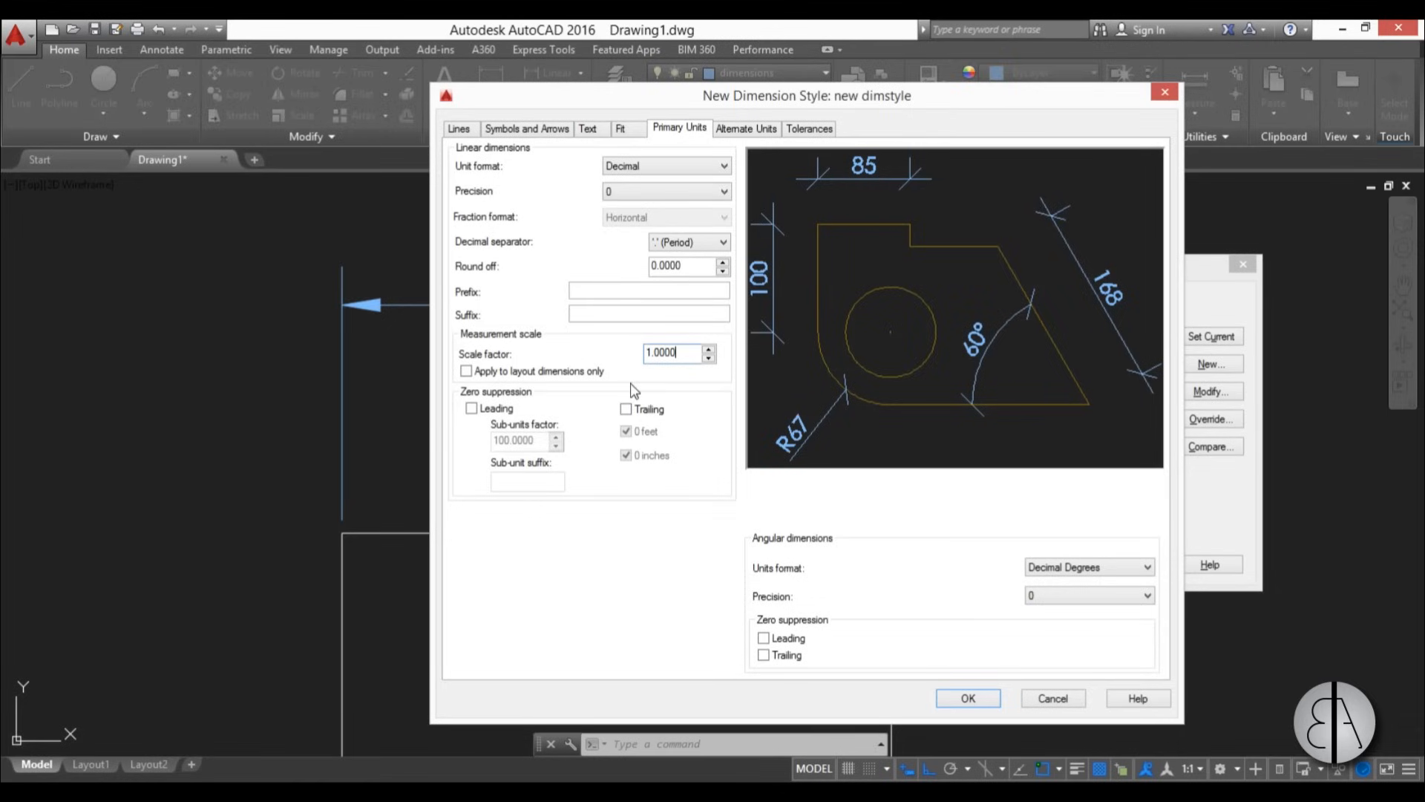
pyautogui.moveTo(644, 385)
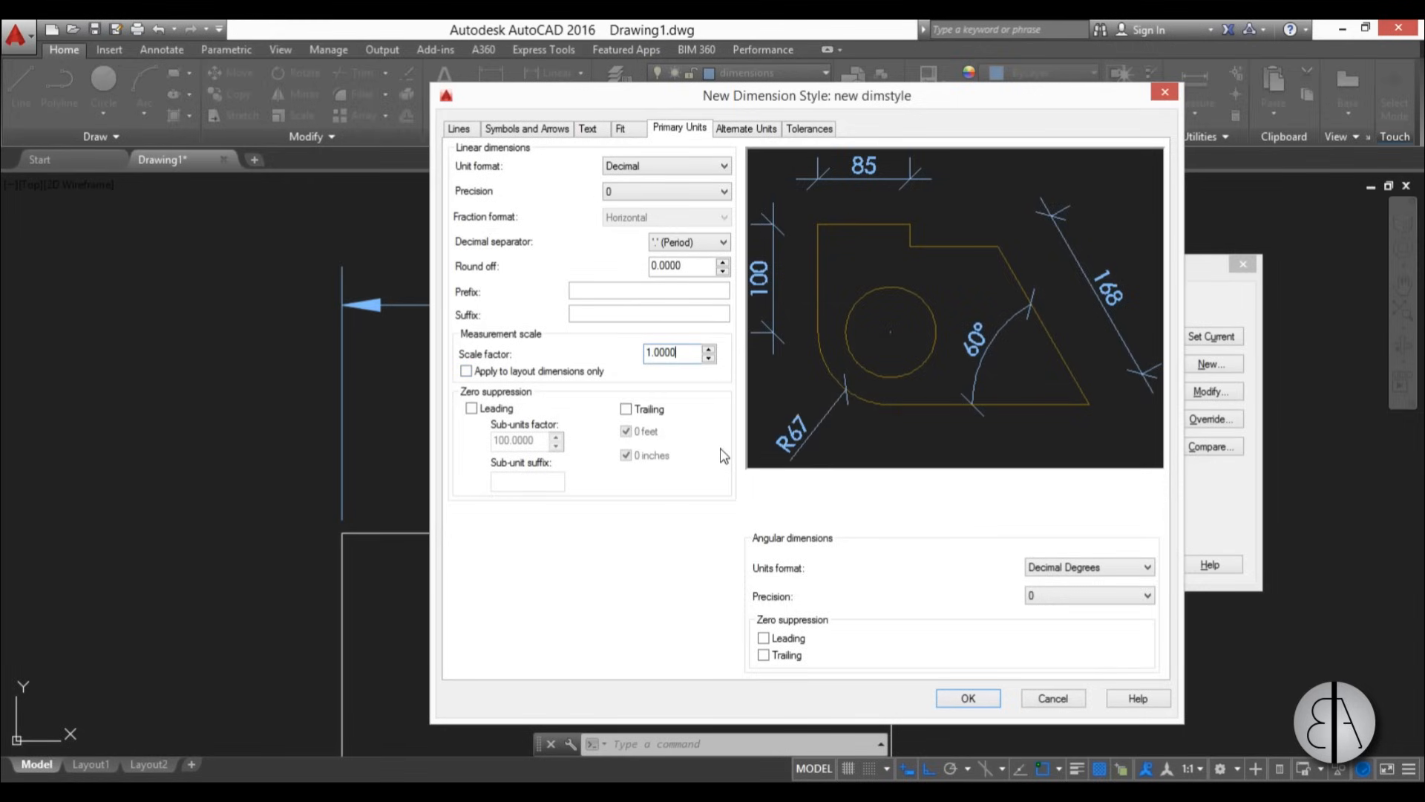
pyautogui.moveTo(713, 502)
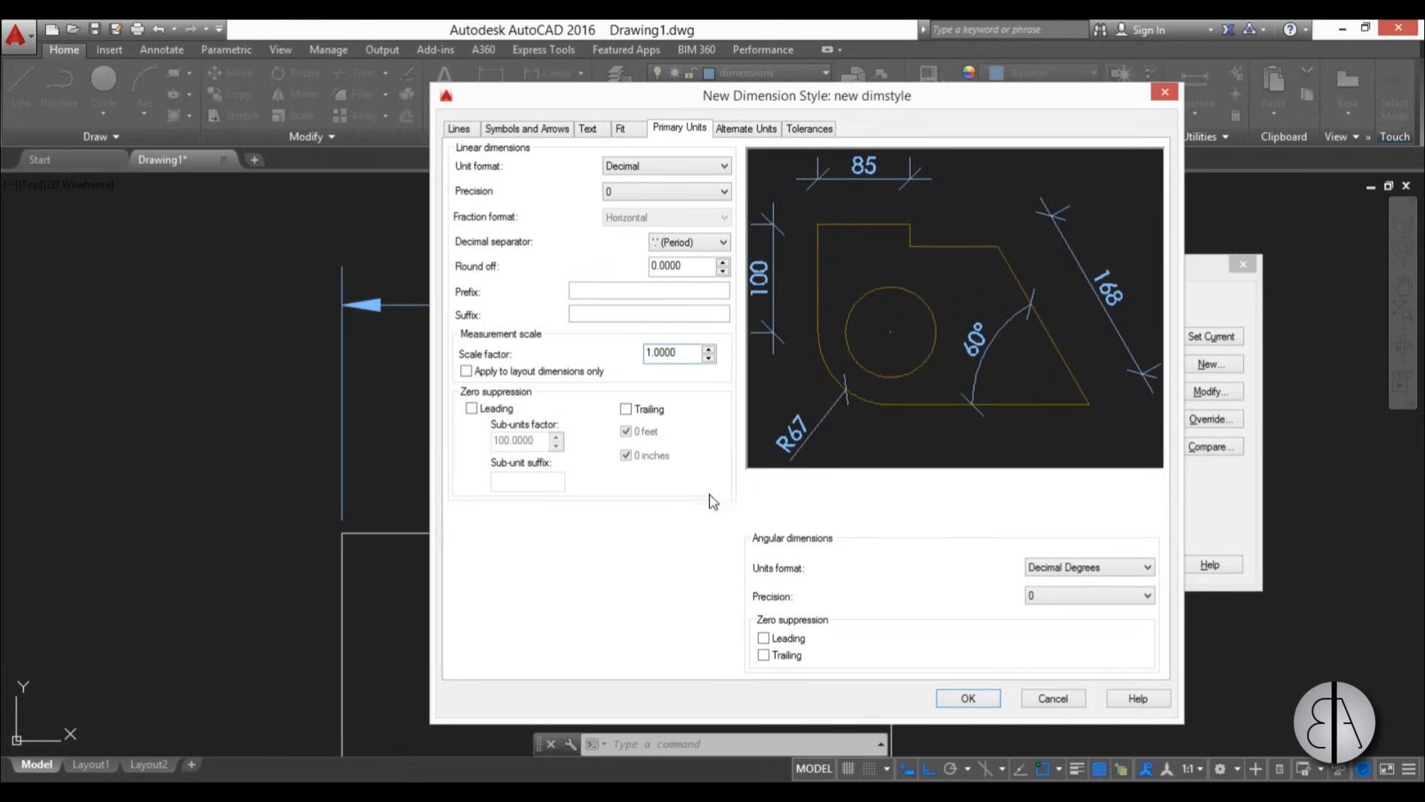
pyautogui.moveTo(803, 325)
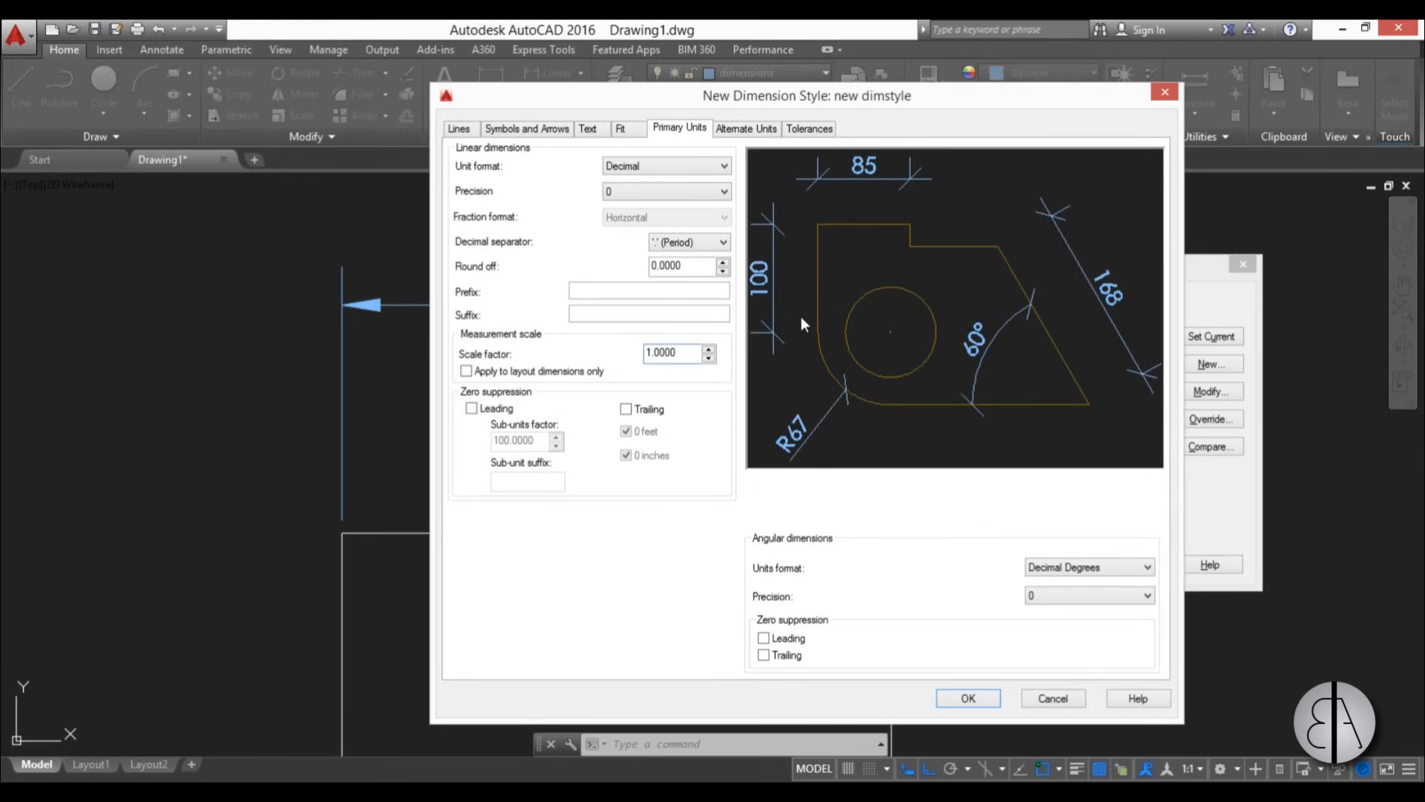
pyautogui.moveTo(989, 683)
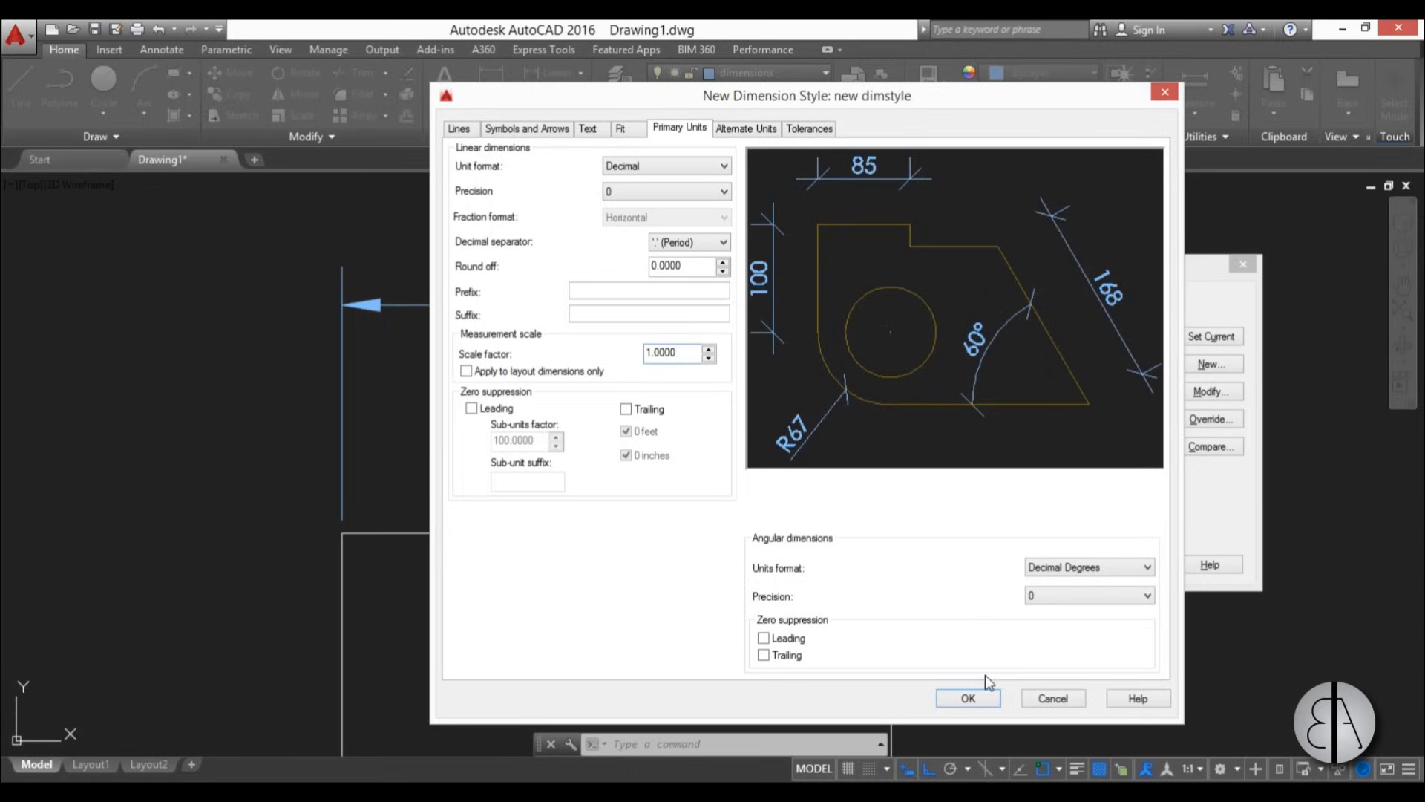
# - Confirm the new dimstyle settings with OK, returning to the Dimension Style Manager
pyautogui.click(967, 698)
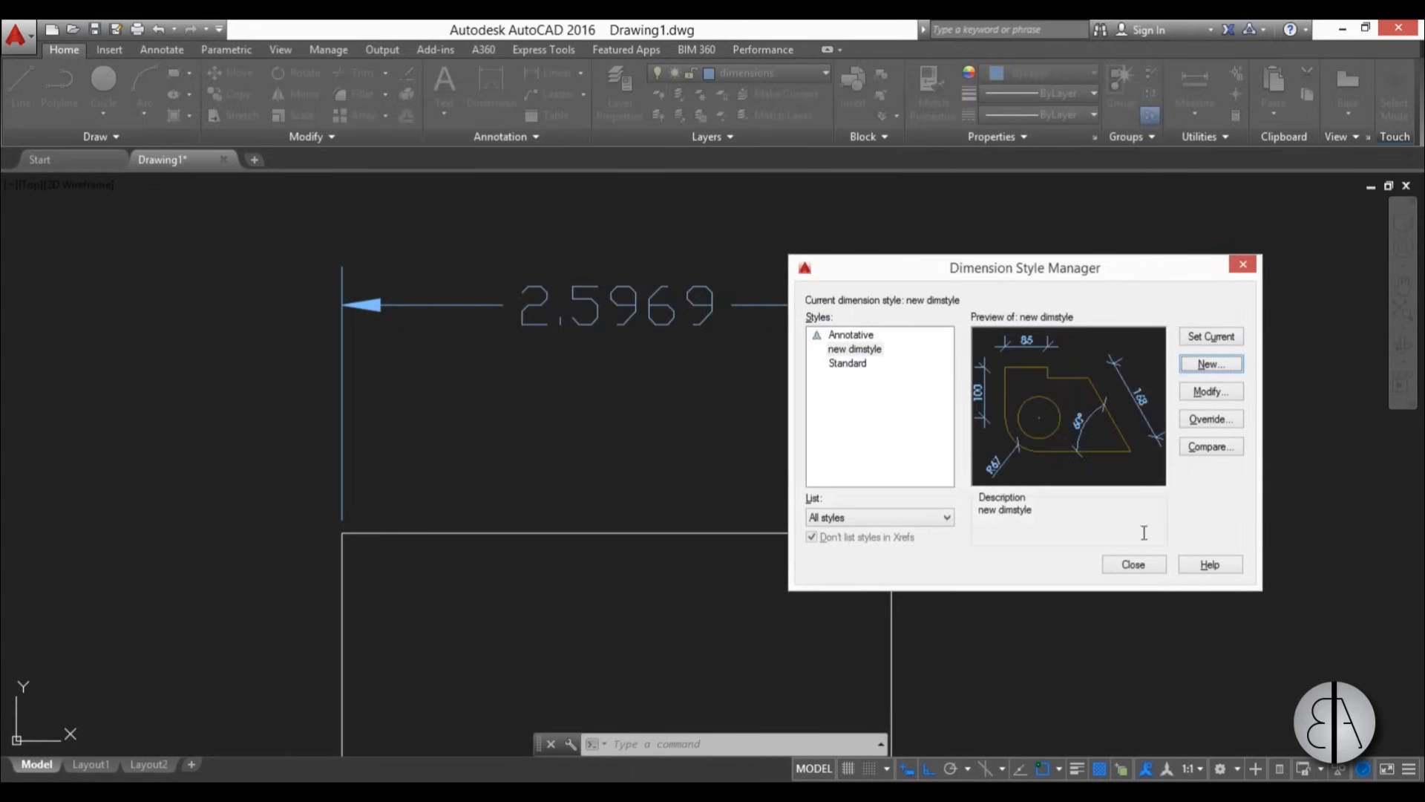
pyautogui.moveTo(1109, 366)
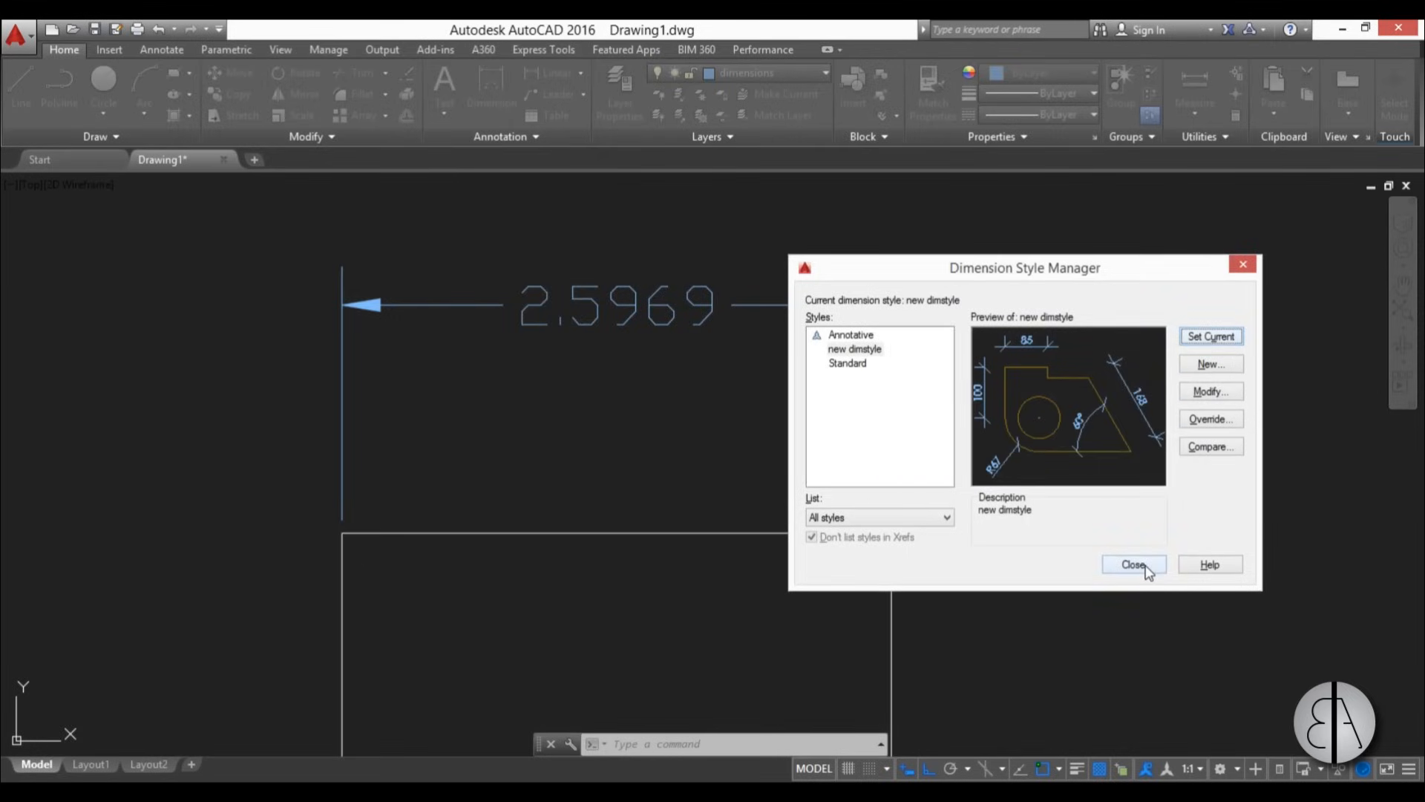
# - Close the Dimension Style Manager to return to the drawing
pyautogui.click(1133, 565)
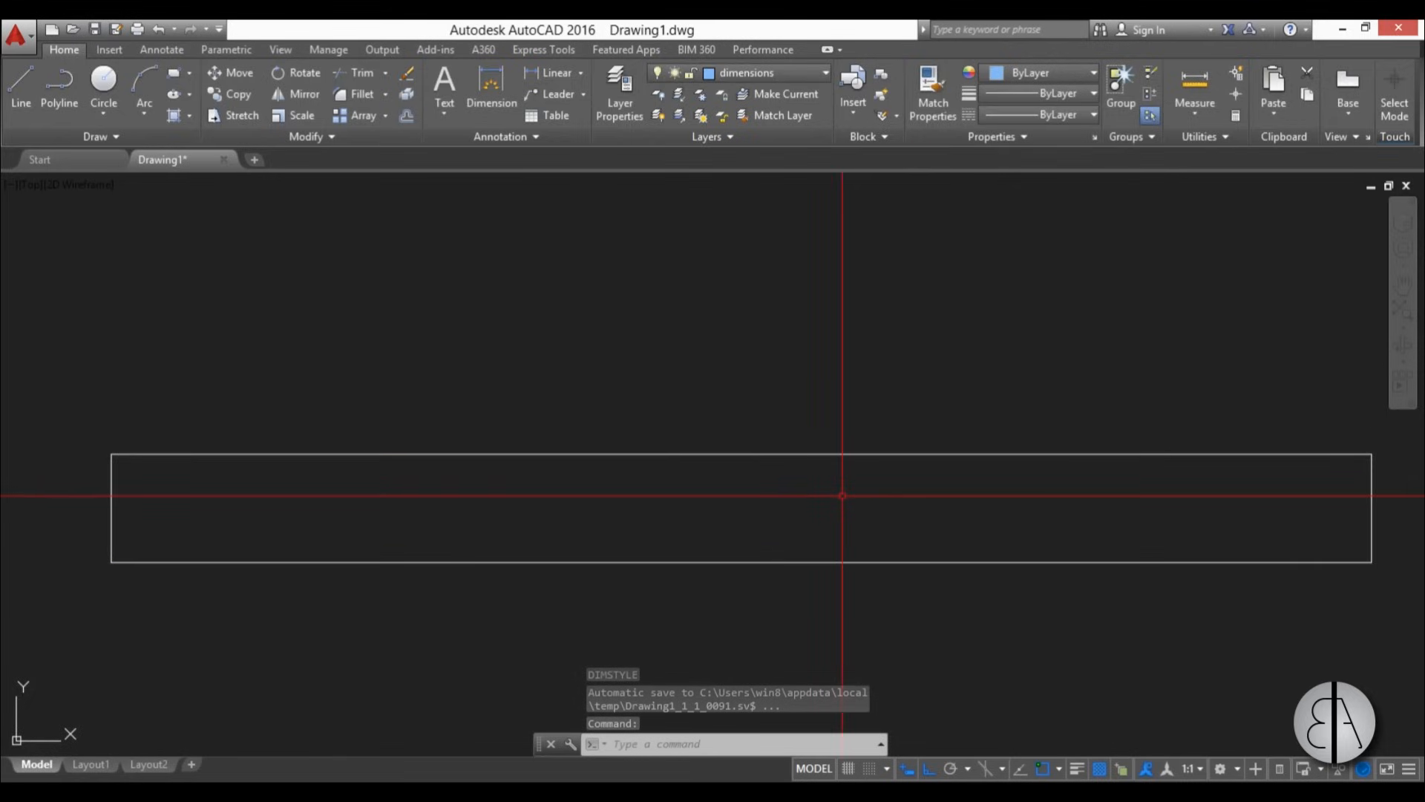
# - Start the DIM command to dimension the rectangle's top edge
pyautogui.write('di')
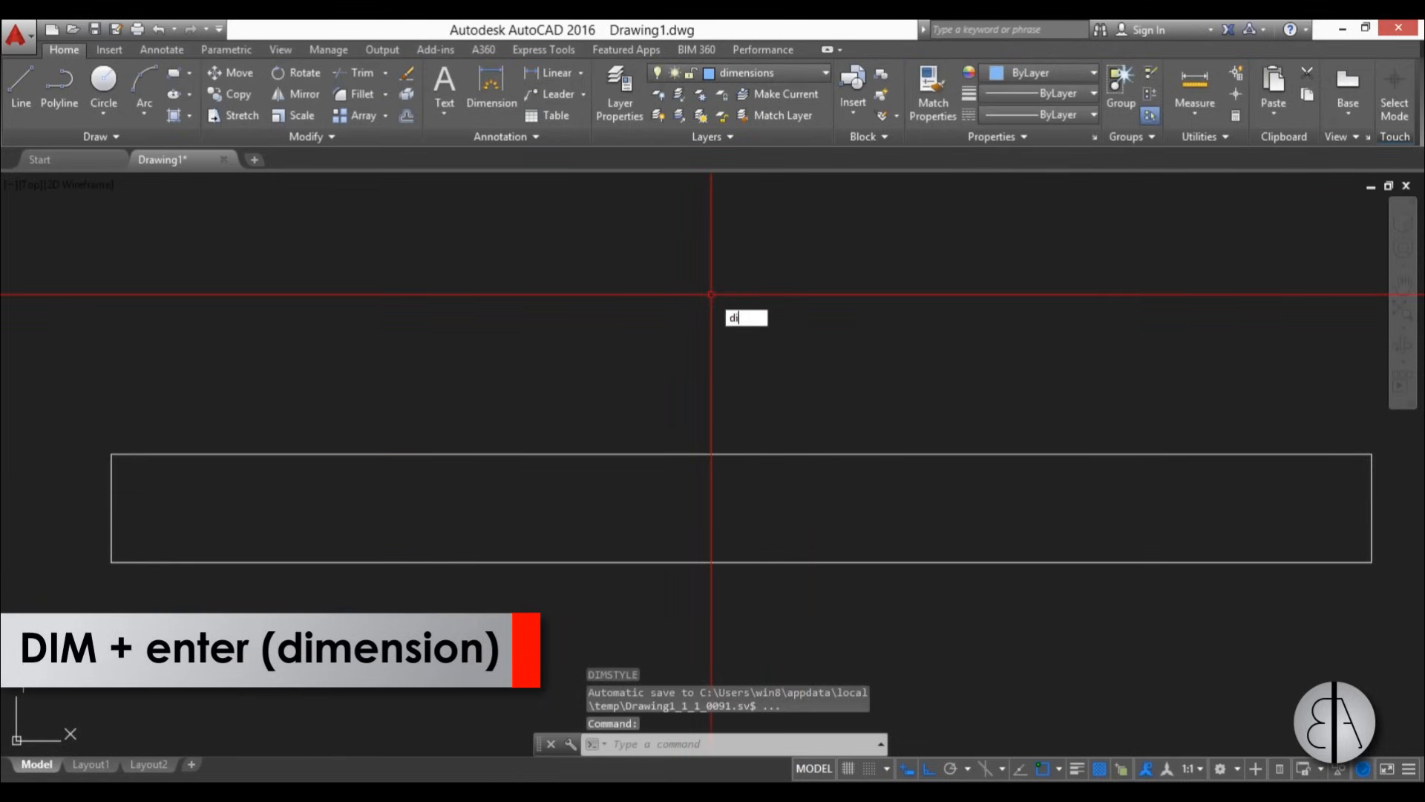
pyautogui.press('enter')
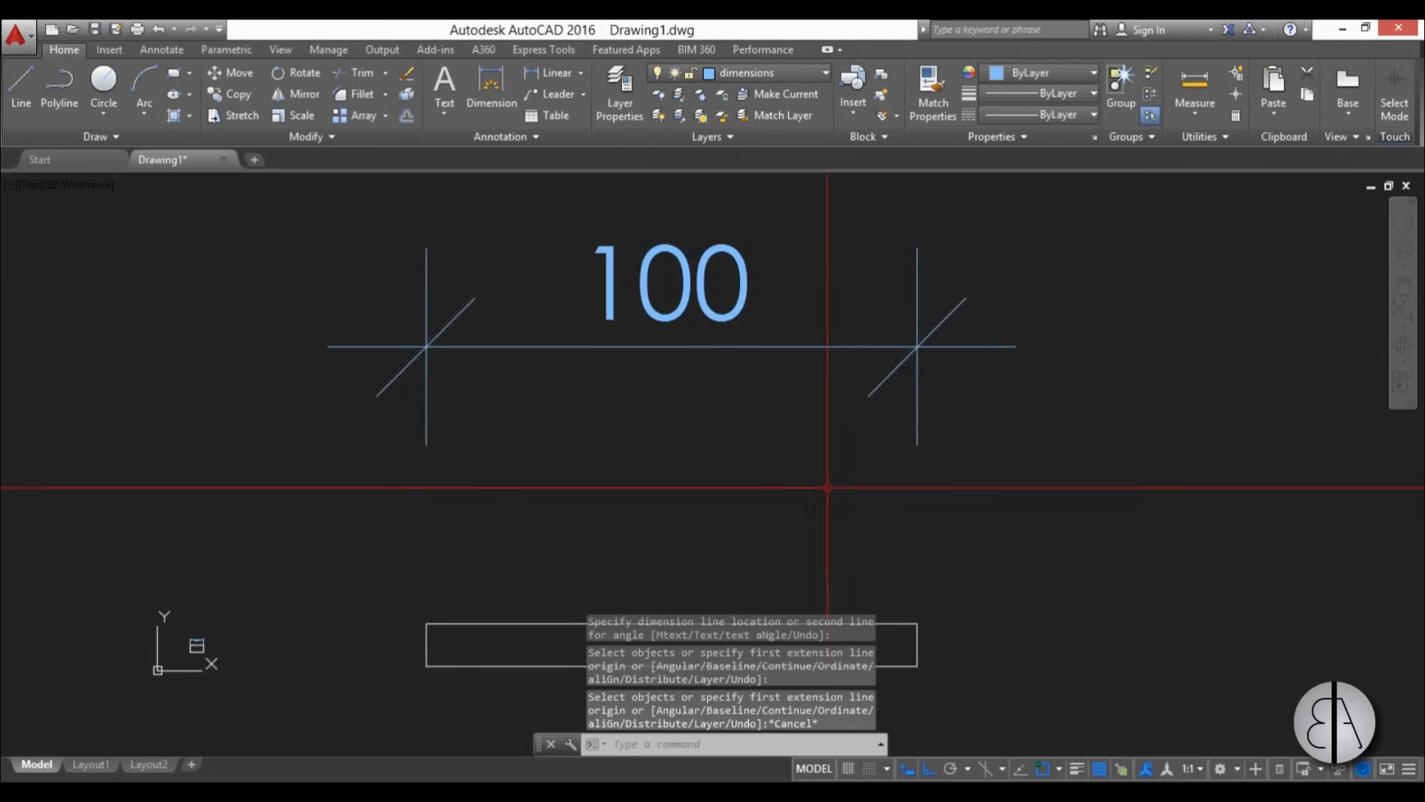
pyautogui.moveTo(971, 497)
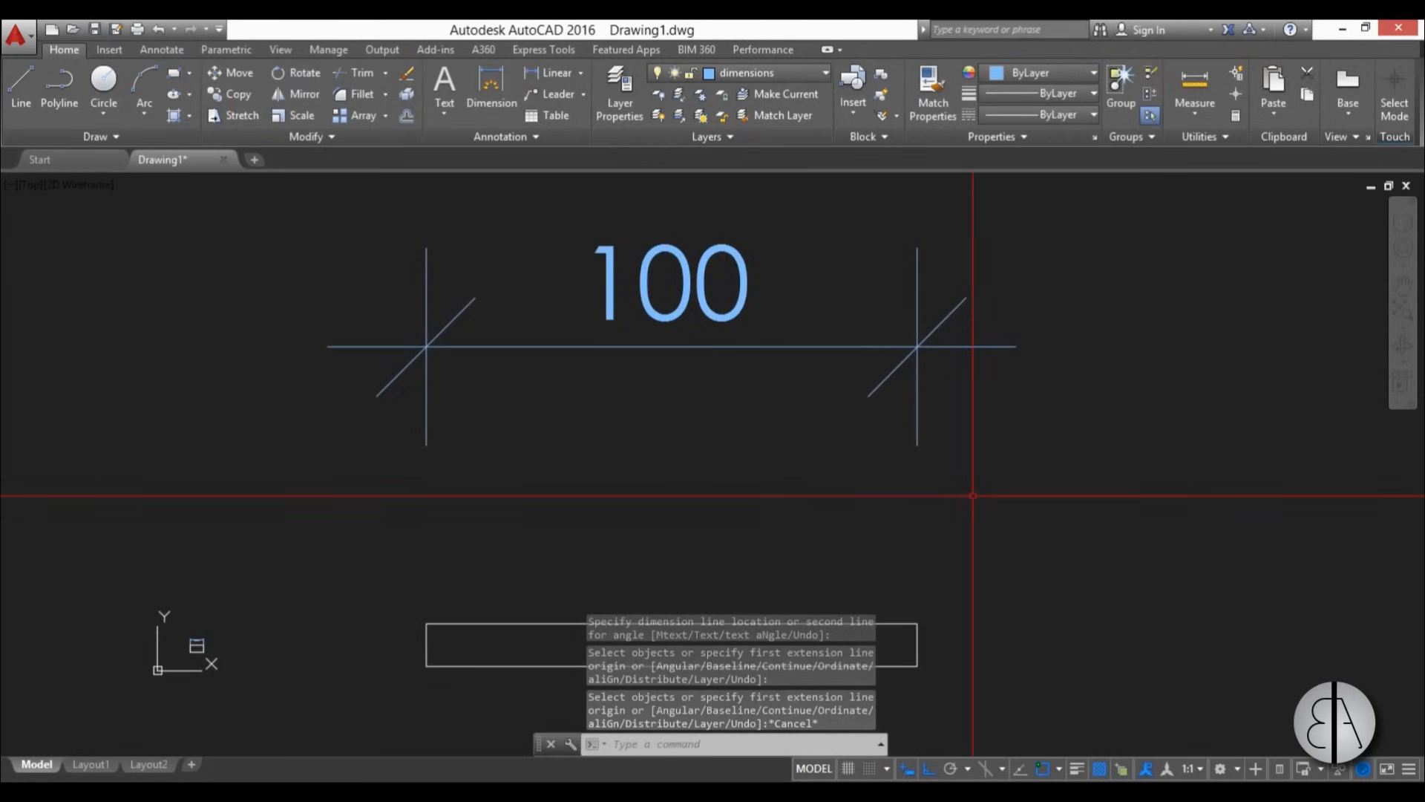